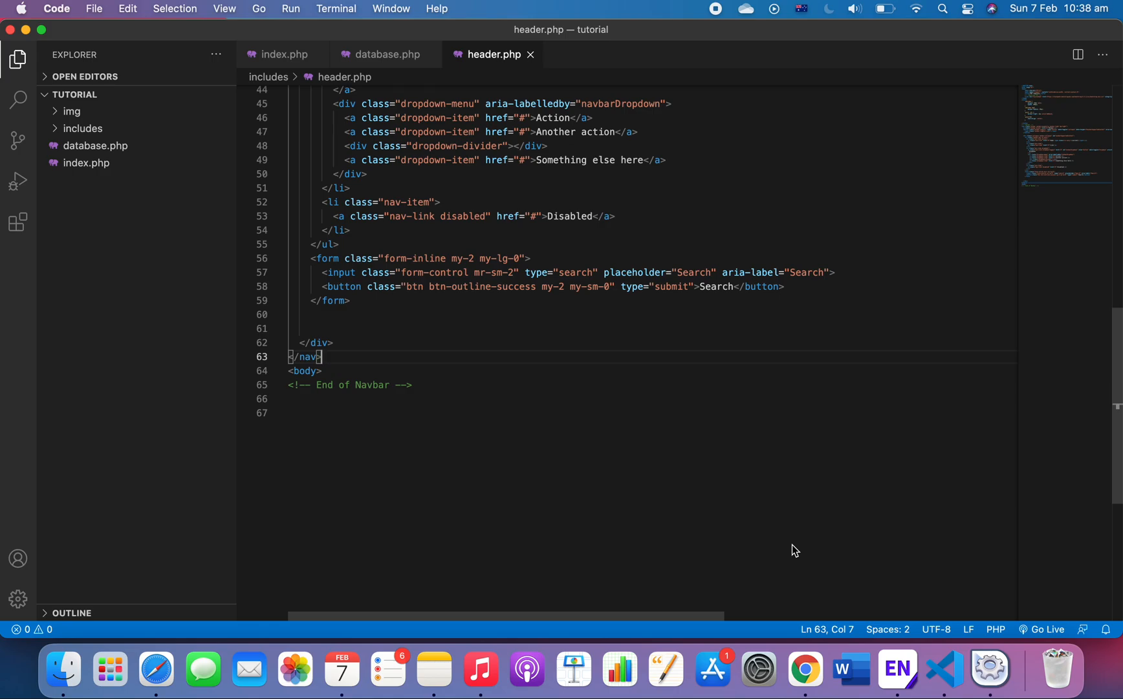
mouse_move(807, 669)
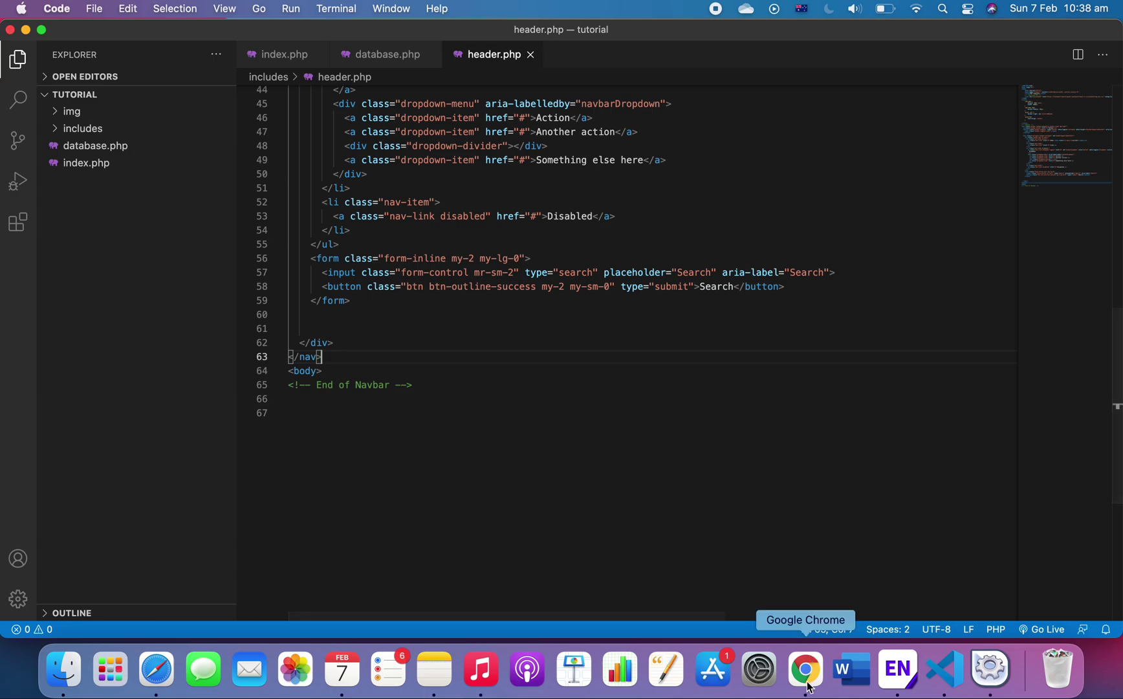
Bring Chrome forward on localhost/projects/tutorial/ and highlight the database-connected message.
click(805, 669)
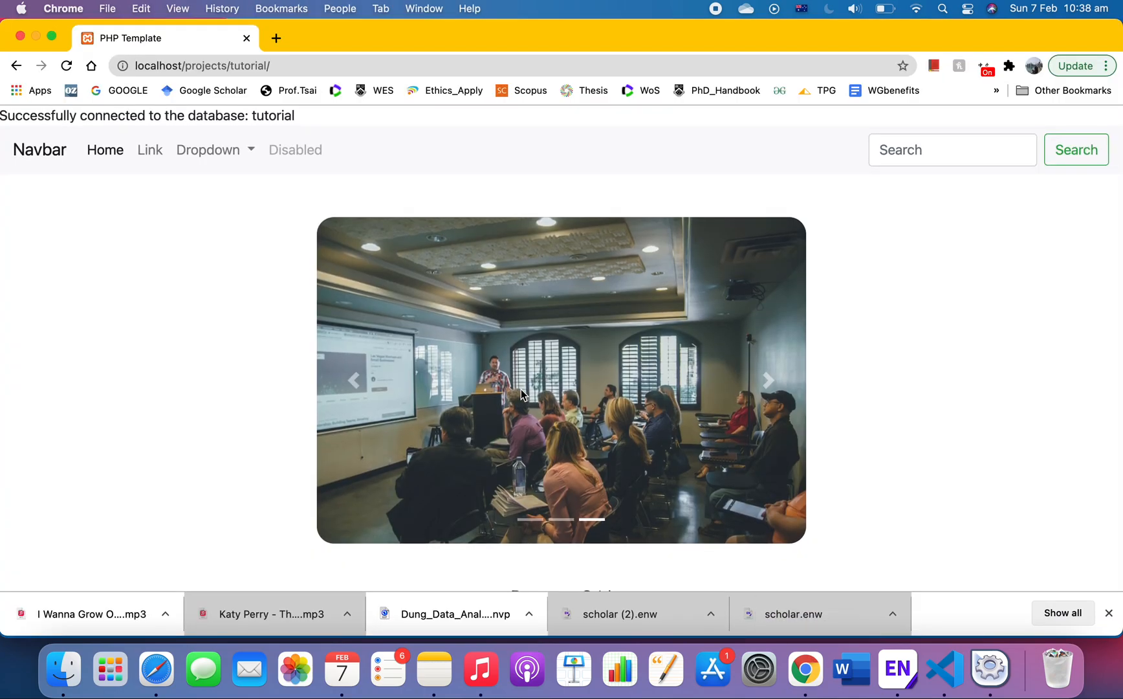
mouse_move(217, 312)
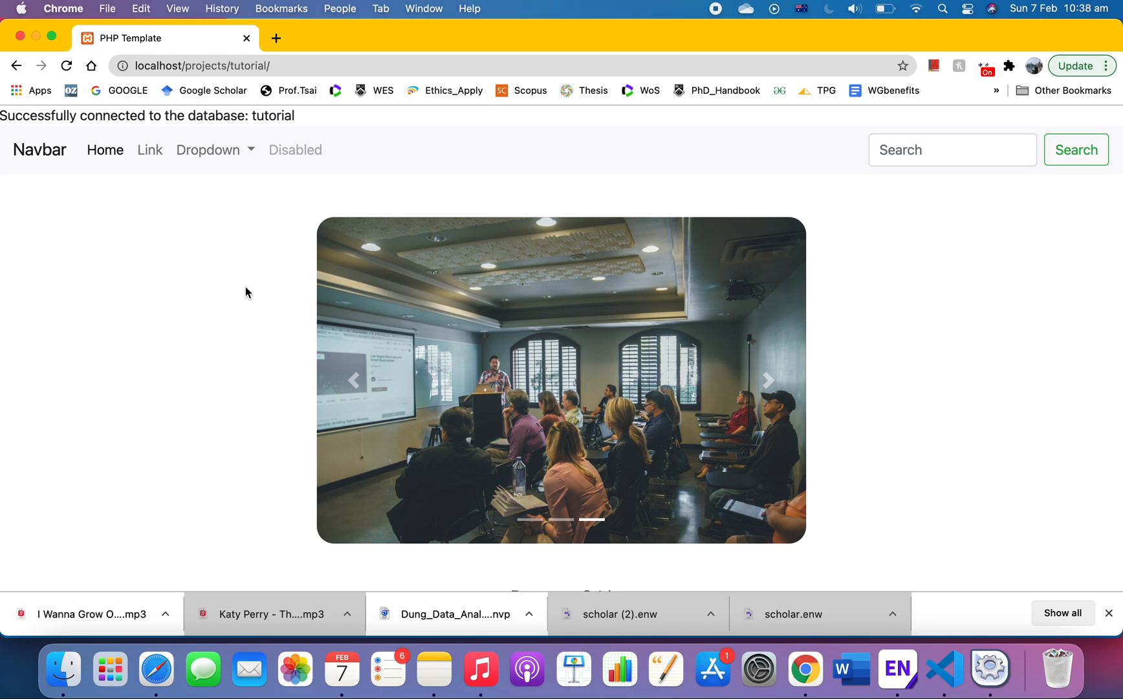
mouse_move(73, 130)
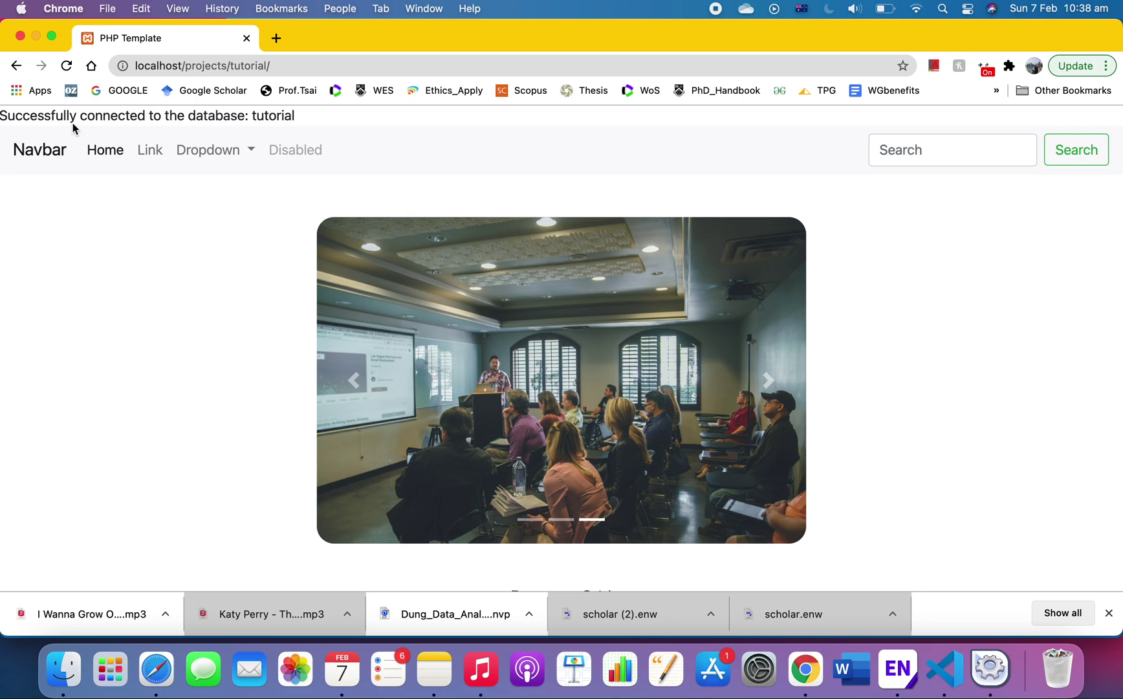
click(767, 381)
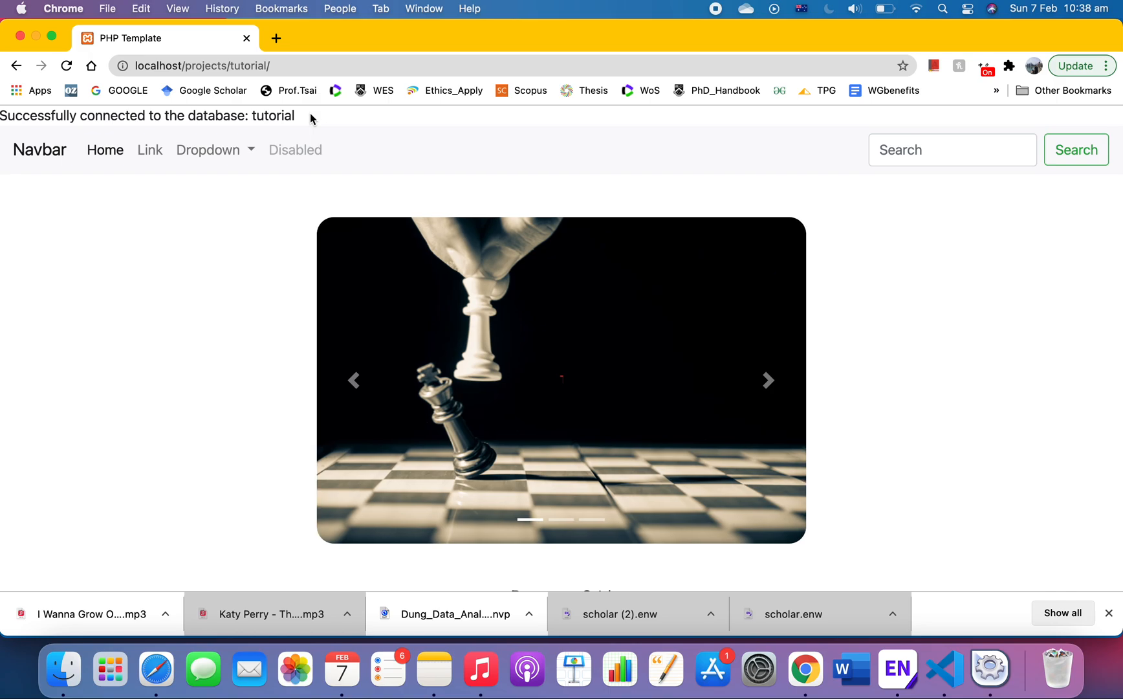
mouse_move(307, 120)
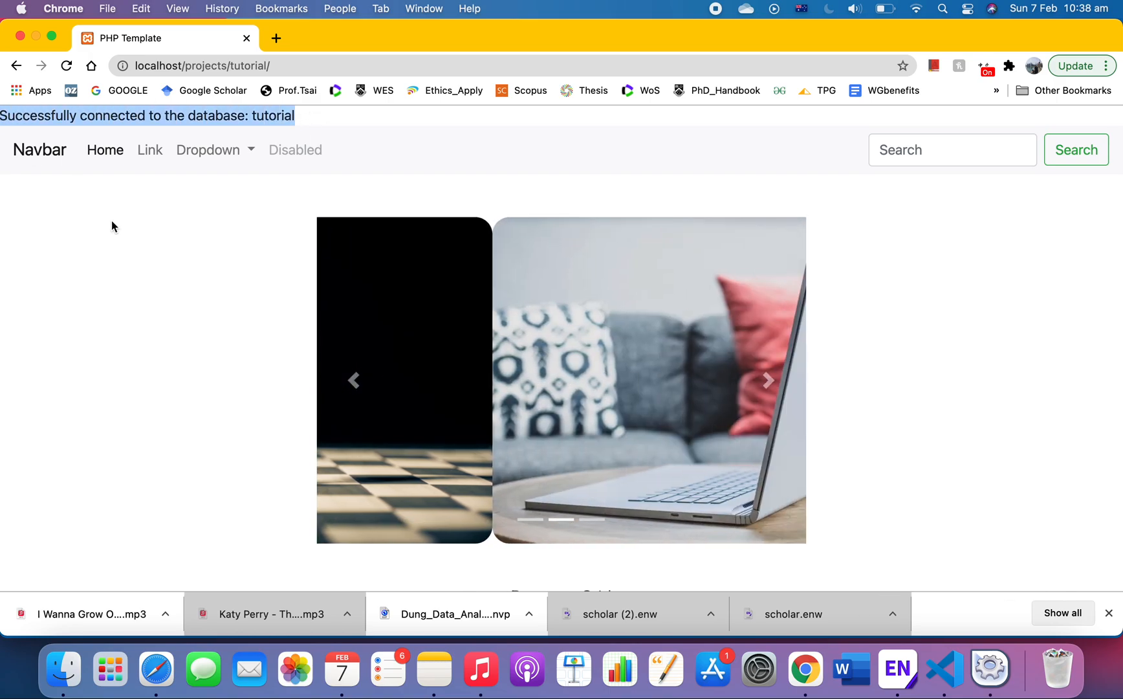
click(768, 380)
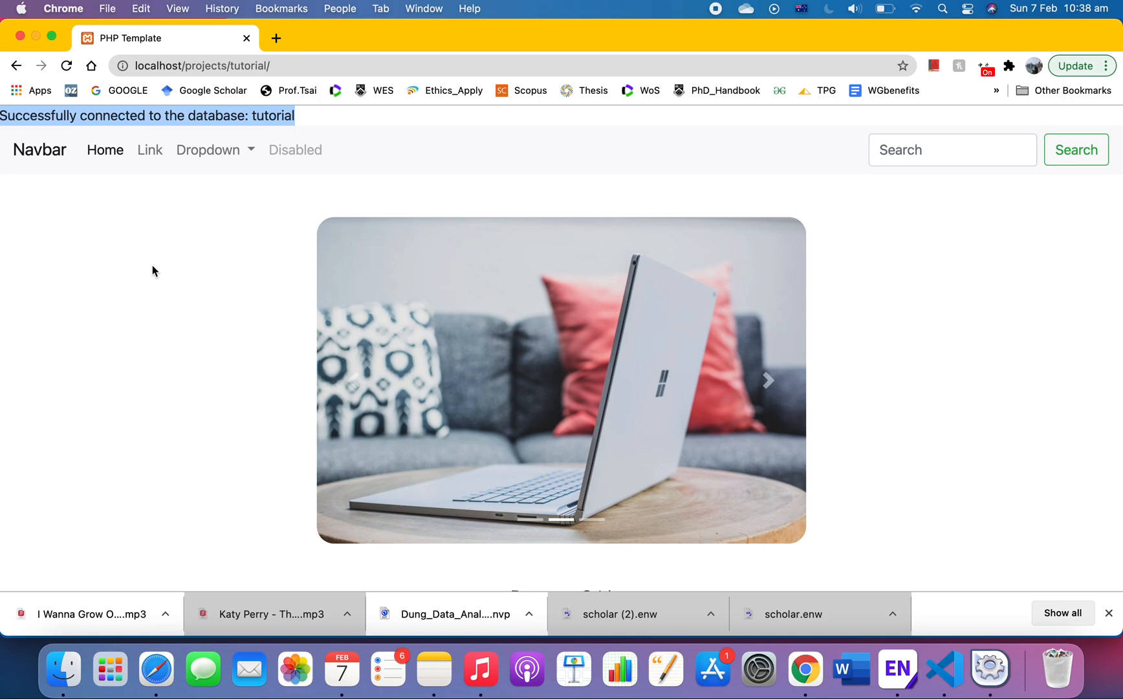
Scroll down to the Bootstrap grid and footer sections and back up.
scroll(down, 3)
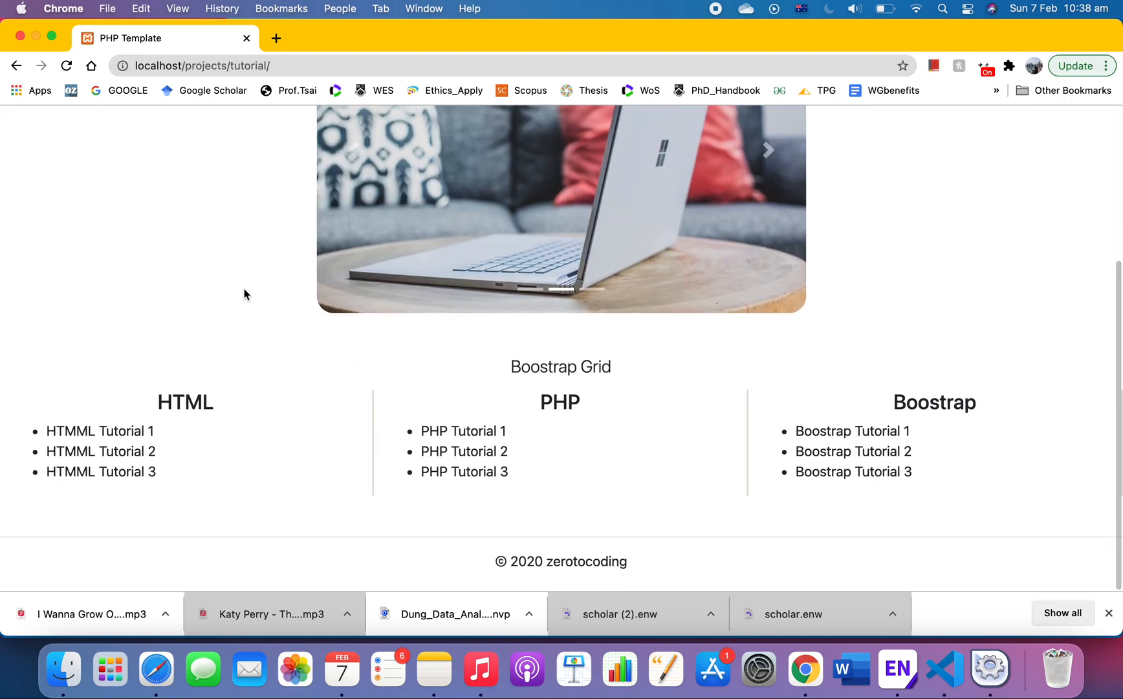
scroll(up, 3)
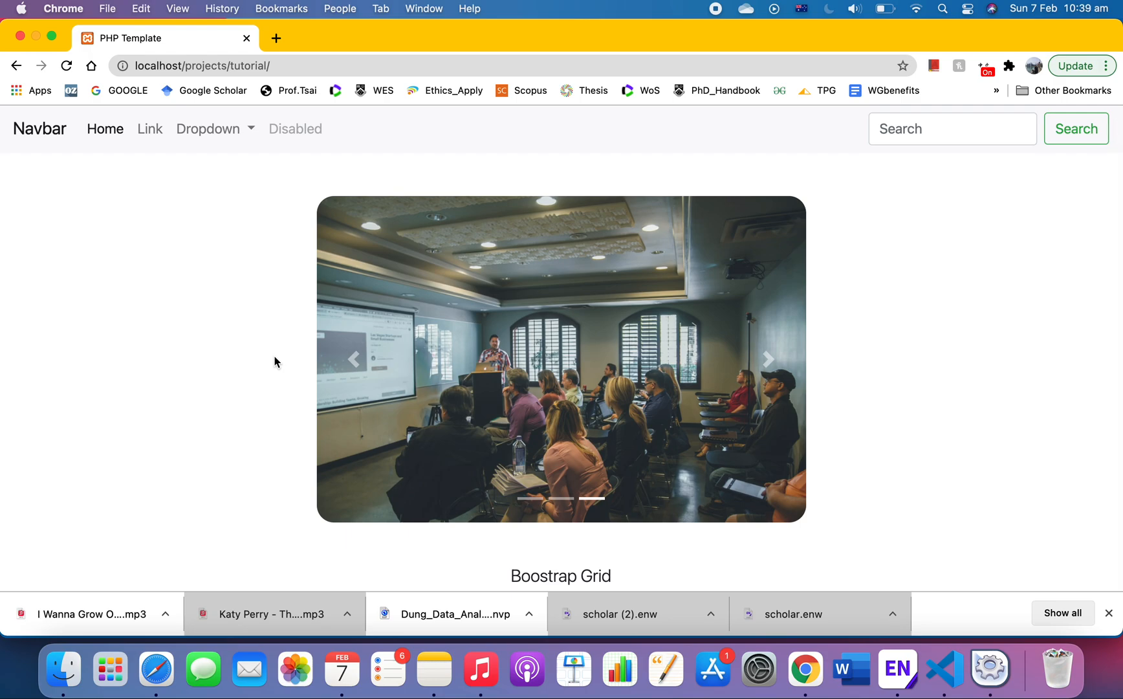
mouse_move(1075, 173)
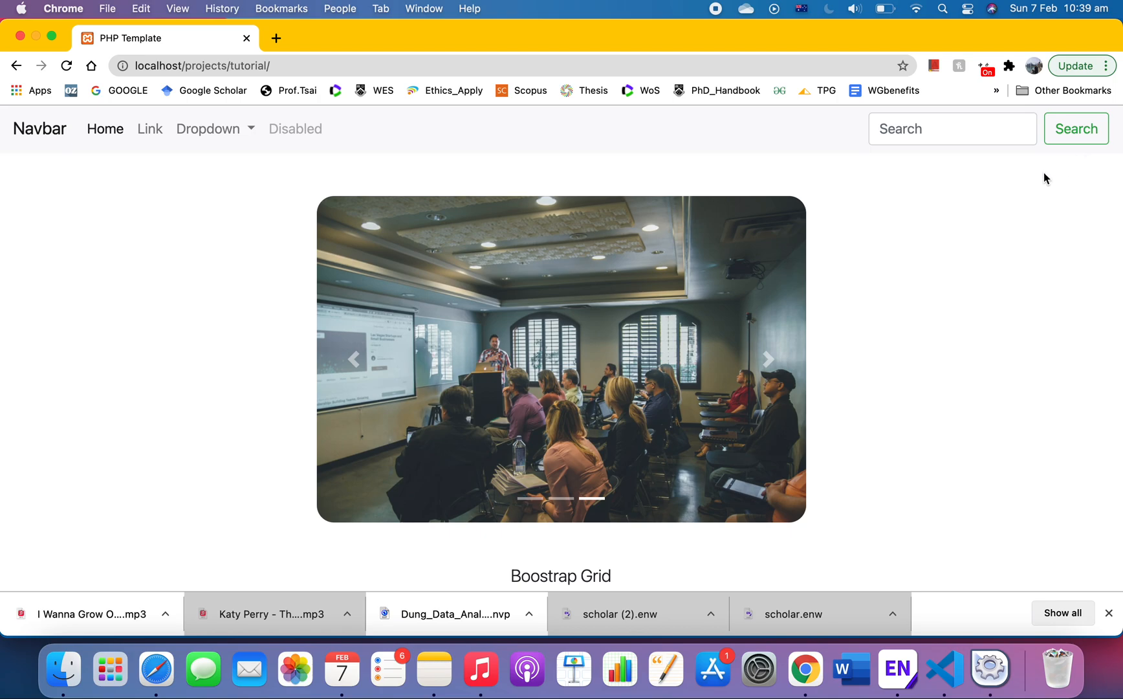
scroll(down, 3)
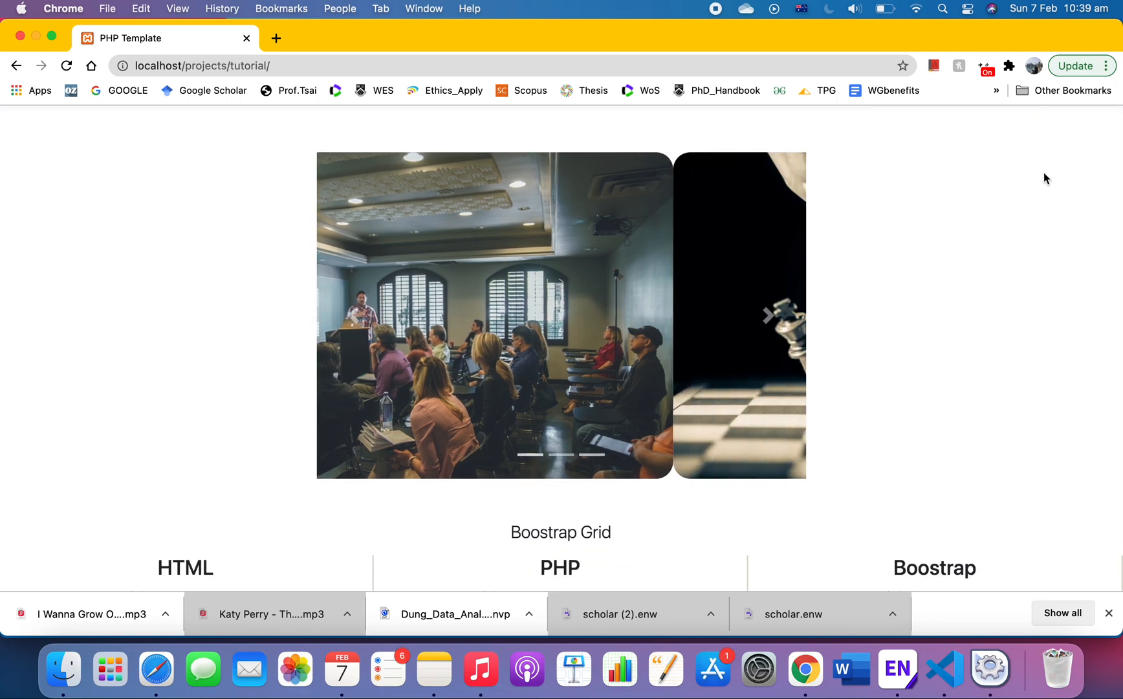
click(766, 315)
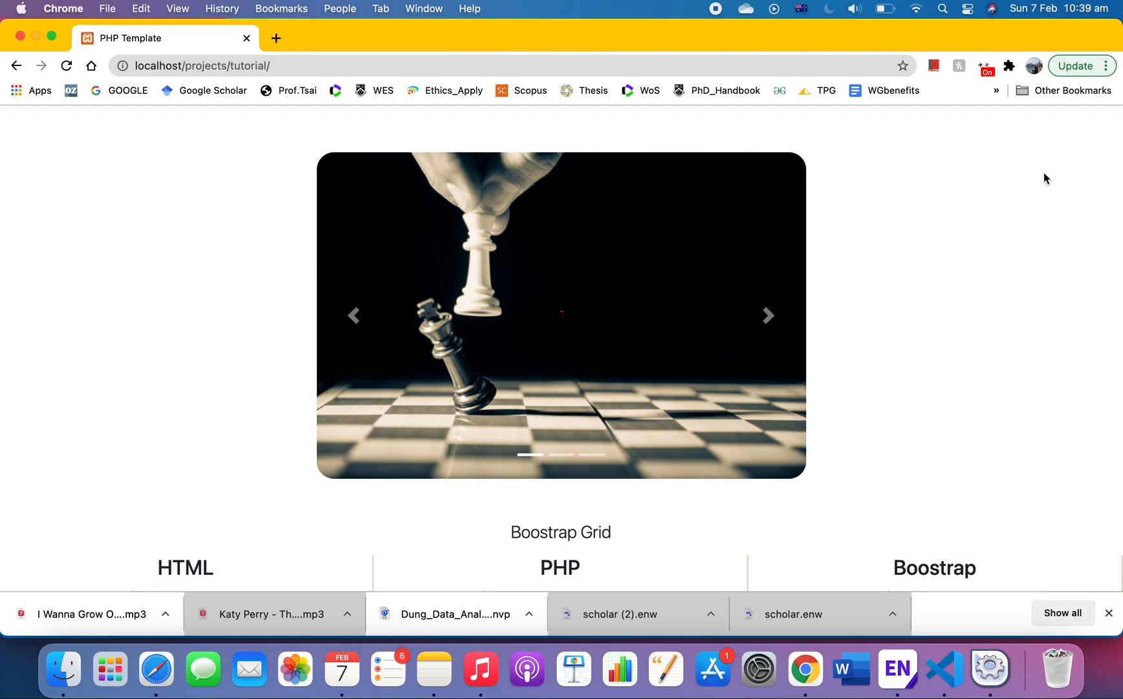
Show the XAMPP manager with MySQL and Apache running and ProFTPD stopped.
click(66, 64)
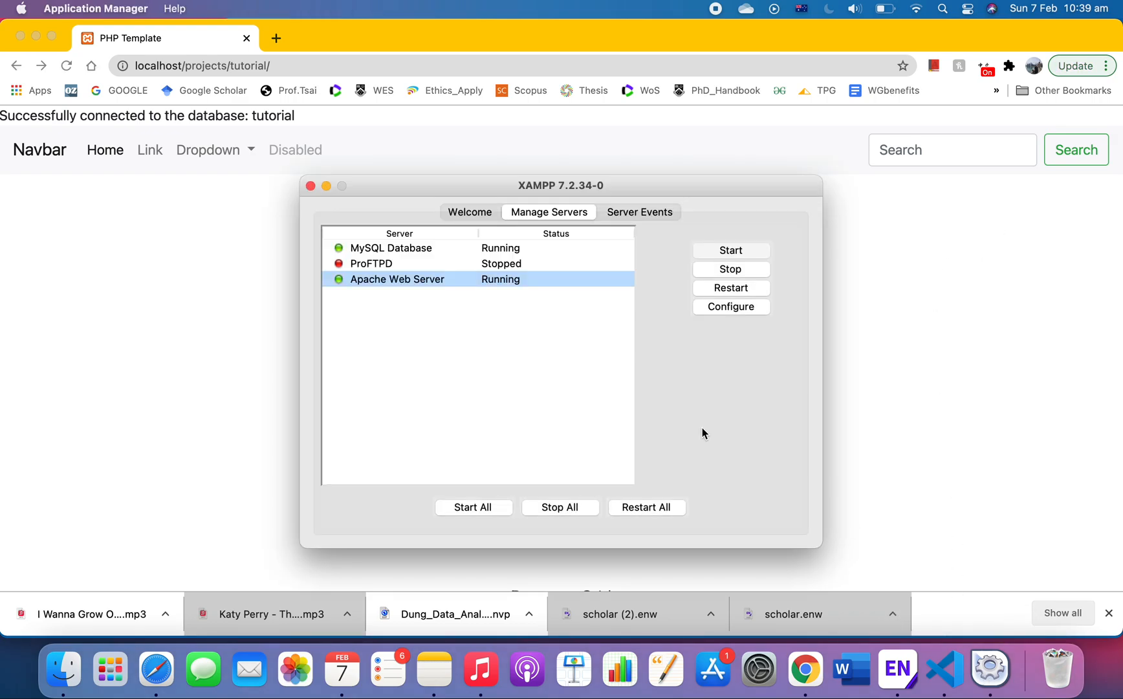
mouse_move(532, 200)
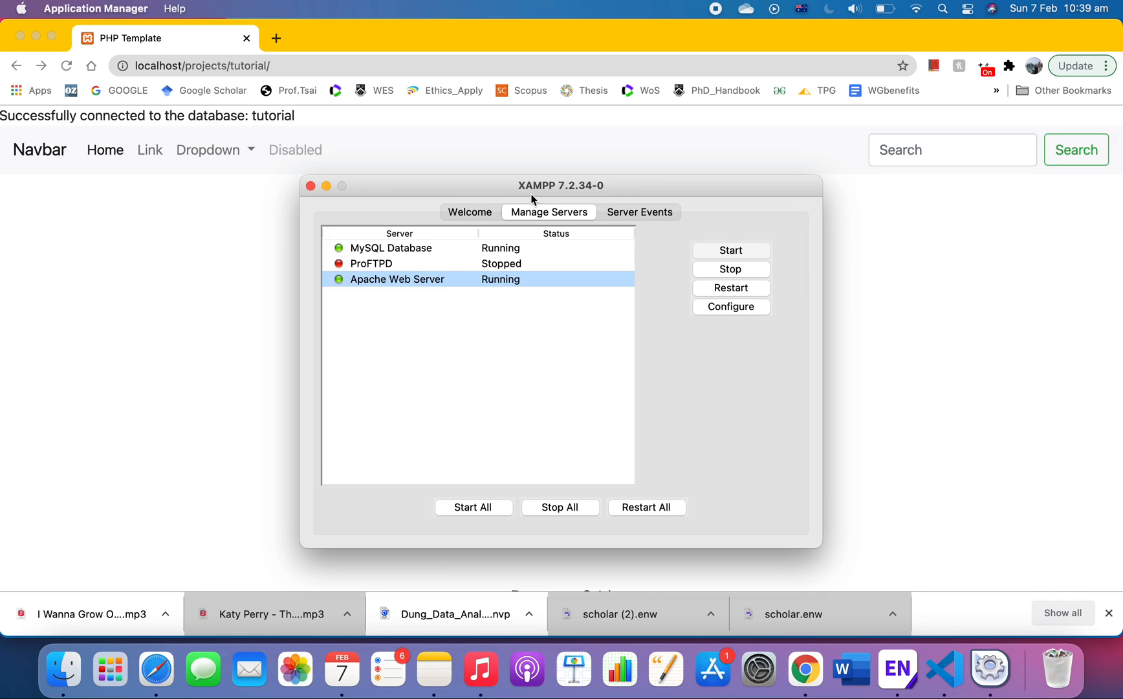
mouse_move(231, 250)
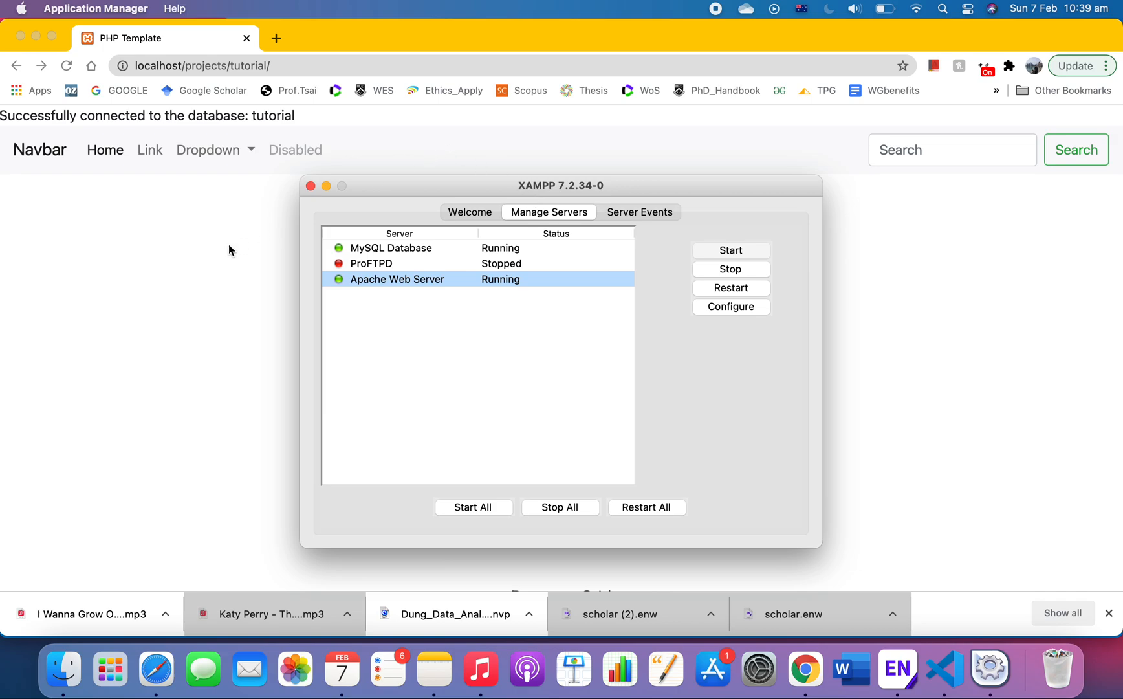
View the tutorial database's users table structure and browse its zero rows in phpMyAdmin.
click(276, 37)
text(localhost/phpmyadmin/)
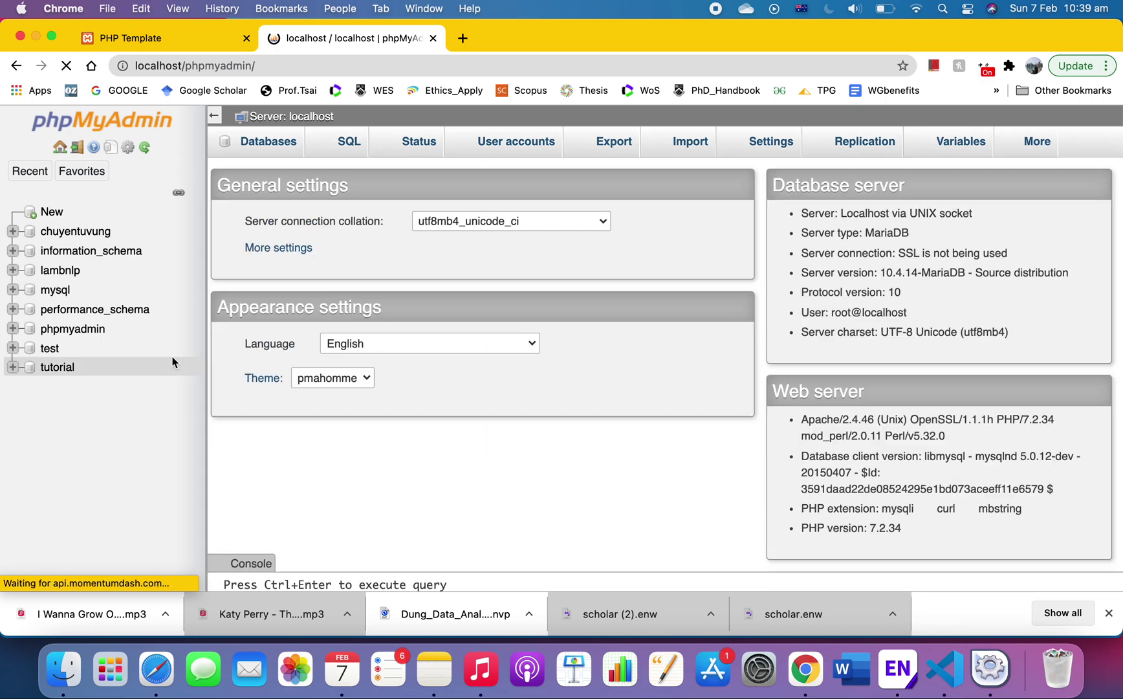
click(57, 366)
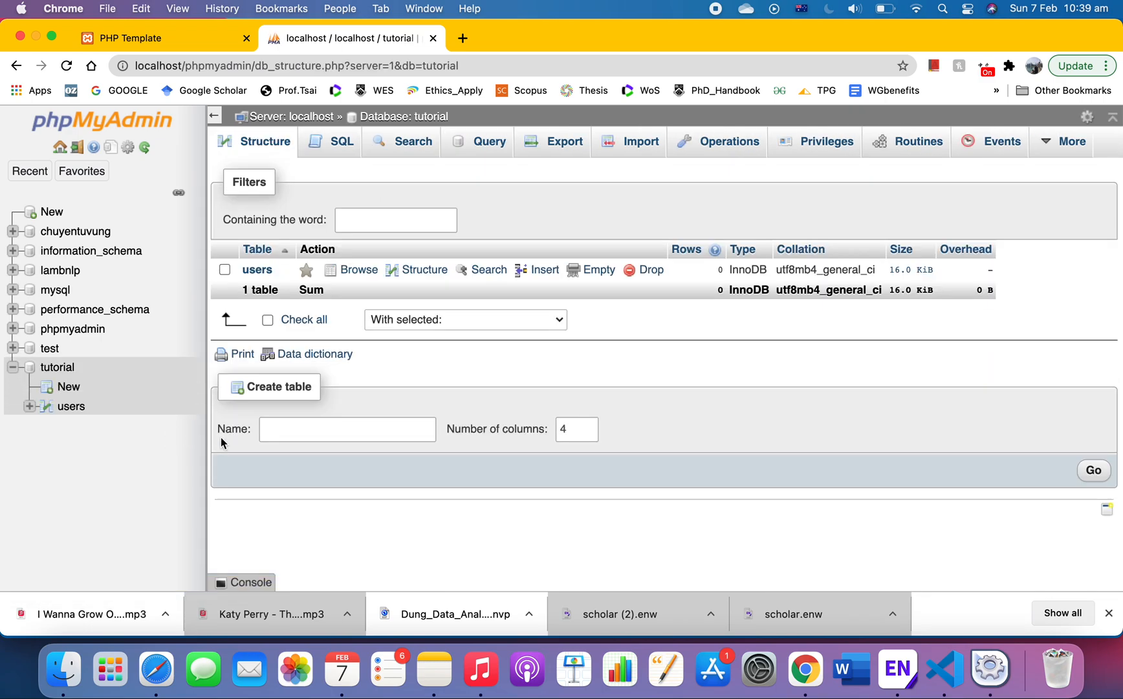
mouse_move(75, 372)
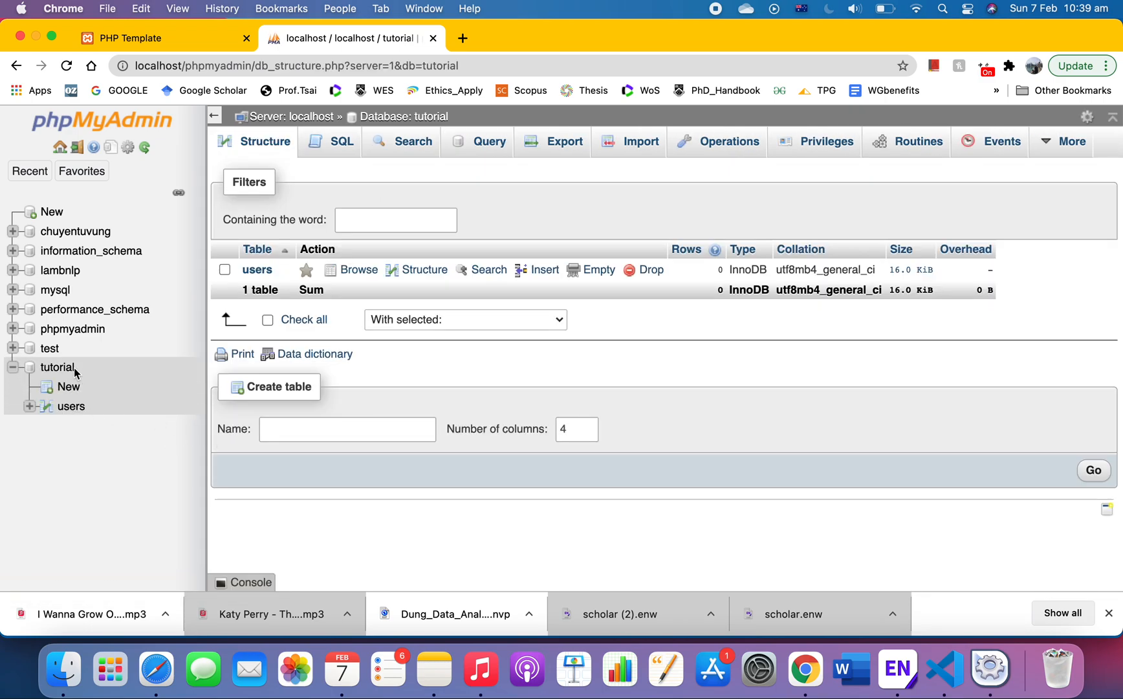
mouse_move(69, 387)
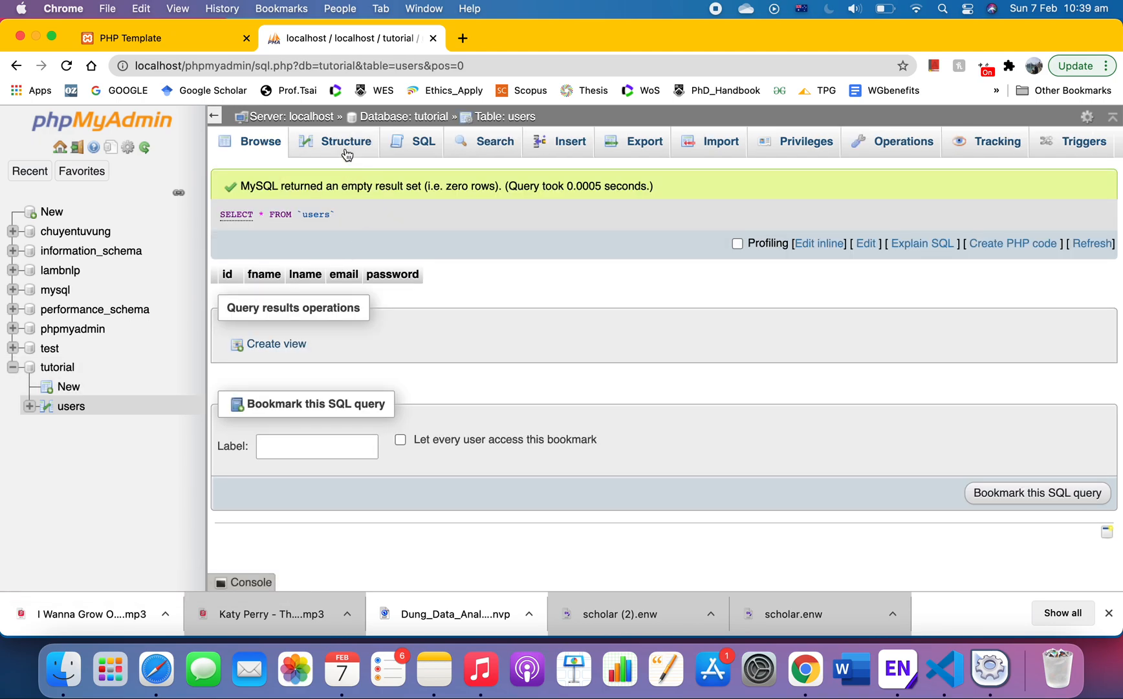
click(346, 142)
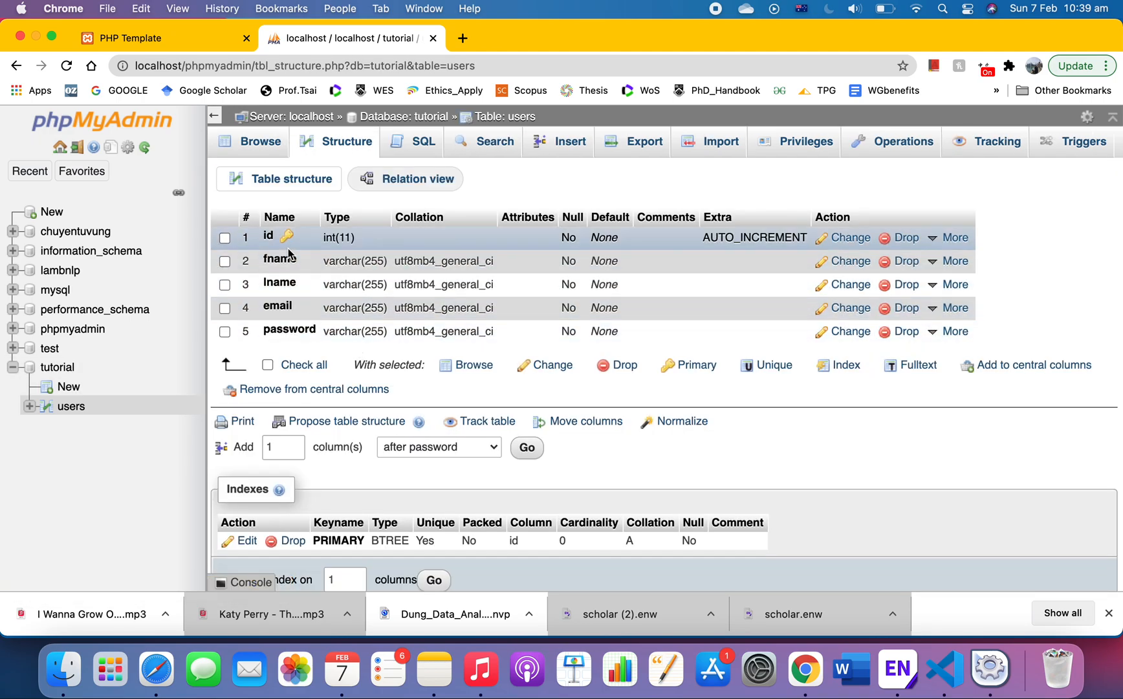
mouse_move(345, 251)
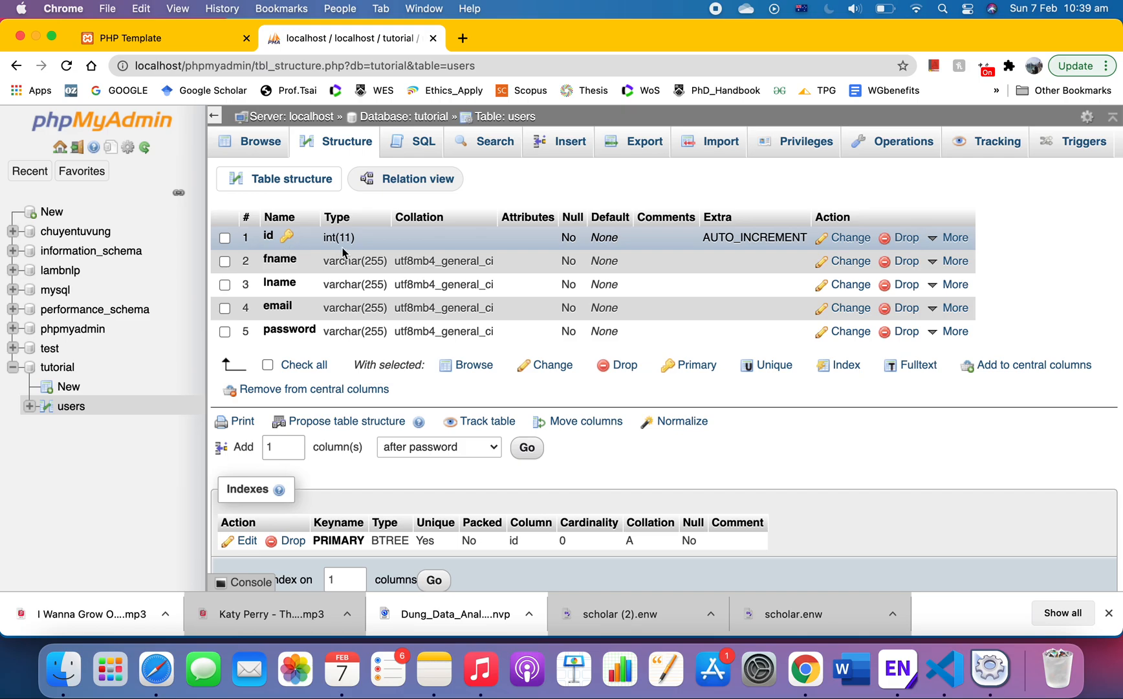
mouse_move(400, 249)
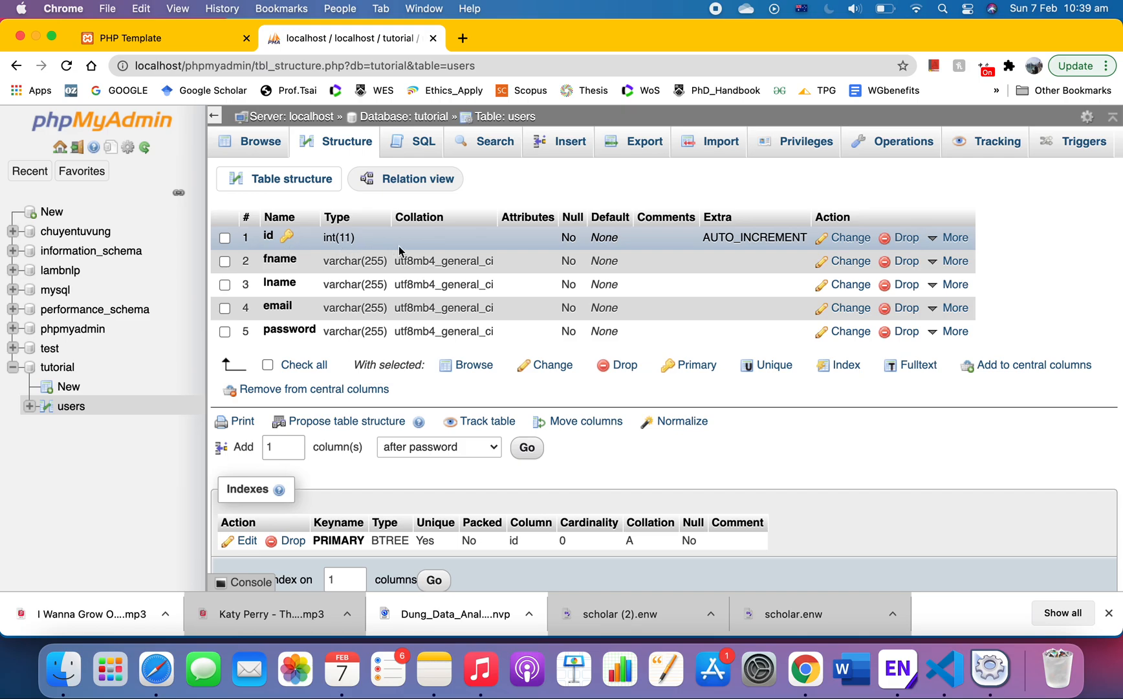
mouse_move(798, 253)
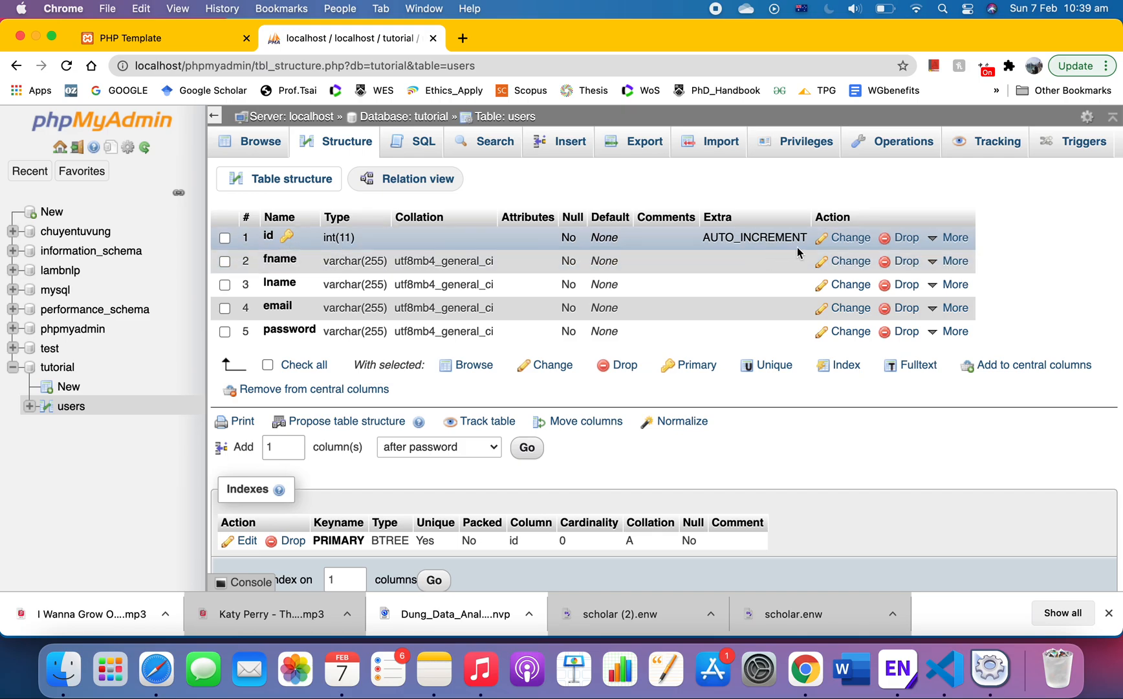
mouse_move(340, 284)
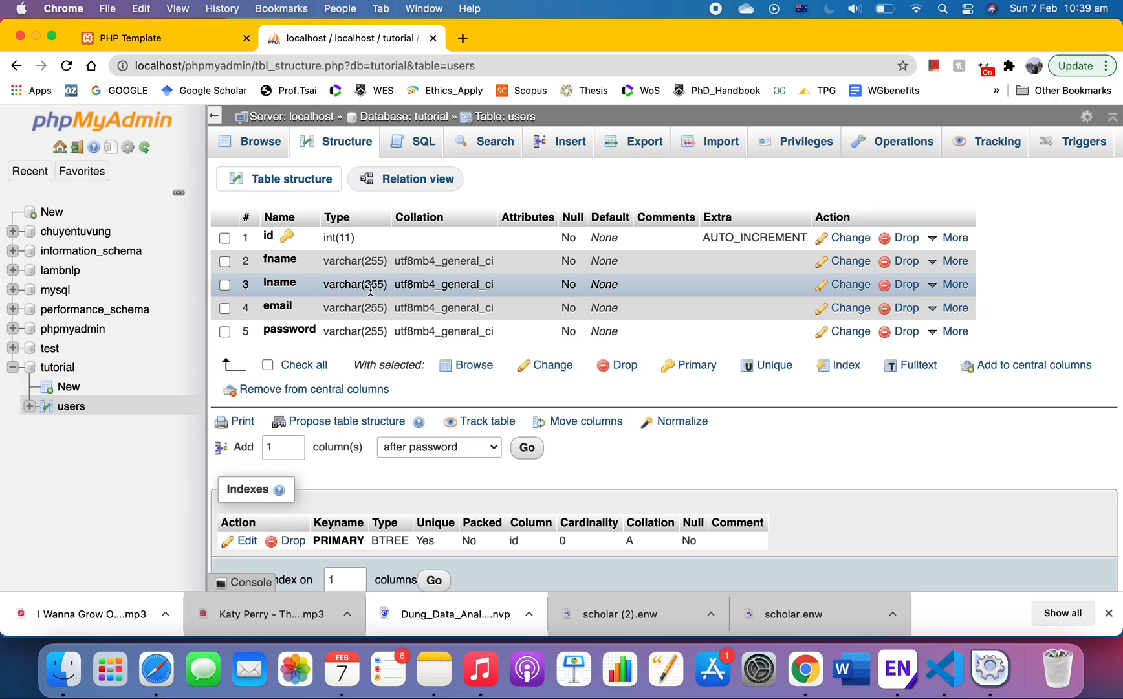
mouse_move(351, 331)
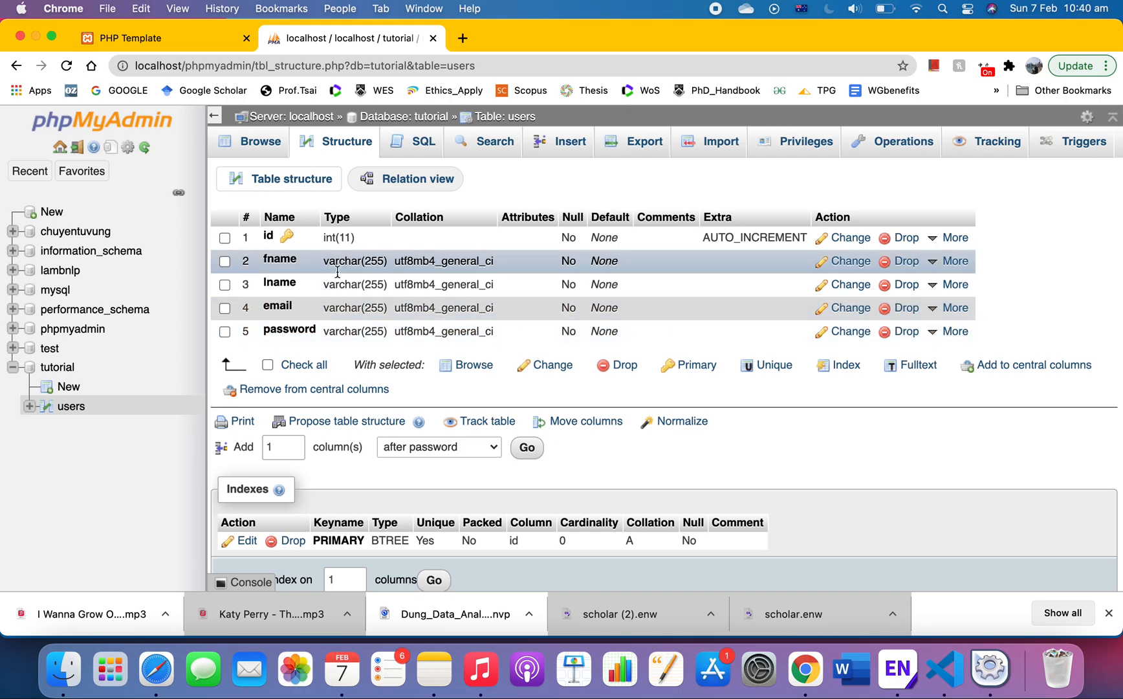
mouse_move(356, 308)
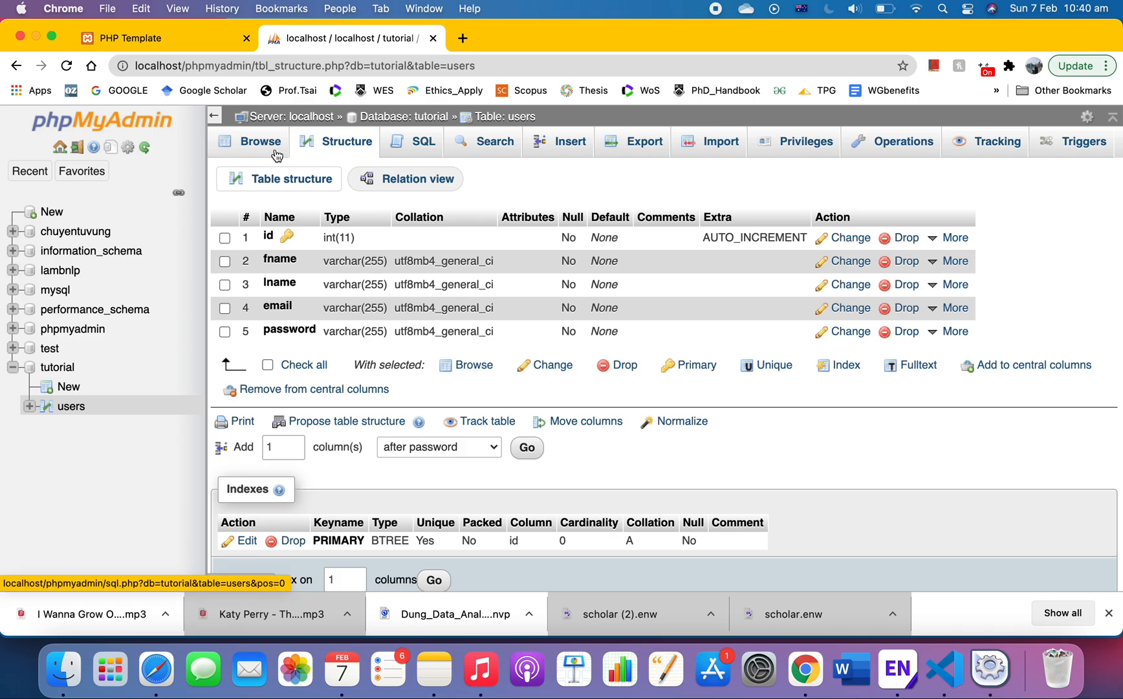
mouse_move(359, 278)
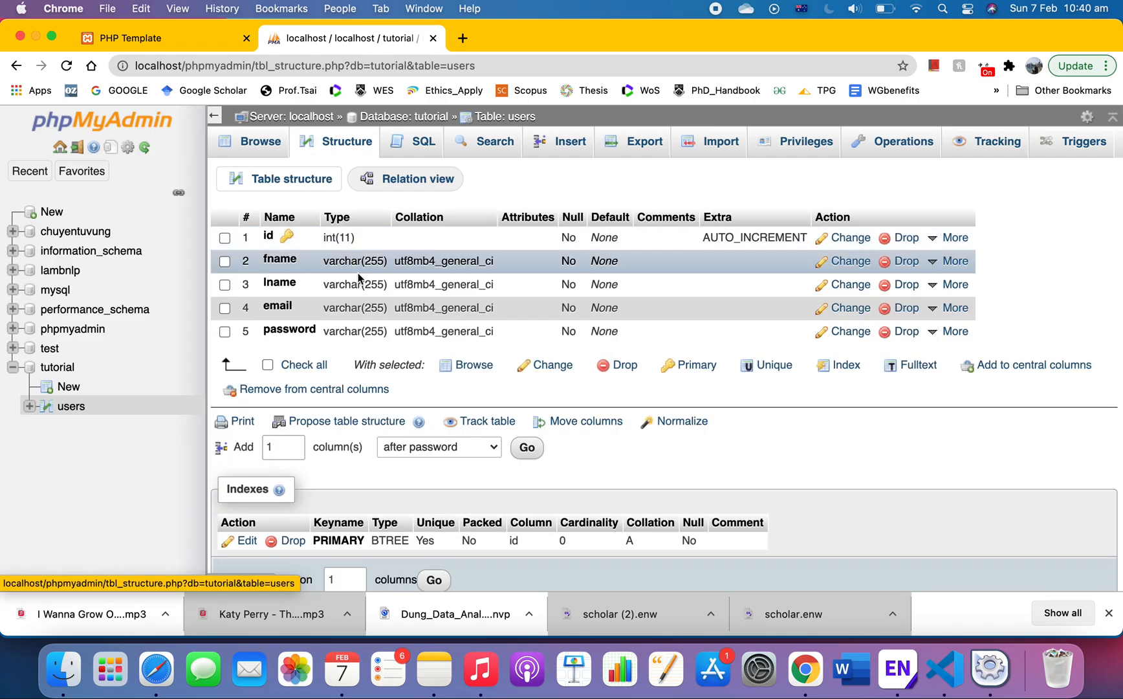
mouse_move(342, 349)
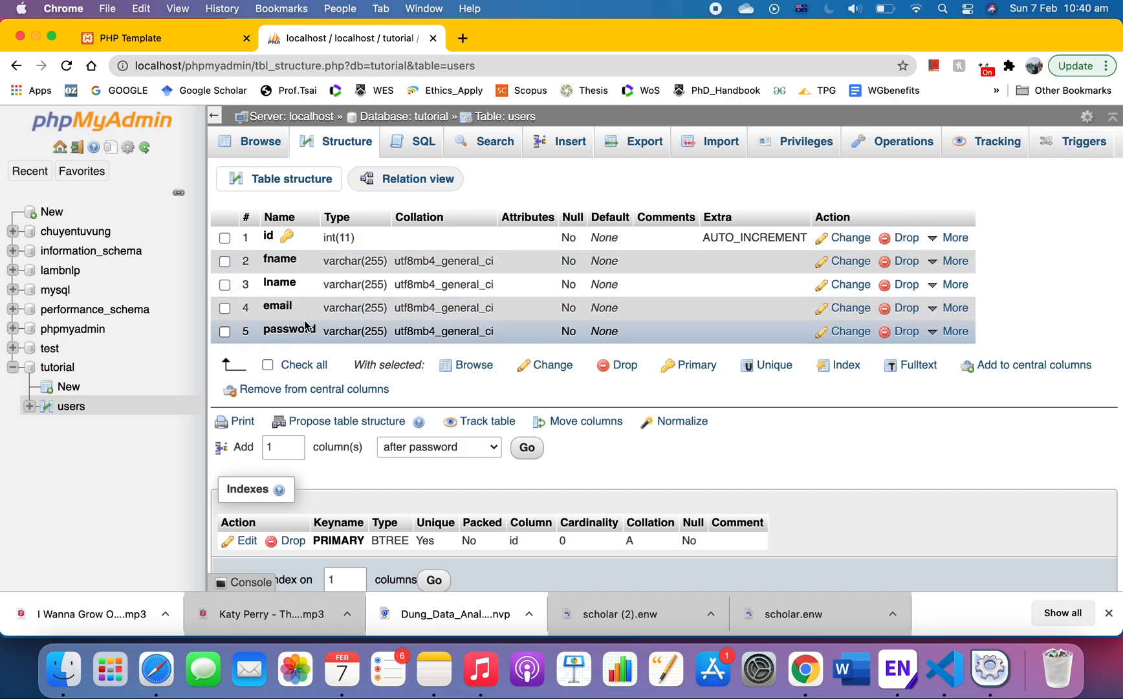
click(261, 141)
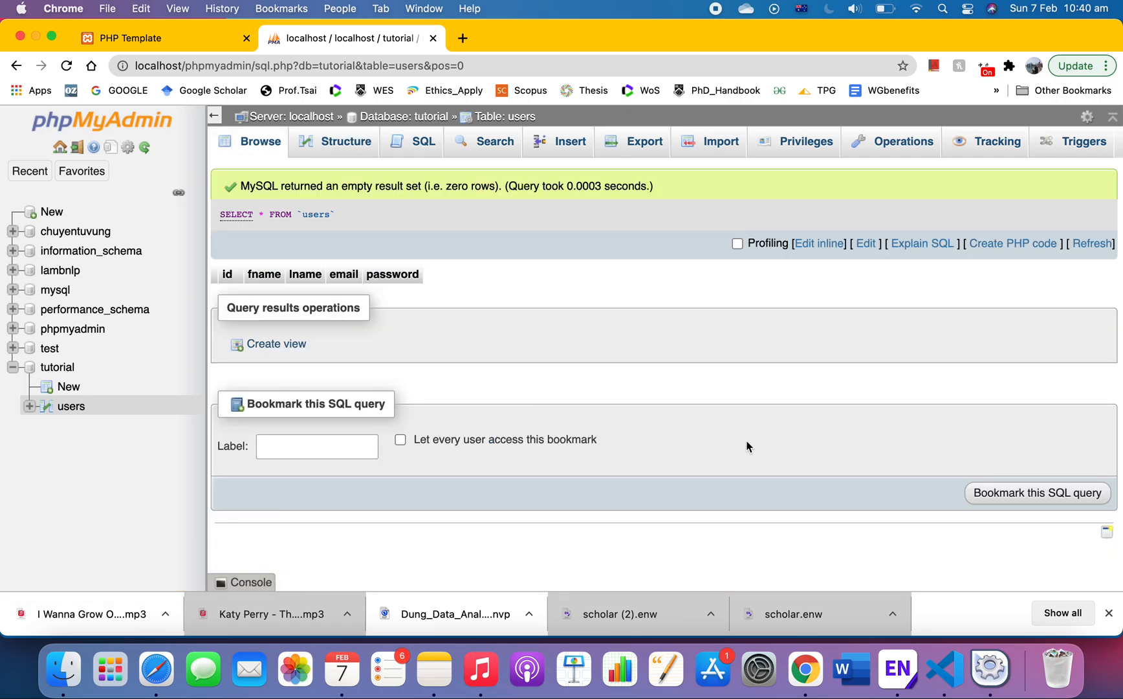
mouse_move(944, 669)
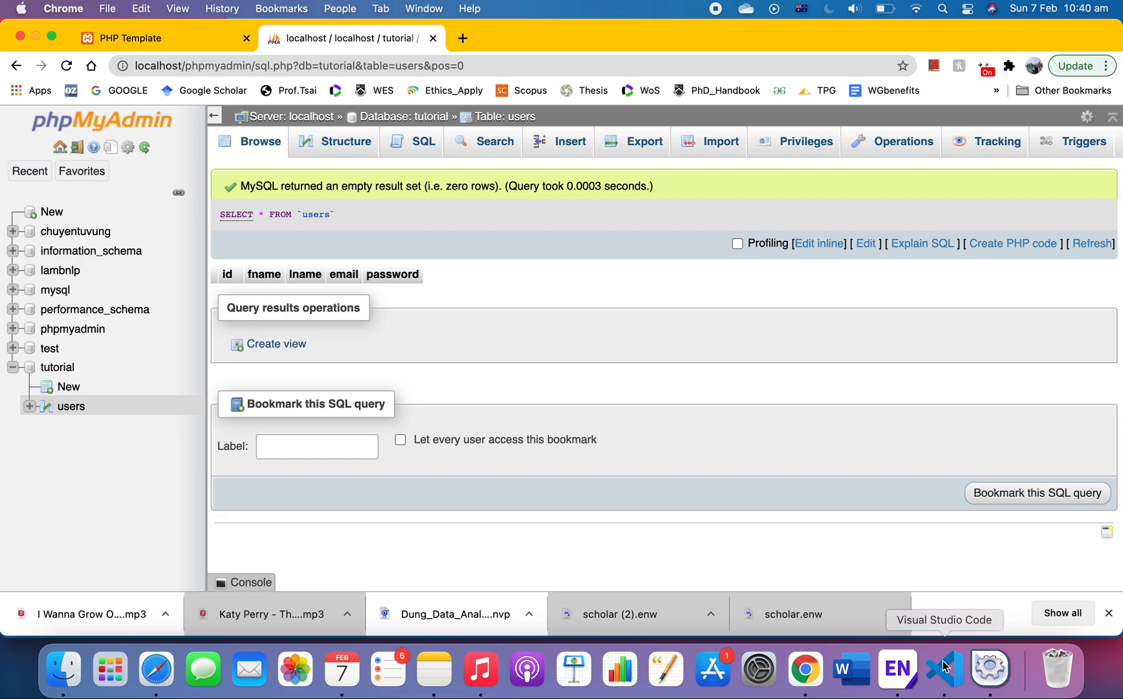
Inspect the img and includes folders in the Explorer and view database.php and index.php.
click(944, 669)
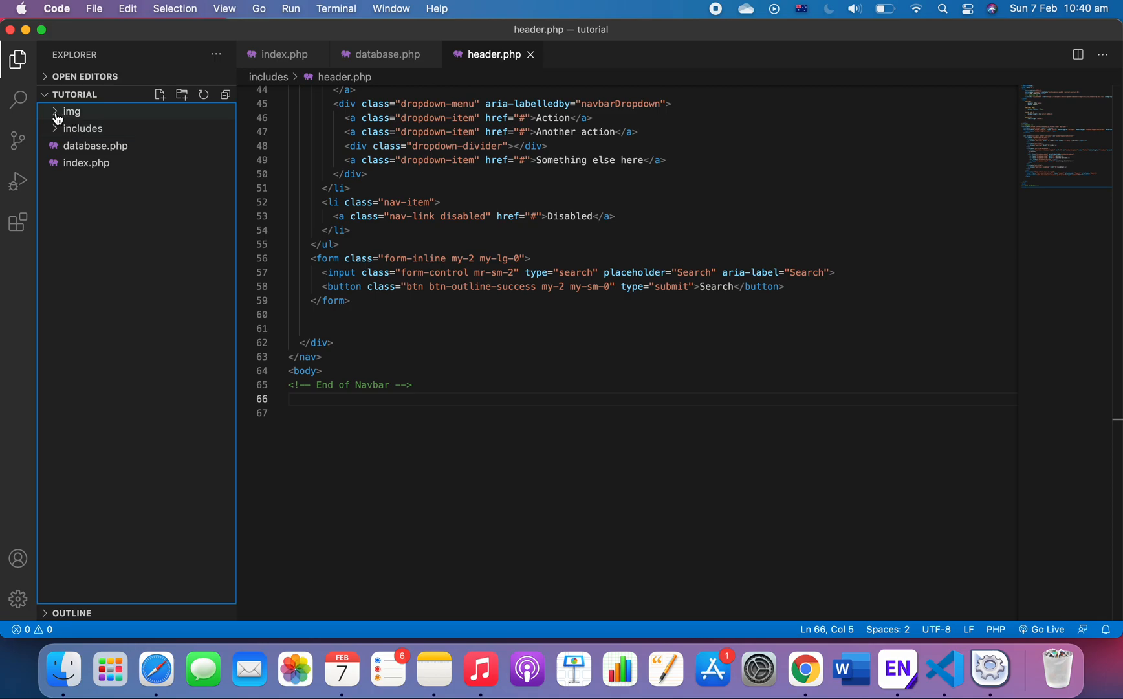
mouse_move(89, 126)
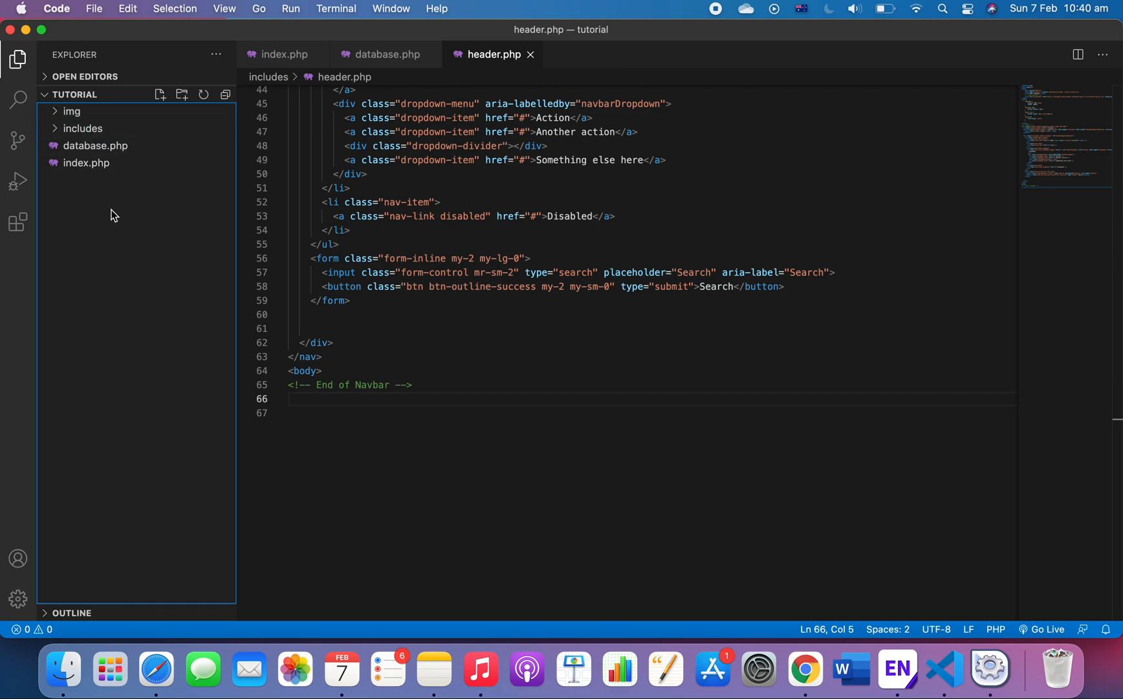
click(71, 111)
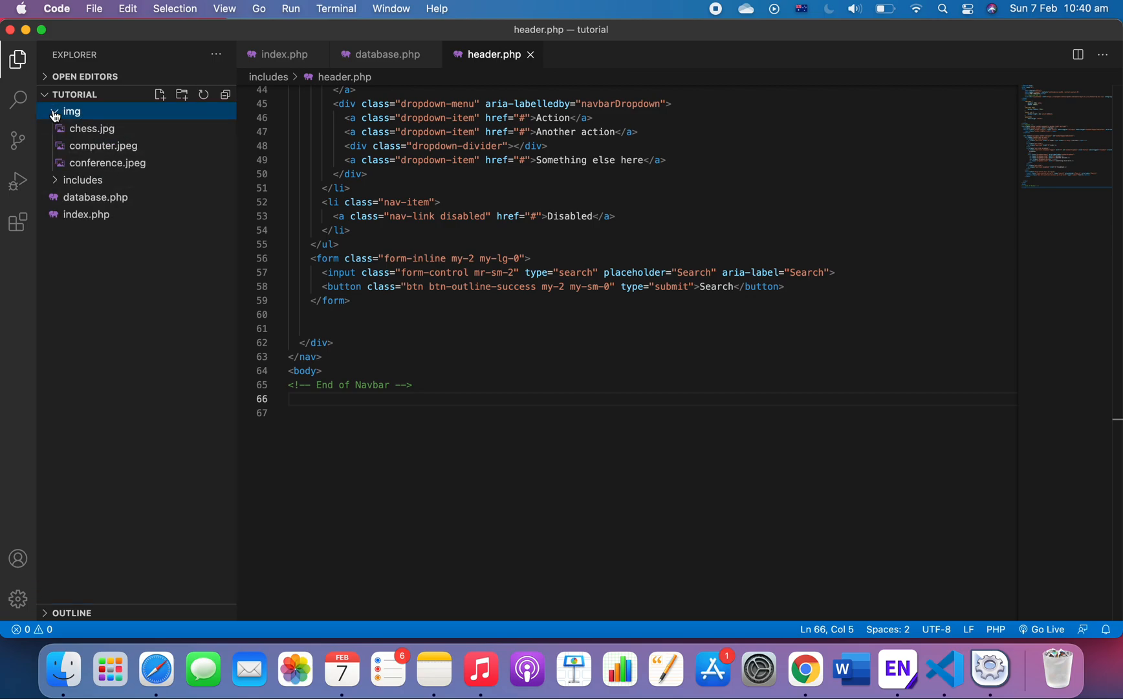
click(71, 111)
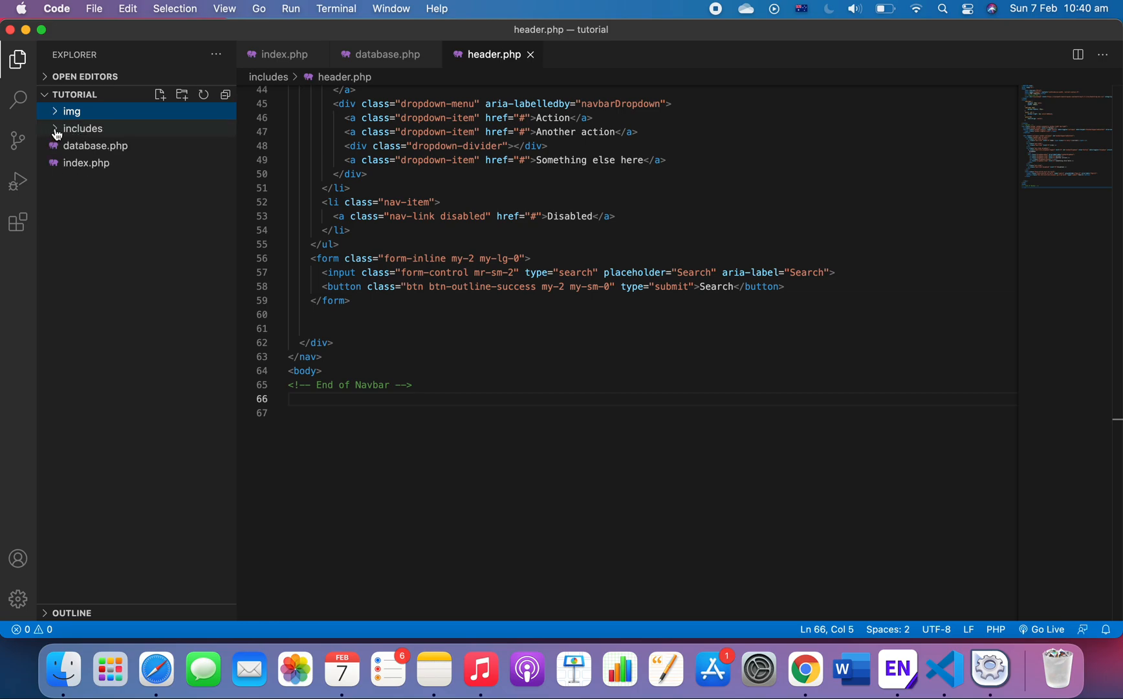
click(83, 129)
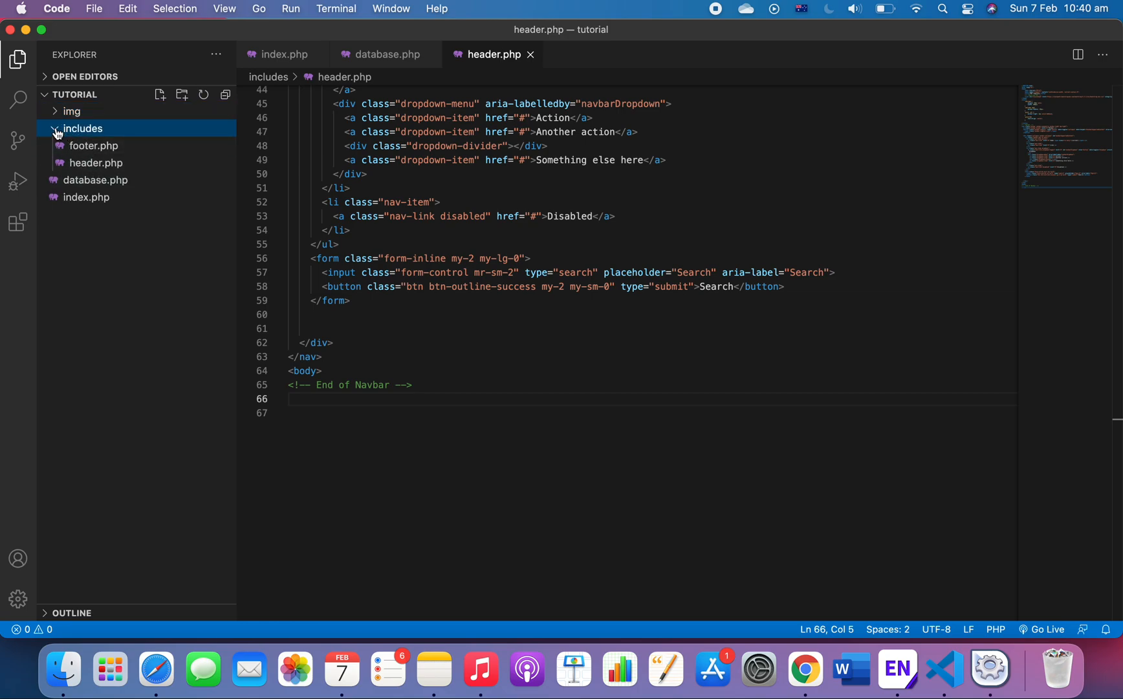
click(83, 128)
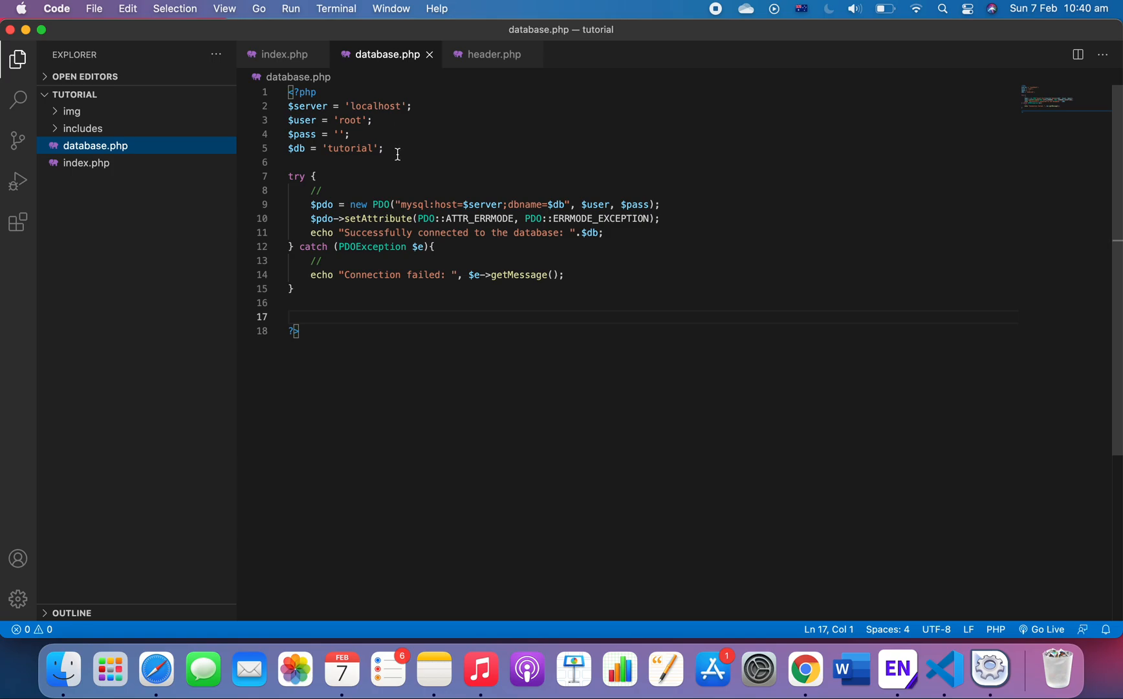
mouse_move(394, 211)
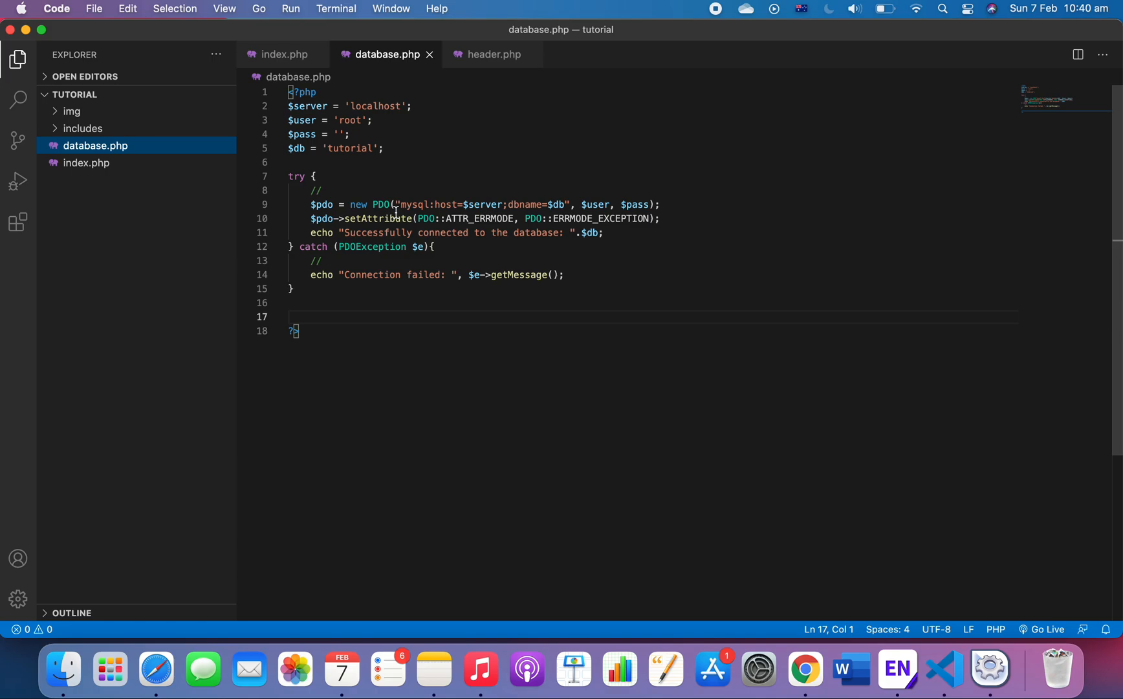
mouse_move(156, 194)
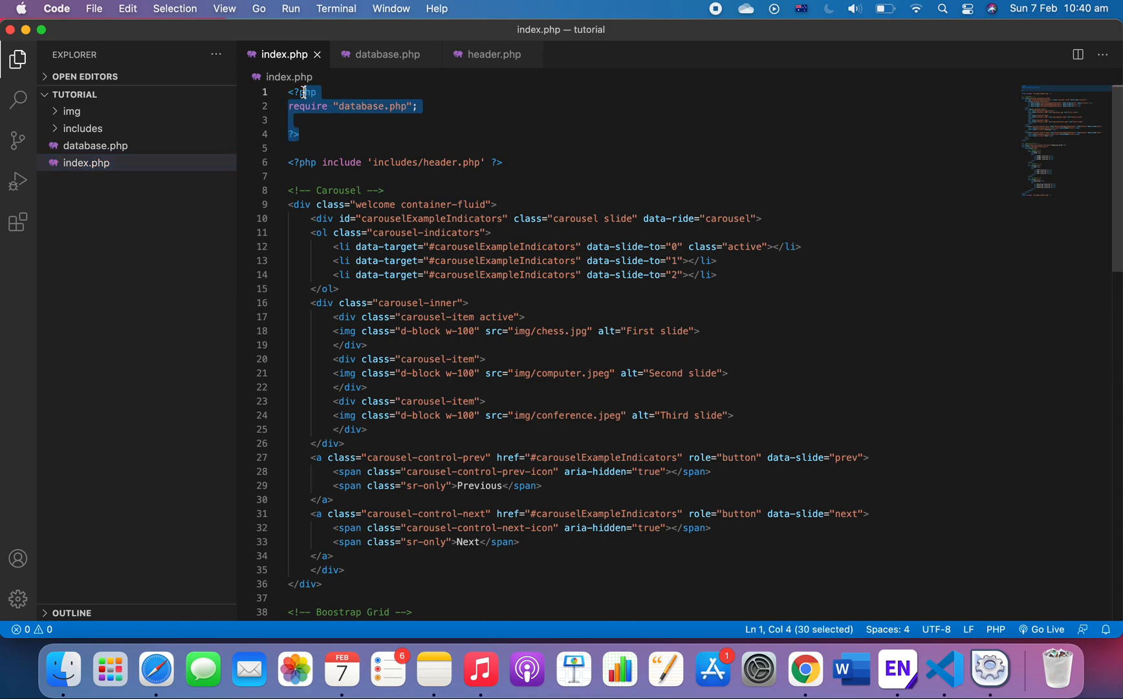
double_click(361, 107)
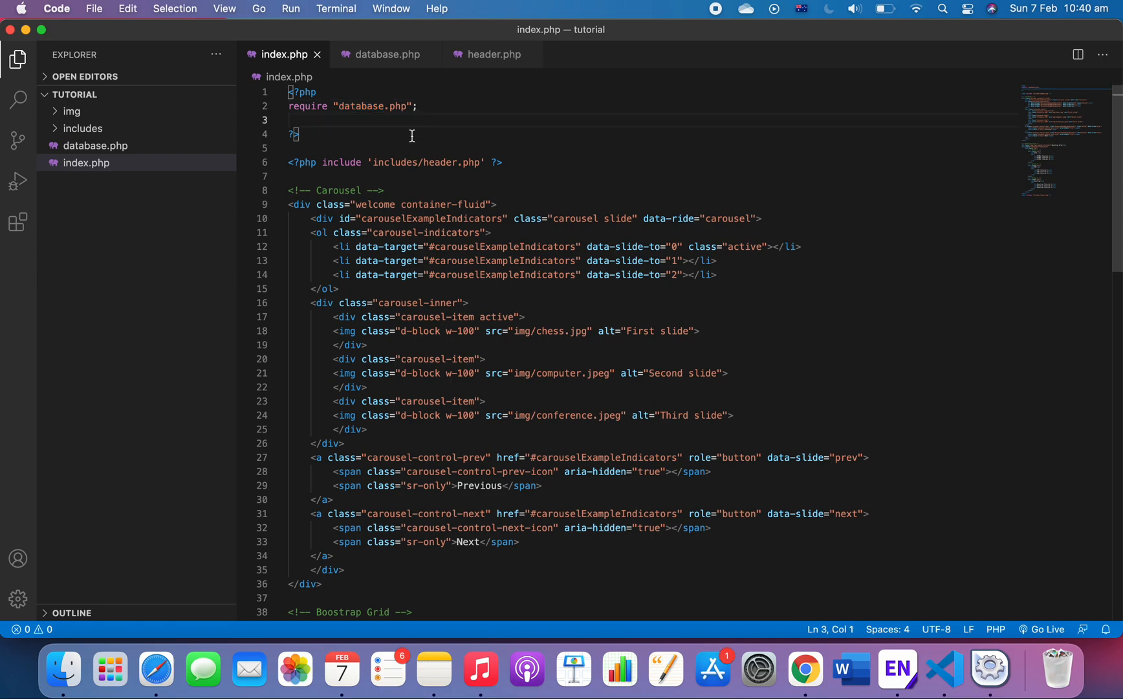
mouse_move(805, 669)
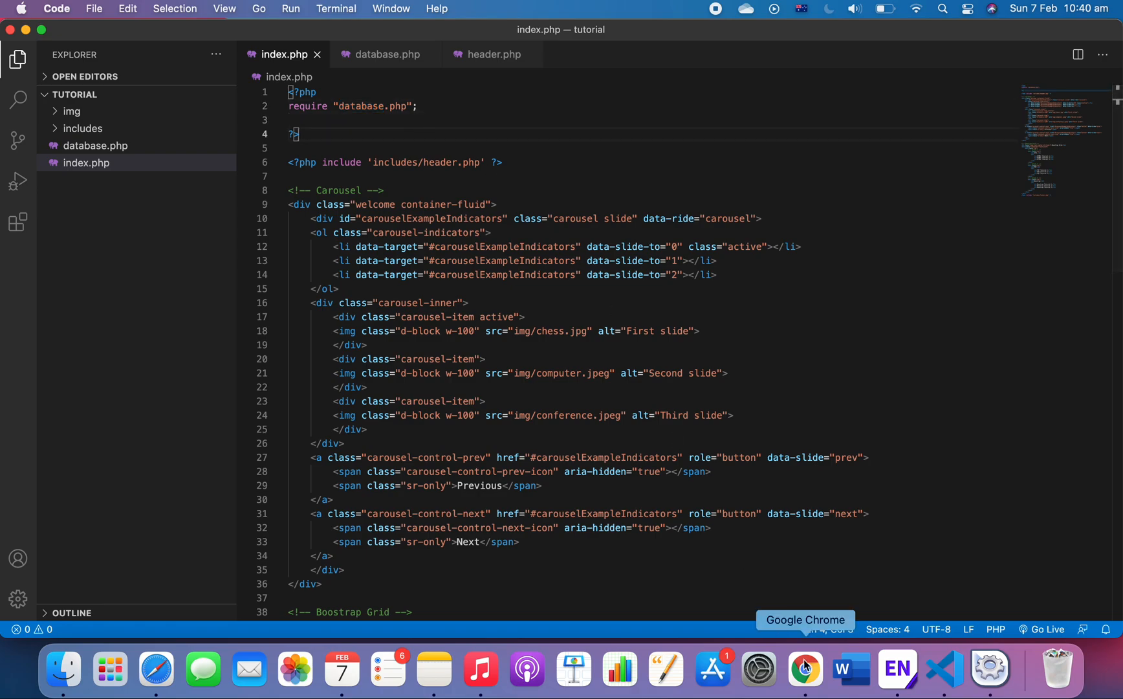
Check the tutorial page's connection message in Chrome and return to the editor.
click(805, 669)
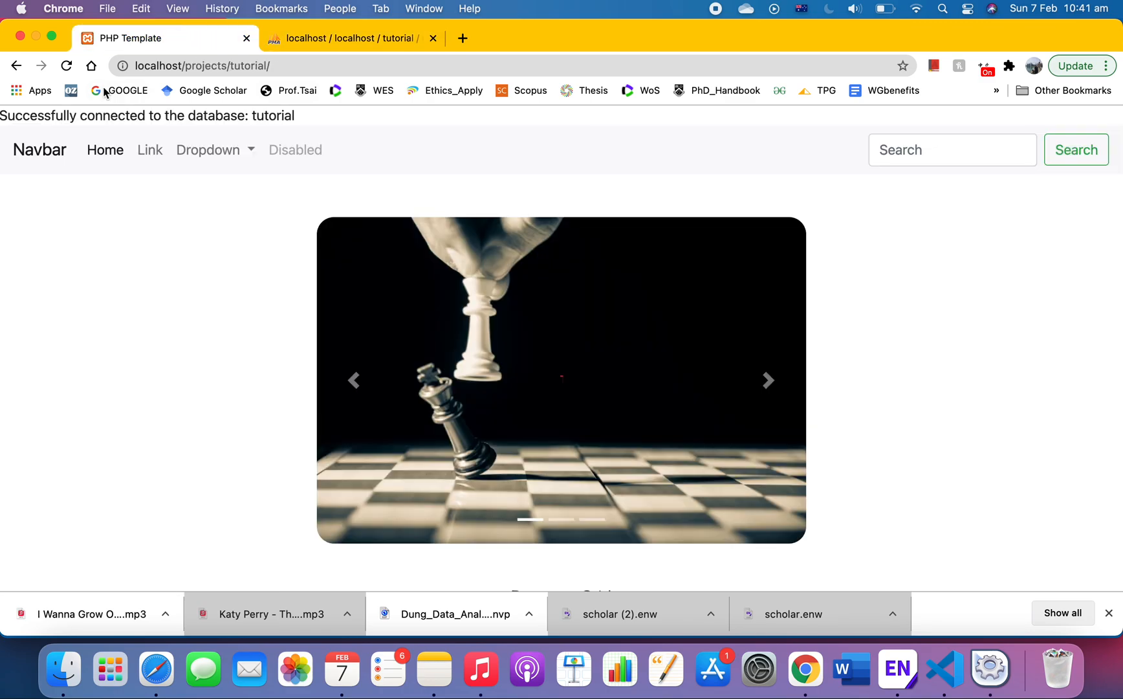
click(766, 380)
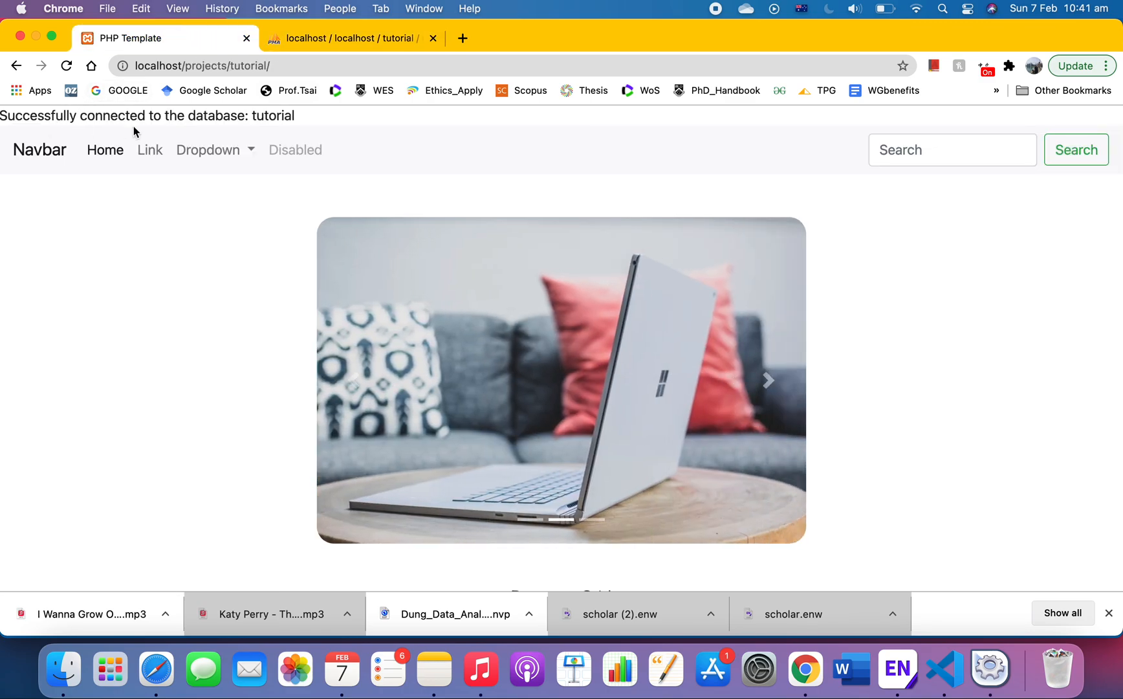
mouse_move(945, 670)
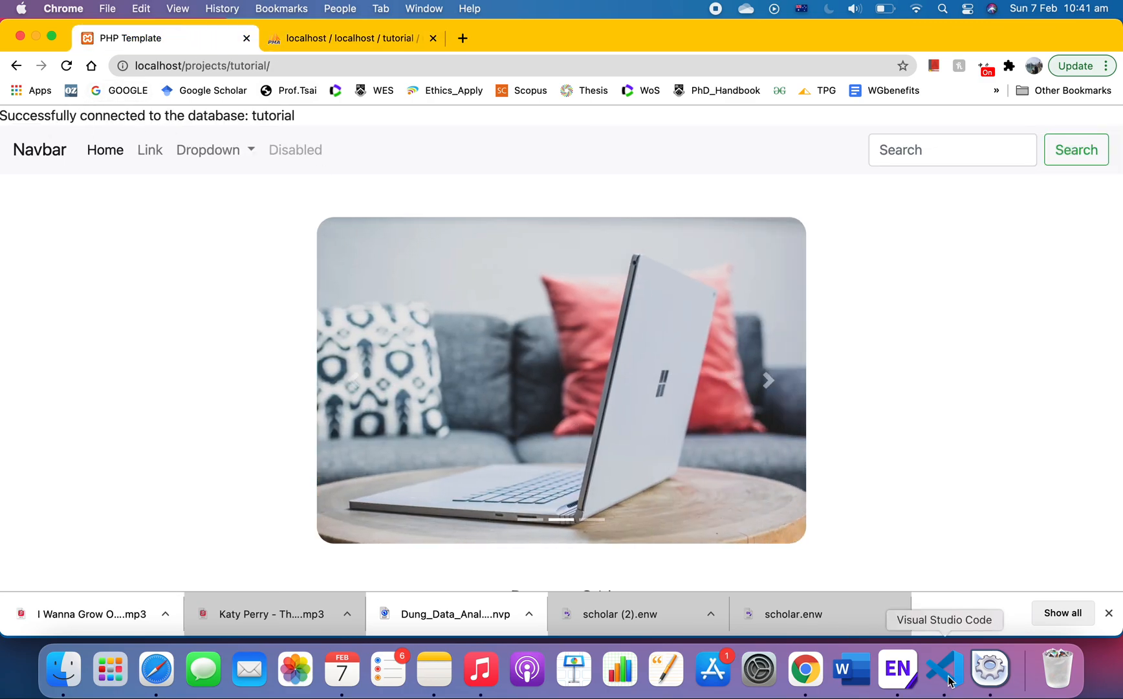
click(944, 669)
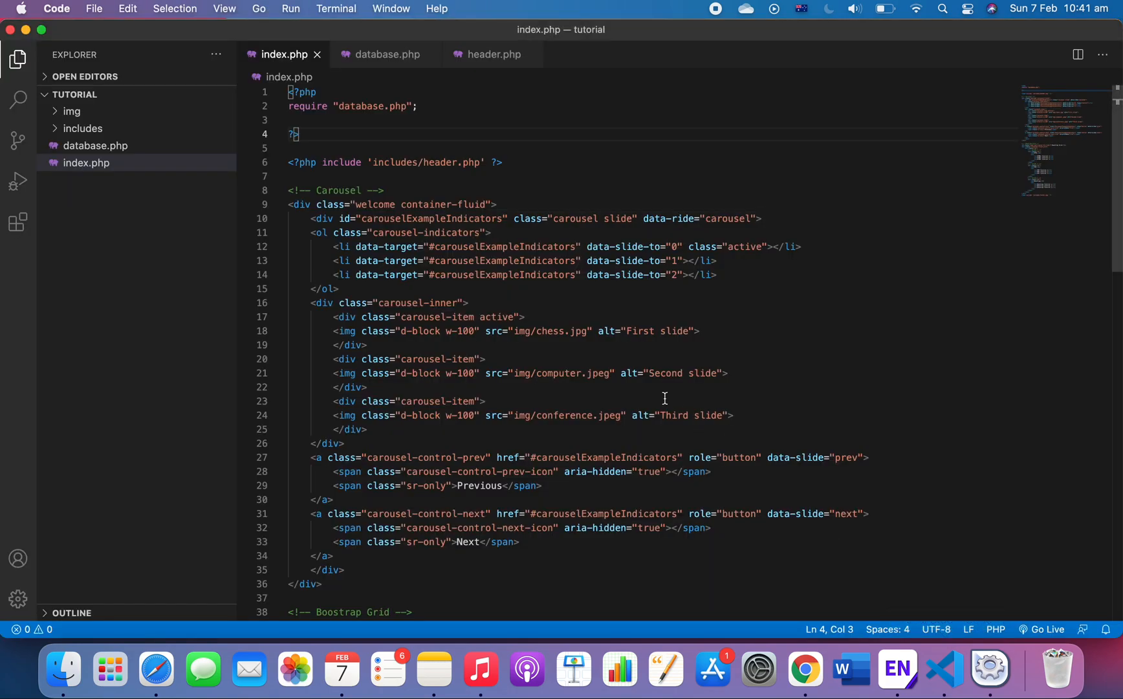
mouse_move(651, 387)
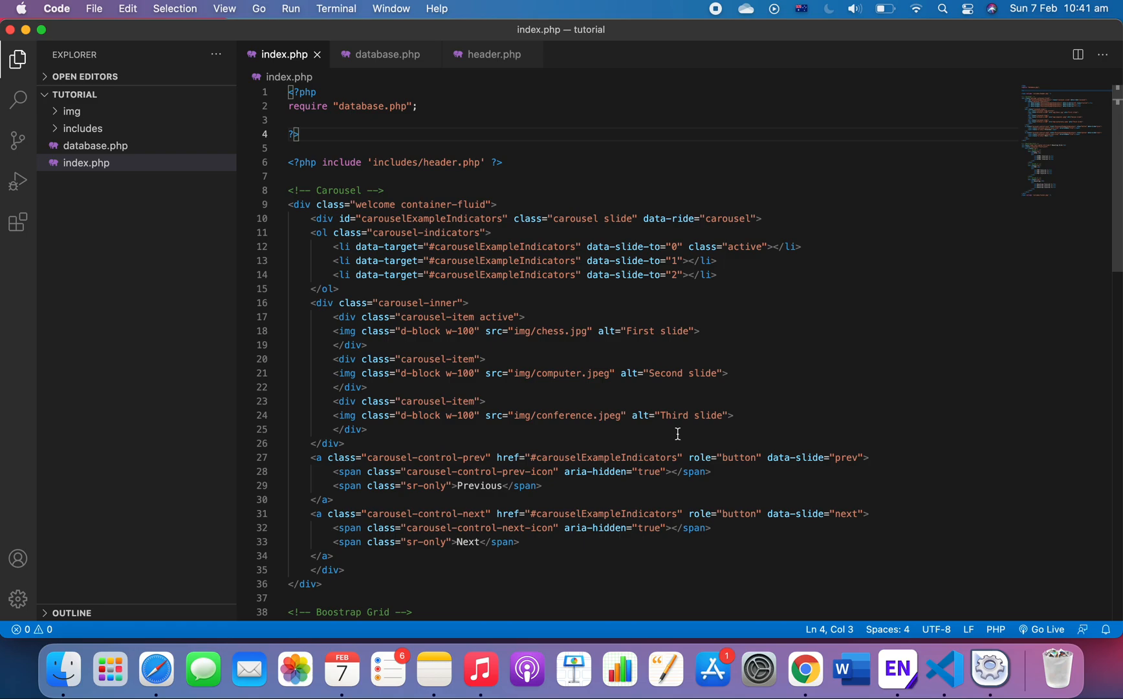
mouse_move(598, 415)
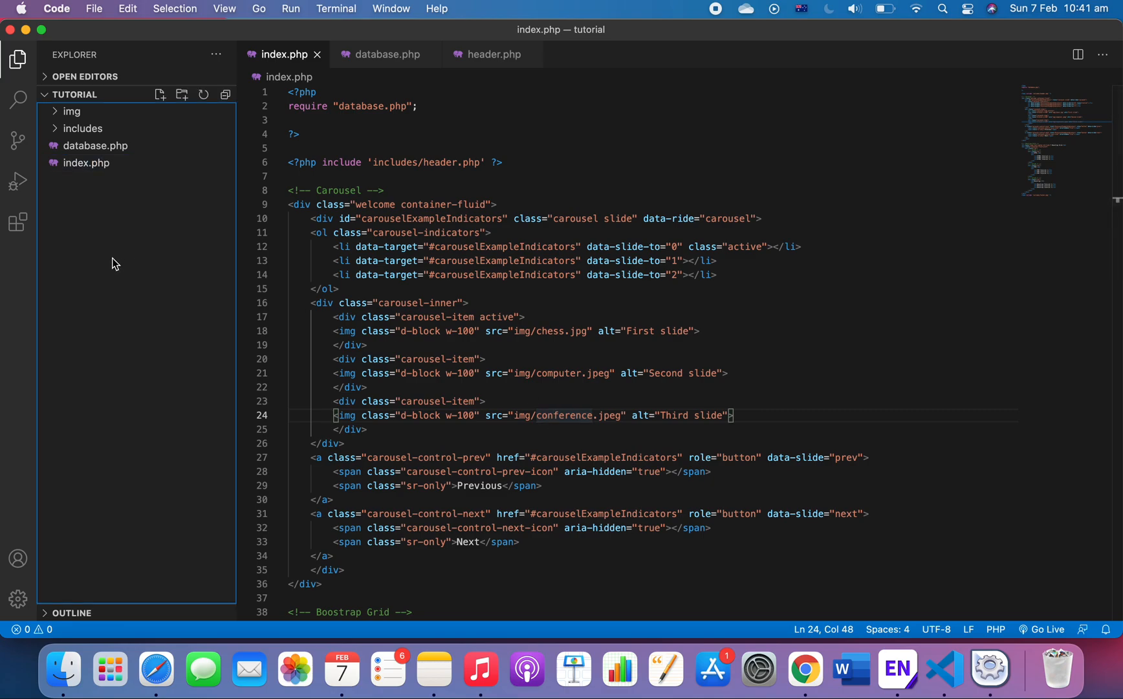
mouse_move(349, 359)
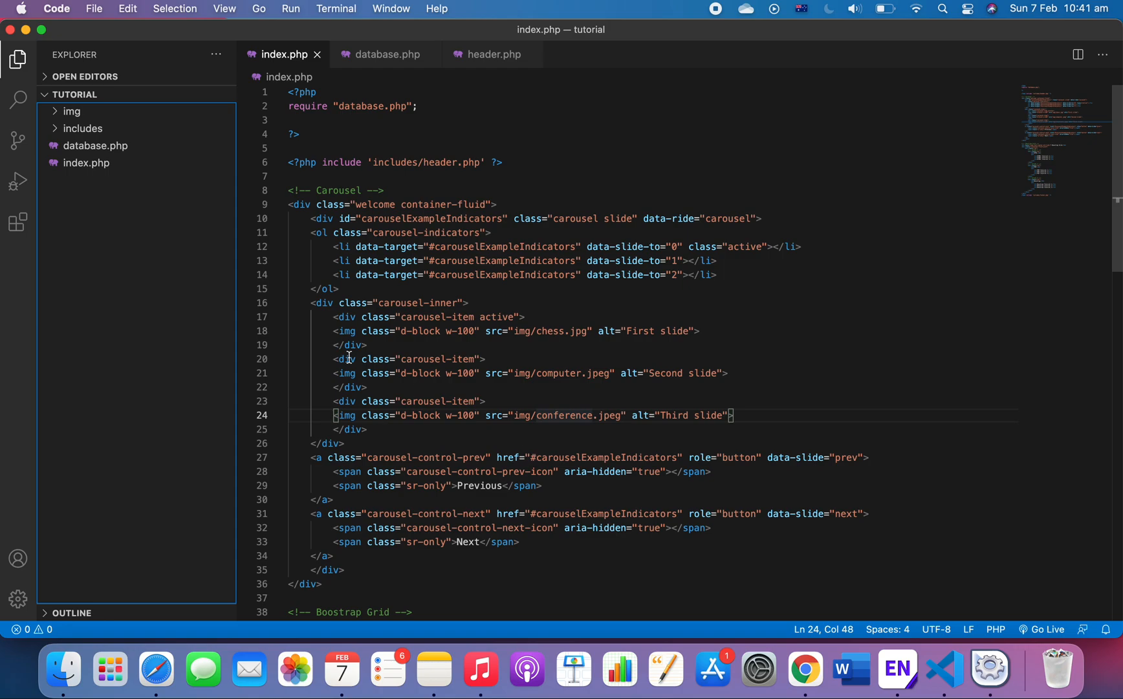
mouse_move(435, 475)
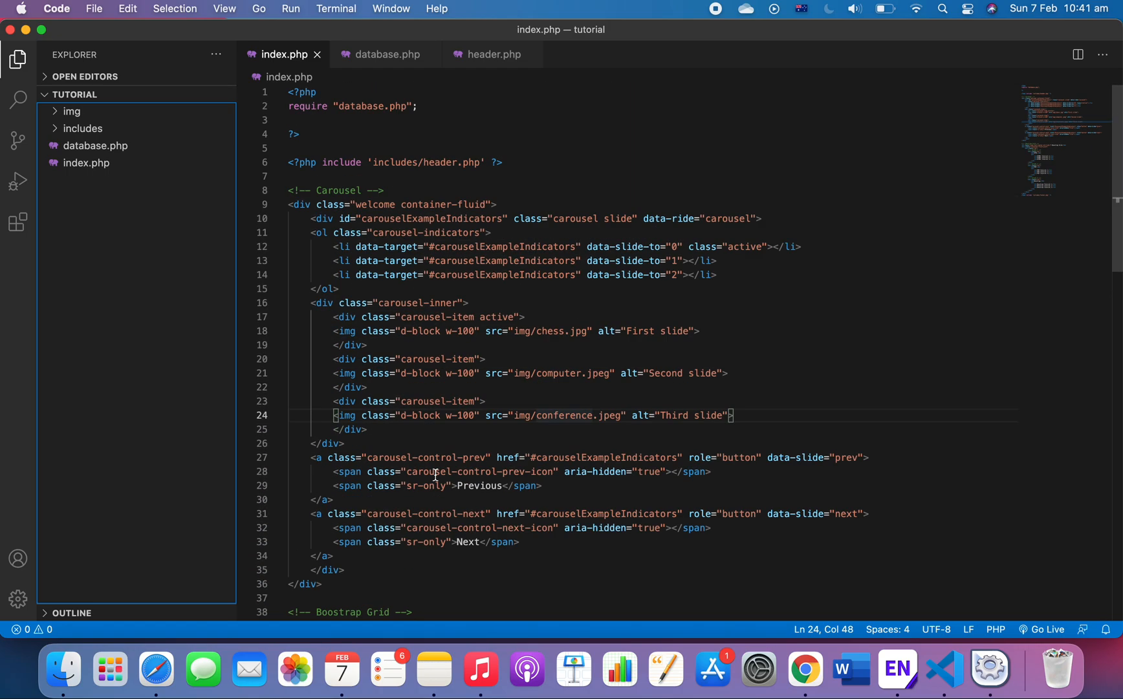
Comment out the navbar search form in header.php.
click(492, 54)
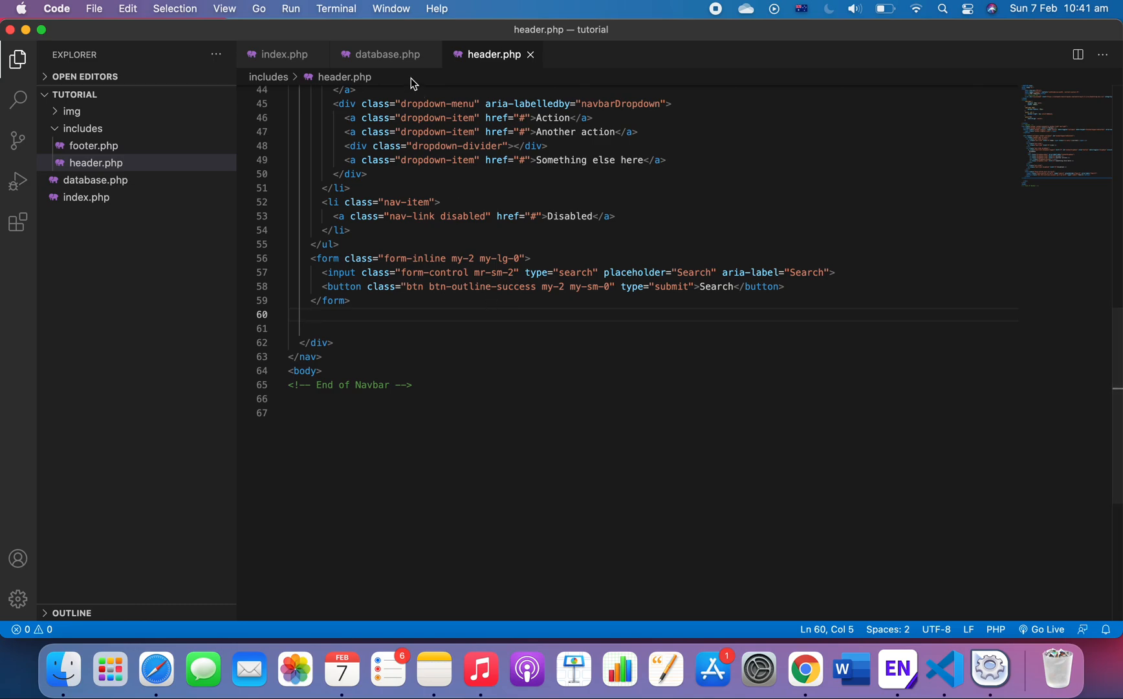
mouse_move(222, 178)
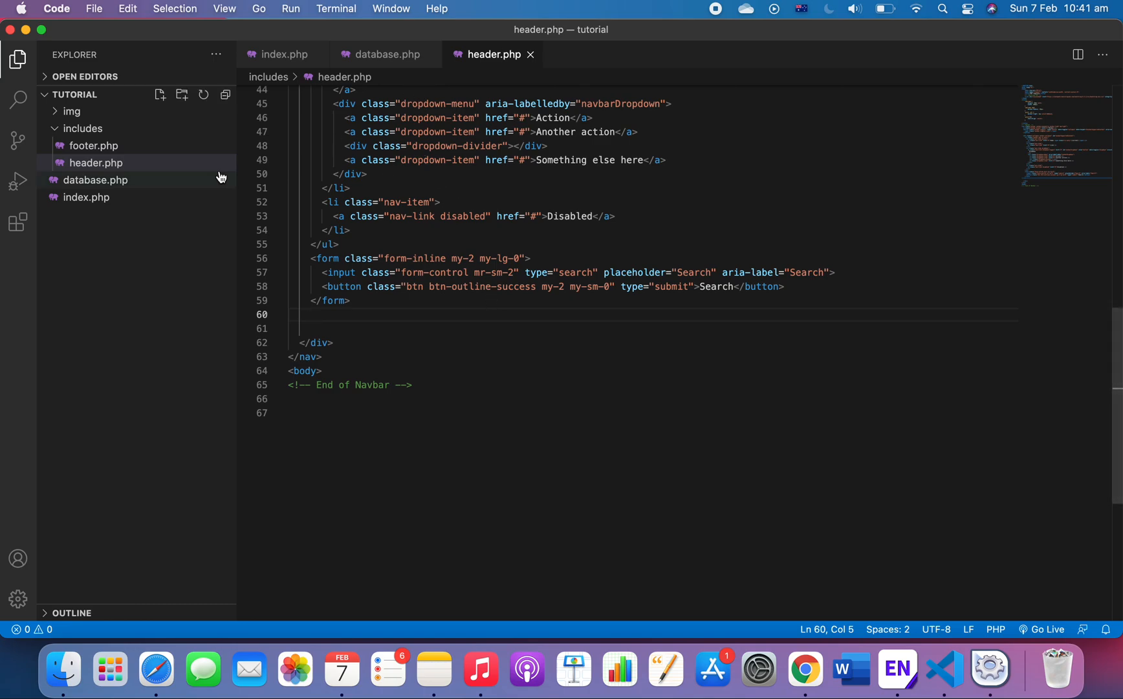
mouse_move(83, 129)
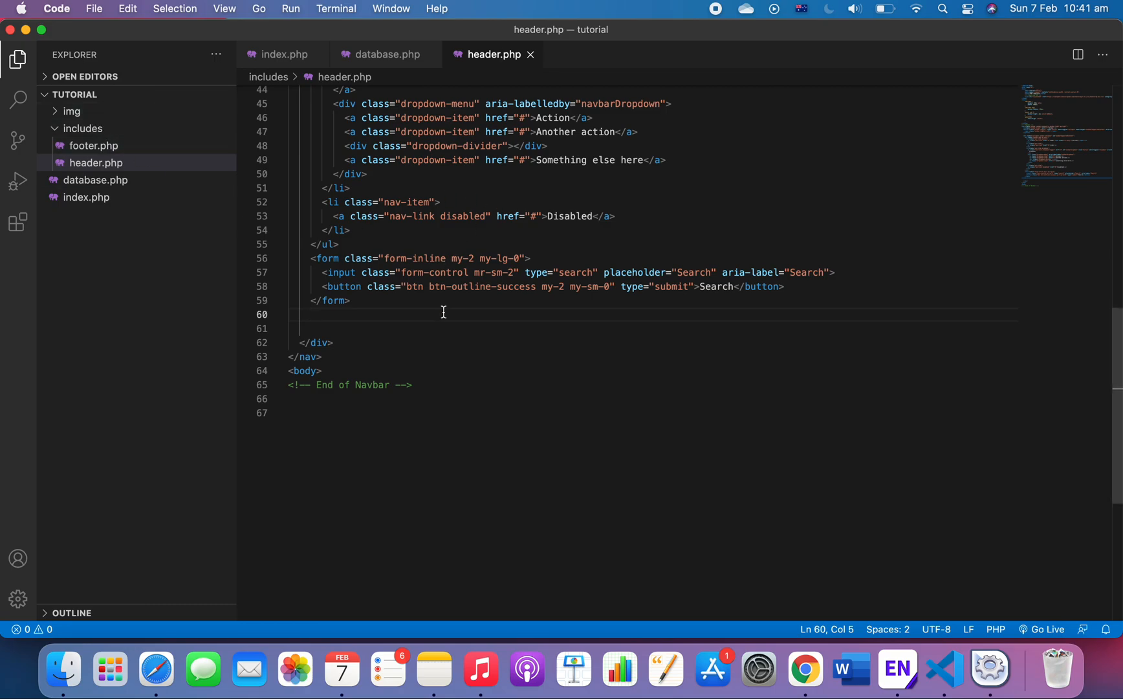
mouse_move(498, 350)
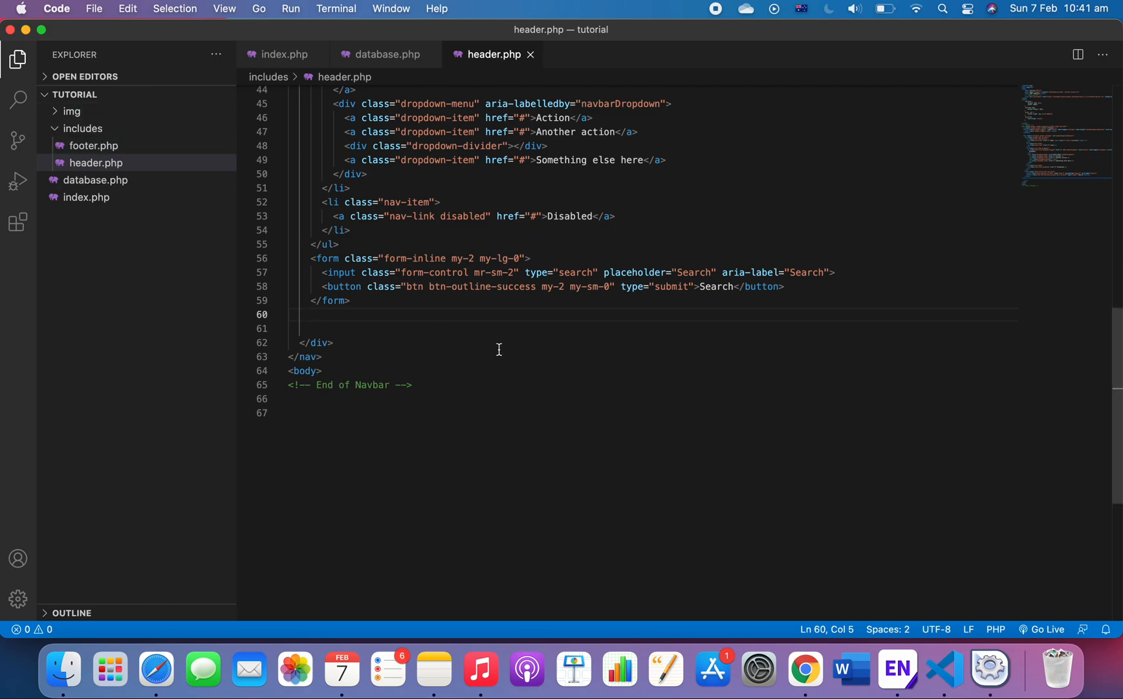
scroll(up, 3)
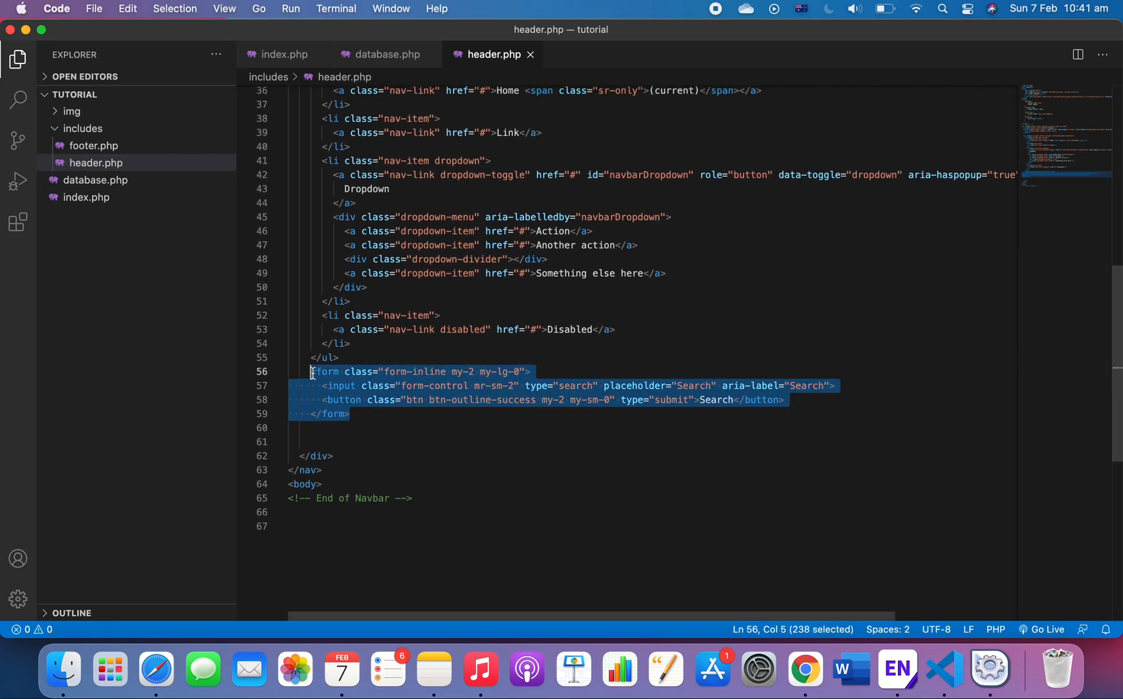
mouse_move(805, 669)
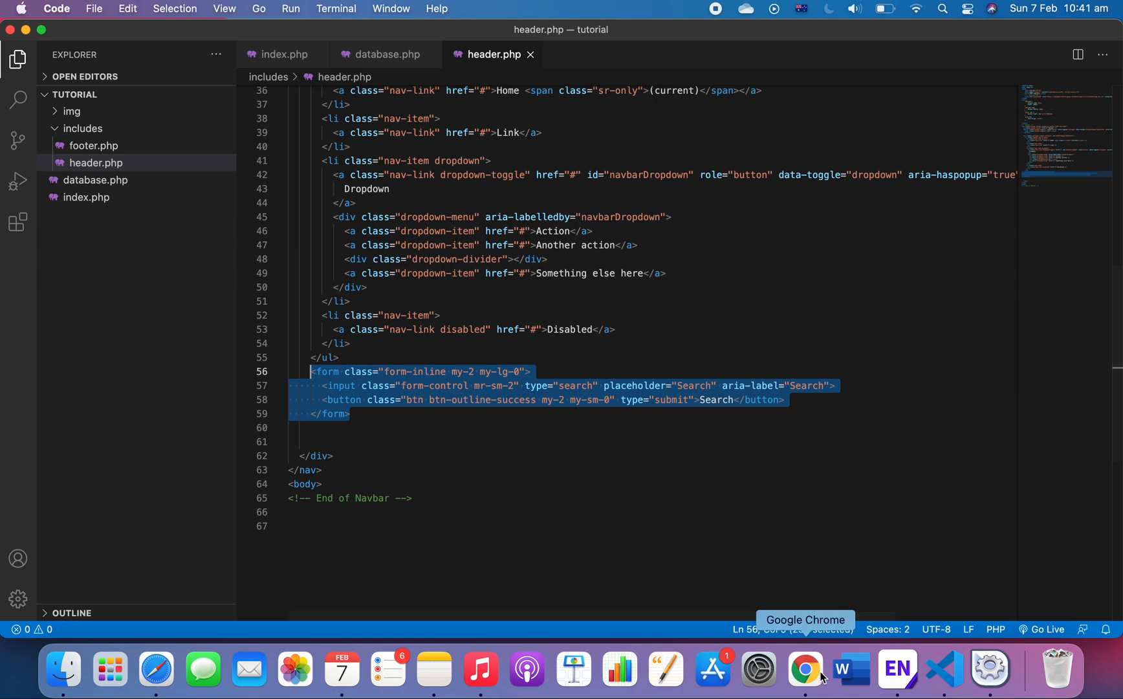
click(805, 669)
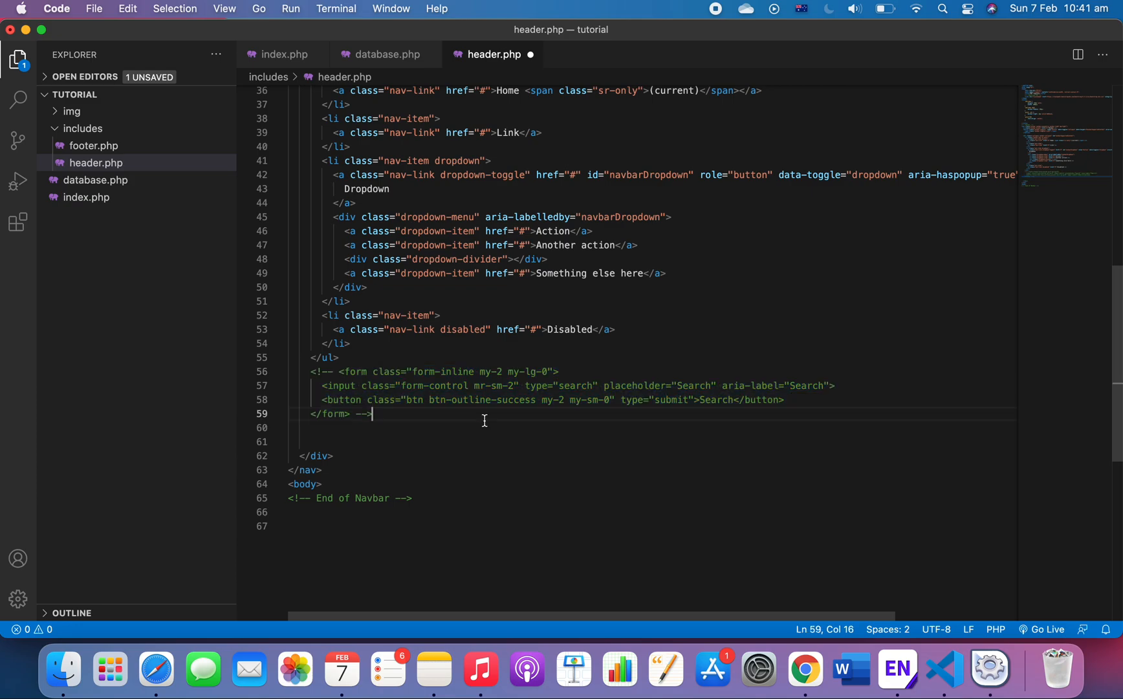
Add an empty <a href="user/register.php"></a> link after the search form.
text(a href=""></a>)
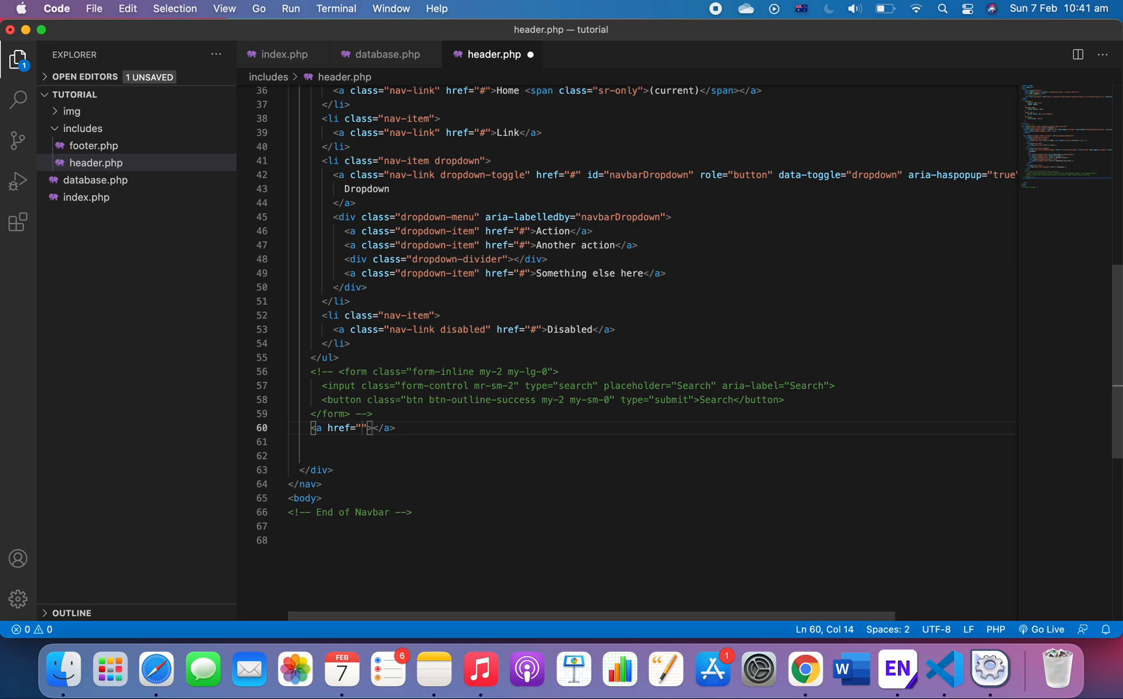
text(register.)
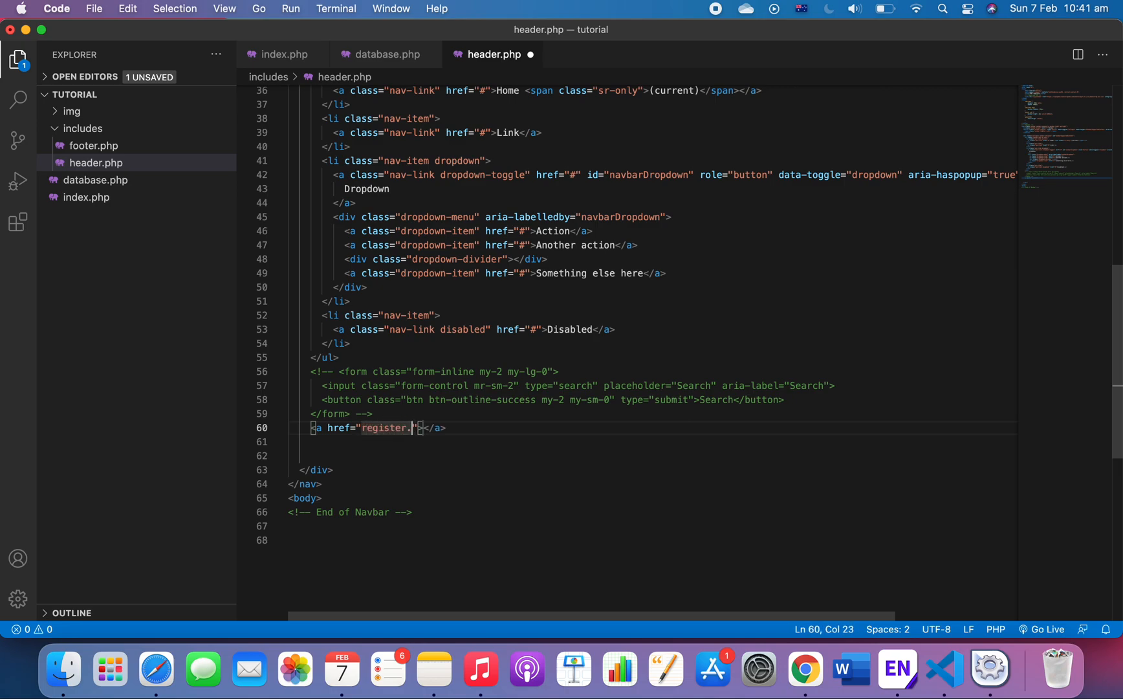
text(php)
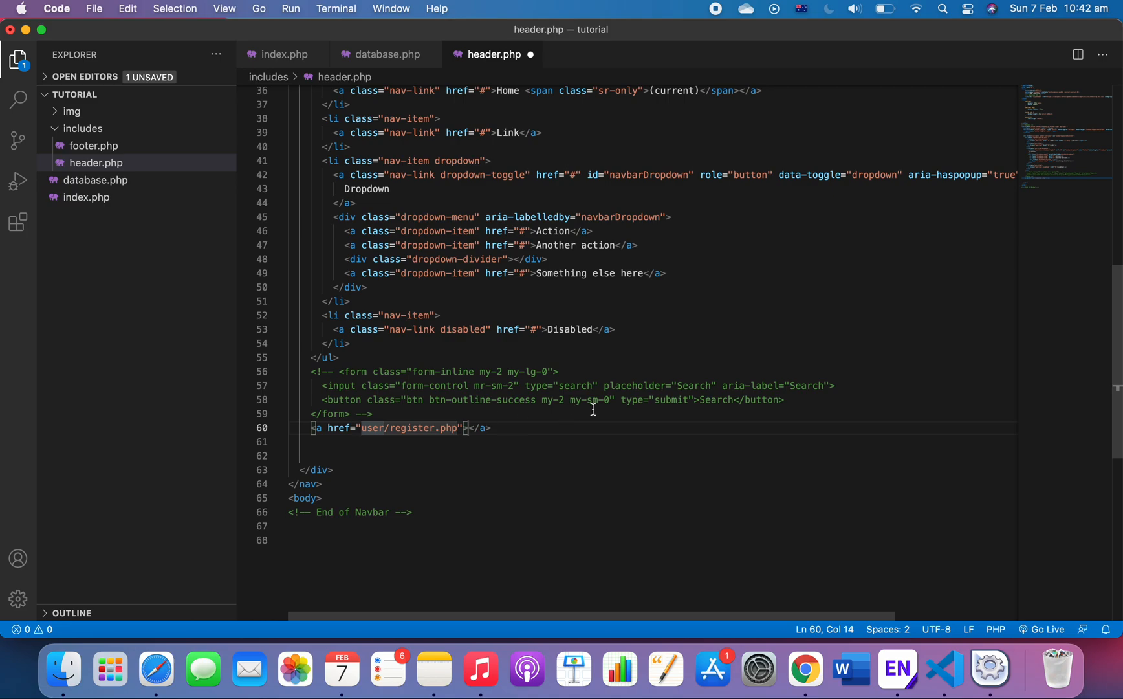
mouse_move(537, 428)
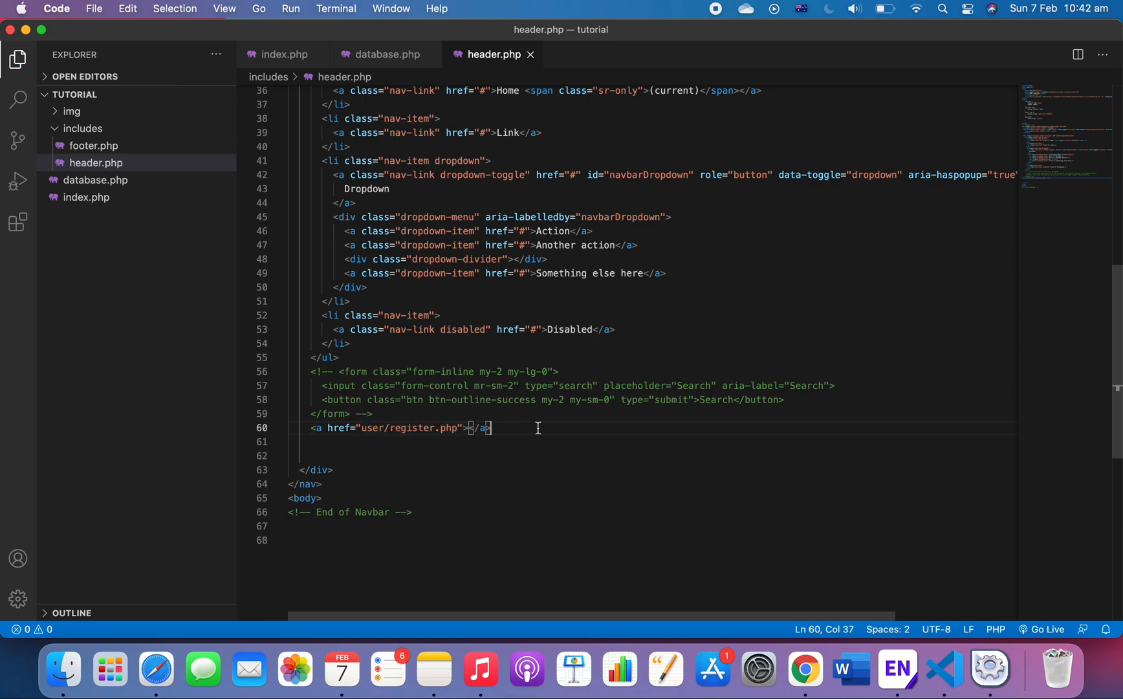
Duplicate the register link and point the copy to user/login.php.
key(enter)
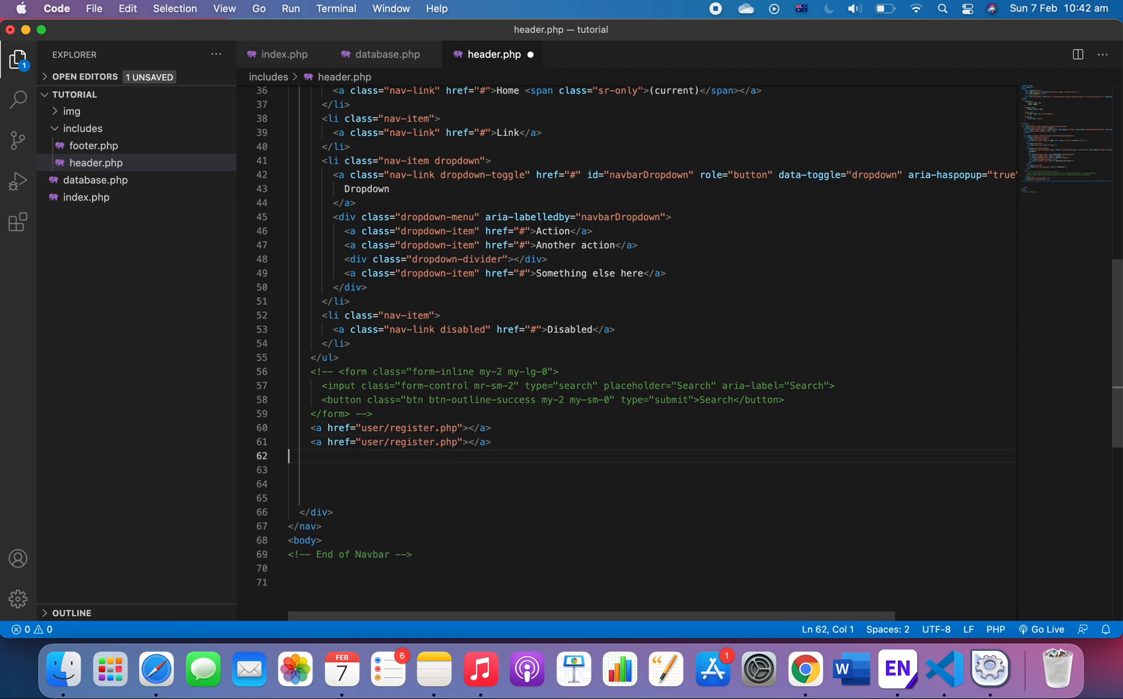
double_click(413, 442)
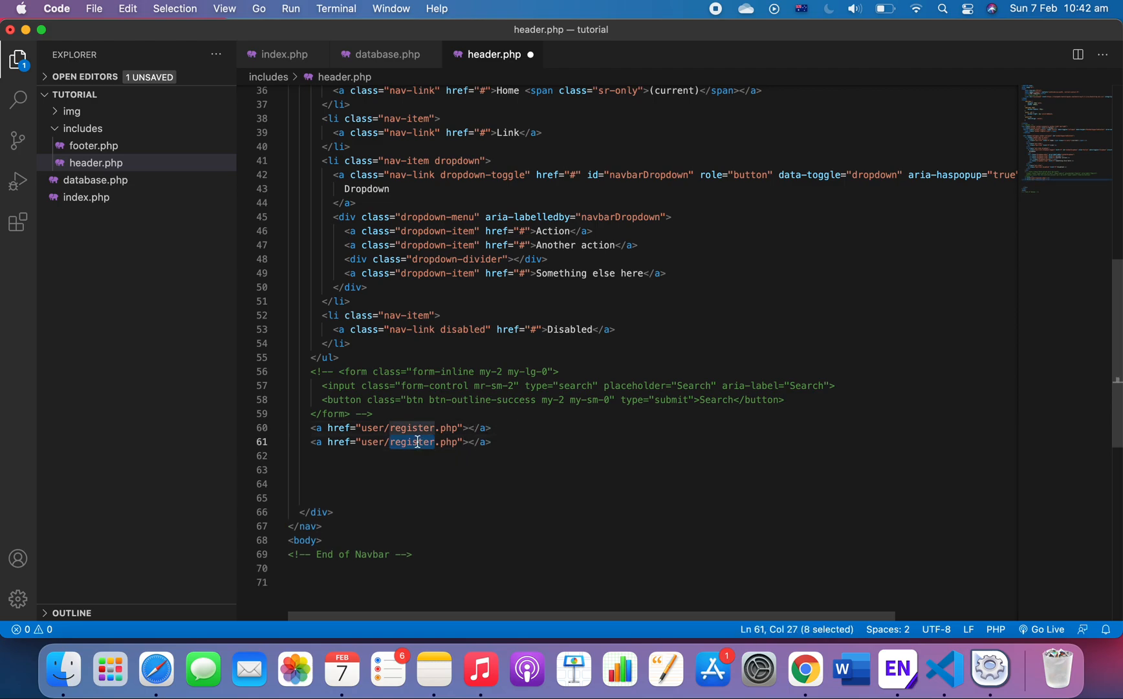
text(login)
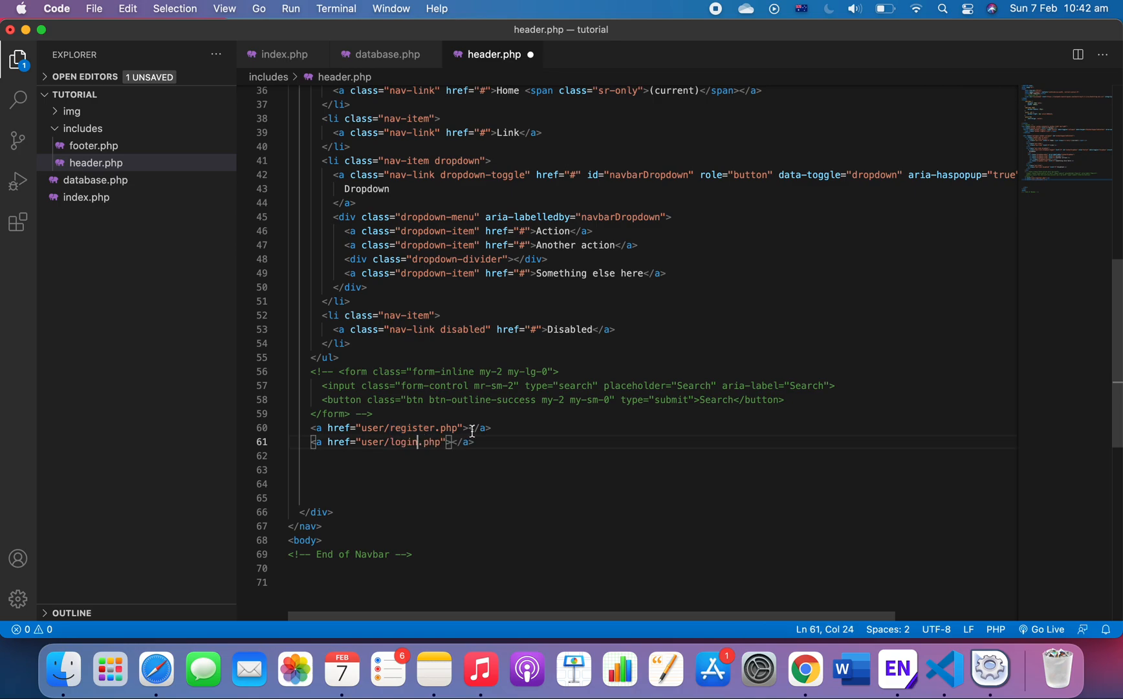
Give the register link class btn btn-warning and the login link btn btn-success.
click(471, 429)
text( class="btn )
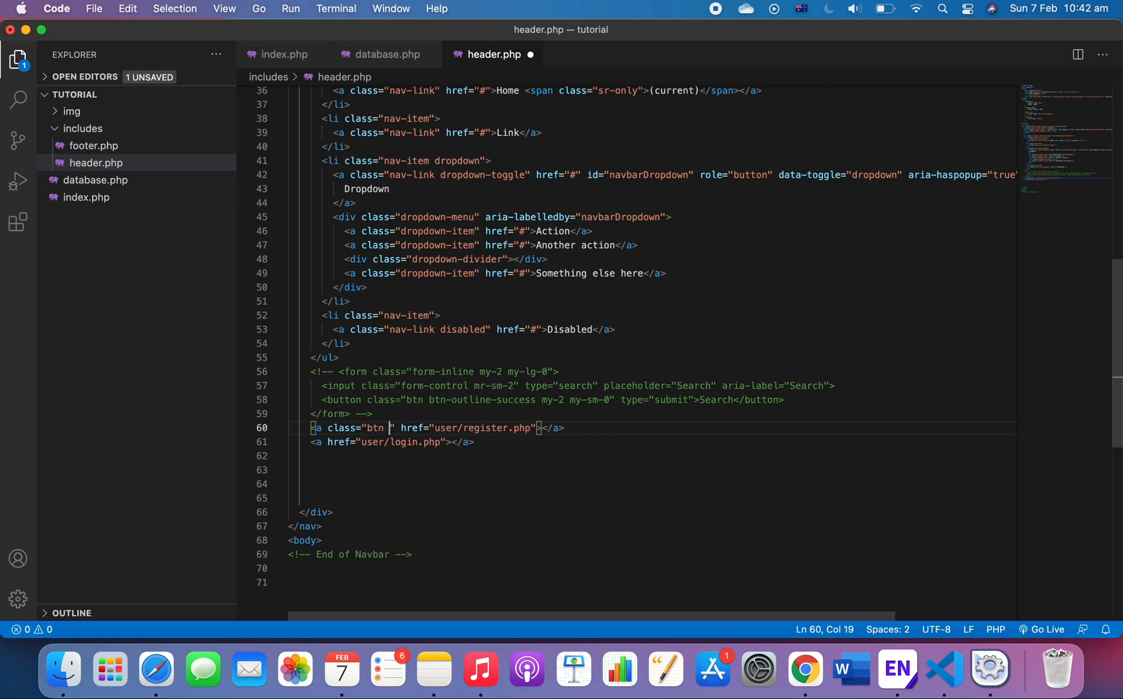
text(btn-warn)
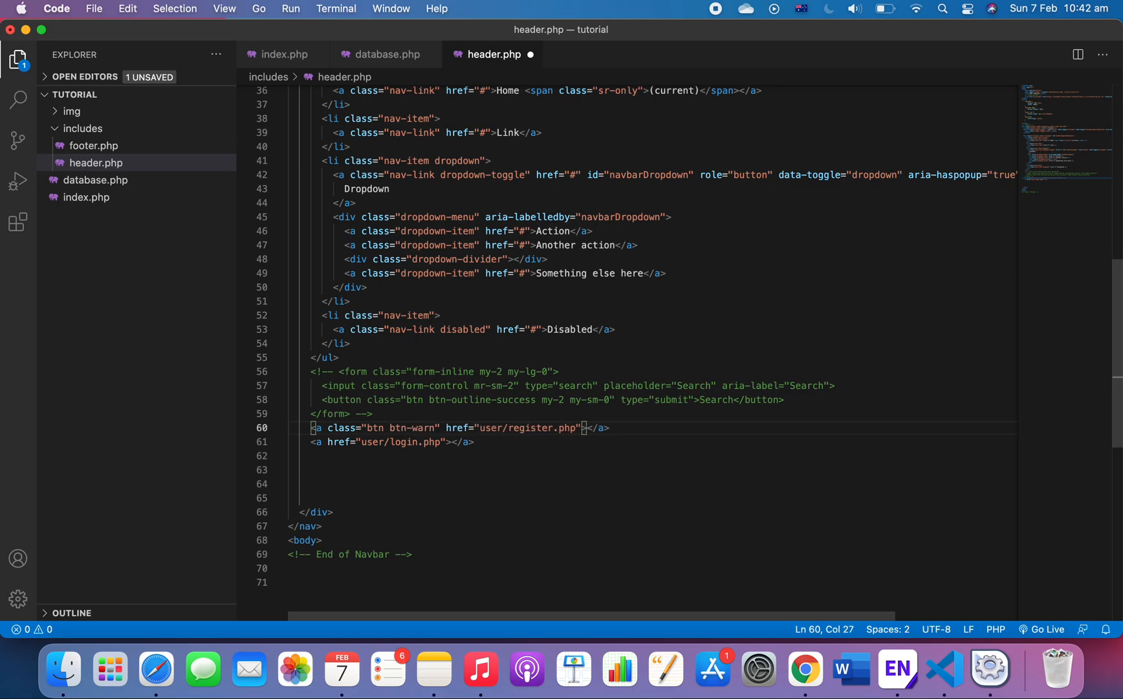
text(ing)
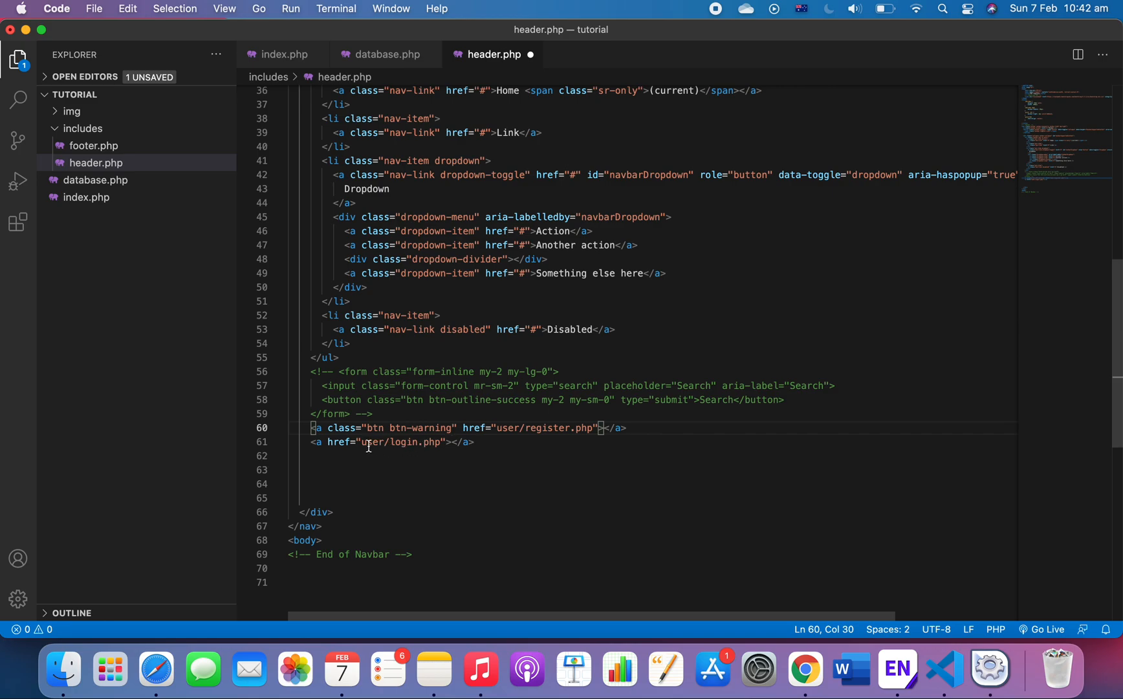
click(338, 441)
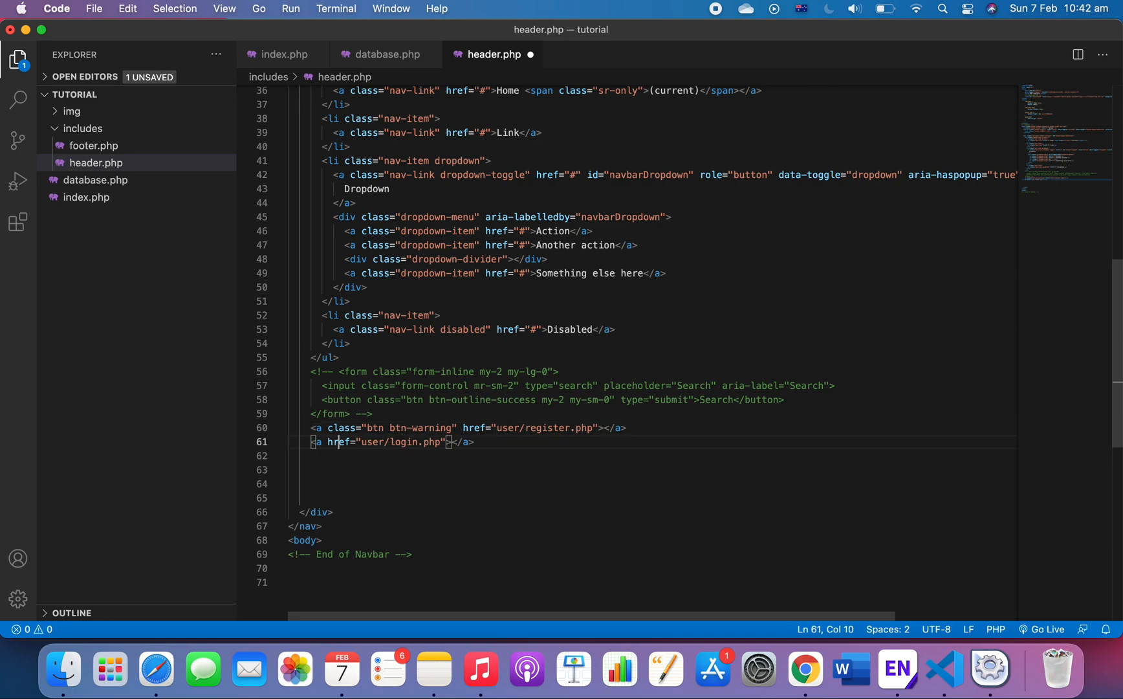
text(class=")
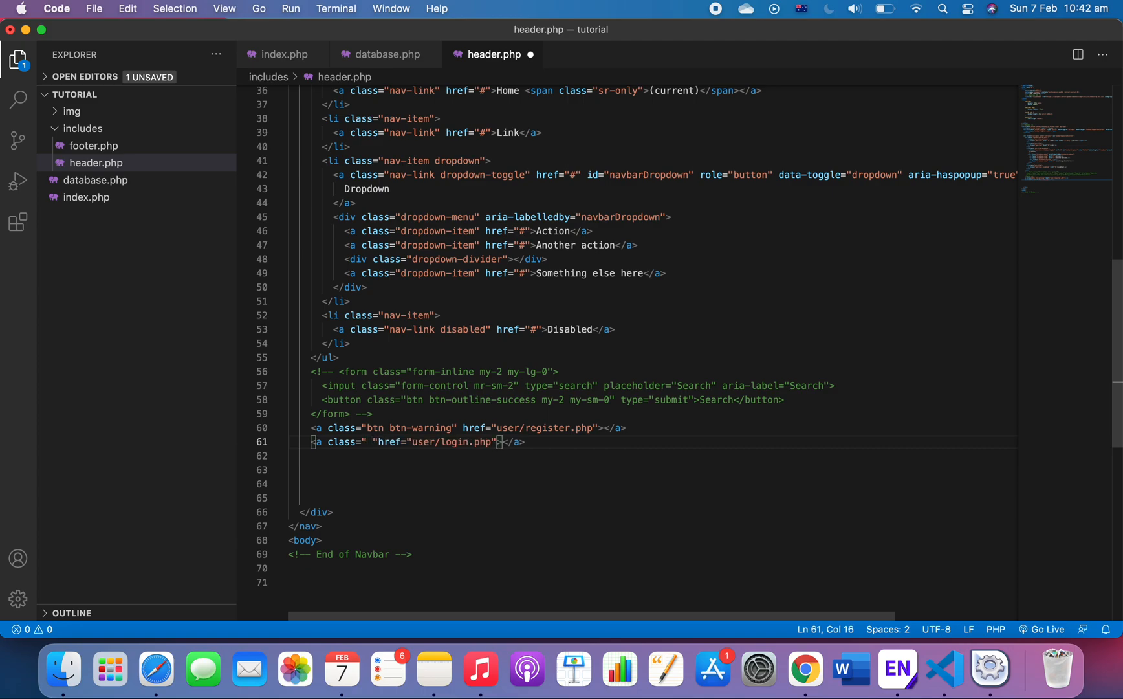
text(btn)
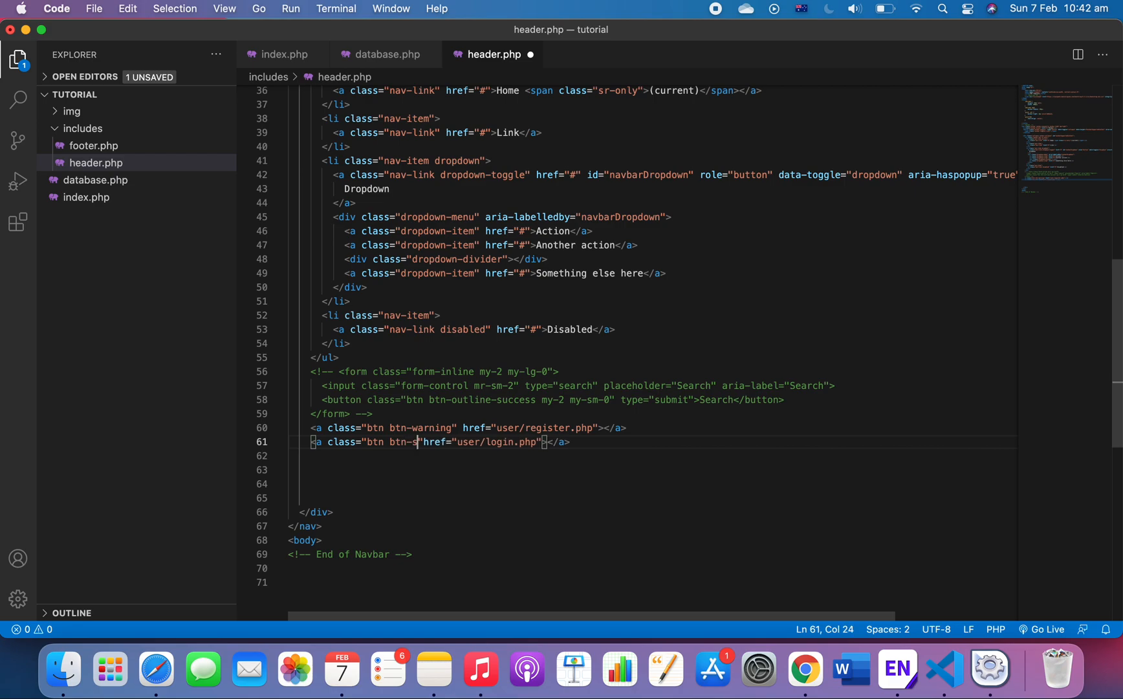
text(uccess)
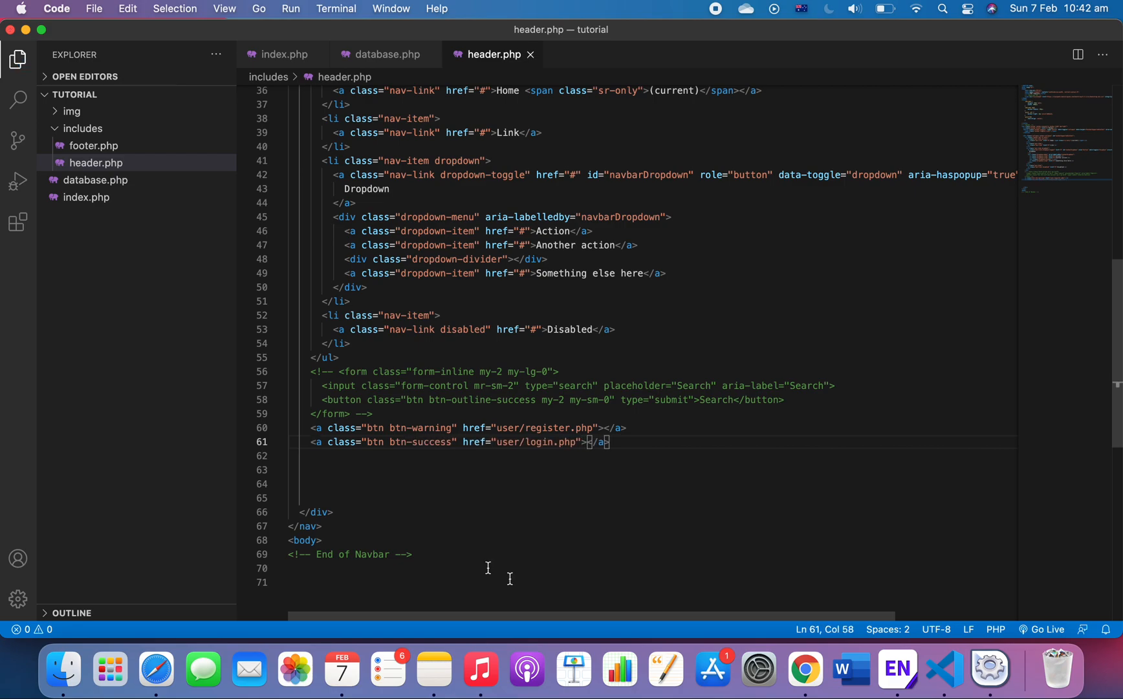
click(805, 669)
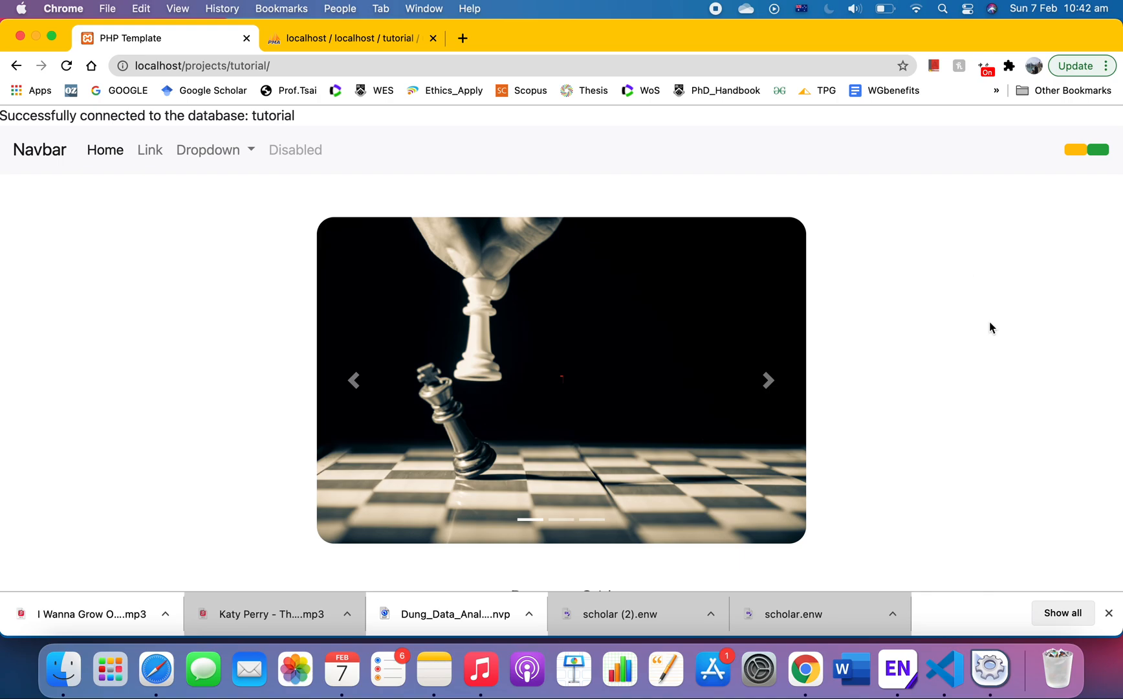
click(945, 669)
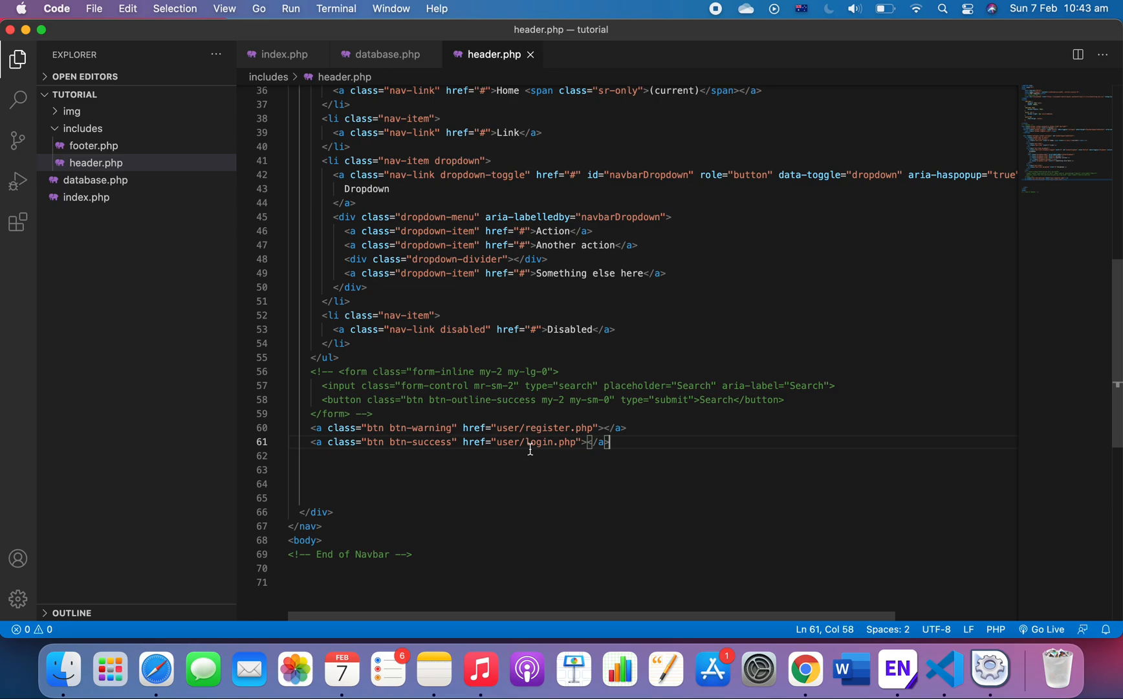
mouse_move(631, 439)
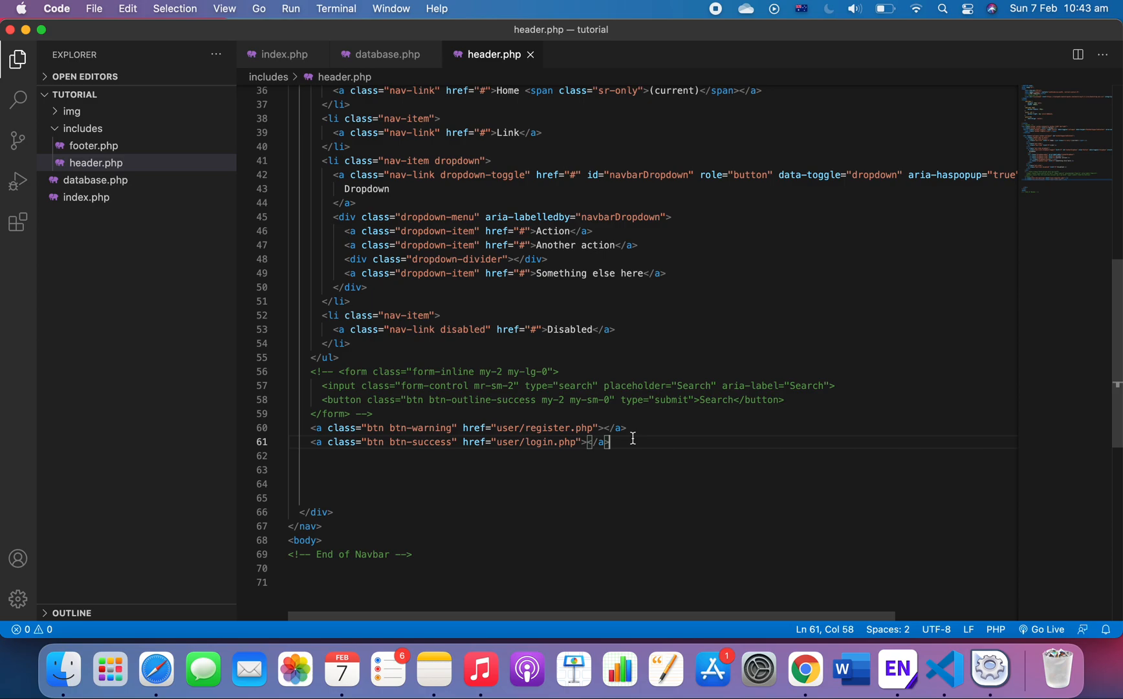
mouse_move(647, 437)
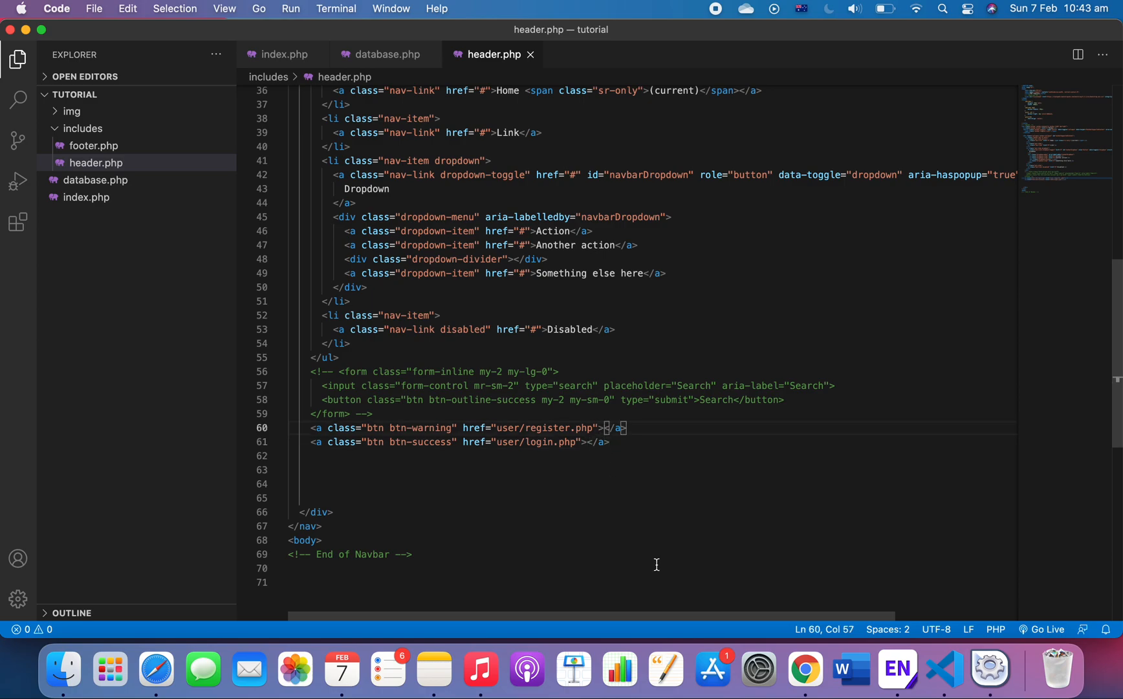
Label the navbar links Register and Log in and check them in Chrome.
text(Register)
click(651, 441)
text(Log )
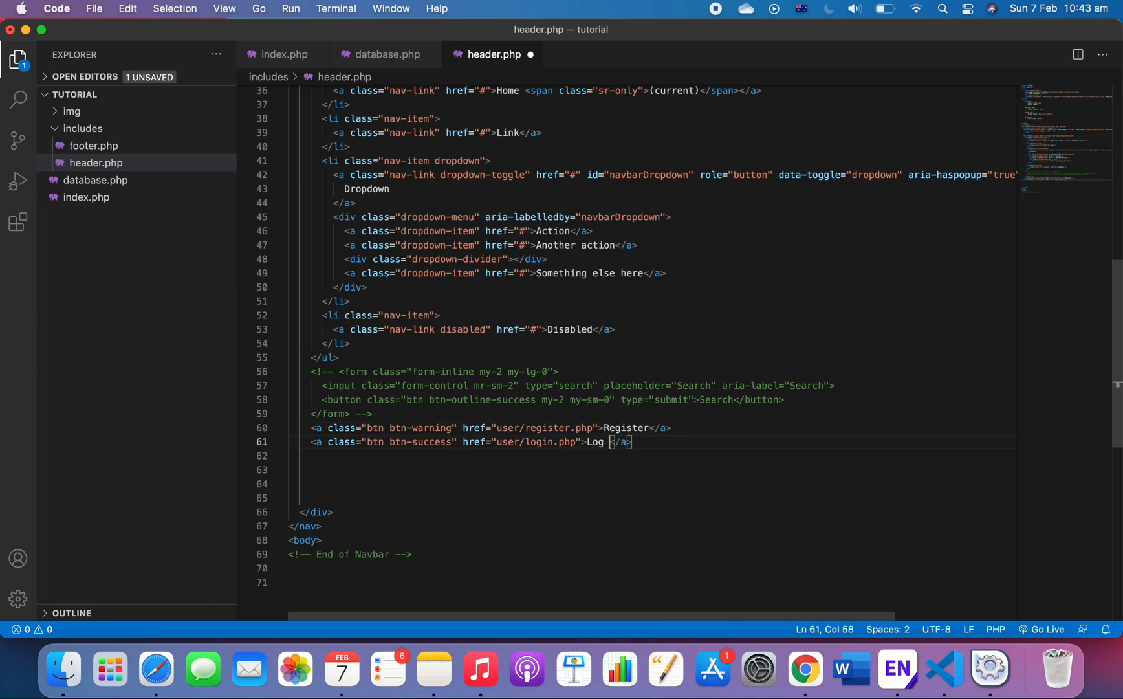
click(805, 668)
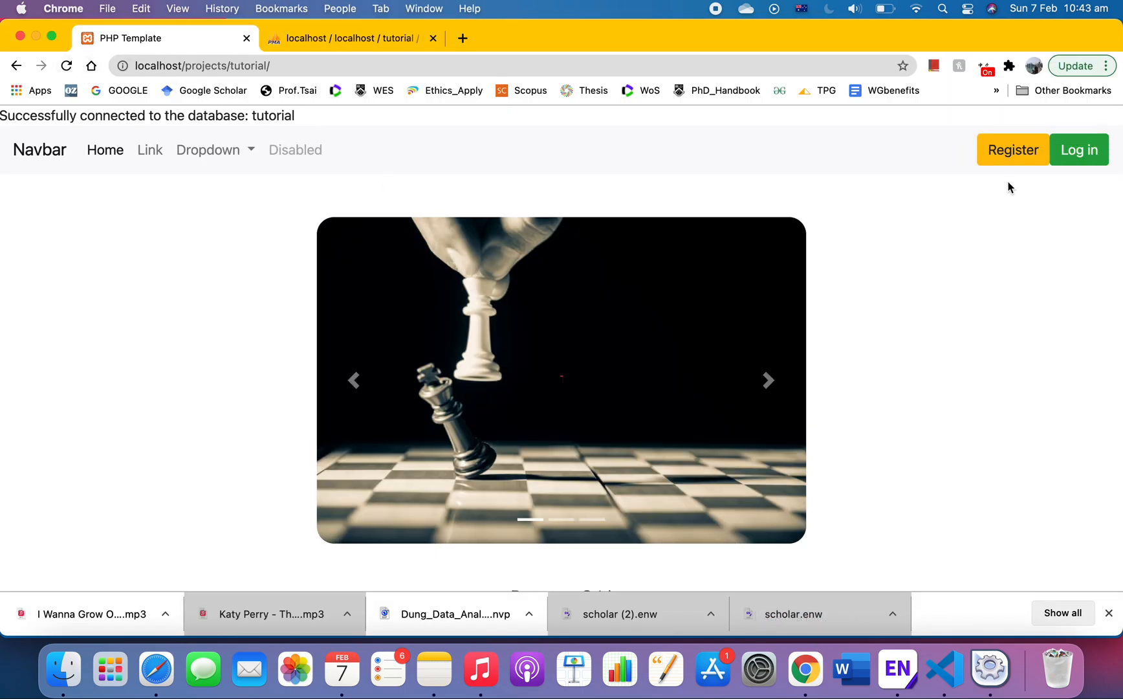
mouse_move(945, 669)
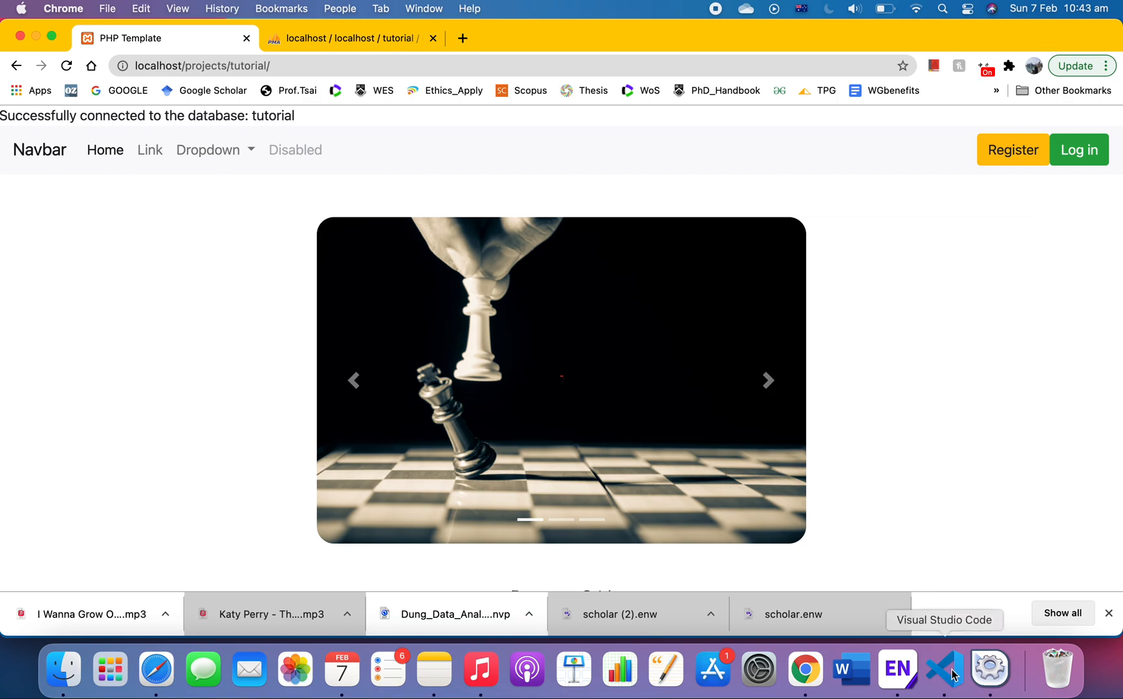
click(943, 669)
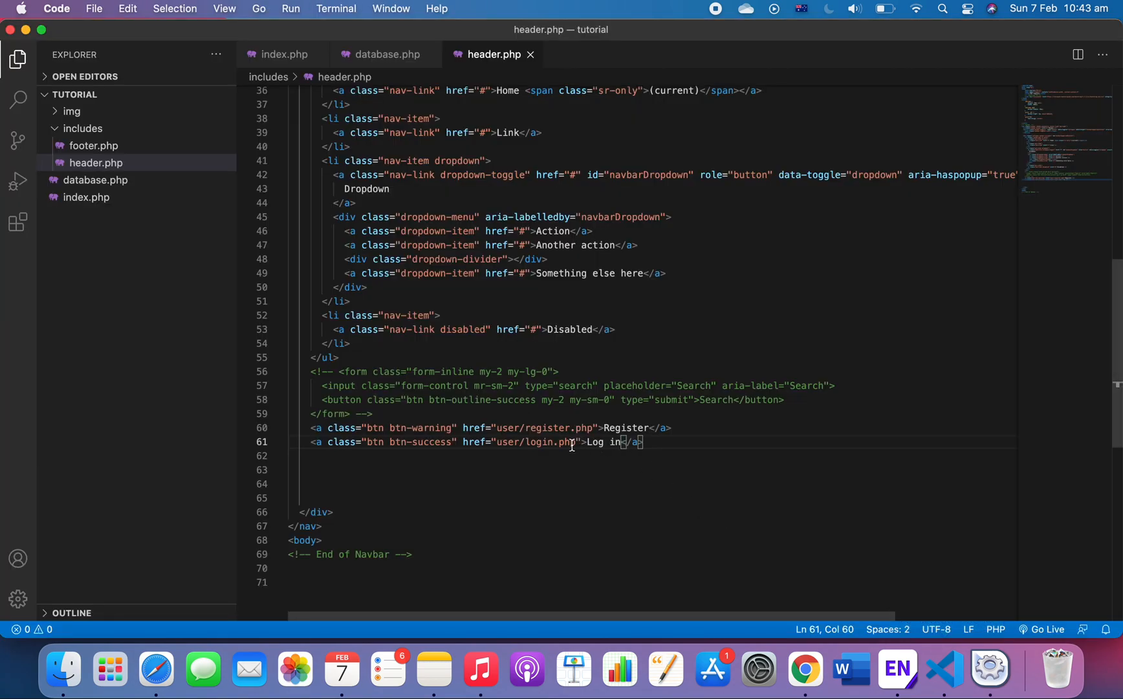
mouse_move(451, 443)
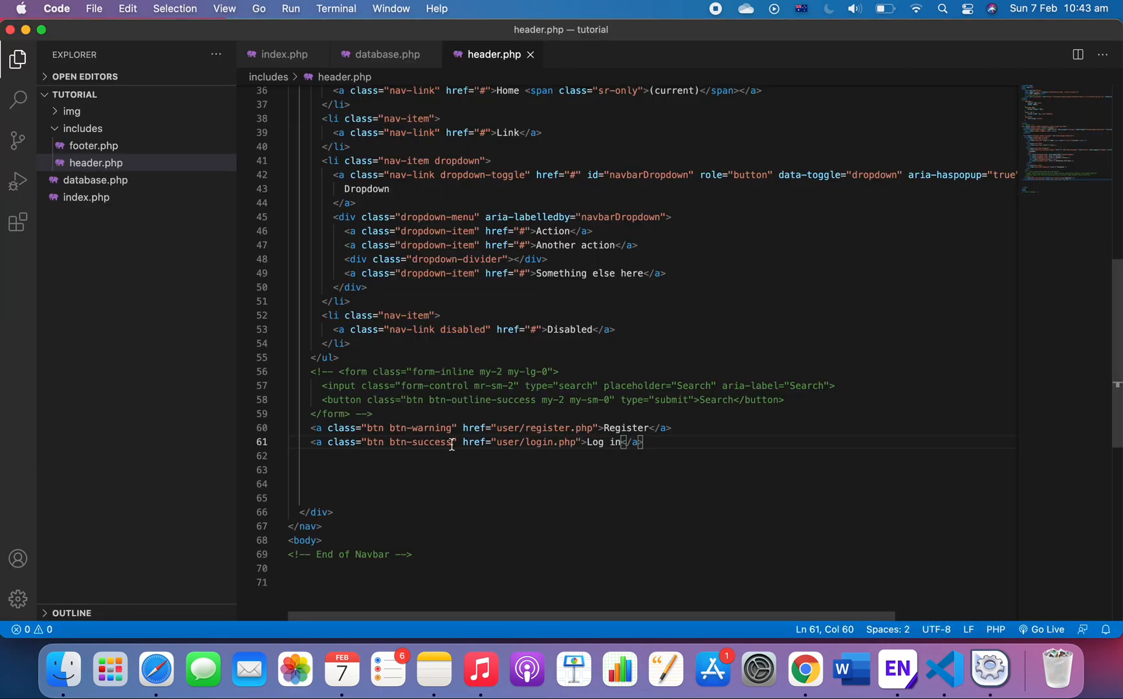
Add an ml-2 left margin to the Log in button and preview the spacing in Chrome.
text(ml-)
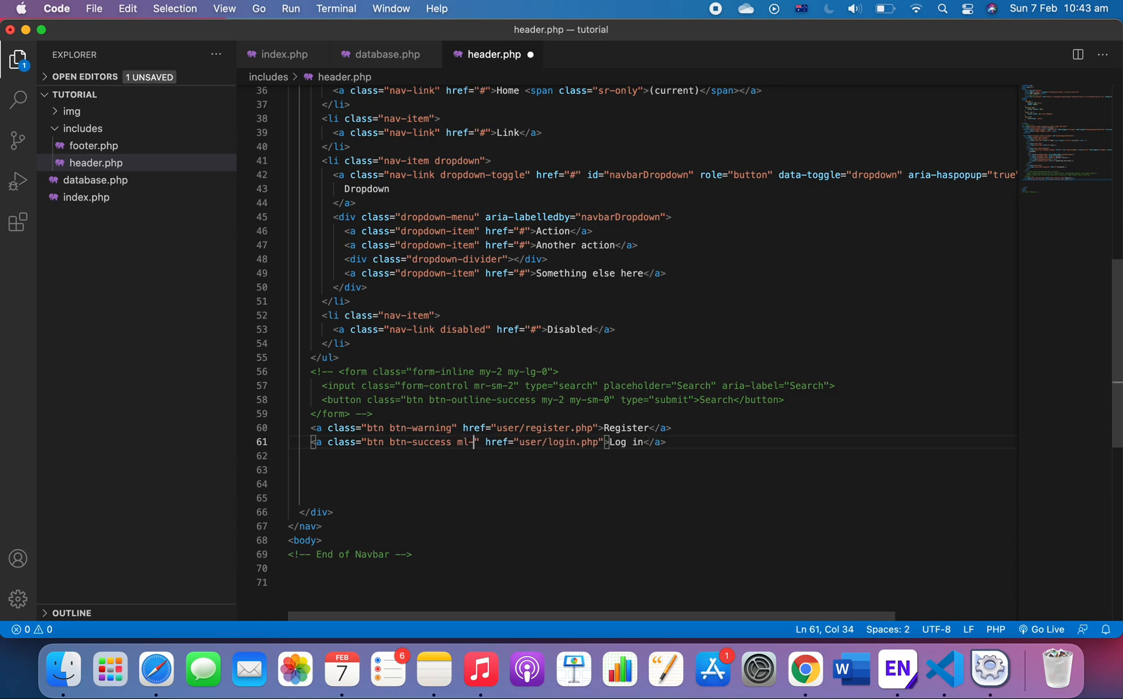
mouse_move(520, 504)
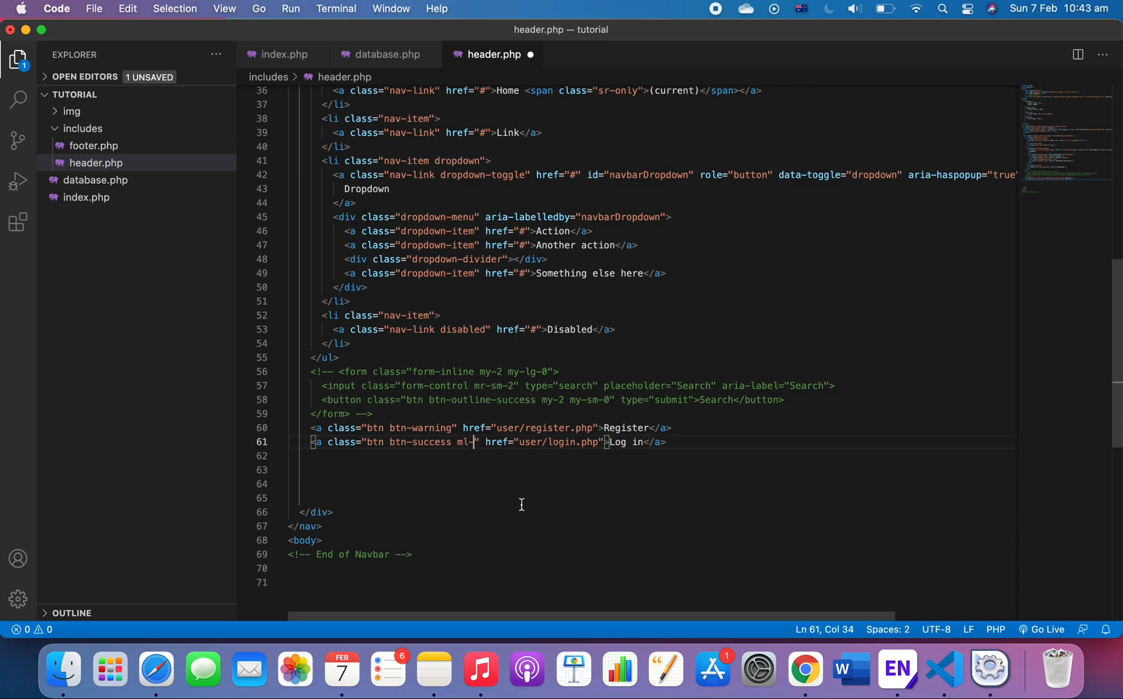
text(2)
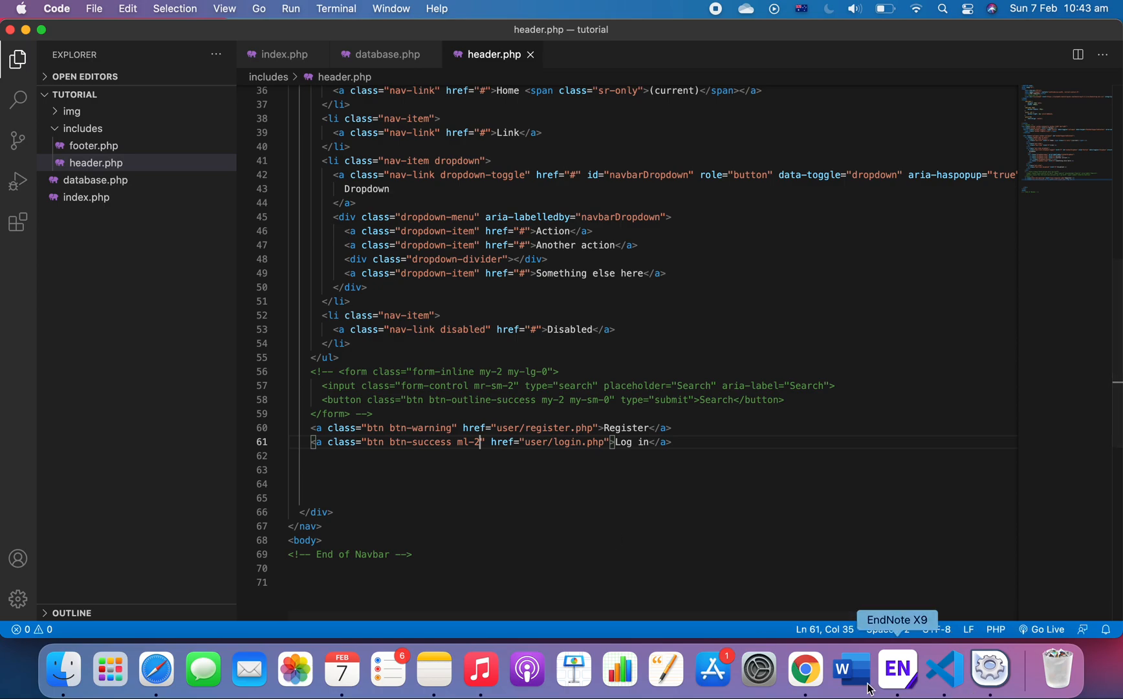
click(805, 669)
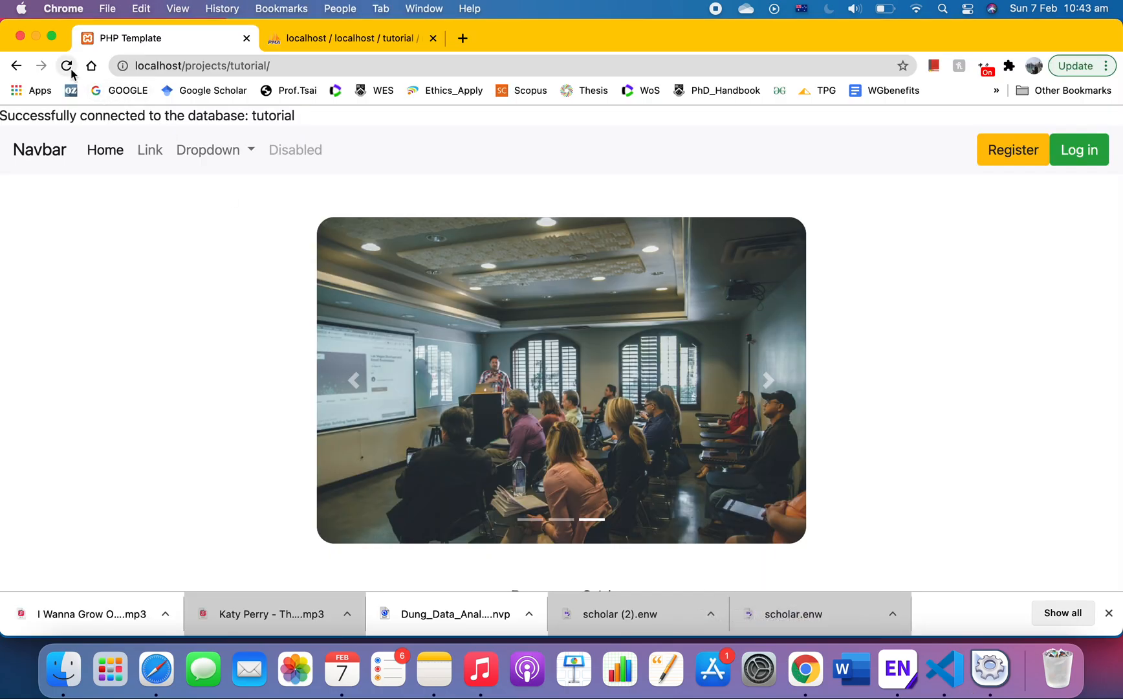
mouse_move(1005, 150)
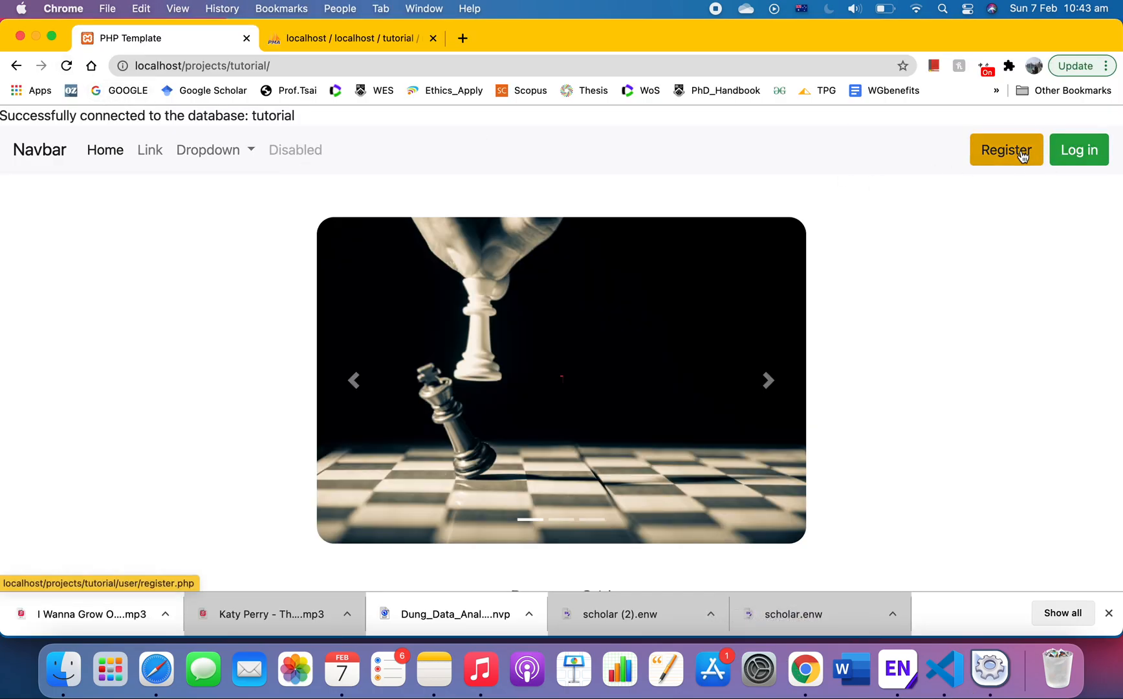
mouse_move(951, 273)
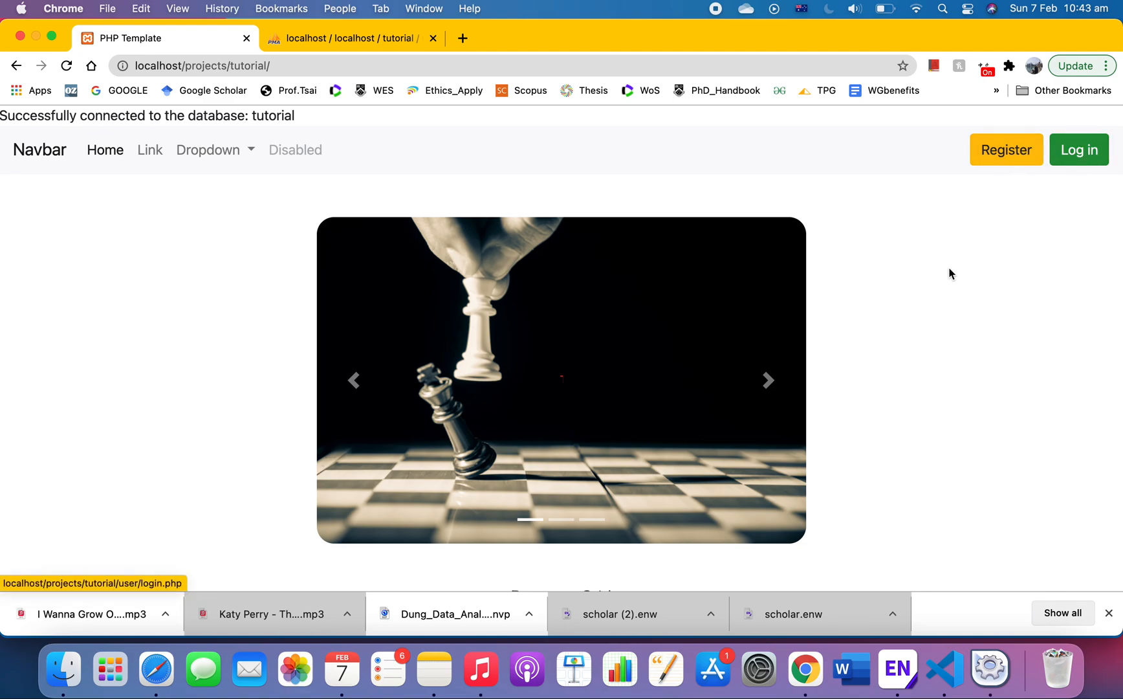
click(768, 381)
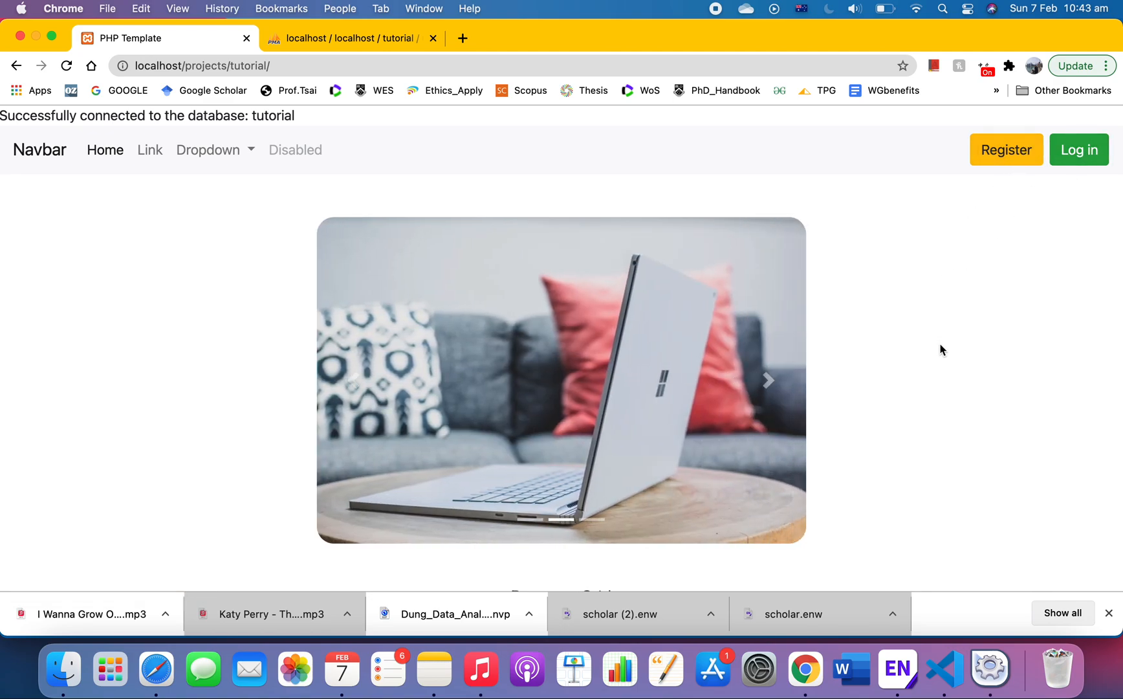
mouse_move(945, 671)
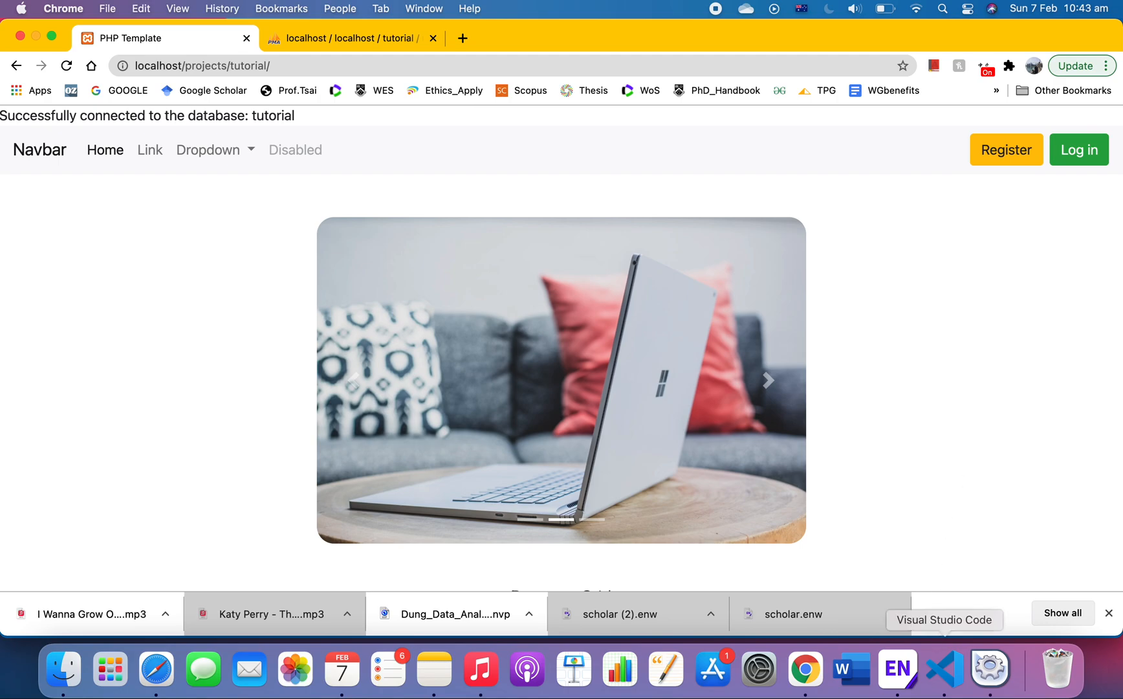
Create a user folder in the project root with a new empty register.php file.
click(945, 669)
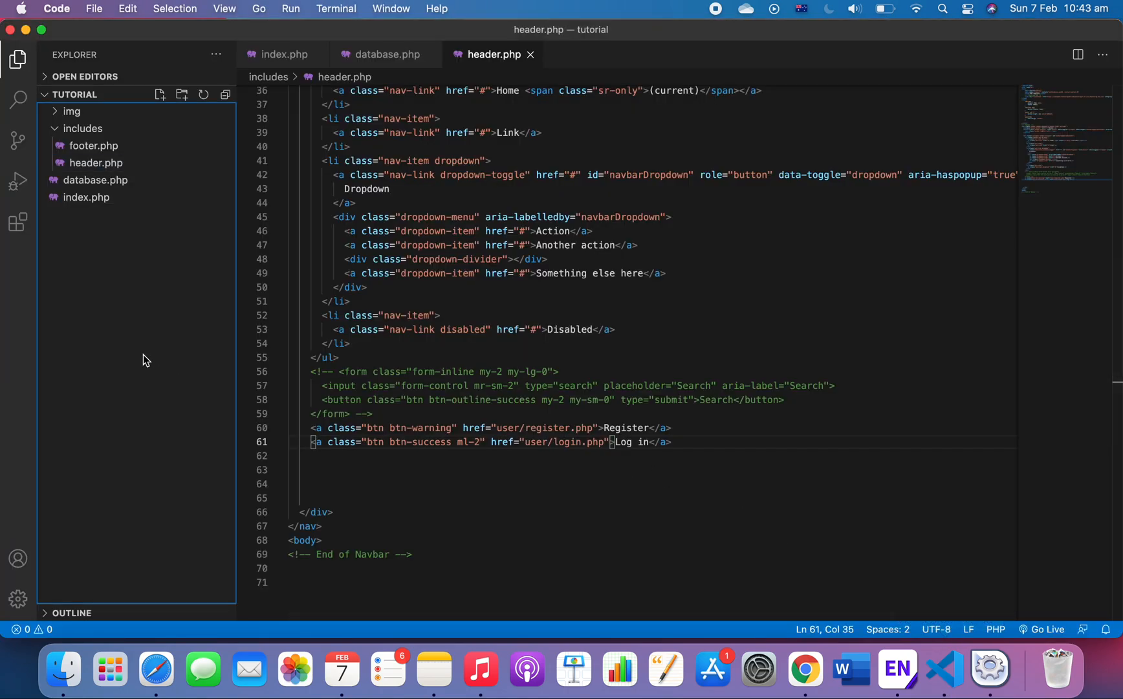
right_click(83, 128)
text(user)
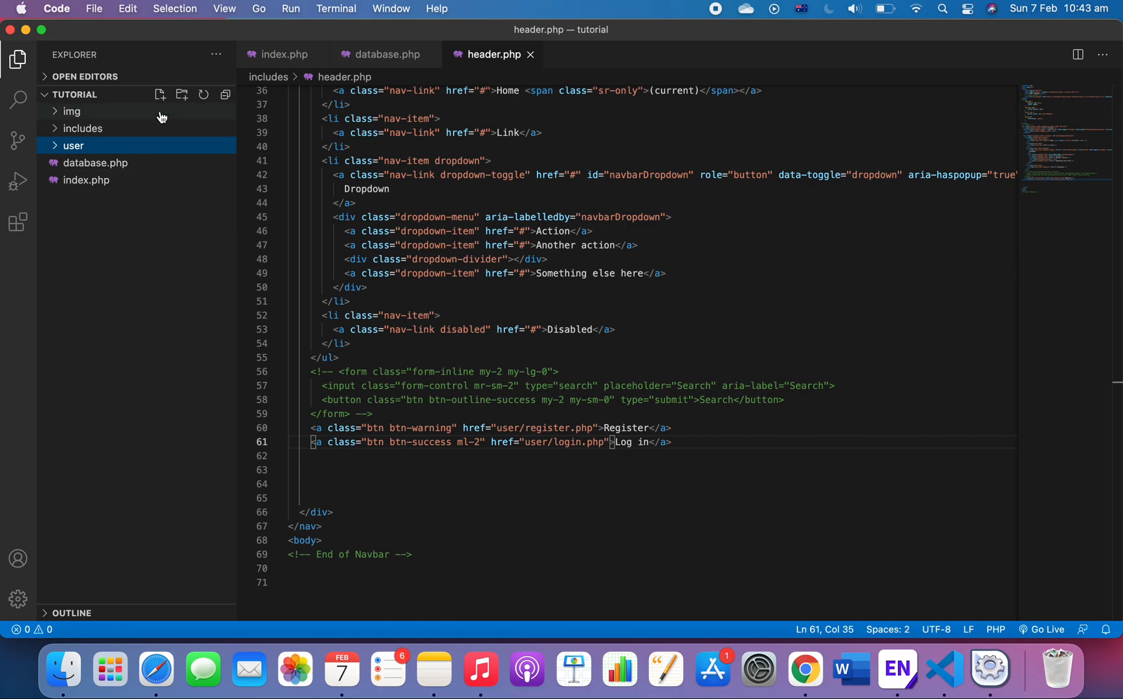
click(159, 95)
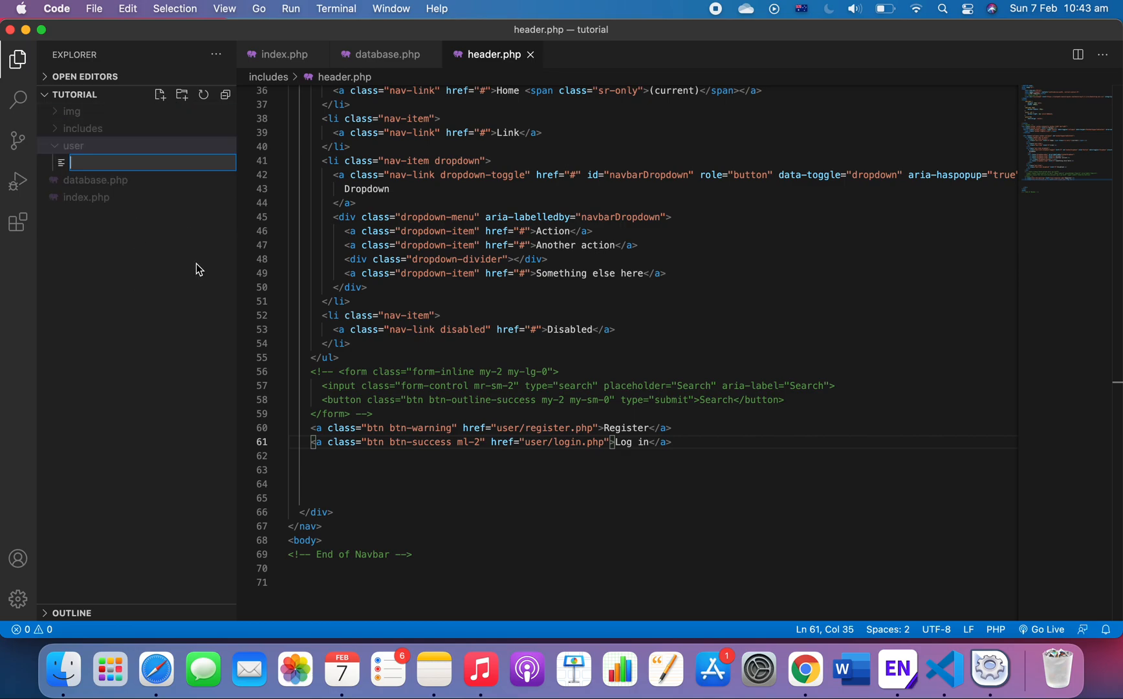
text(register.php)
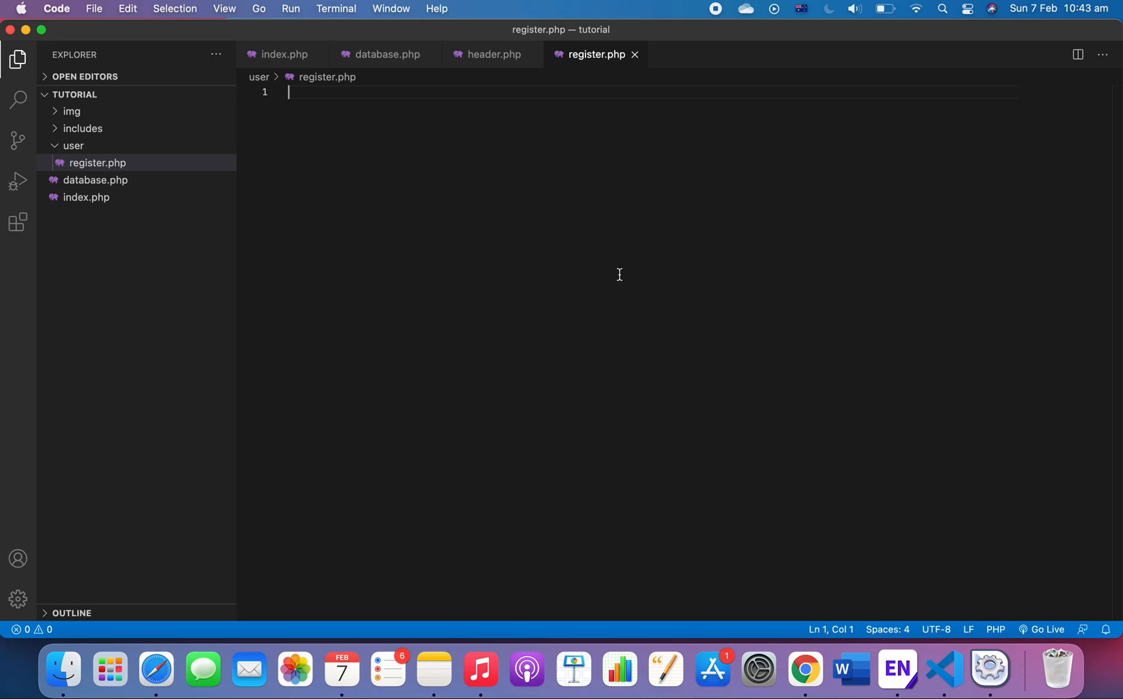
mouse_move(594, 271)
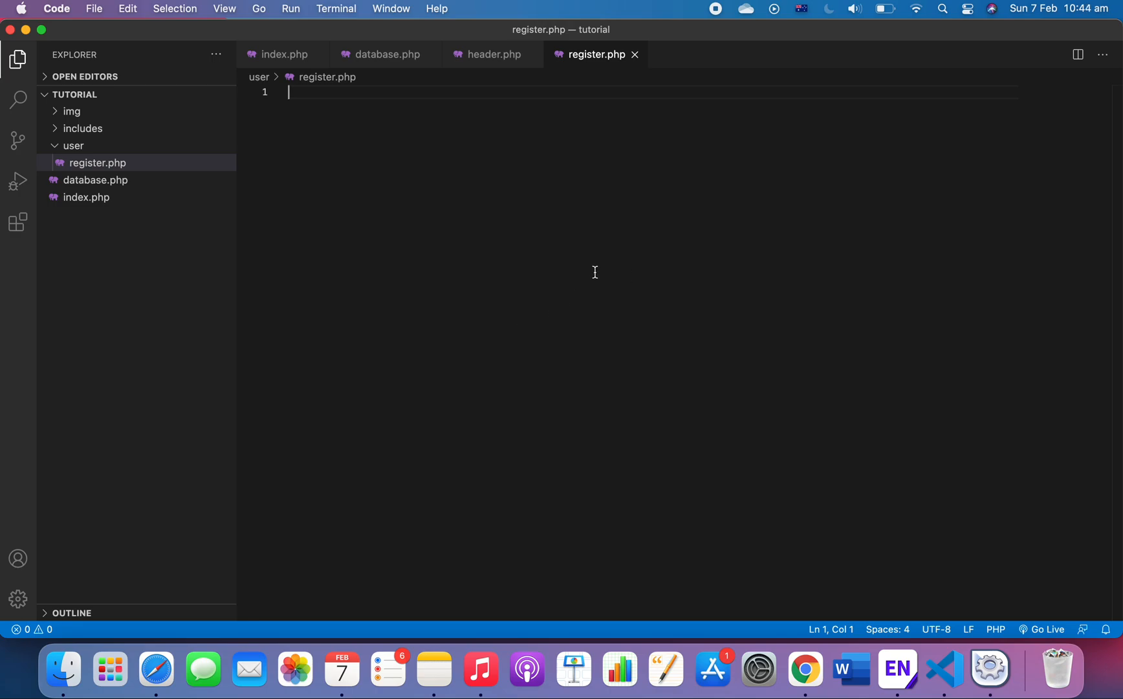
mouse_move(609, 274)
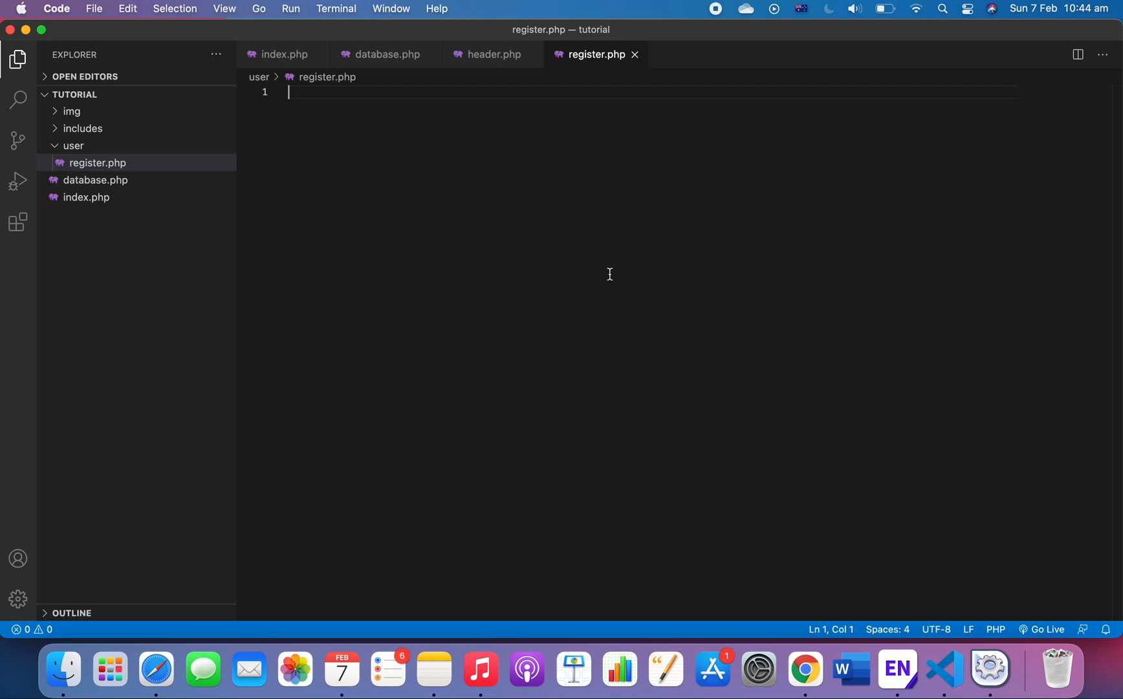
Write <?php include "../includes/..." ?> at the top of register.php, correcting mistyped paths.
key(Return)
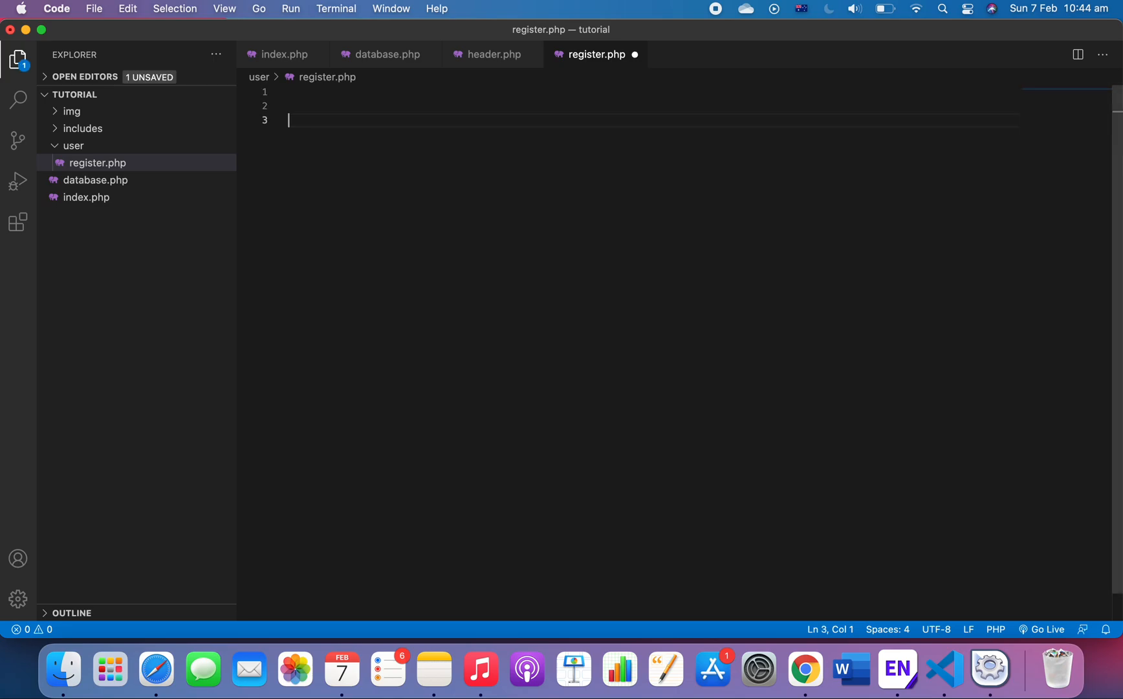
text(i)
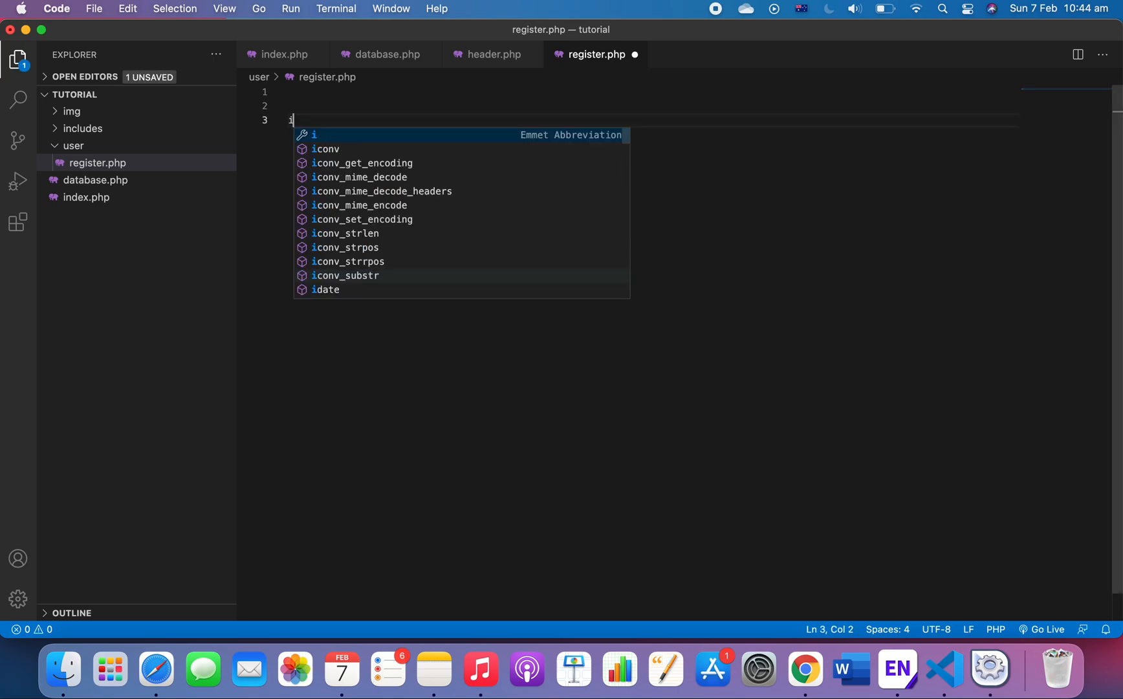
text(<?php)
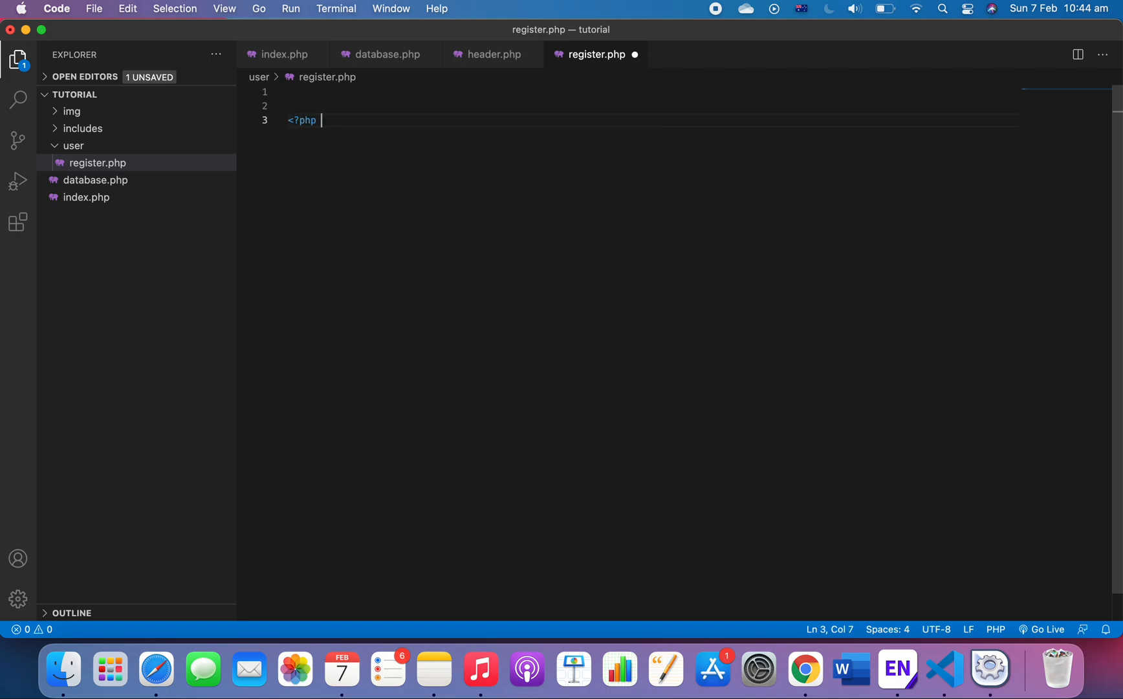
text(?>)
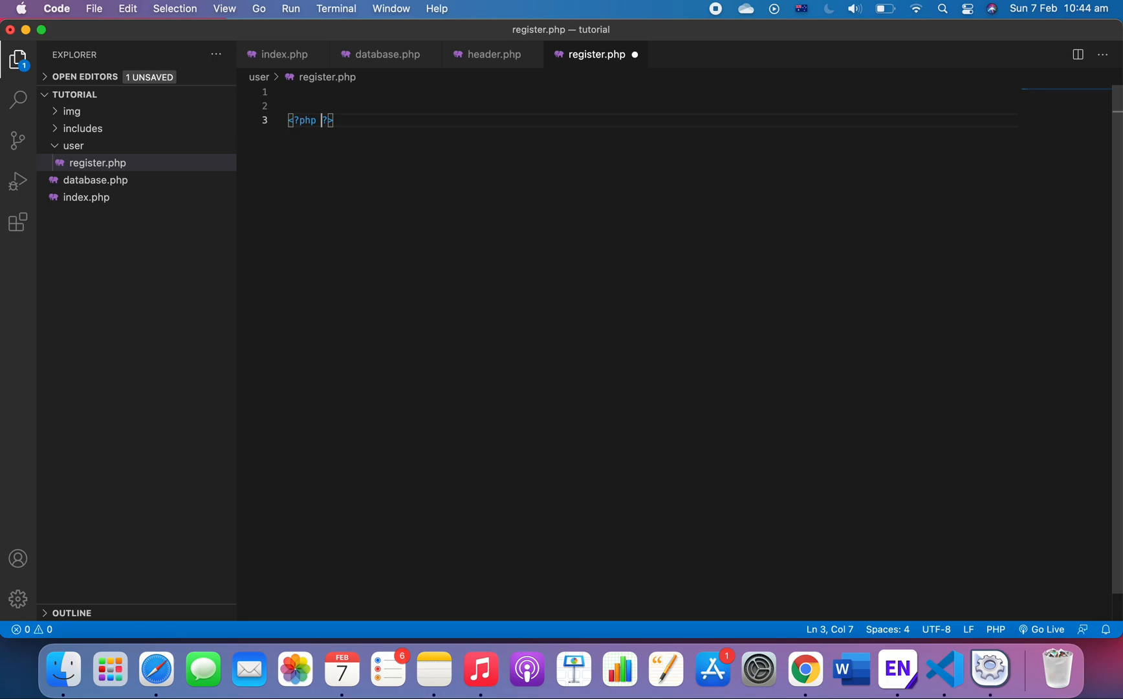
text(include)
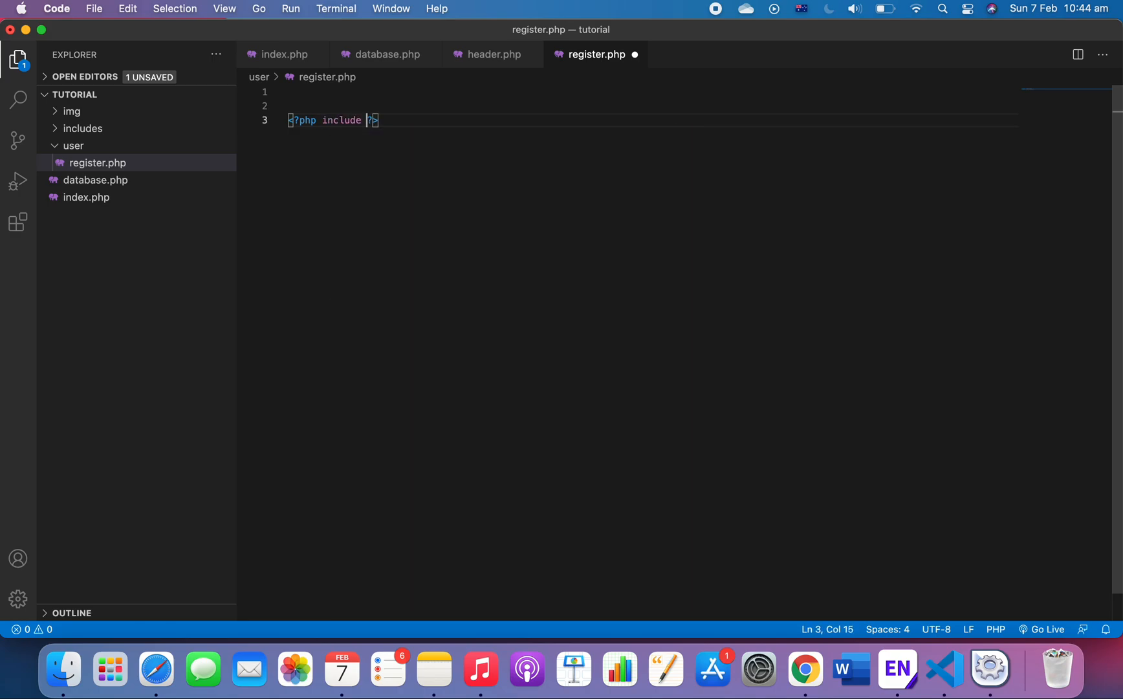
text(")
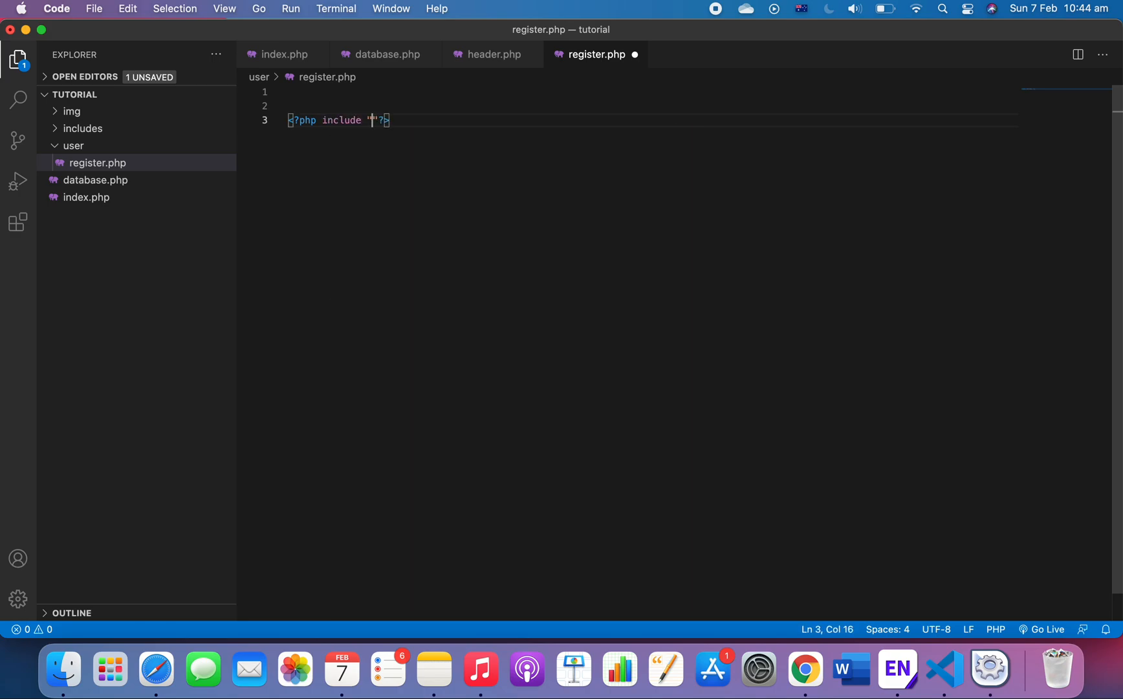
text(../user)
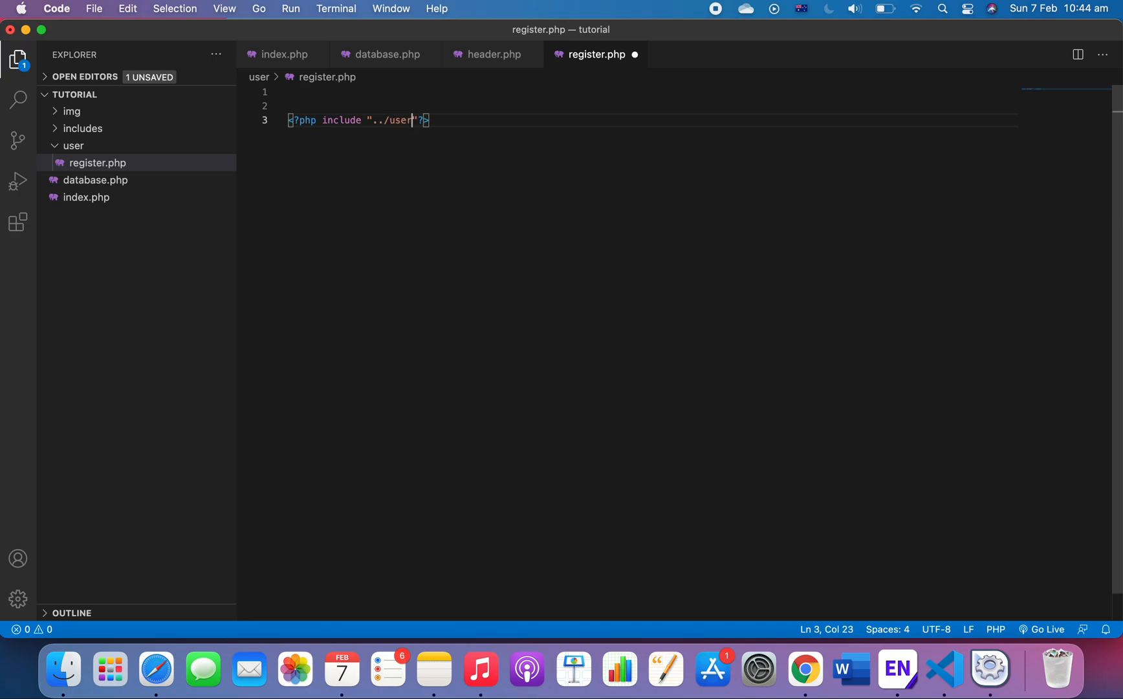
key(backspace)
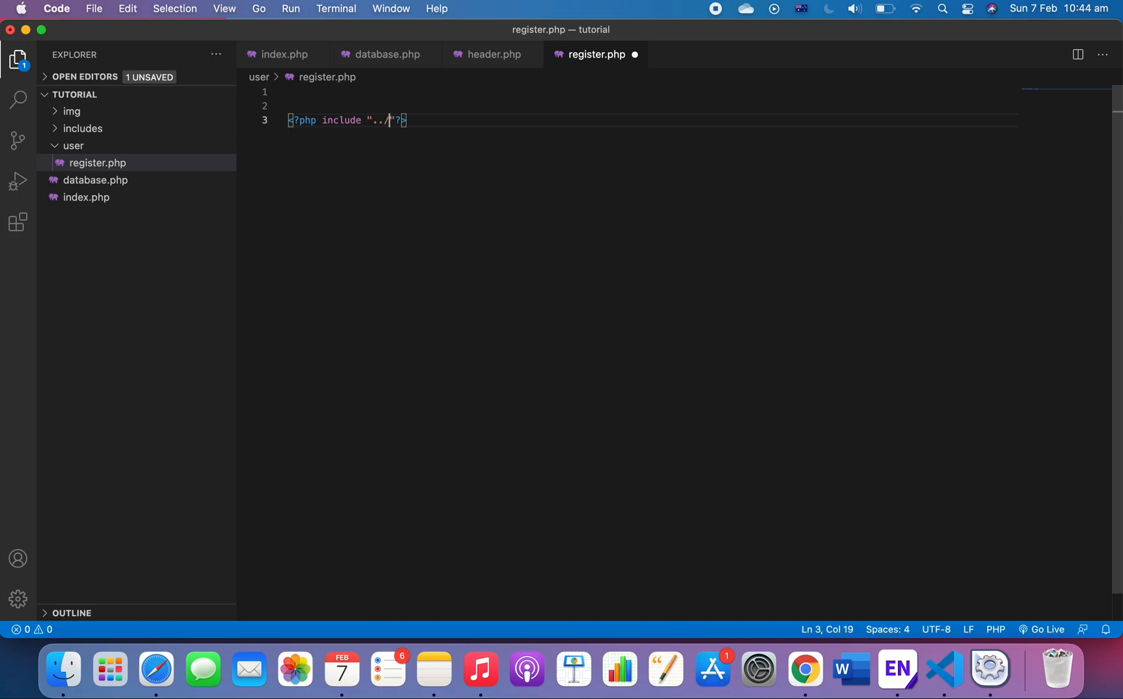
key(Backspace)
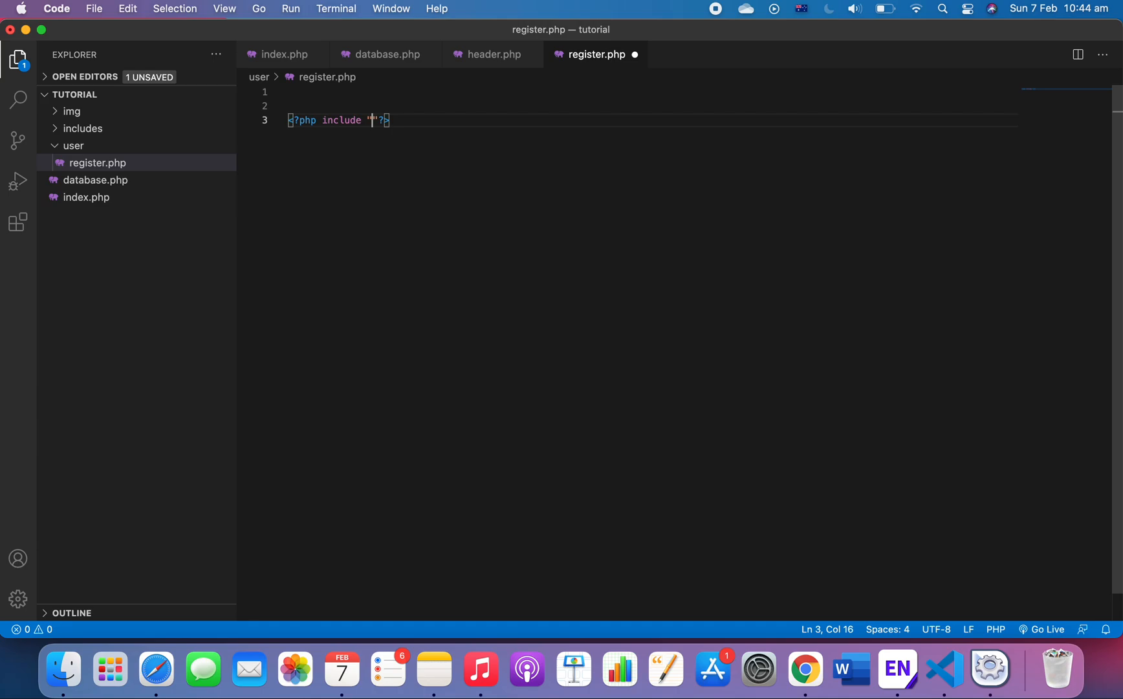
text(..)
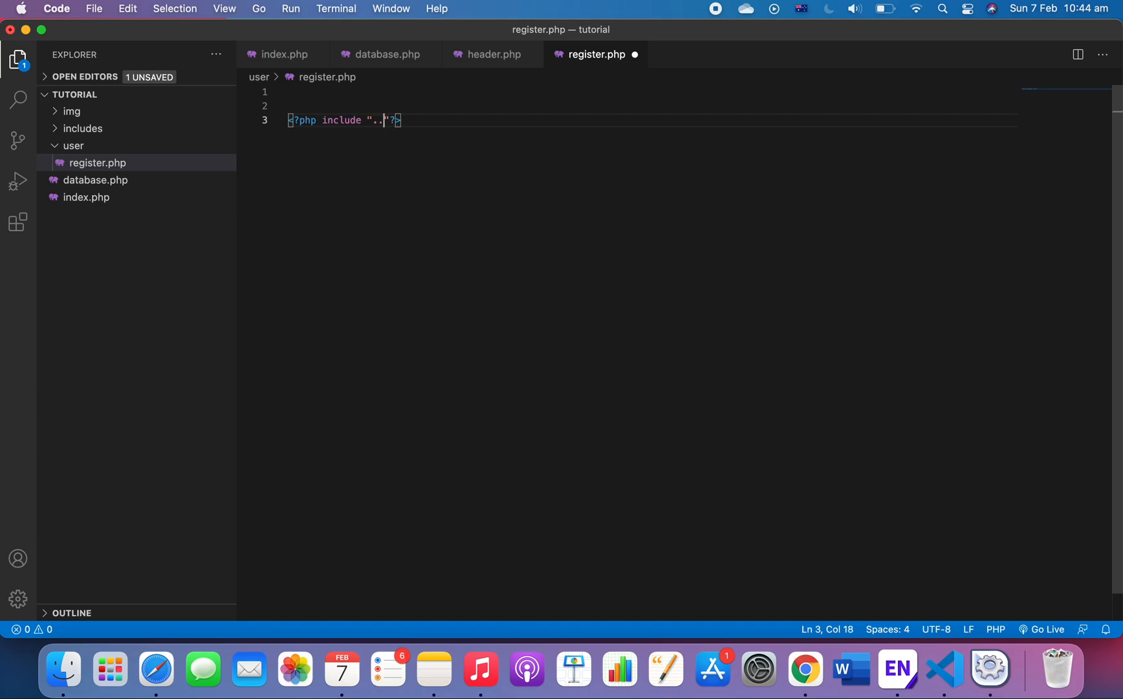
text(/daba)
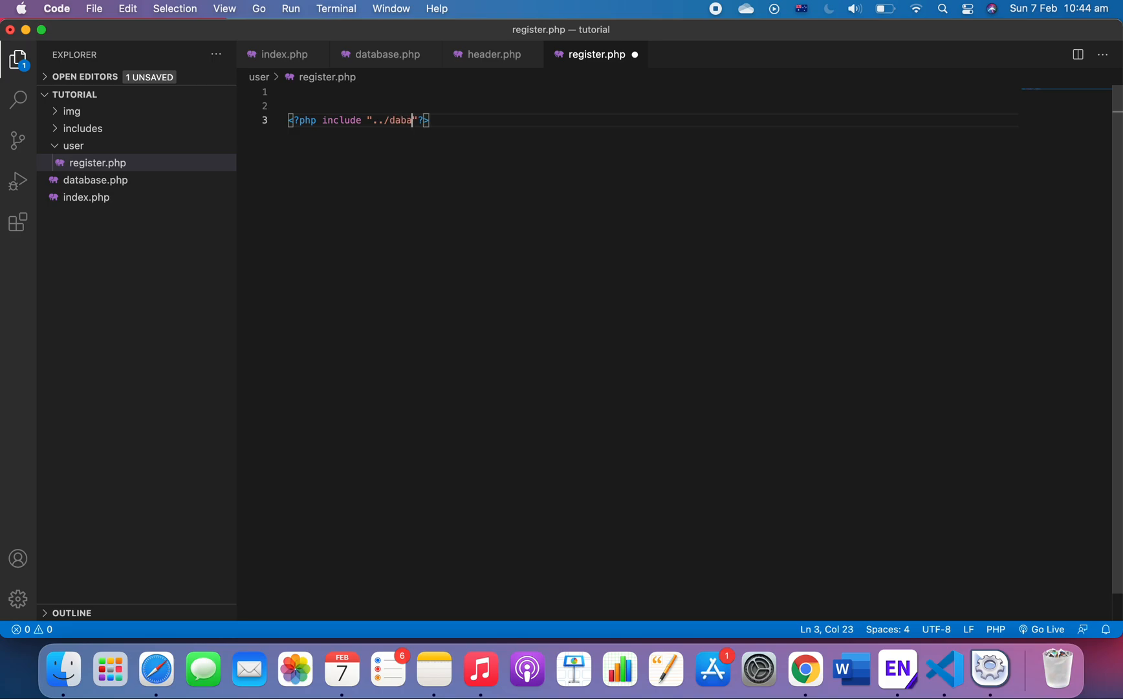
key(backspace)
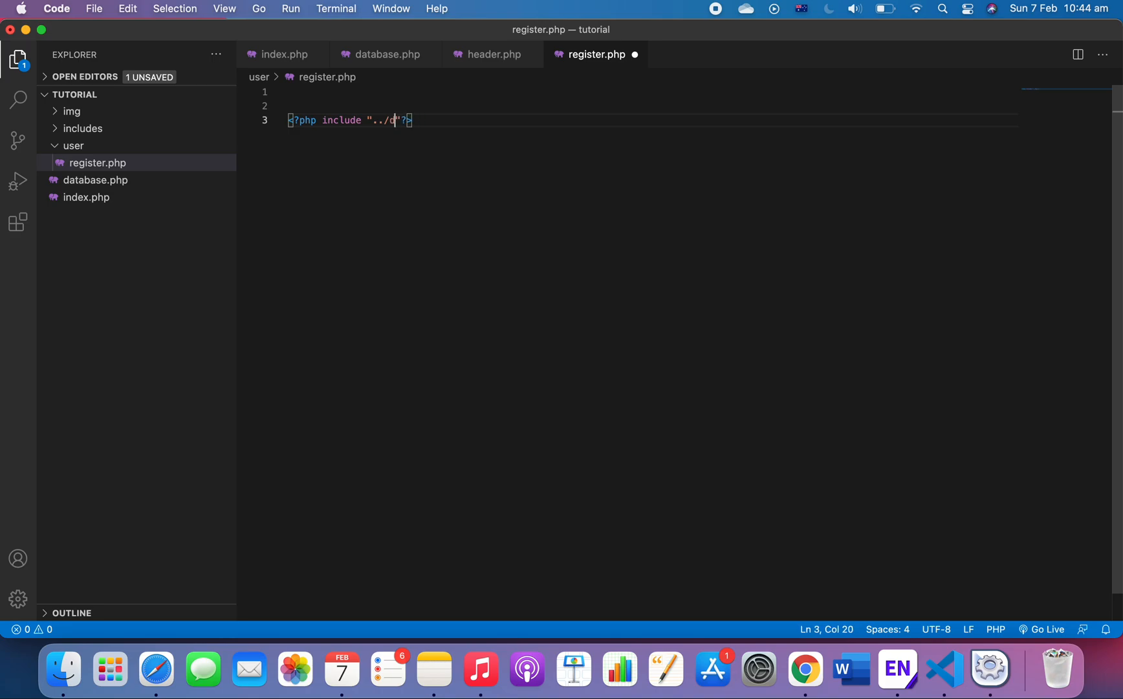
text(ncludes/)
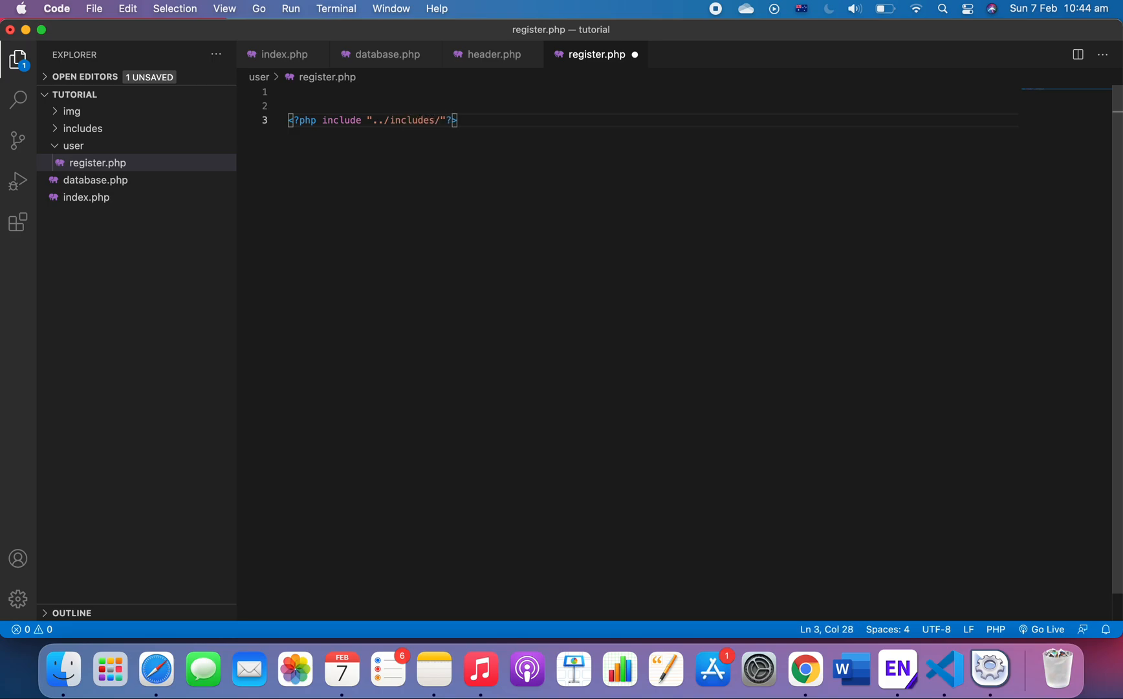
mouse_move(501, 95)
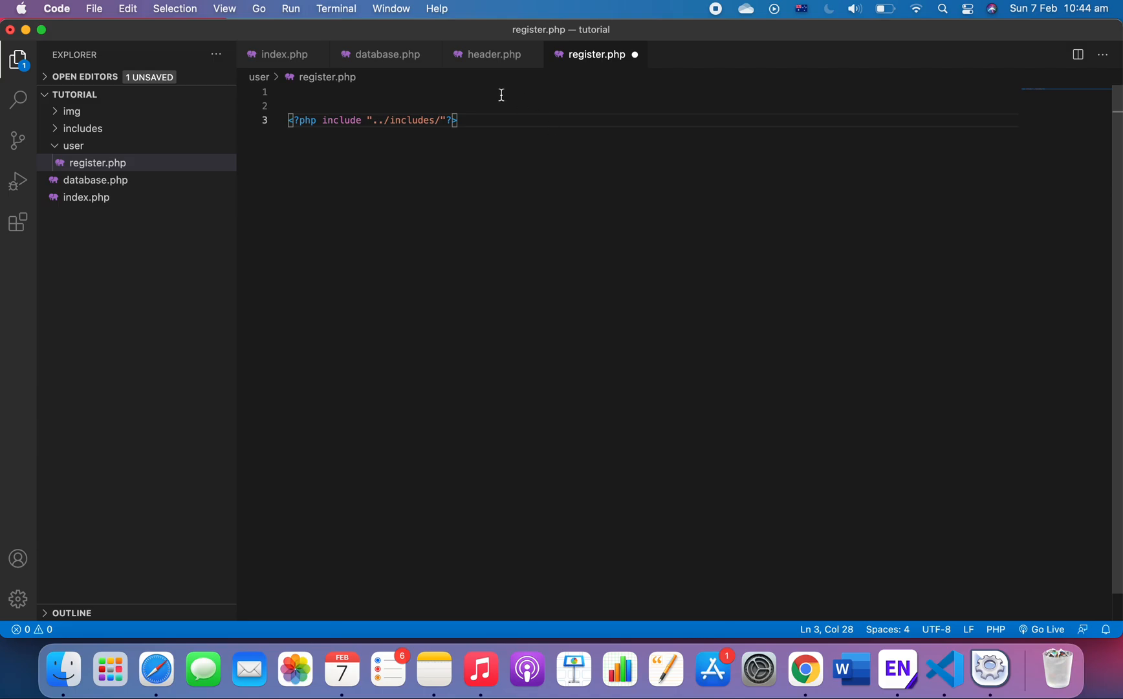
Complete the header.php include and add a footer.php include below it with blank lines between.
click(83, 128)
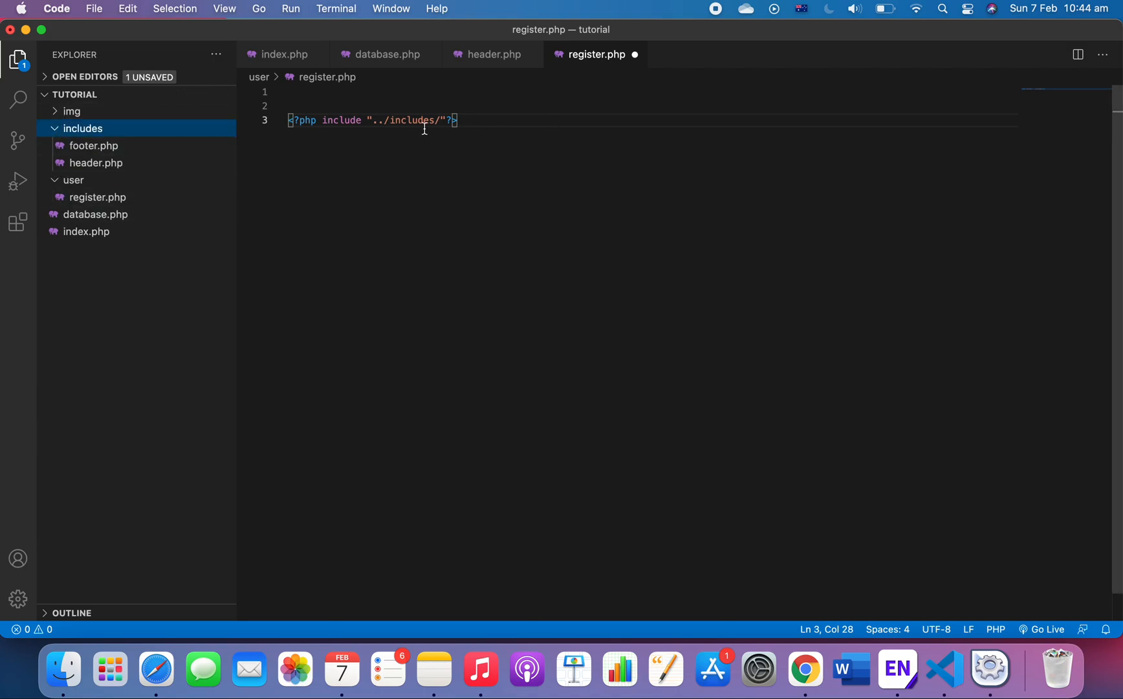
text(j)
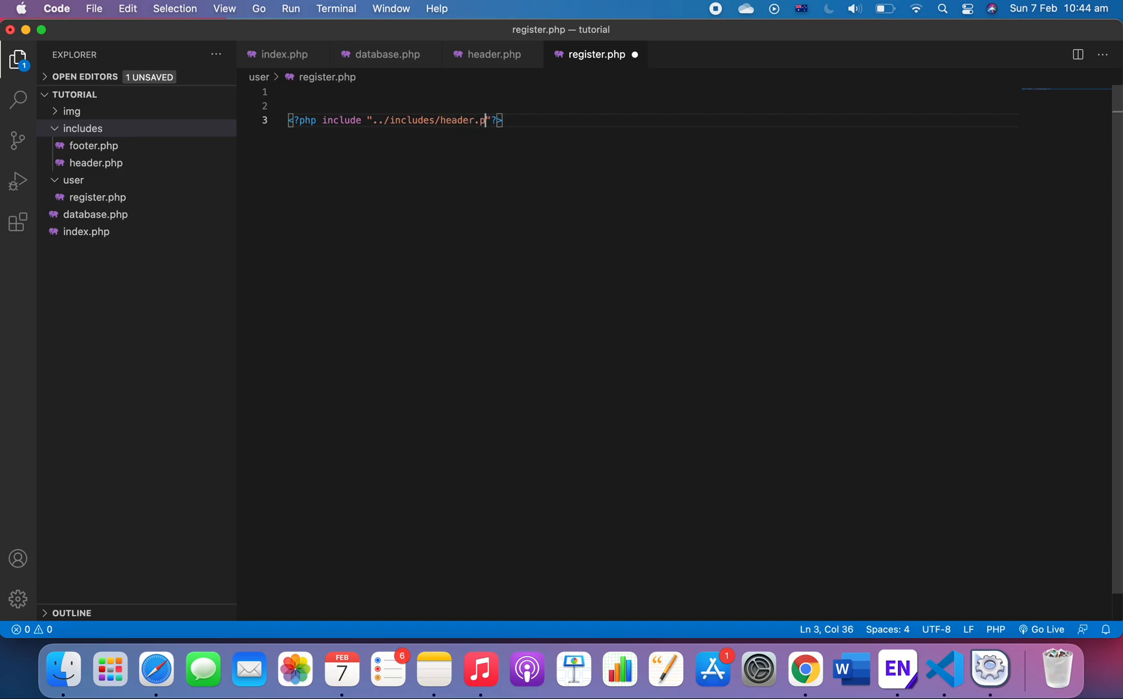
text(hp)
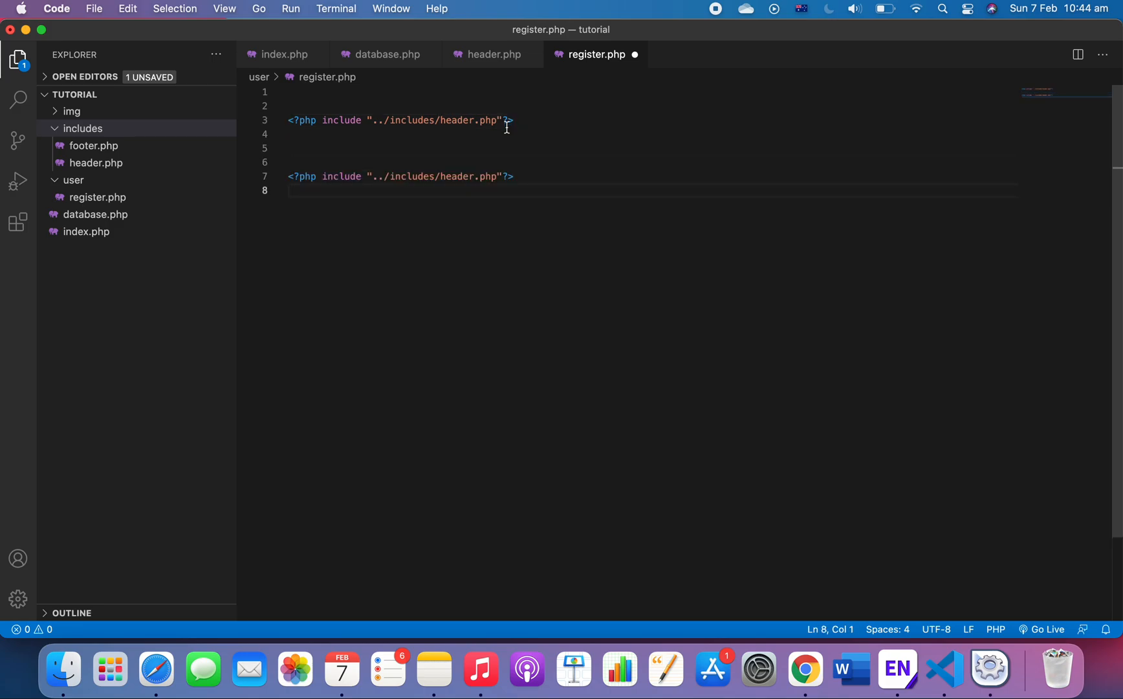
text(footer)
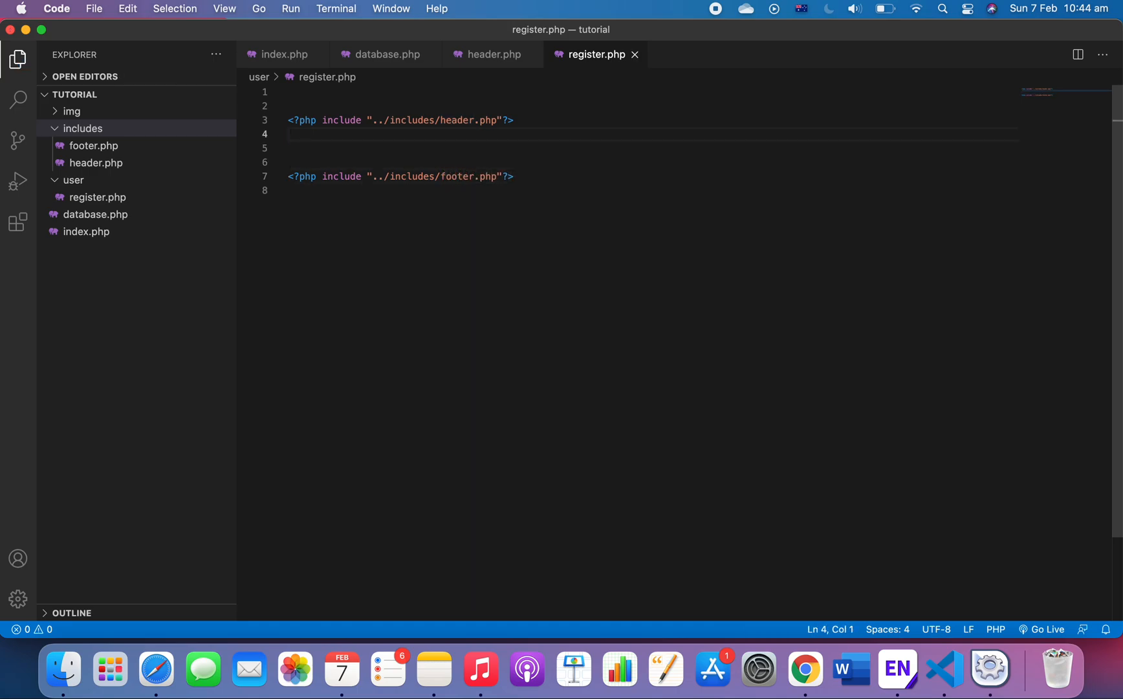
key(enter)
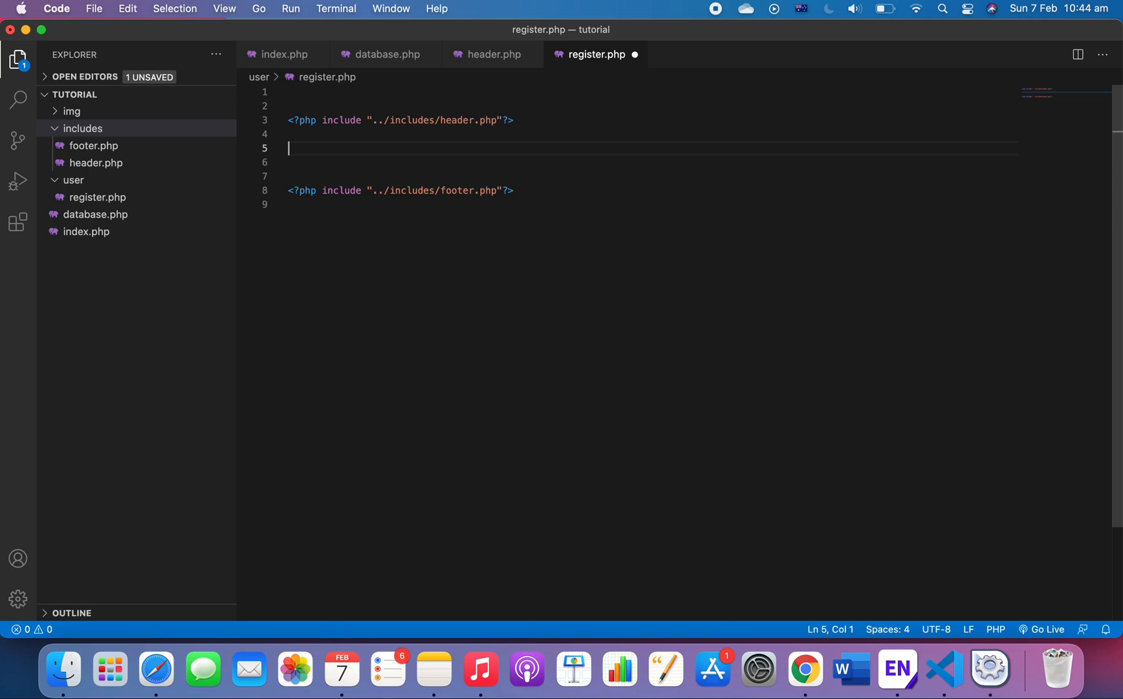
Insert a .container div with an <h4>Register</h4> heading between the includes and switch to Chrome.
text(.c)
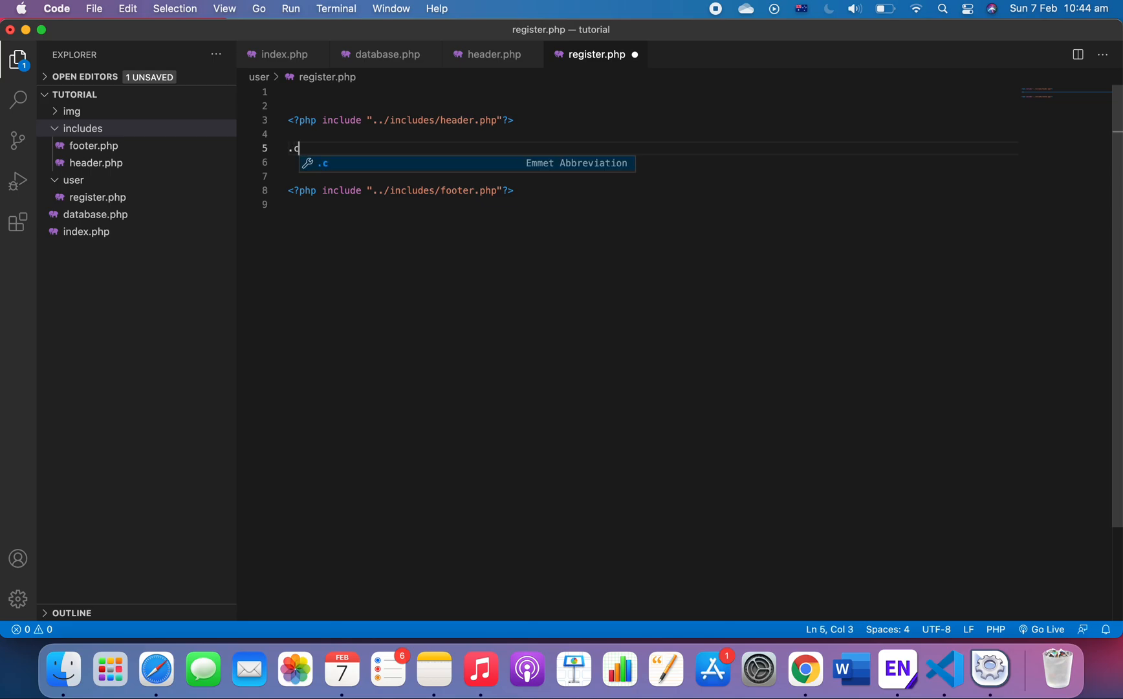
text(ontainer">)
text(<h4></h4>)
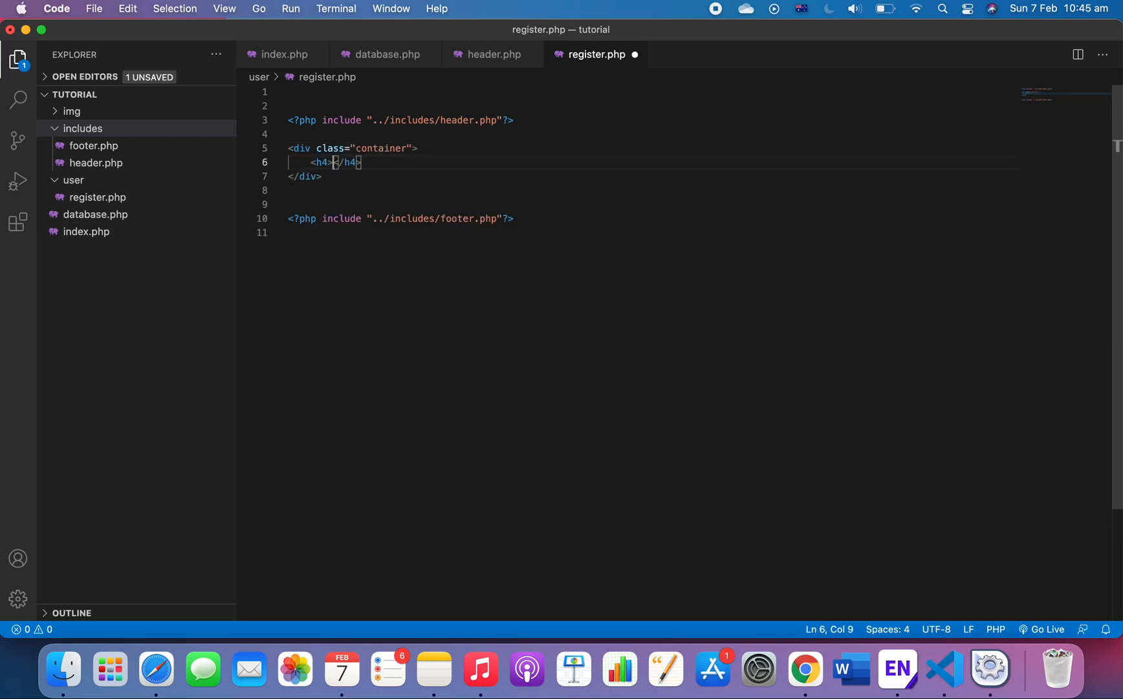
text(Register)
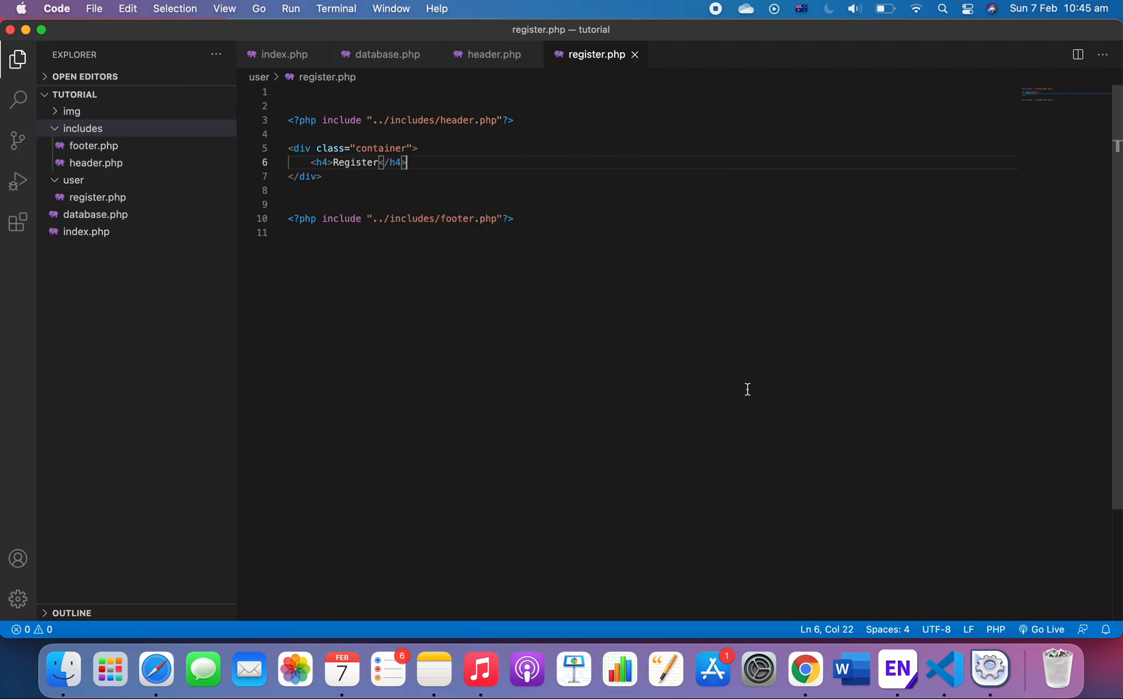
click(805, 669)
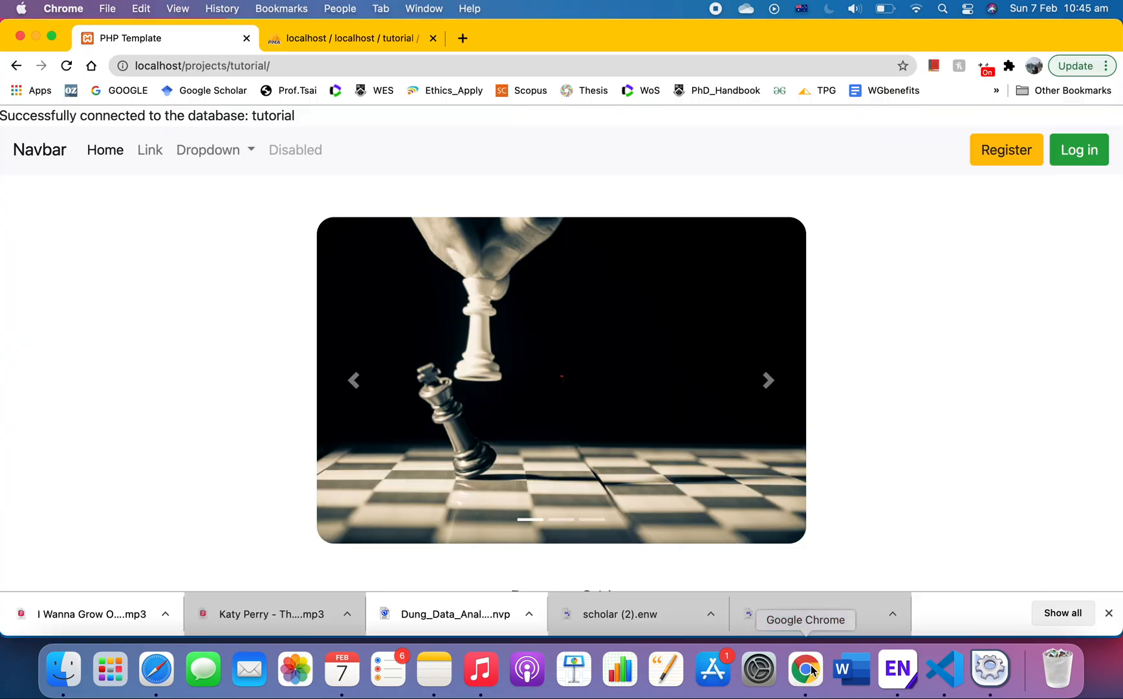
mouse_move(1006, 150)
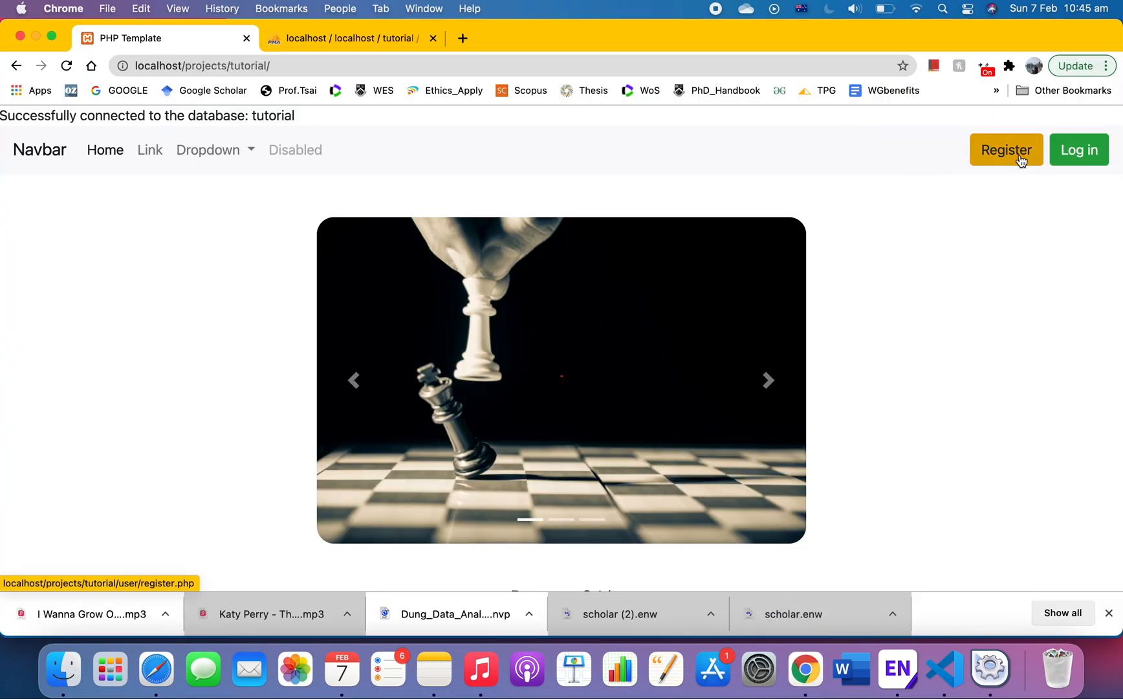
Load user/register.php from the navbar's Register button, showing the heading and footer.
click(1006, 149)
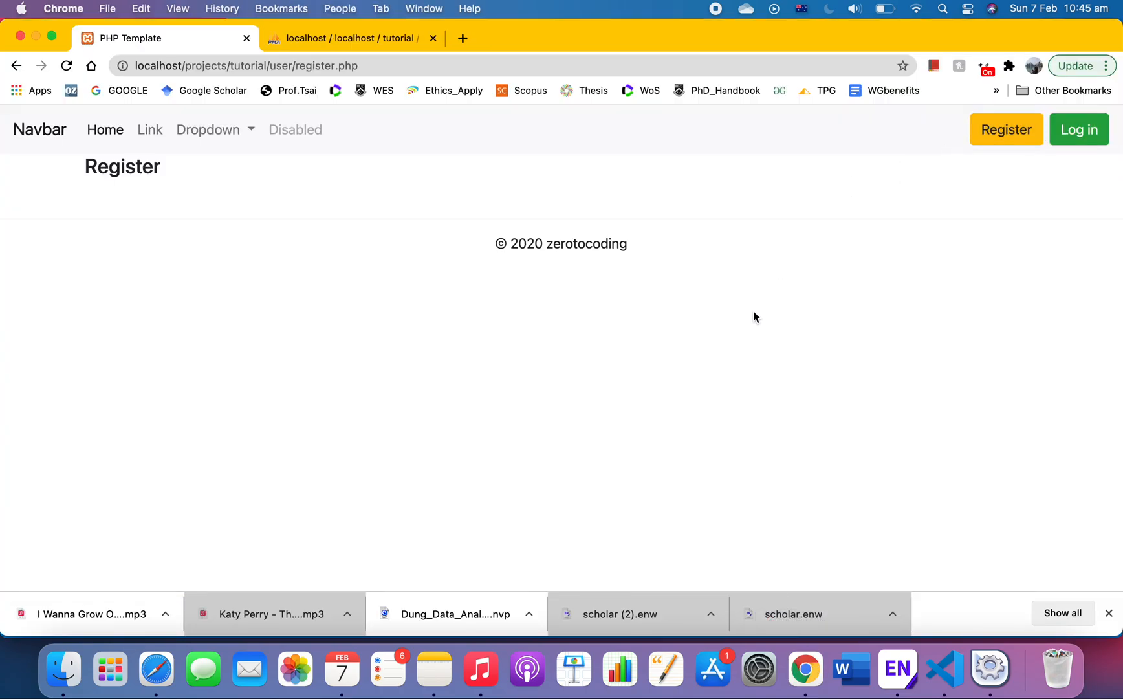
mouse_move(1005, 163)
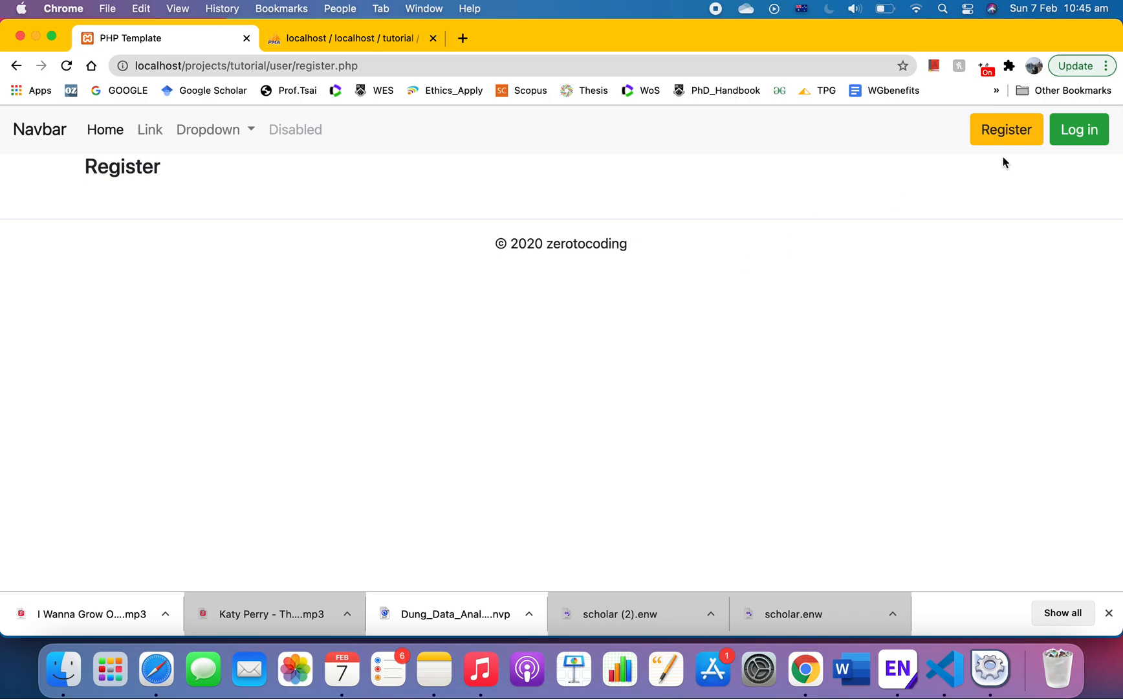
mouse_move(432, 189)
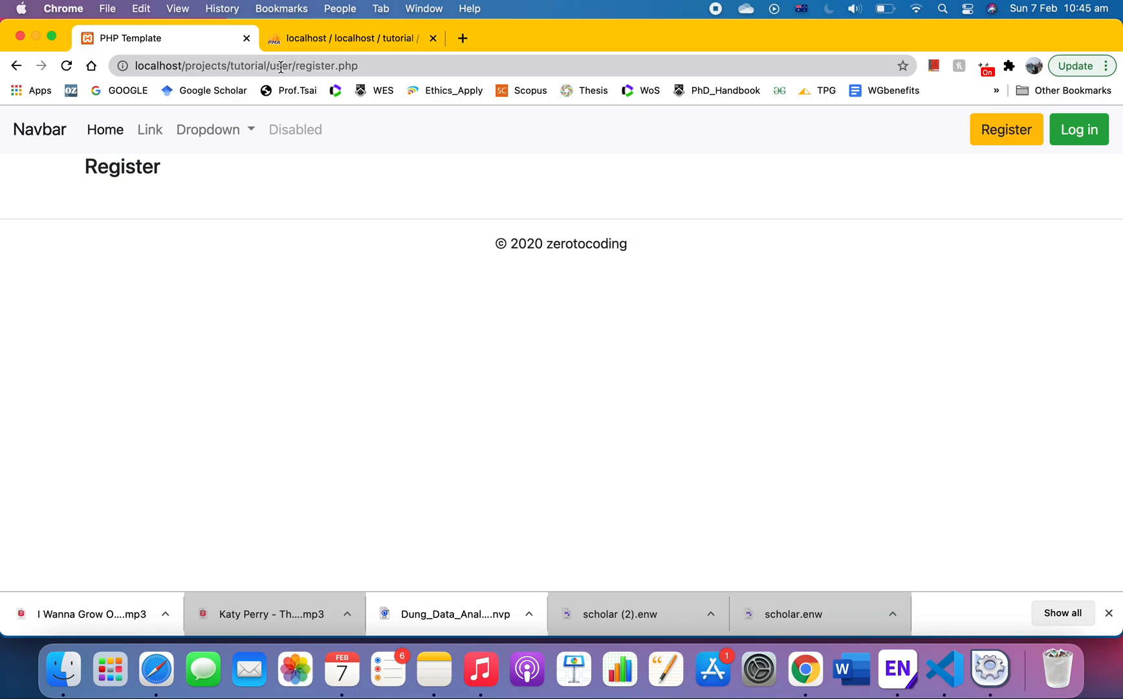
mouse_move(255, 66)
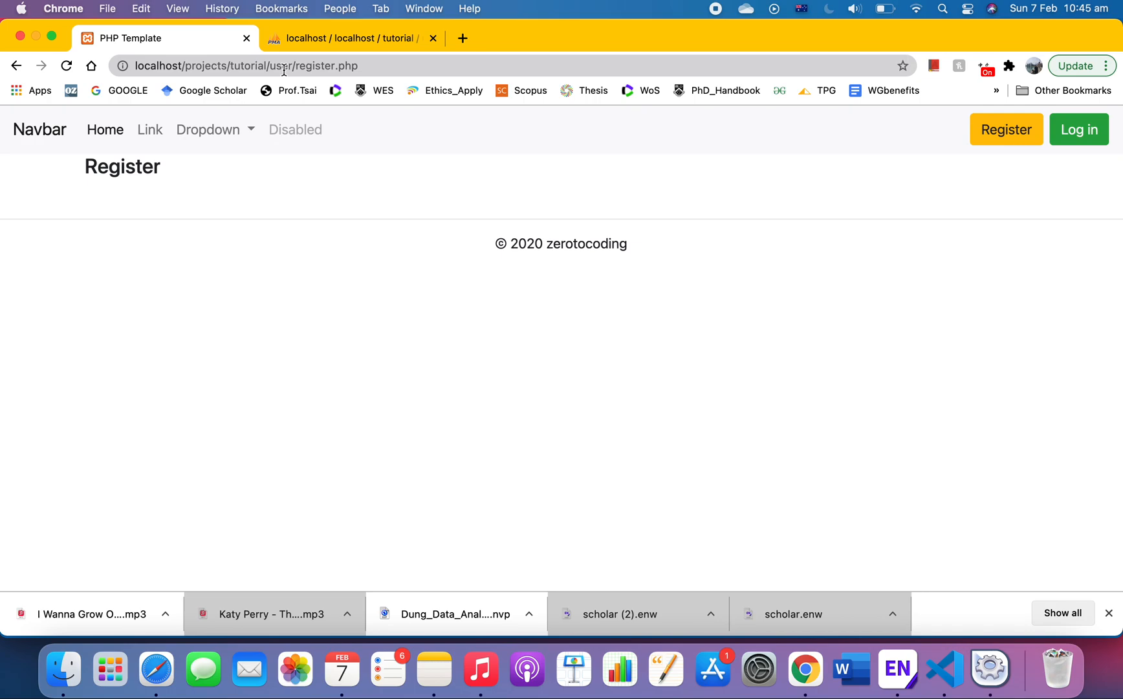
mouse_move(362, 65)
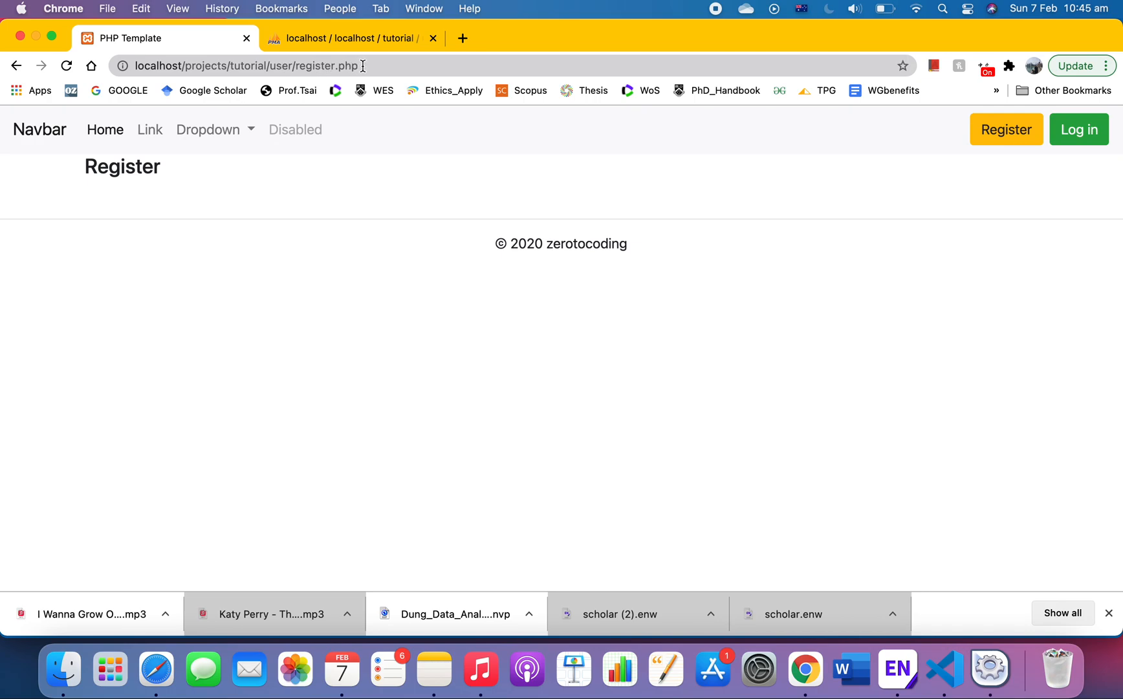
mouse_move(385, 215)
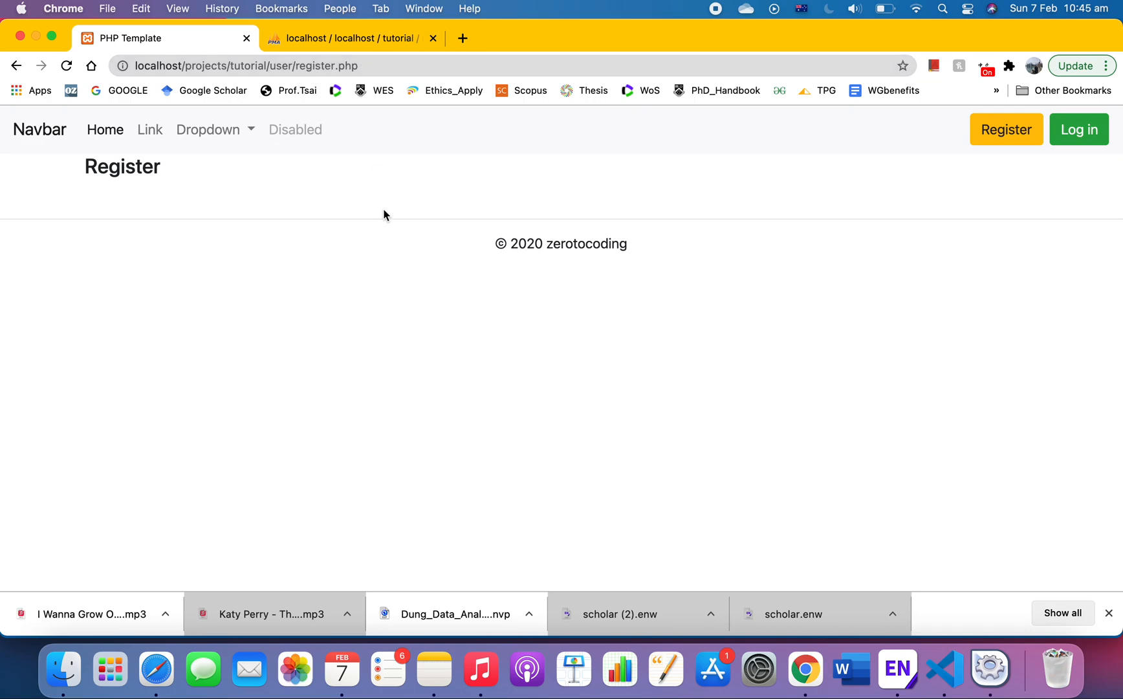
mouse_move(945, 669)
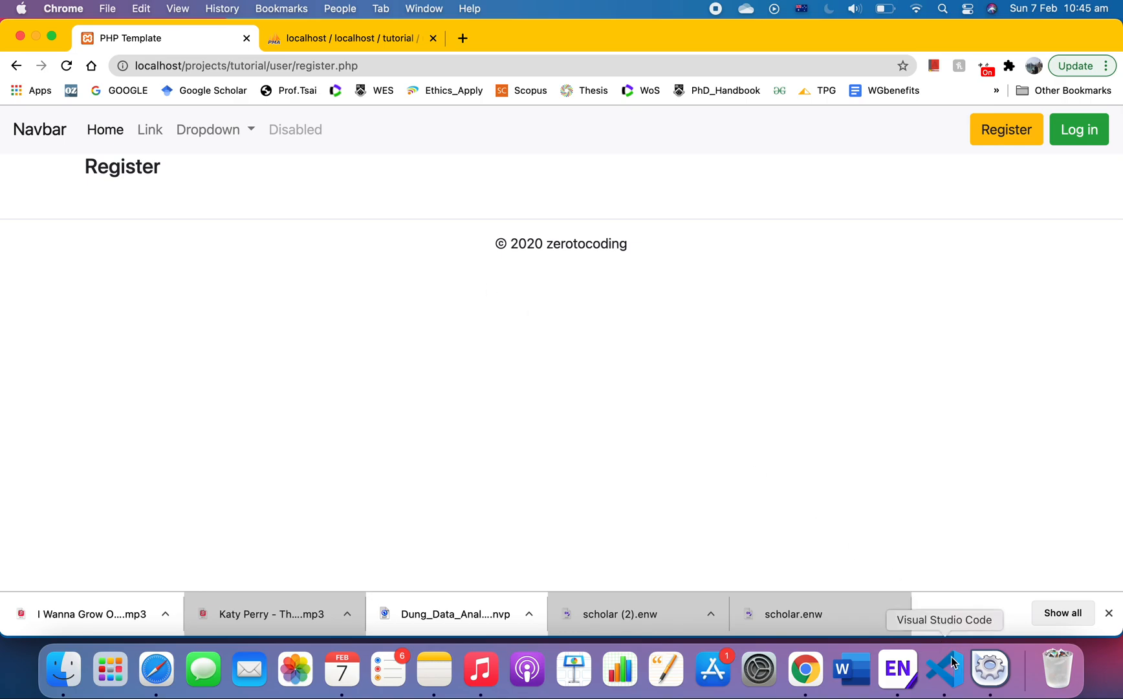
Back in VS Code, add text-center and register classes to register.php's container div.
click(945, 669)
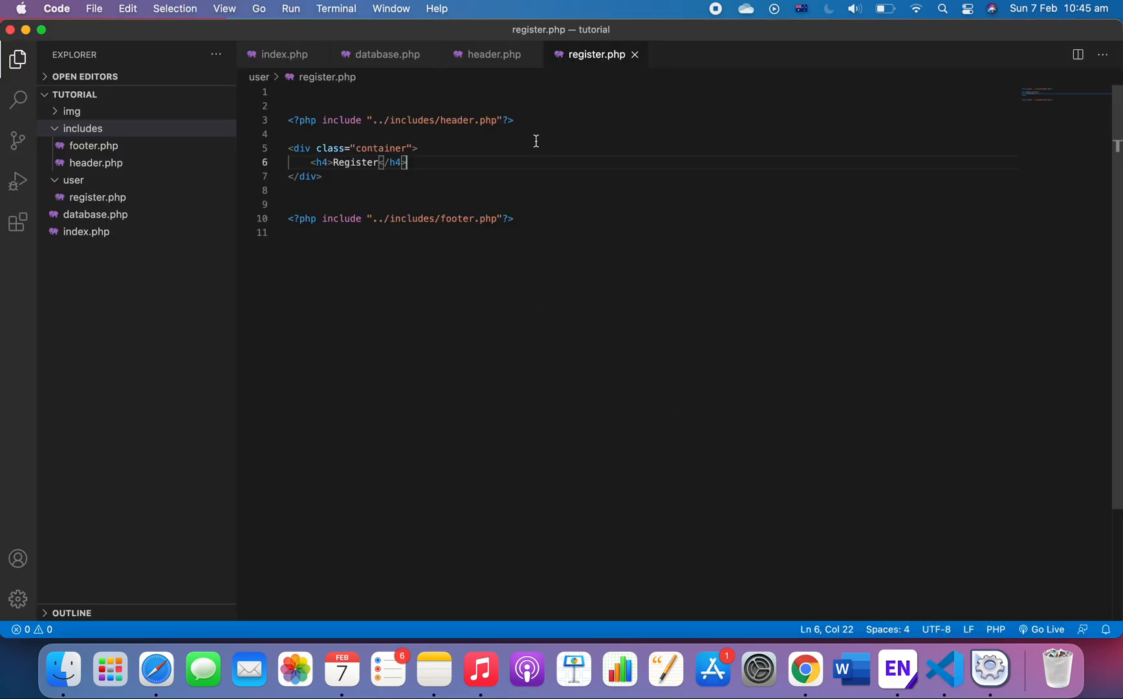
mouse_move(507, 128)
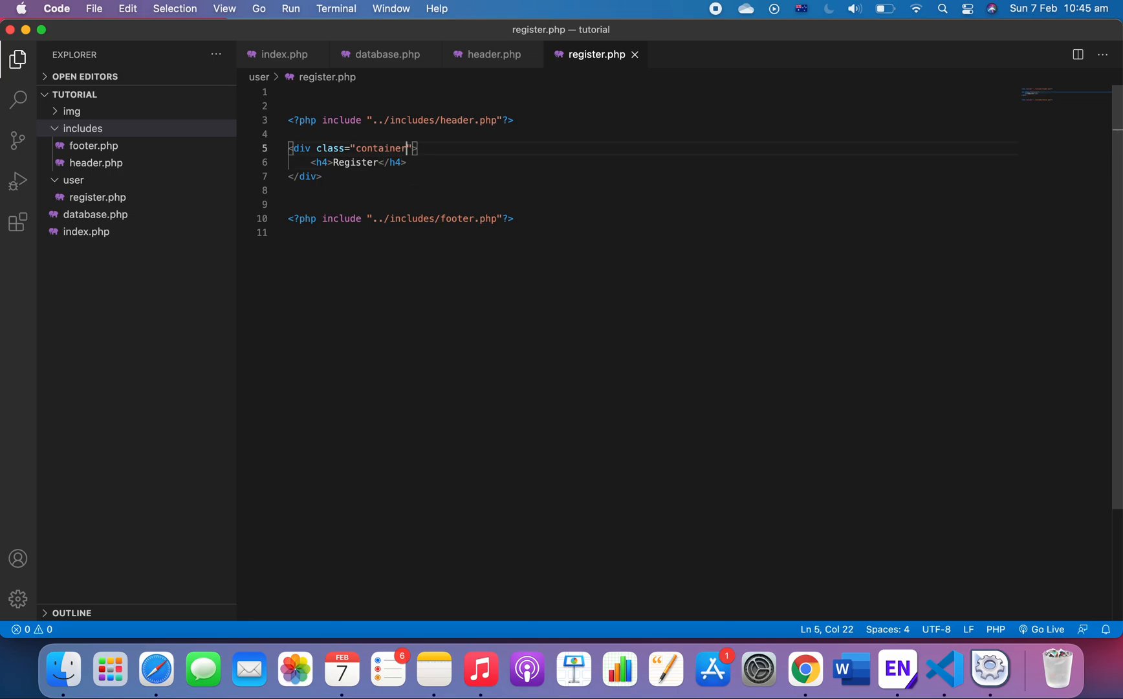
text(text)
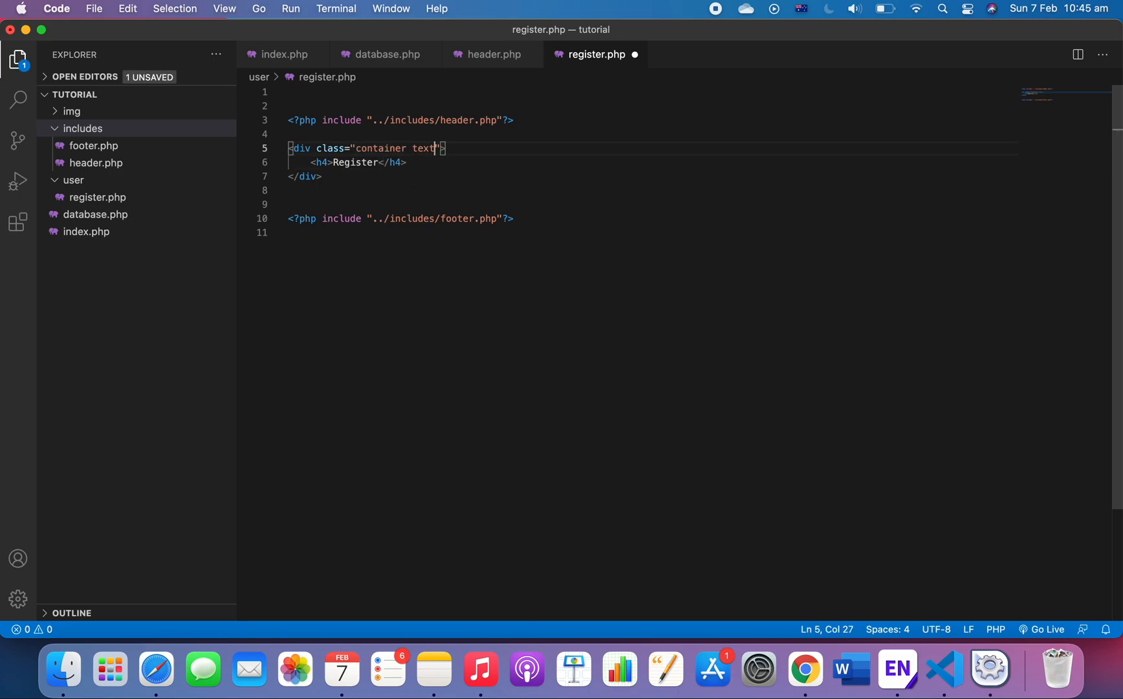
text(-center)
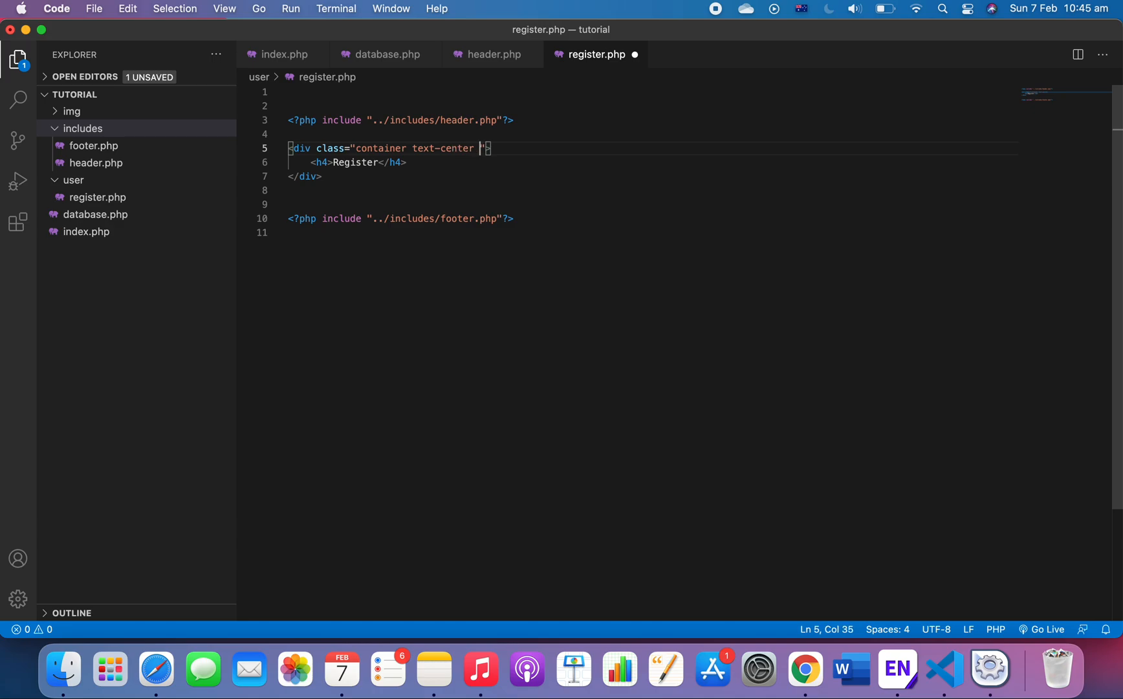
text(register)
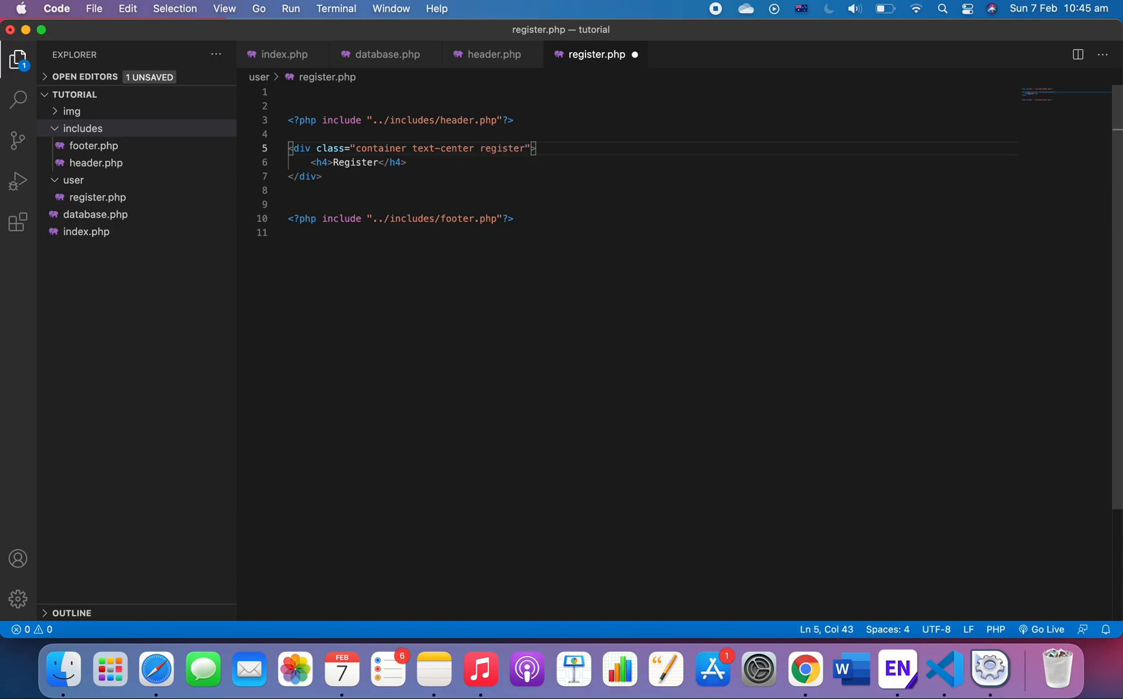
mouse_move(494, 171)
text(<form action=""></form>)
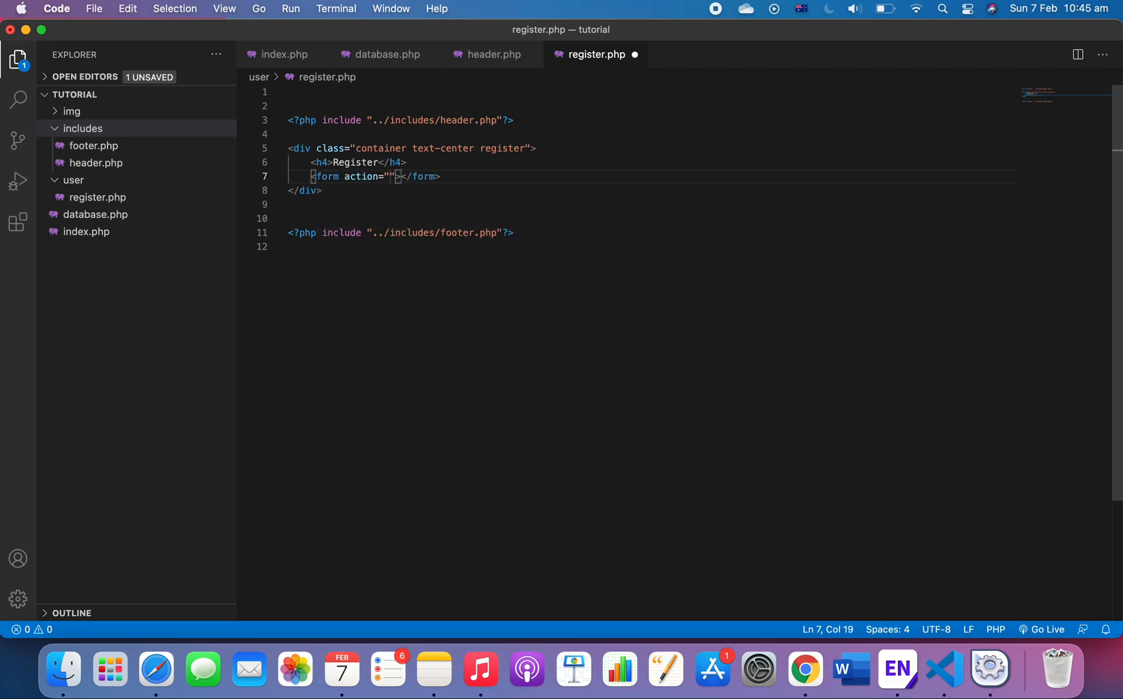
Add a <form action="register.php" method="POST"> under the h4 heading.
text(register.php)
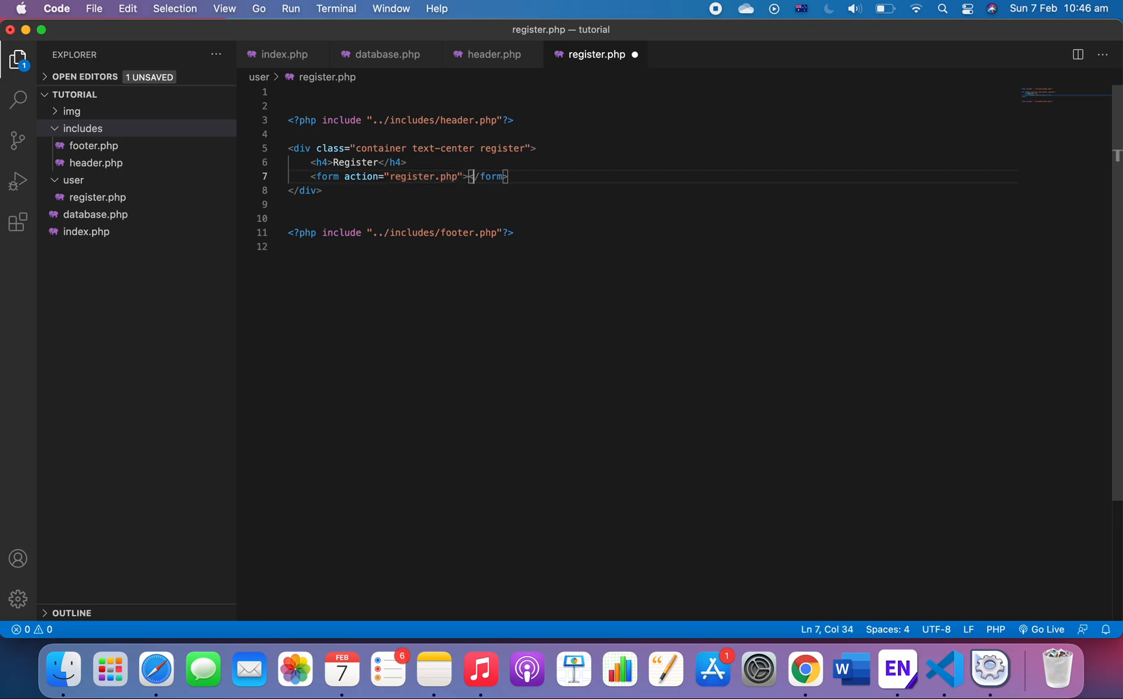
text(method)
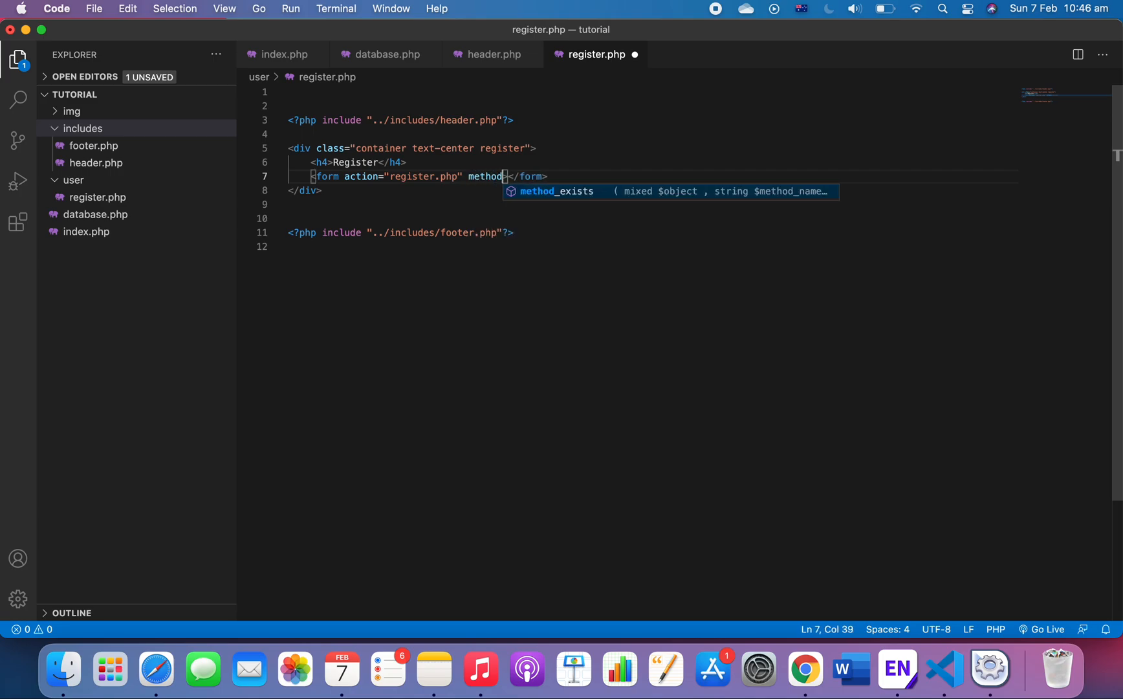
text(="POST")
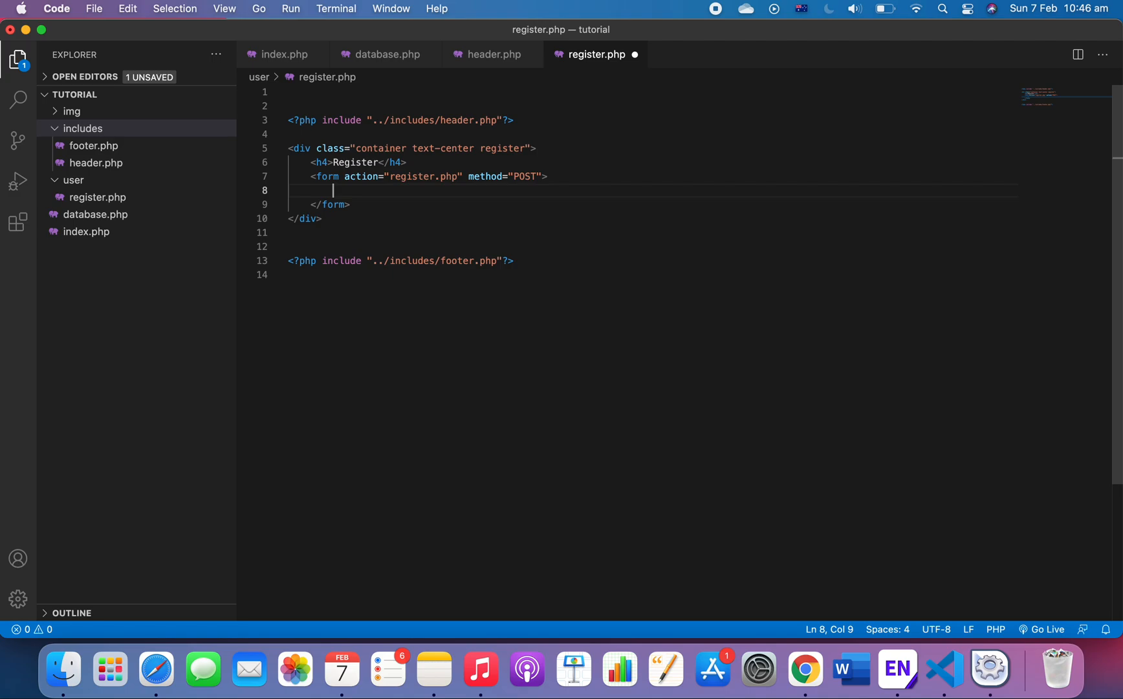
Add a text input with placeholder "First name" and class form-control.
text(<input type="text">)
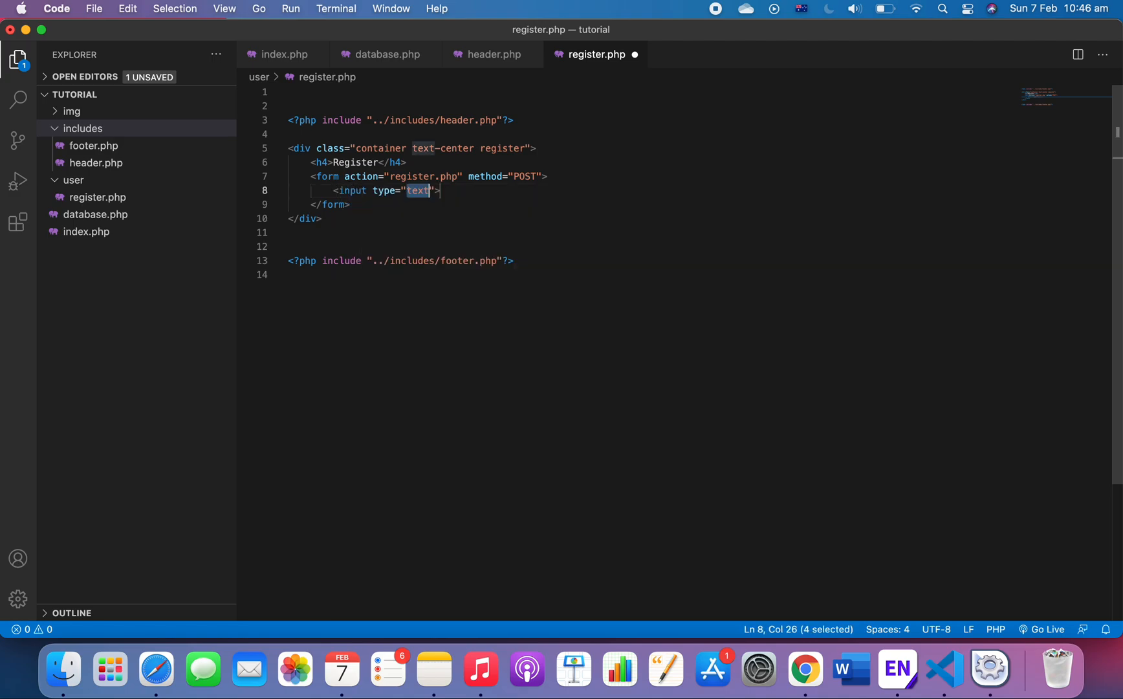
click(440, 191)
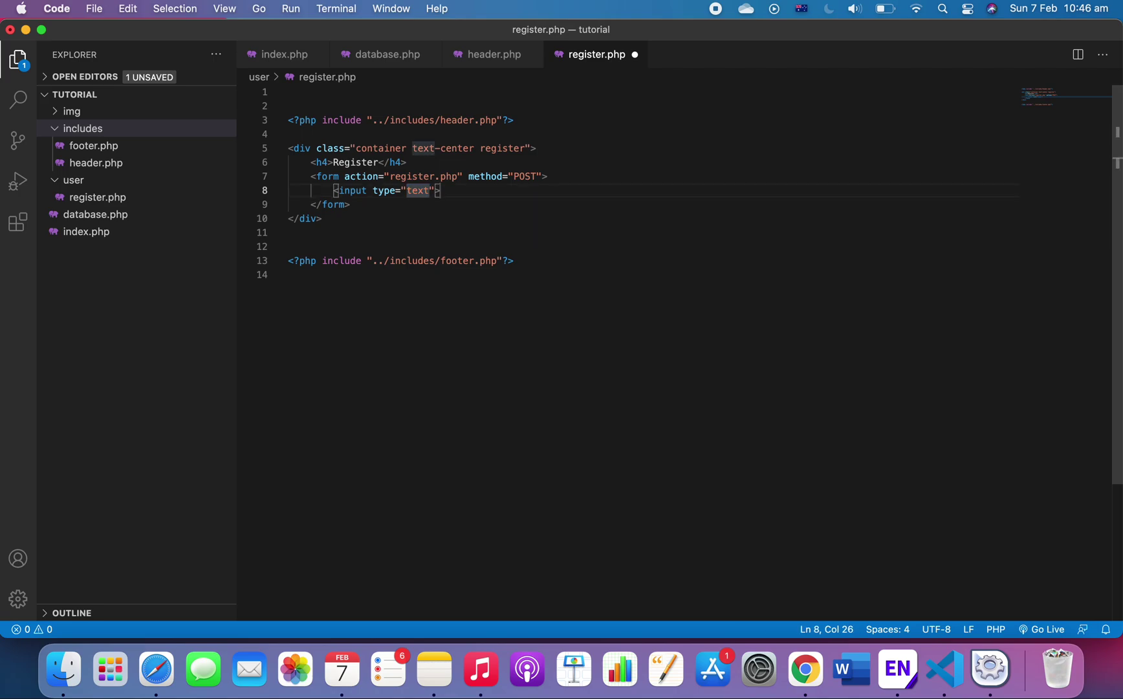
text(place)
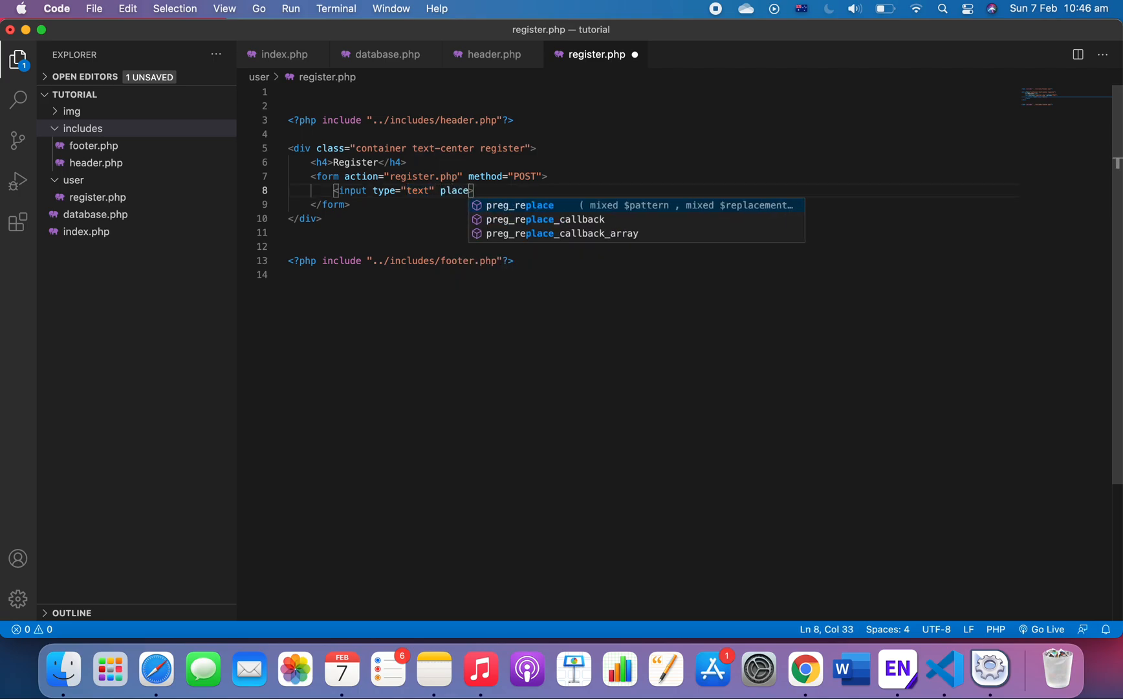
text(holder)
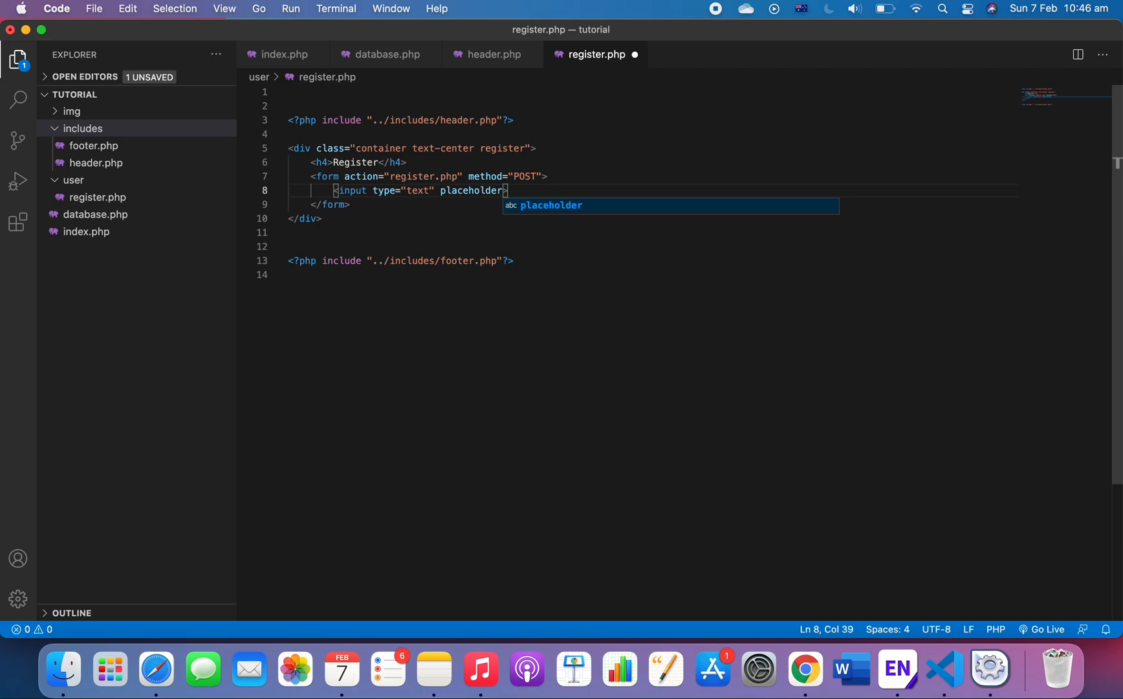
text(="Fi)
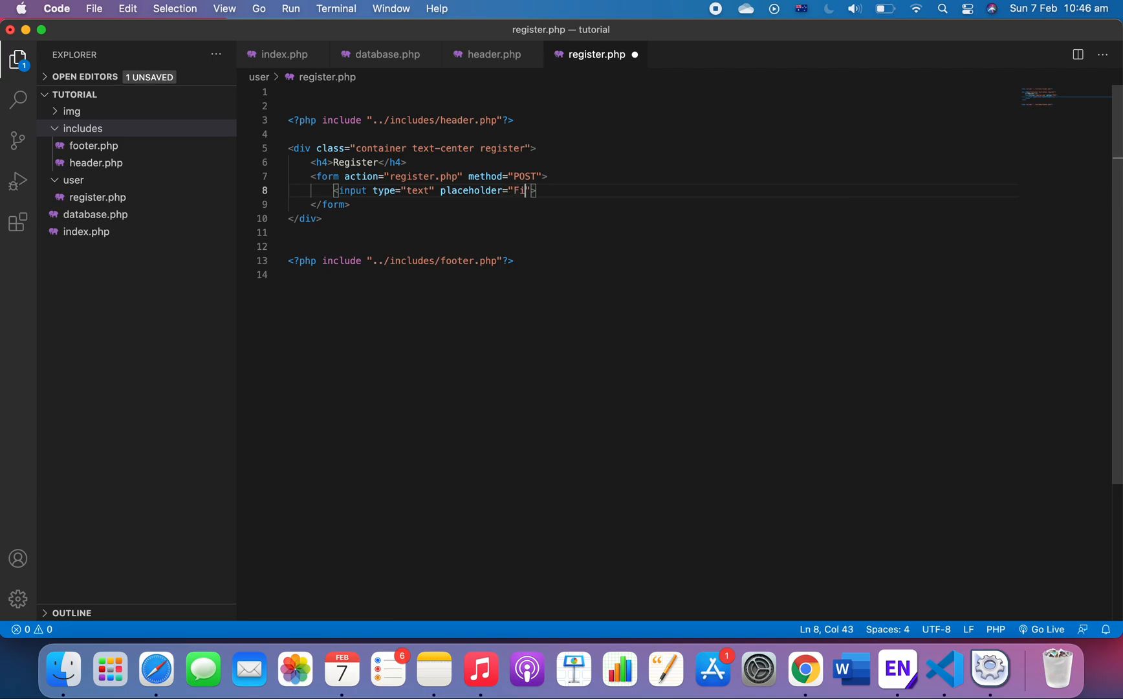
text(rst name)
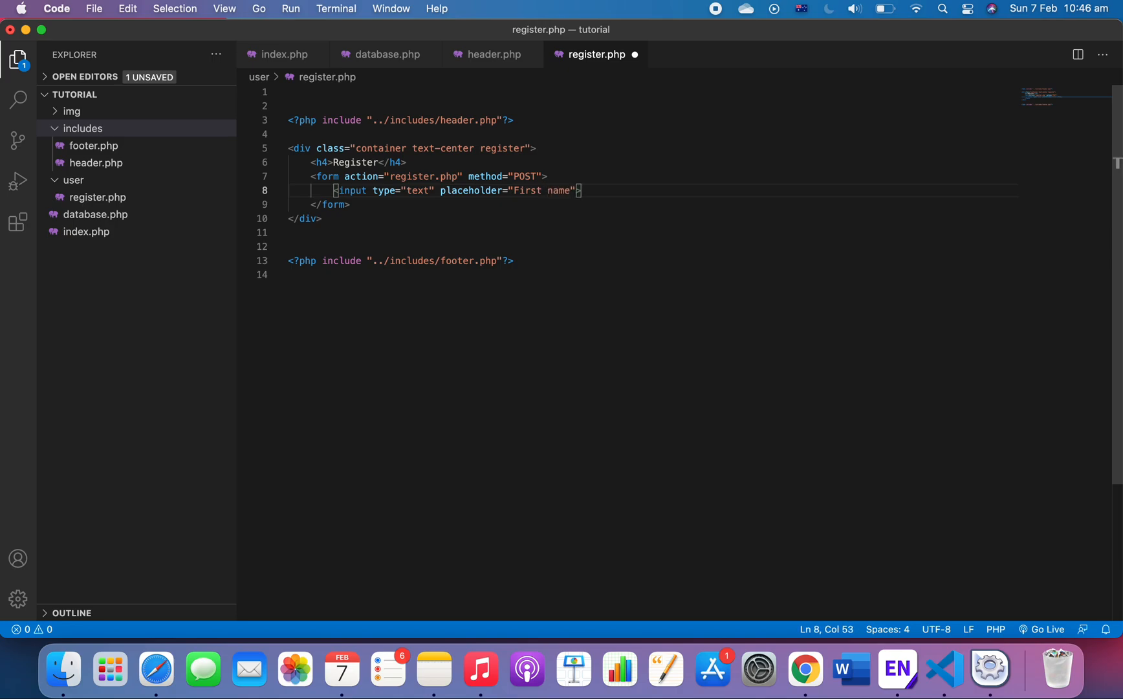
text(class="")
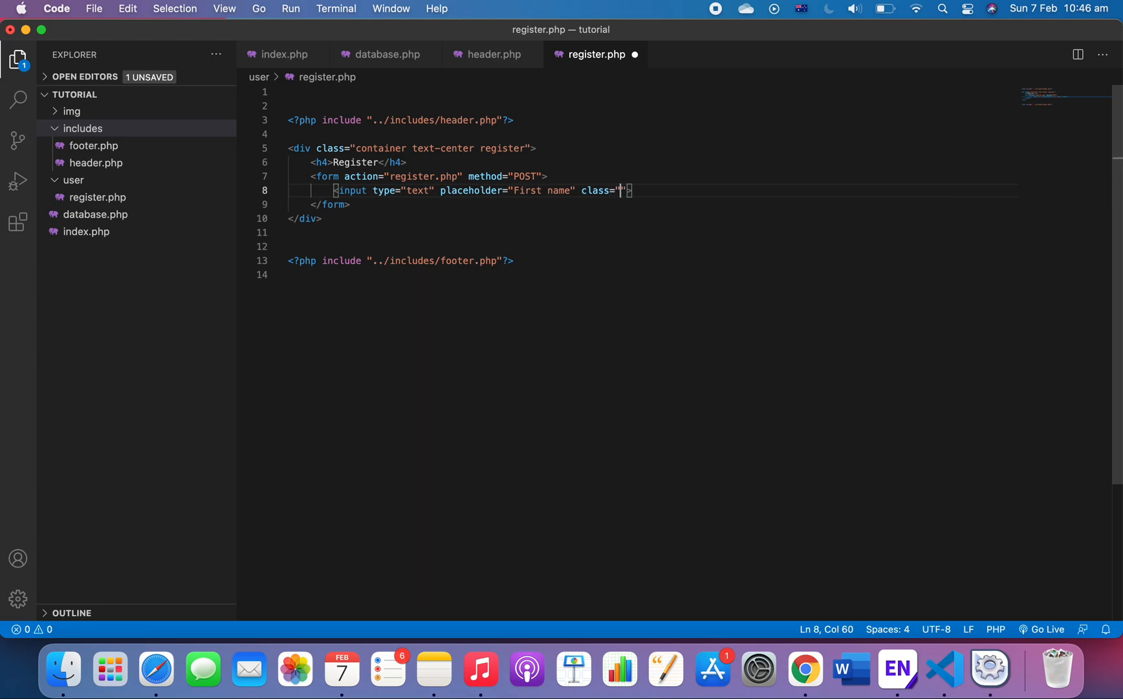
text(form-cont)
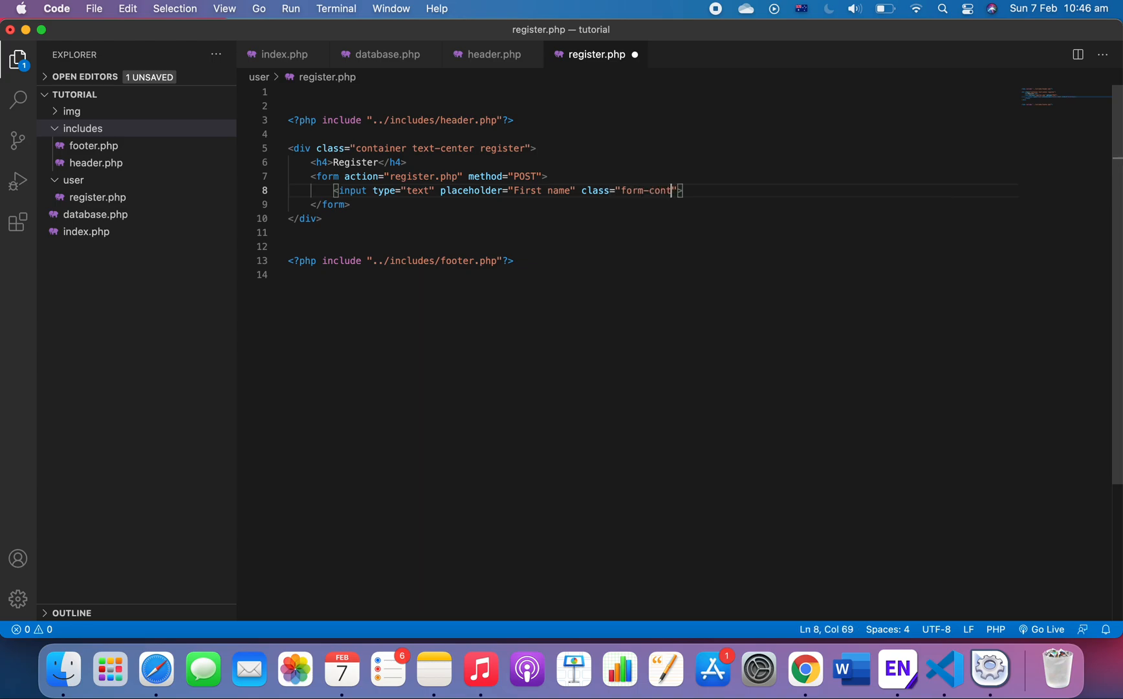
text(rol)
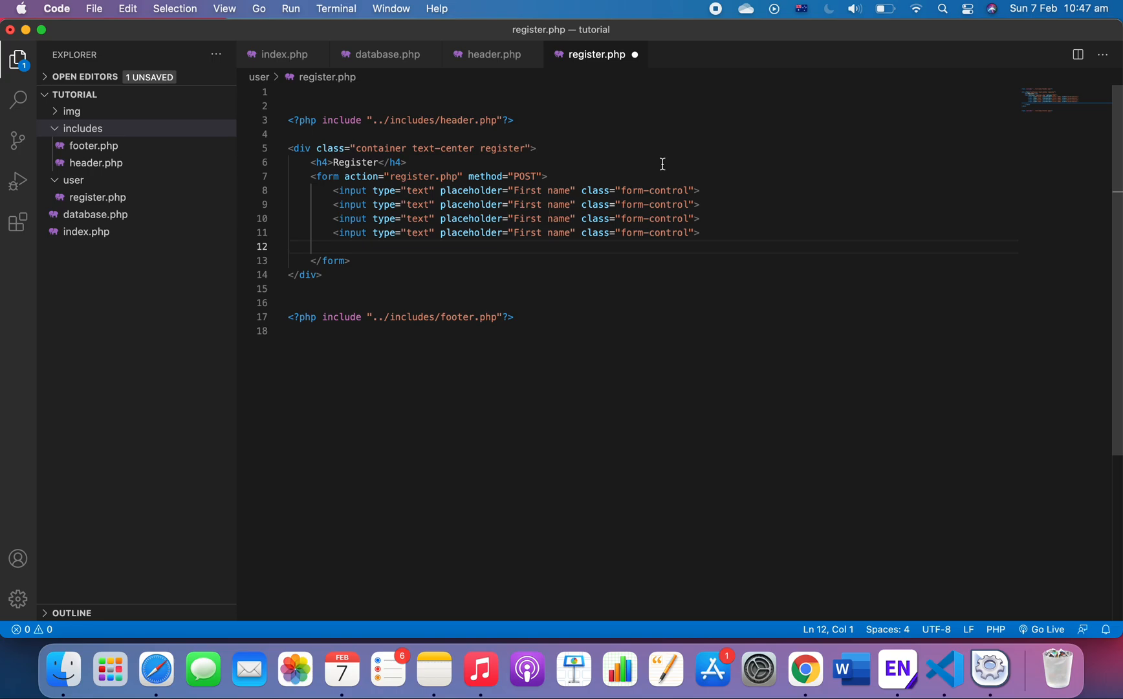
Duplicate the input line and set placeholders Last name, Email and Password.
key(enter)
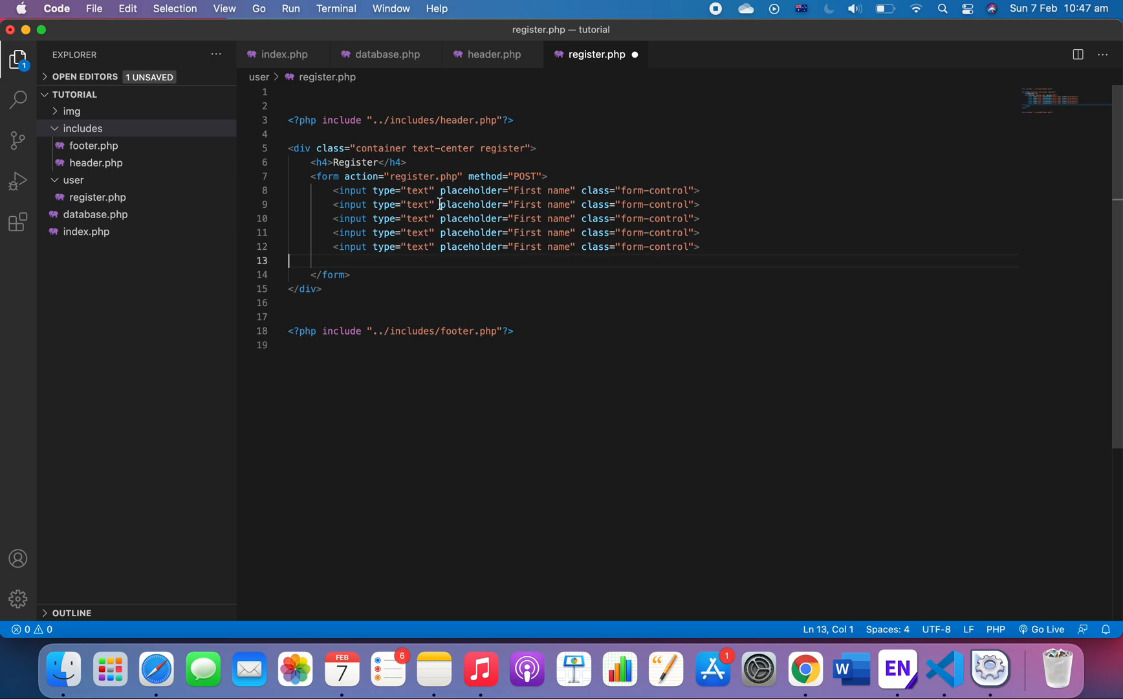
mouse_move(516, 205)
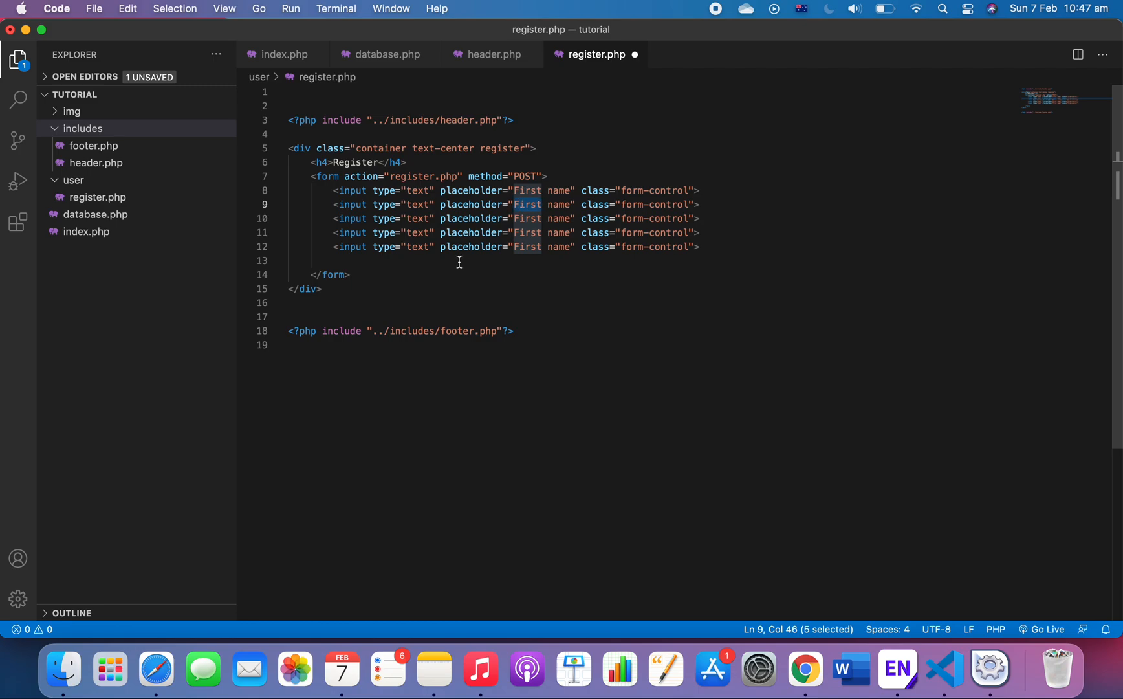
text(Last)
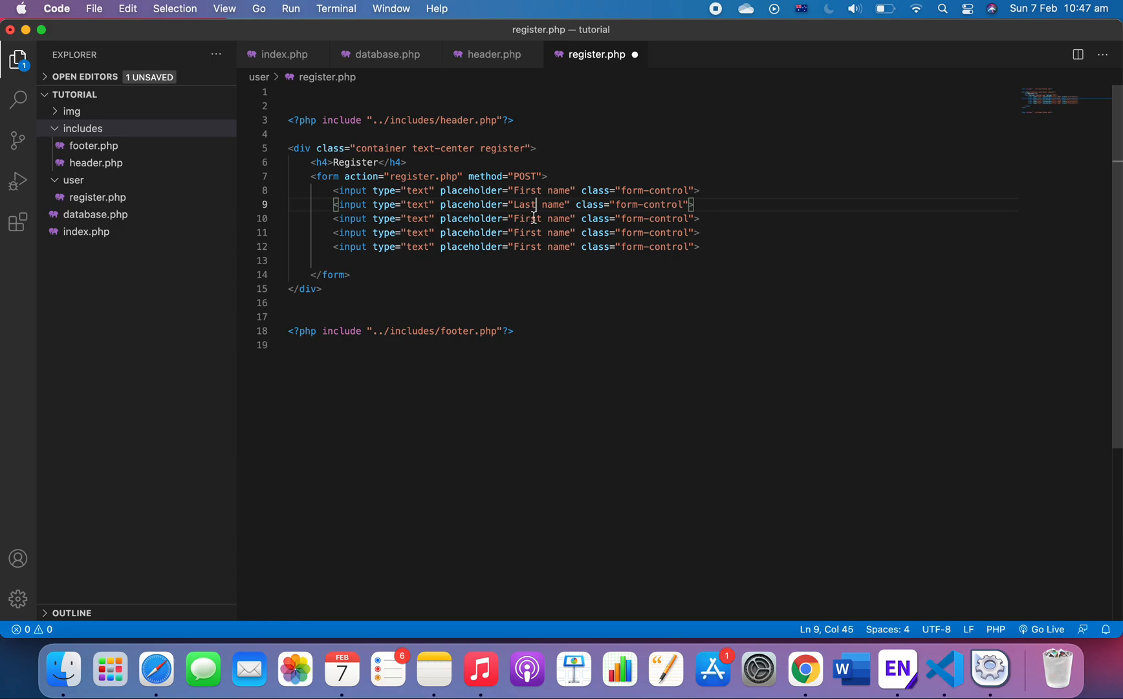
click(527, 219)
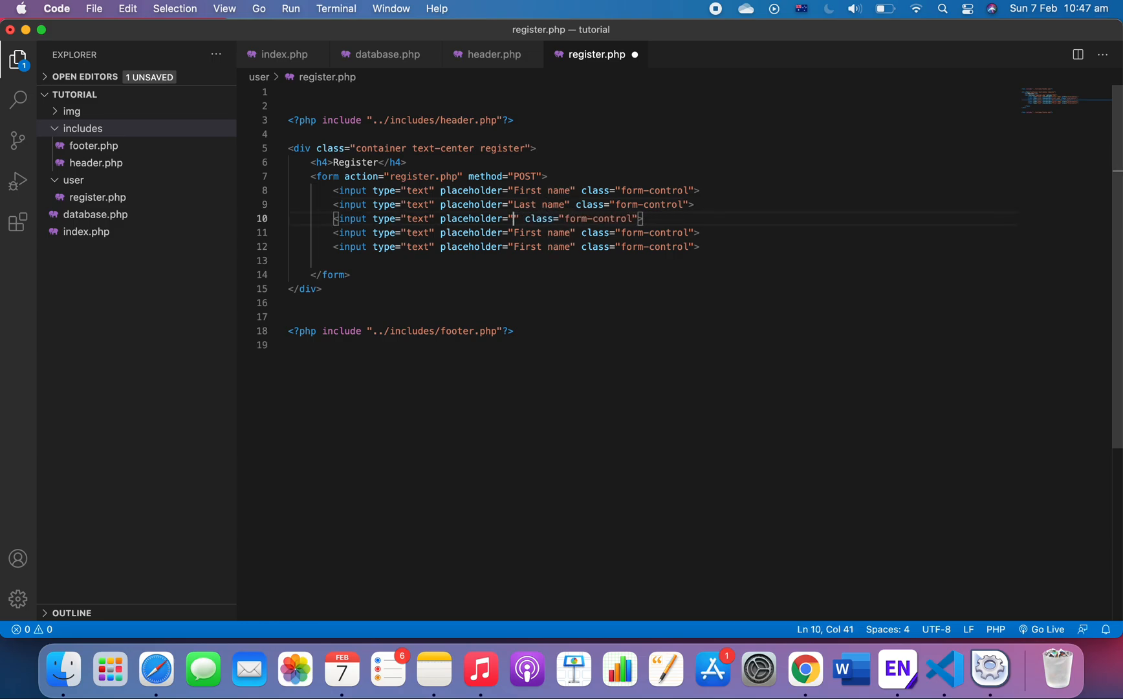
text(E)
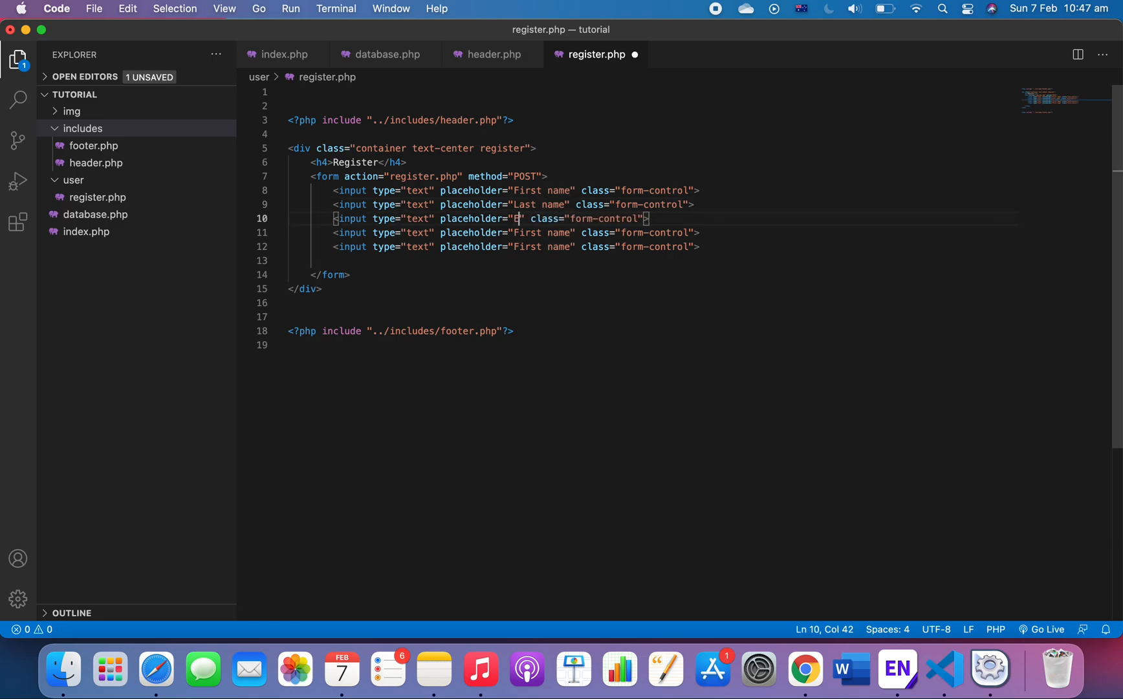
text(mail)
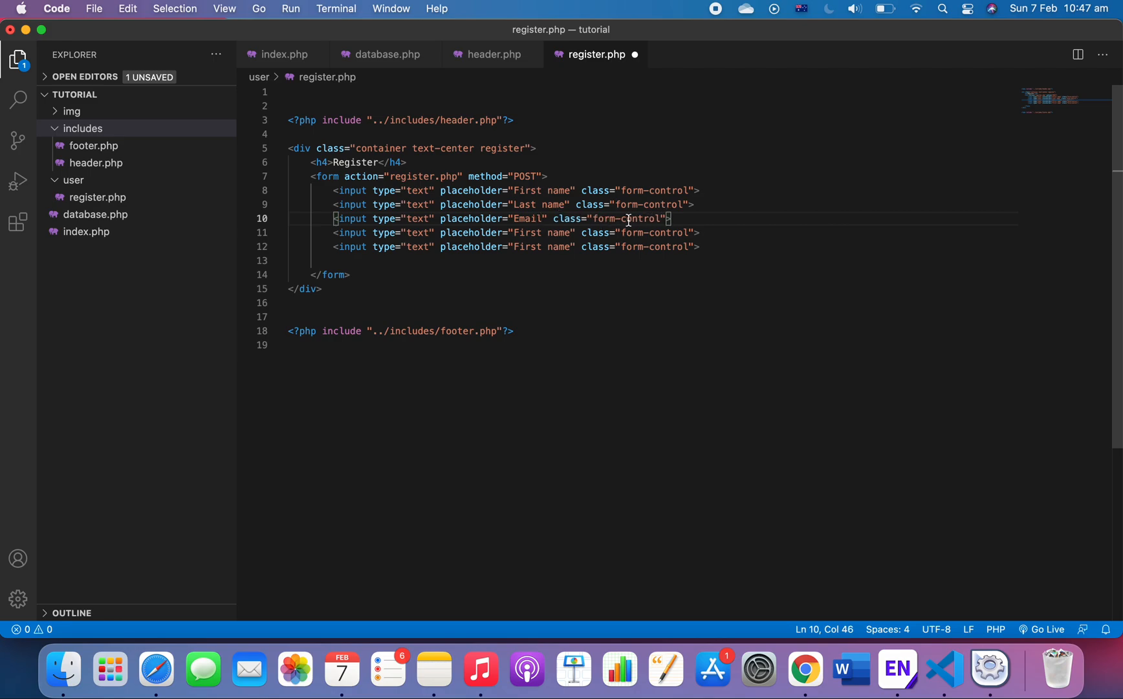
double_click(559, 231)
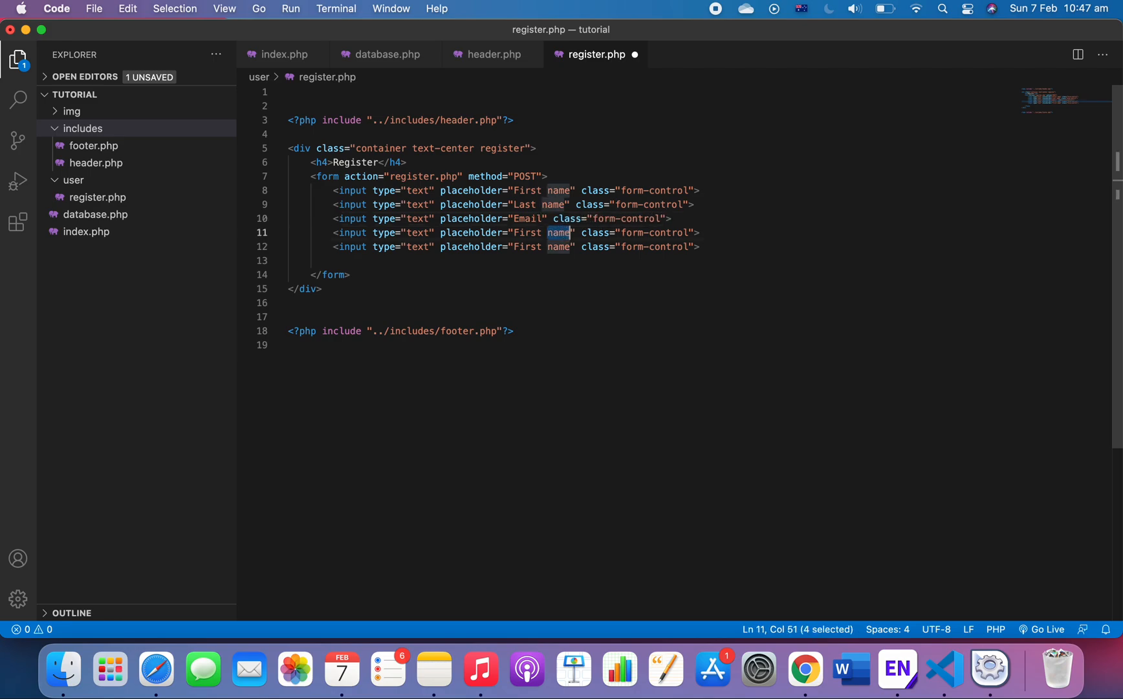
text(Passwo)
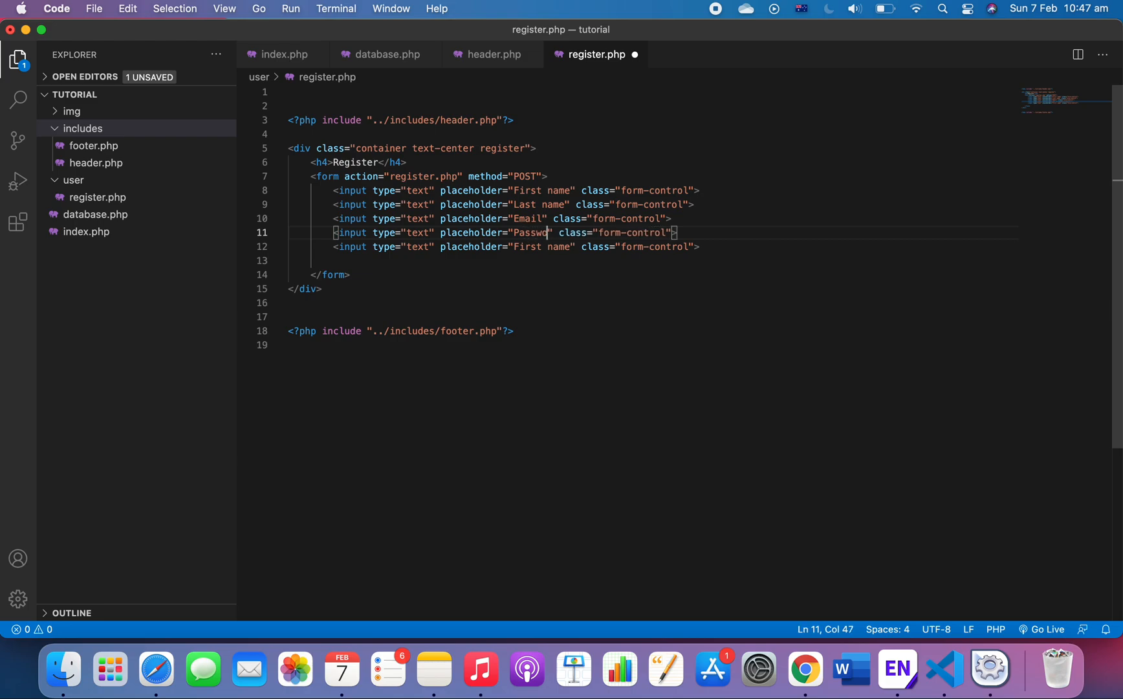
text(rd)
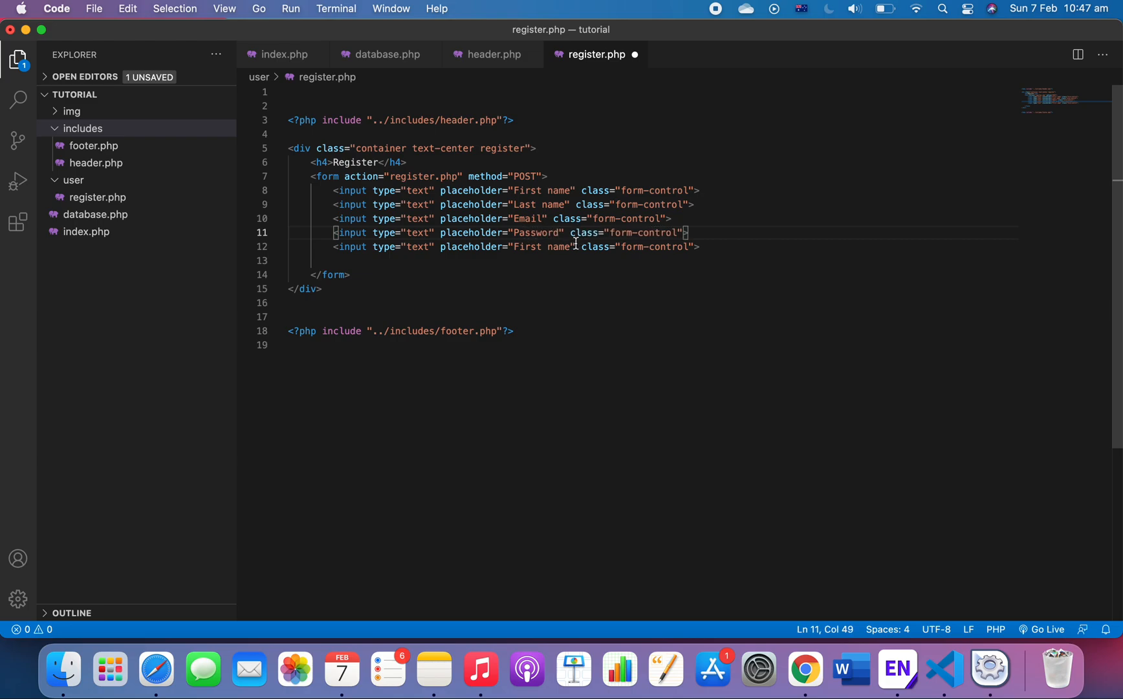
mouse_move(560, 249)
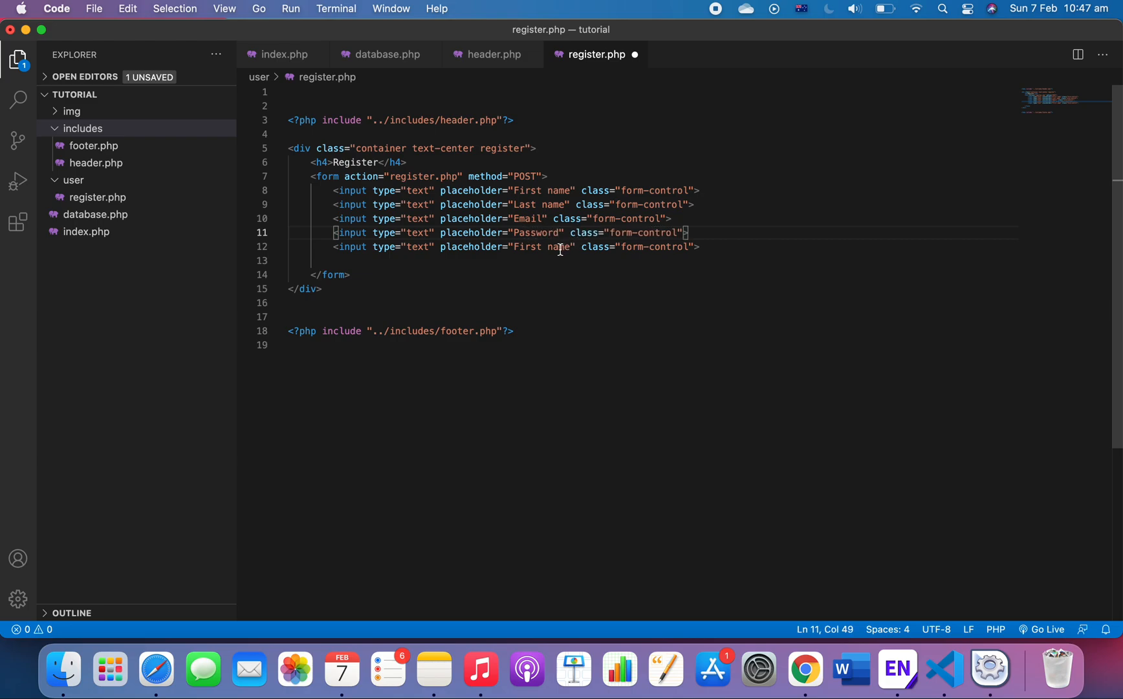
Make the last input type submit with placeholder Register and class btn btn-warning, then save.
double_click(419, 247)
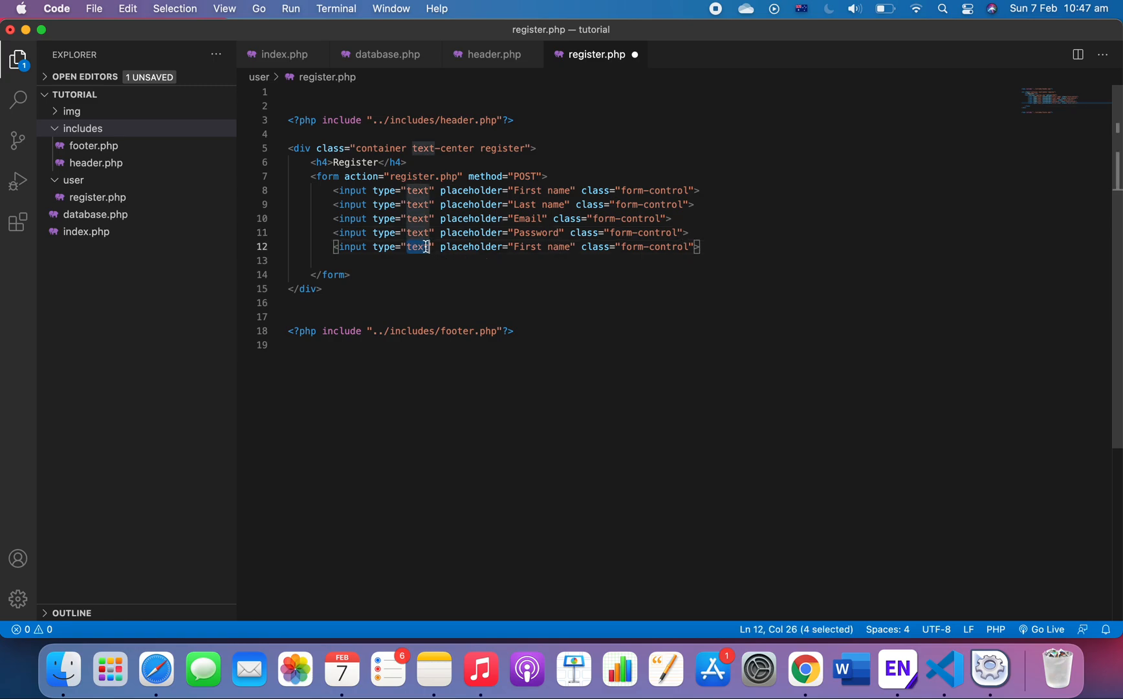
text(s)
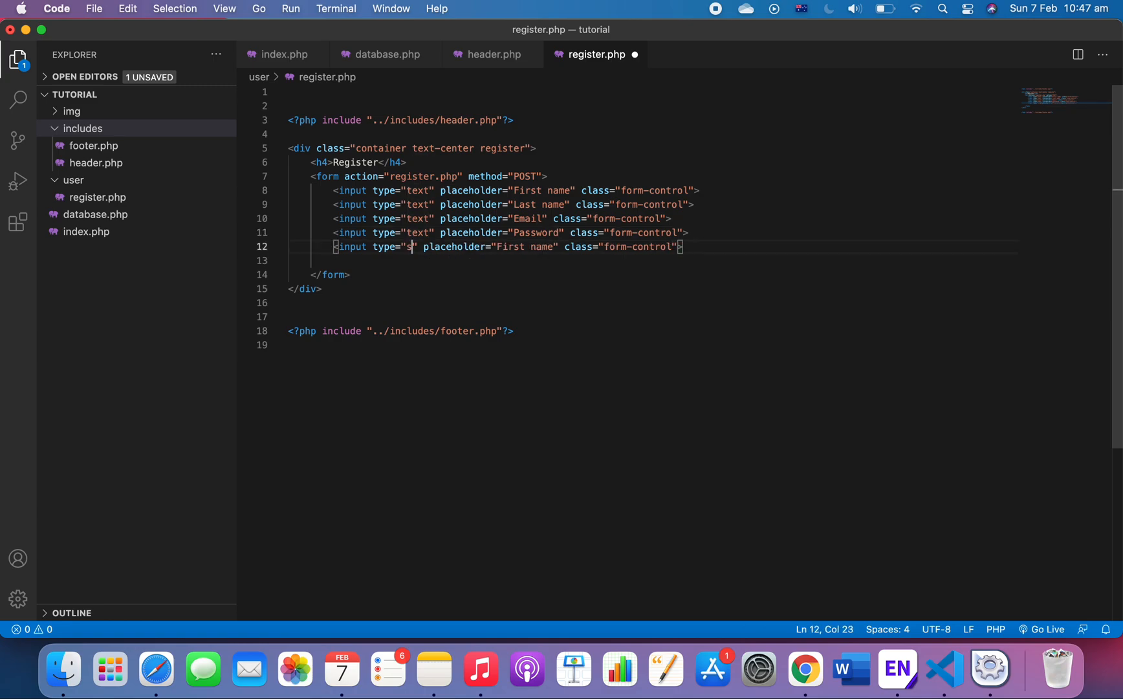
text(ubmit)
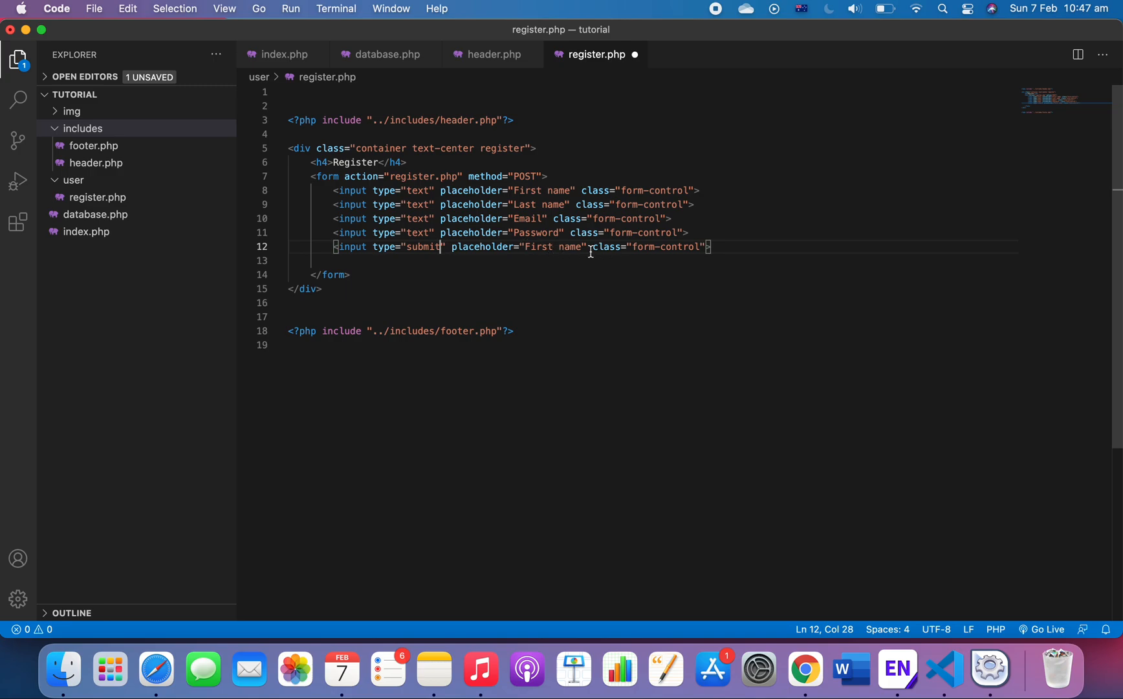
double_click(551, 247)
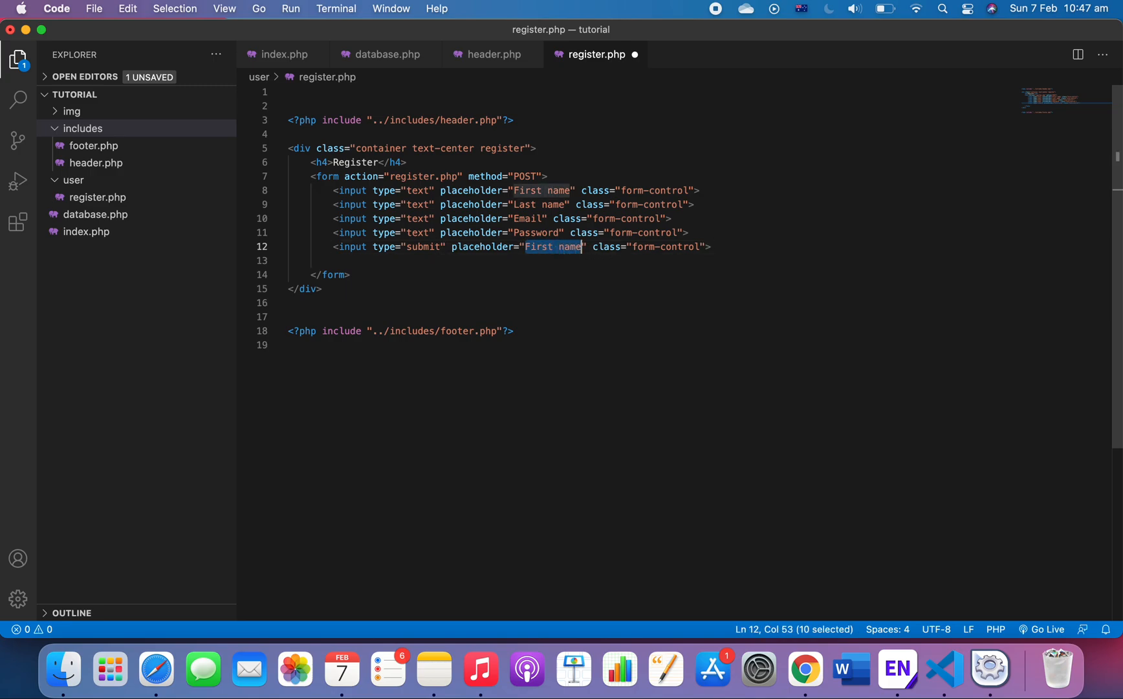
text(Regist)
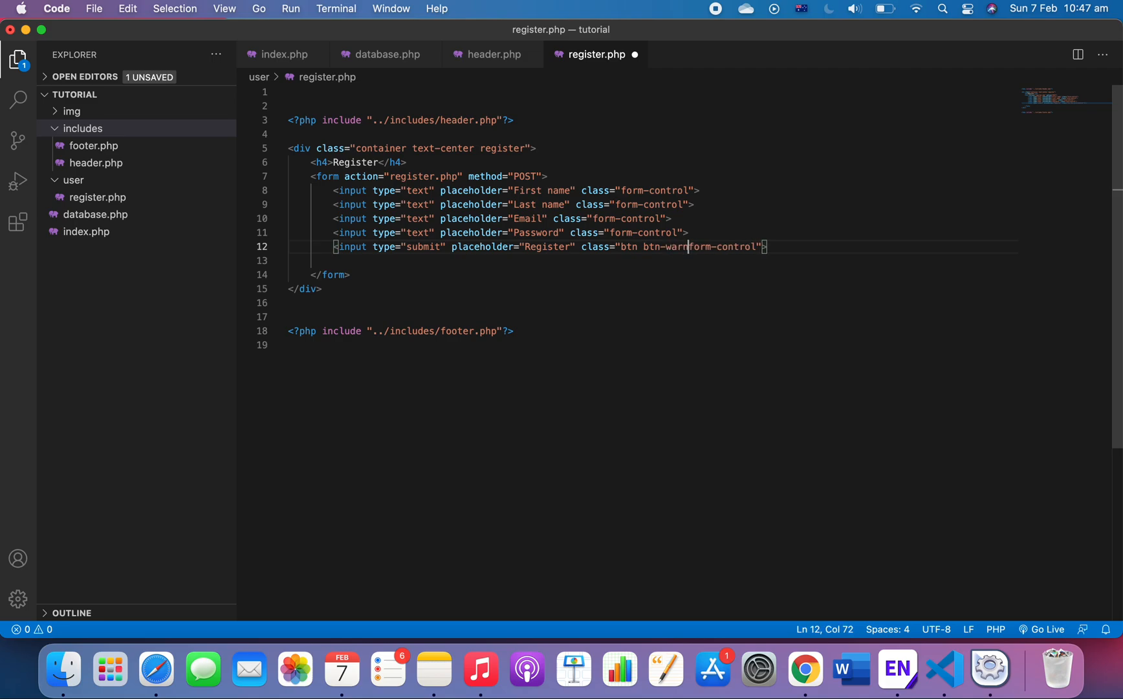
text(ing)
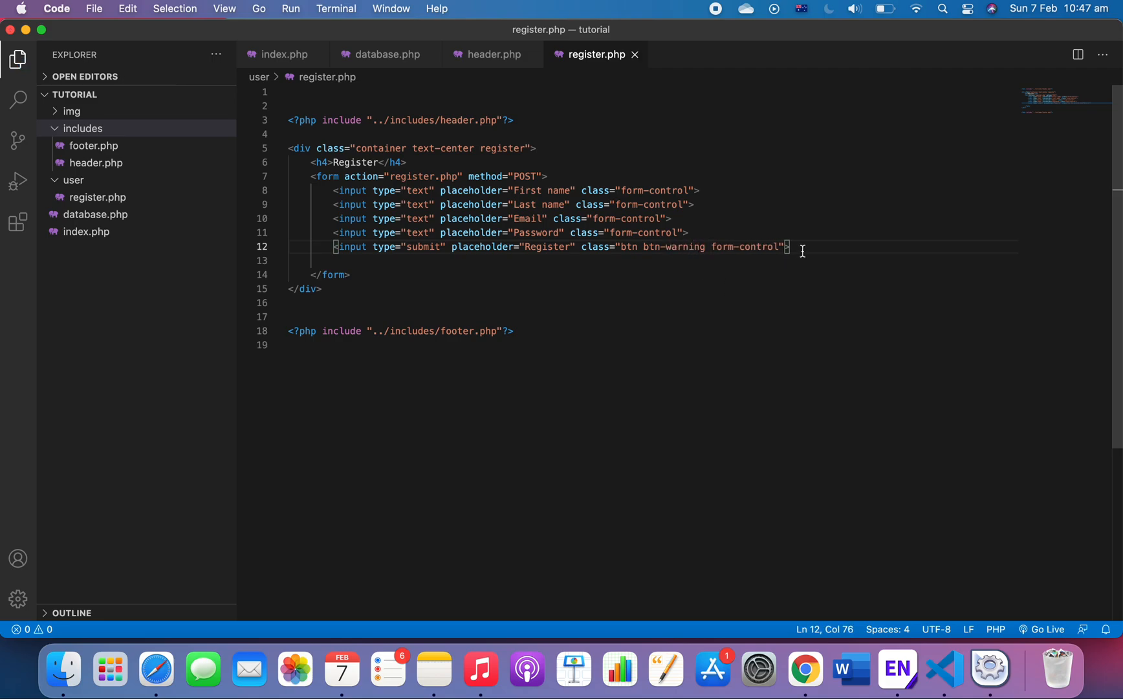
click(805, 670)
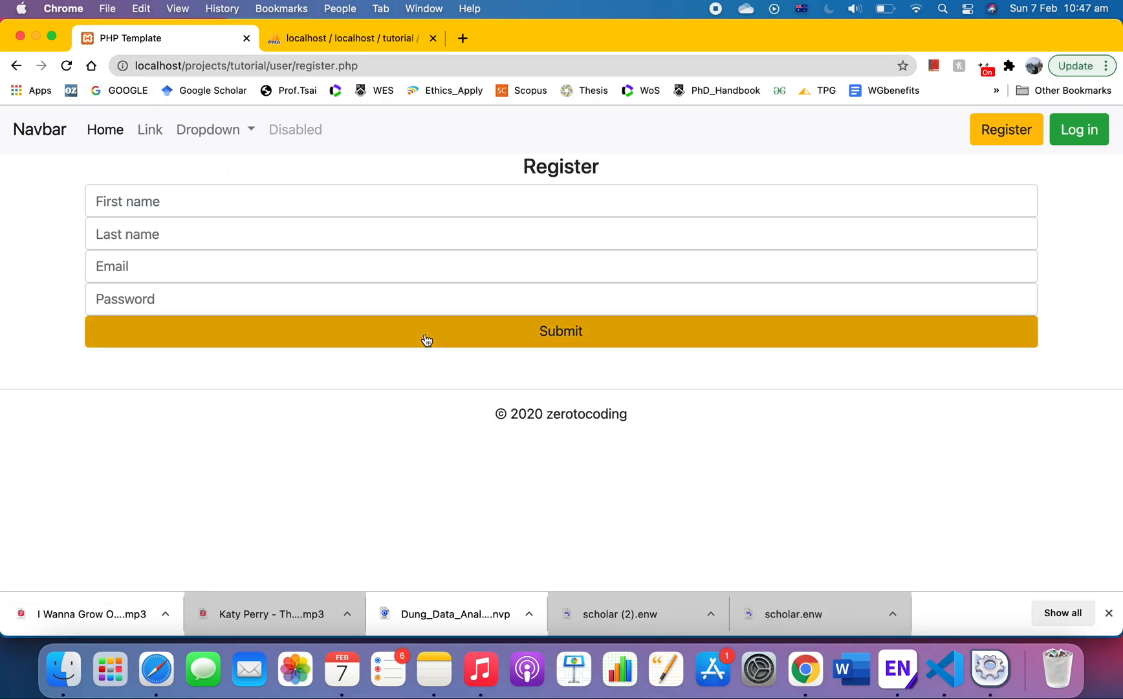
mouse_move(692, 306)
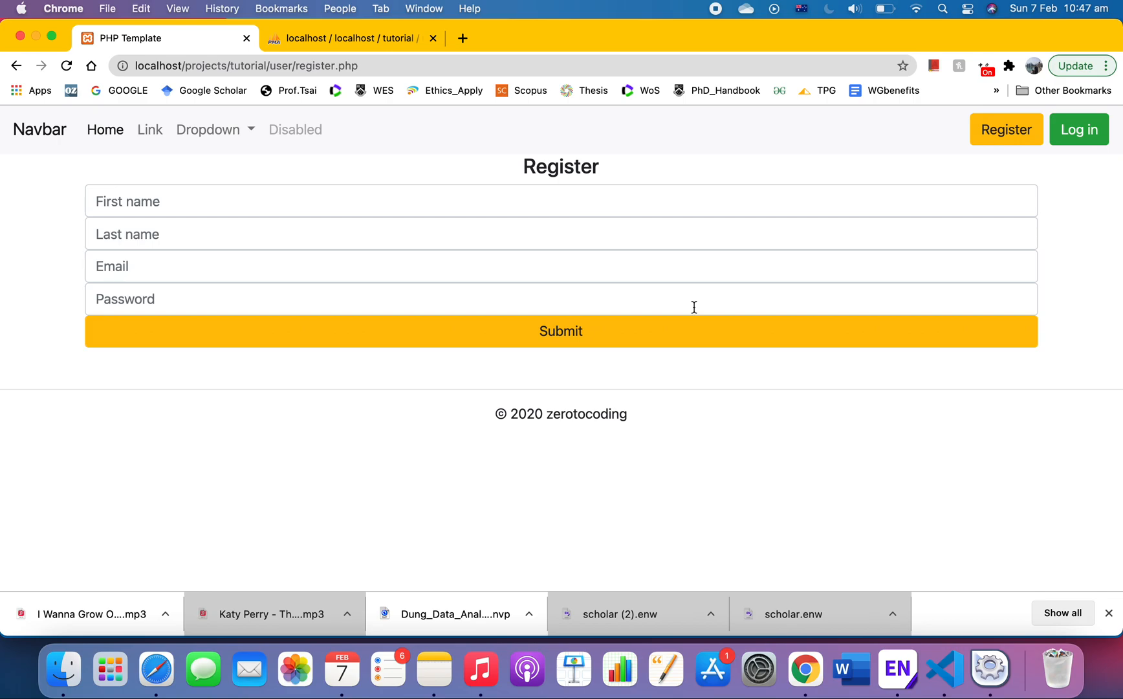
mouse_move(660, 210)
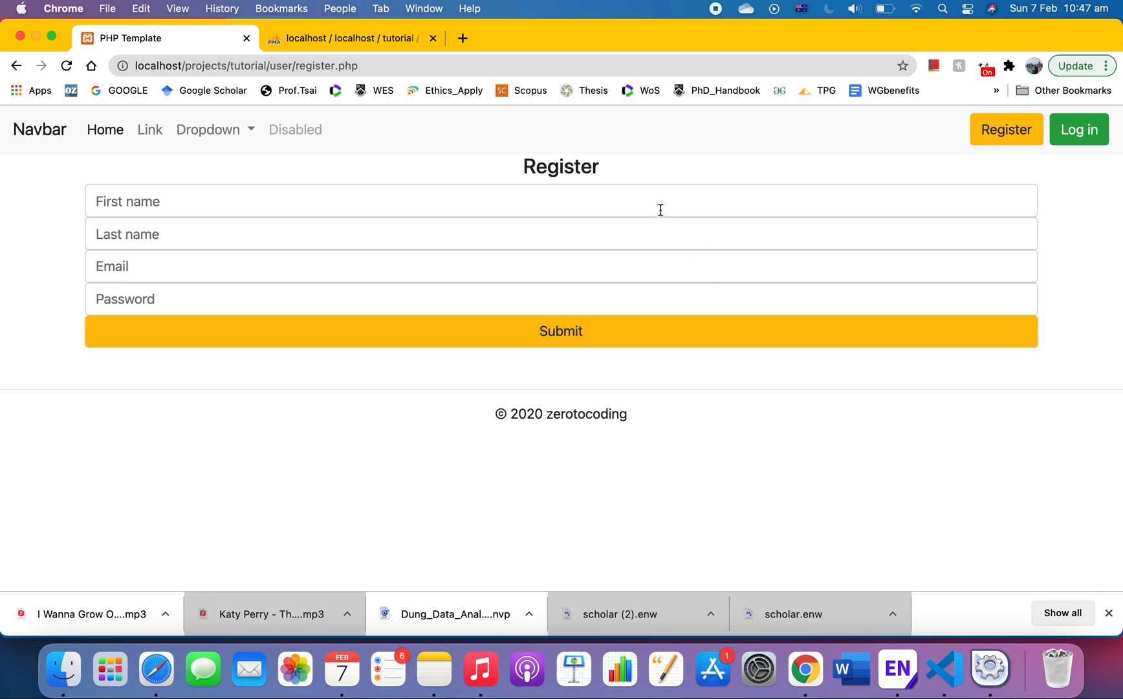
mouse_move(663, 307)
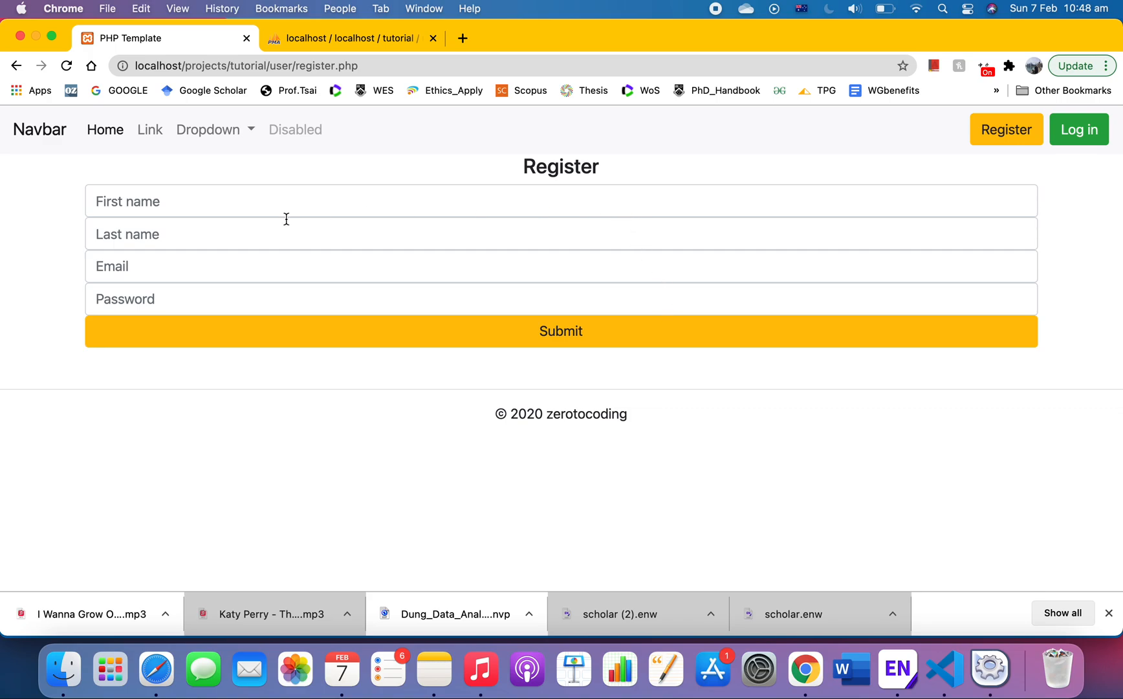
mouse_move(989, 669)
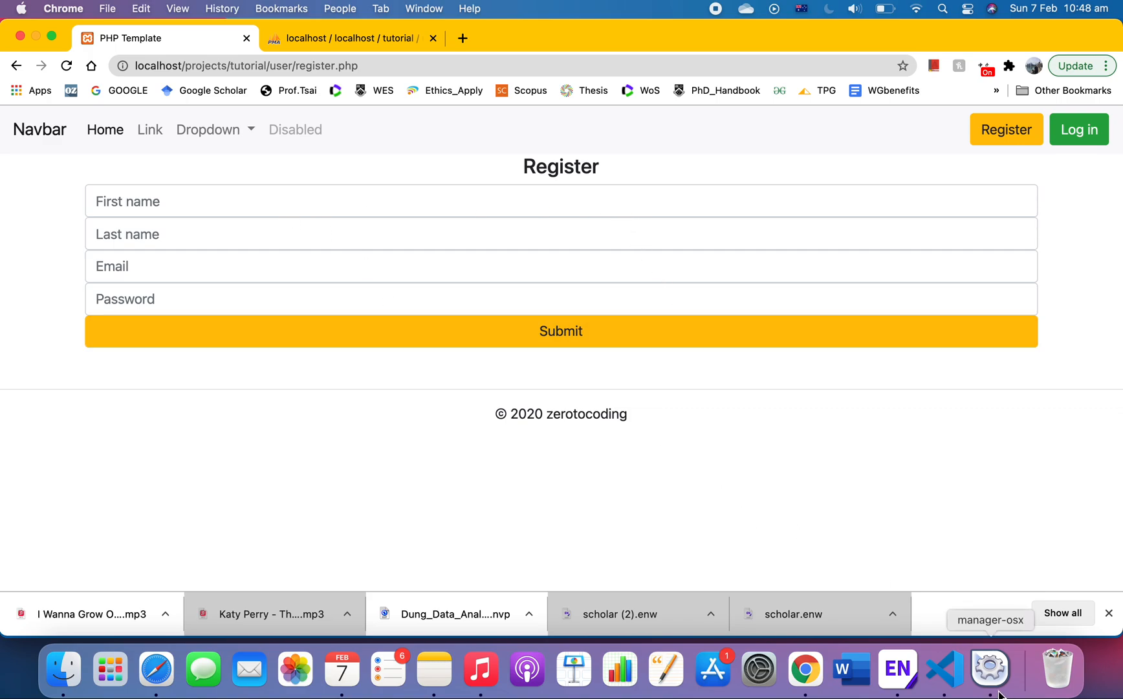
After previewing the four fields and yellow Submit in Chrome, return to VS Code.
click(943, 669)
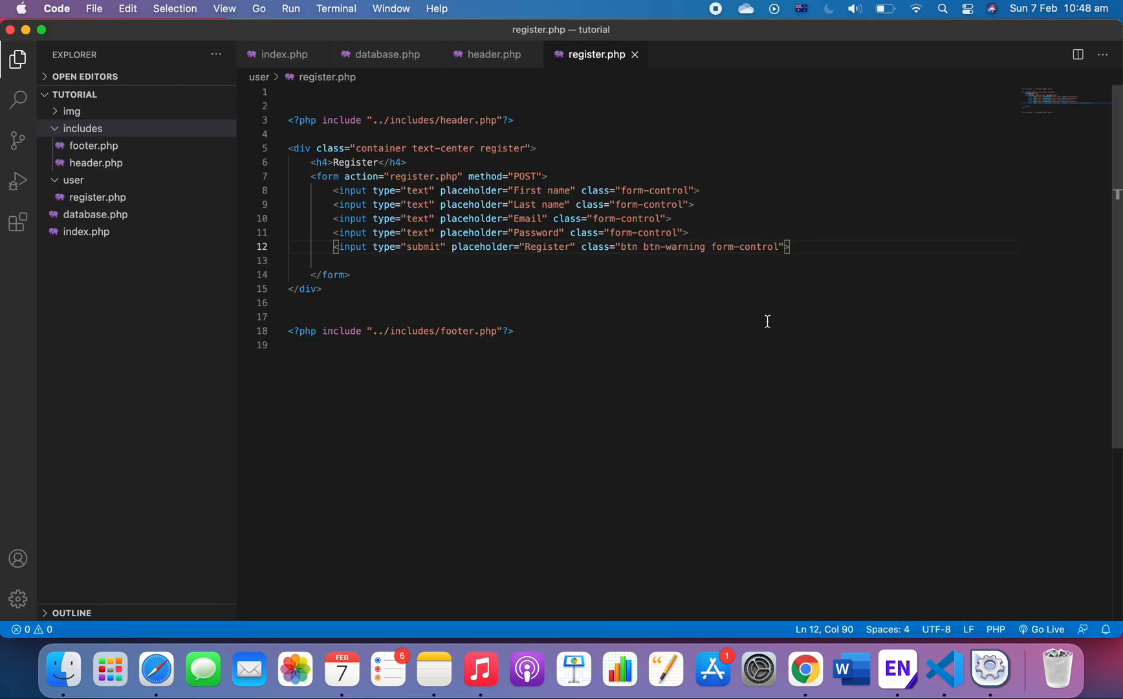
mouse_move(700, 179)
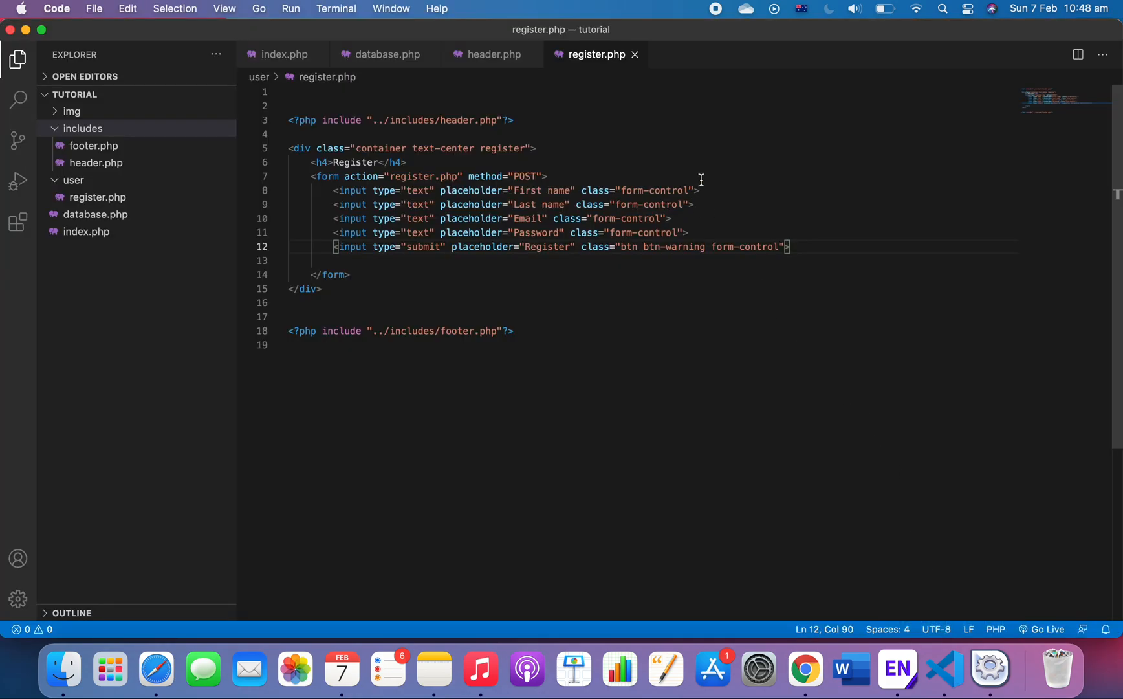
Add name="fname" and name="lname" attributes to the first two inputs.
click(695, 190)
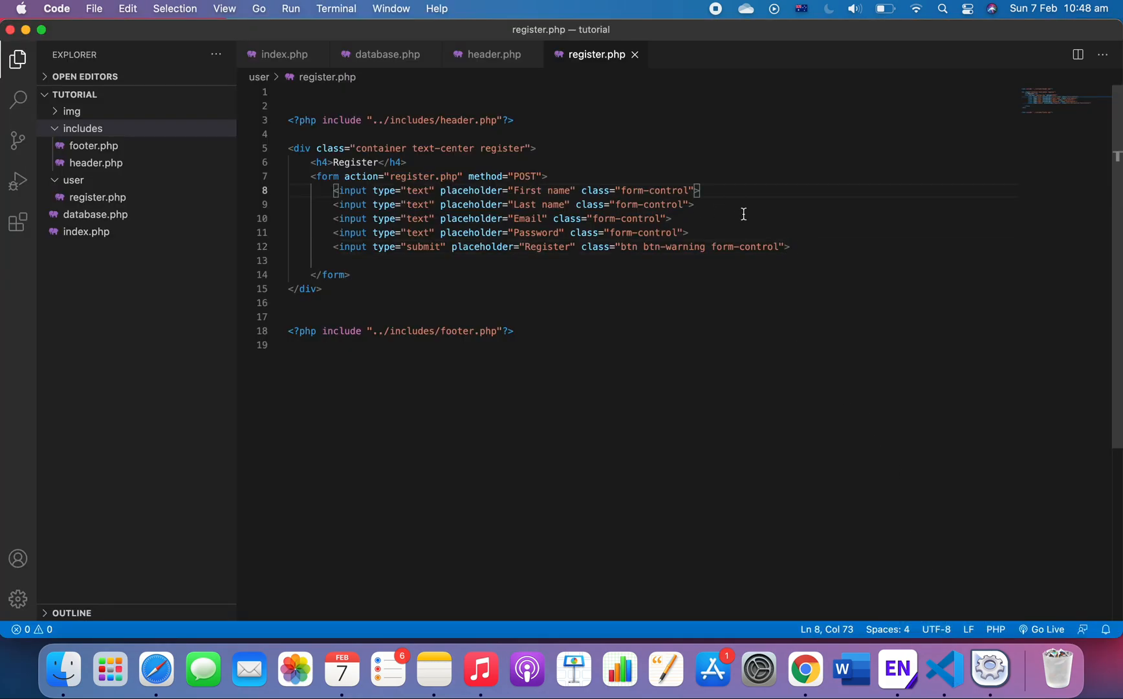
mouse_move(805, 670)
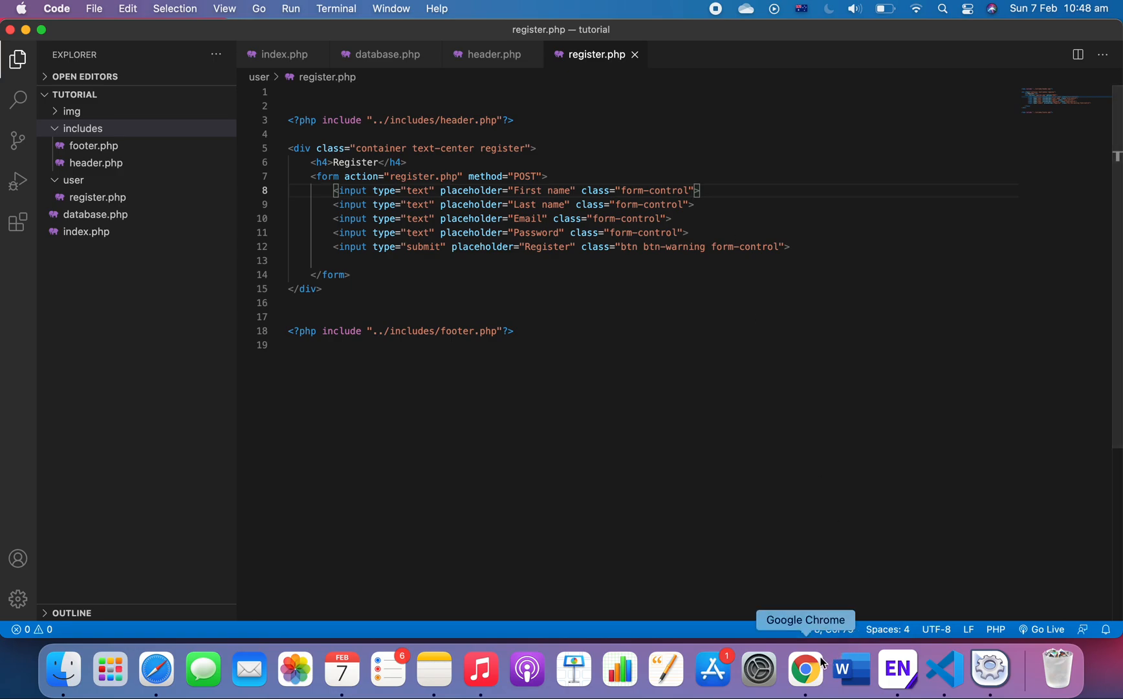
mouse_move(848, 378)
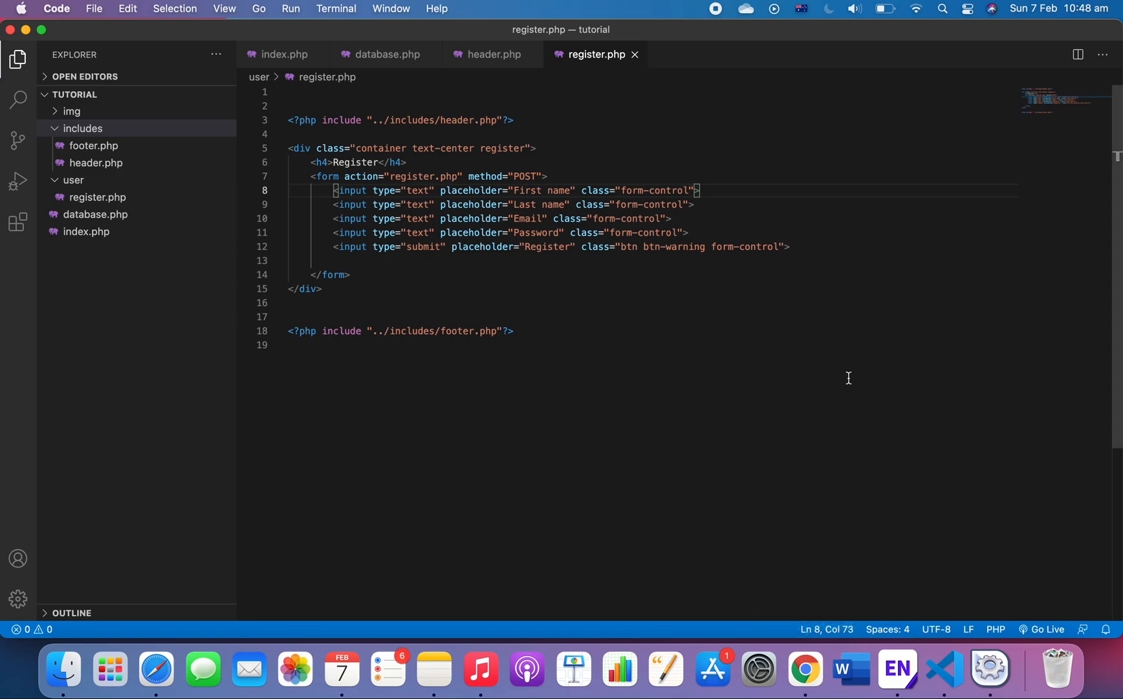
mouse_move(632, 246)
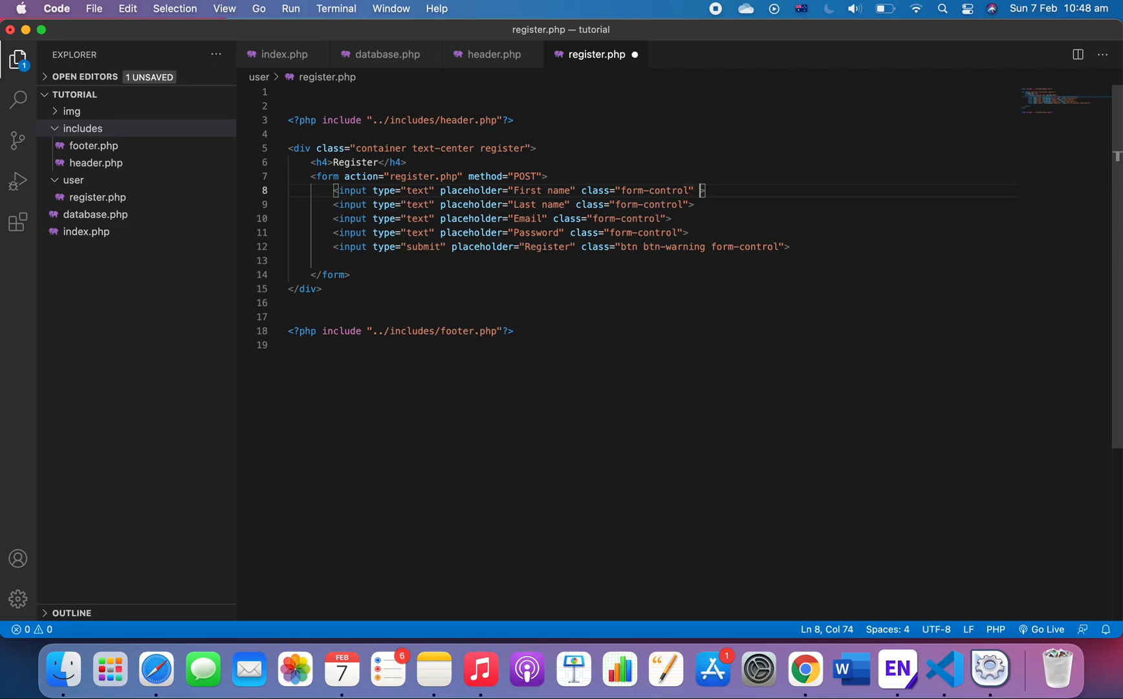
text(name=")
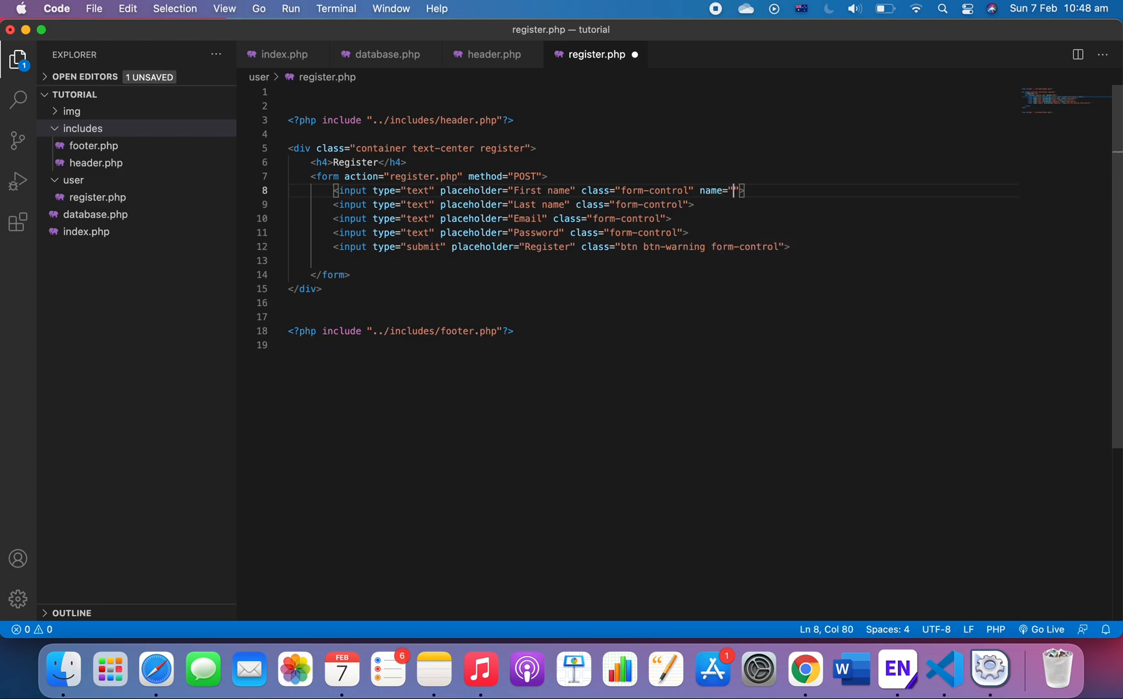
text(fname)
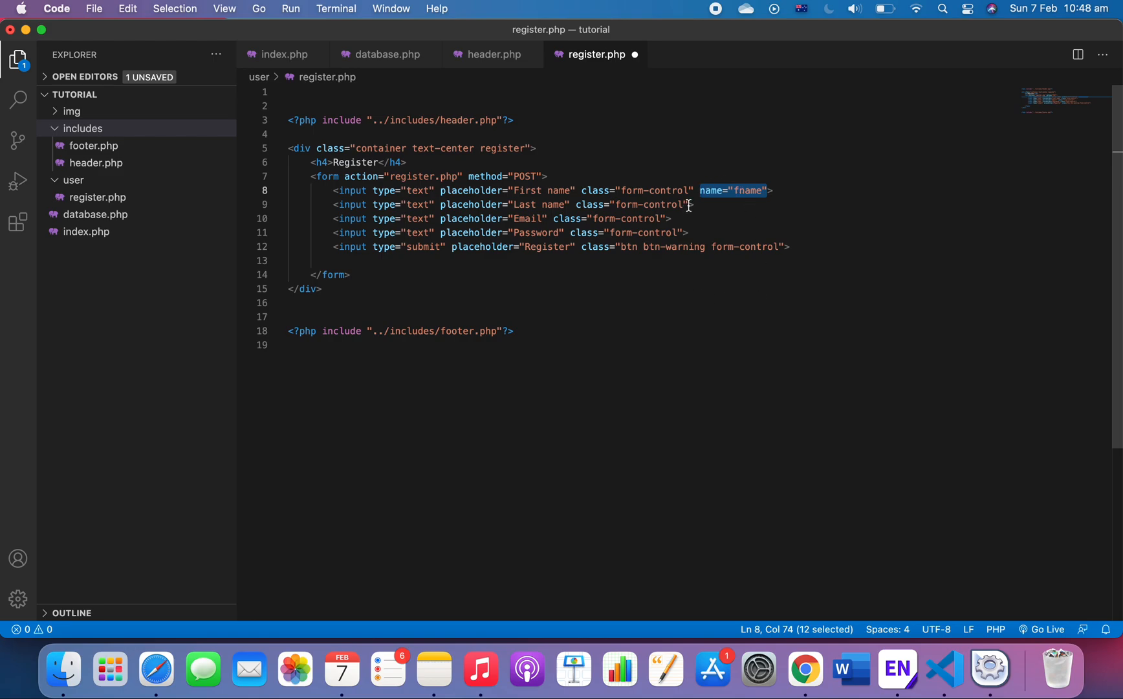
click(692, 205)
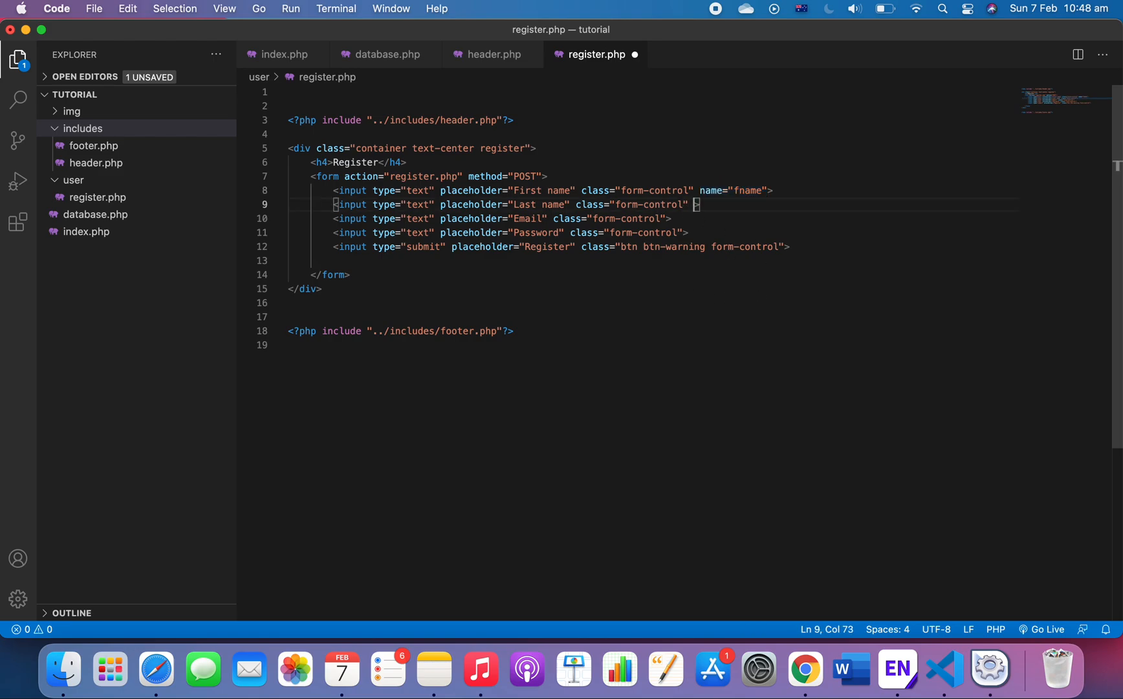
text(name="fname")
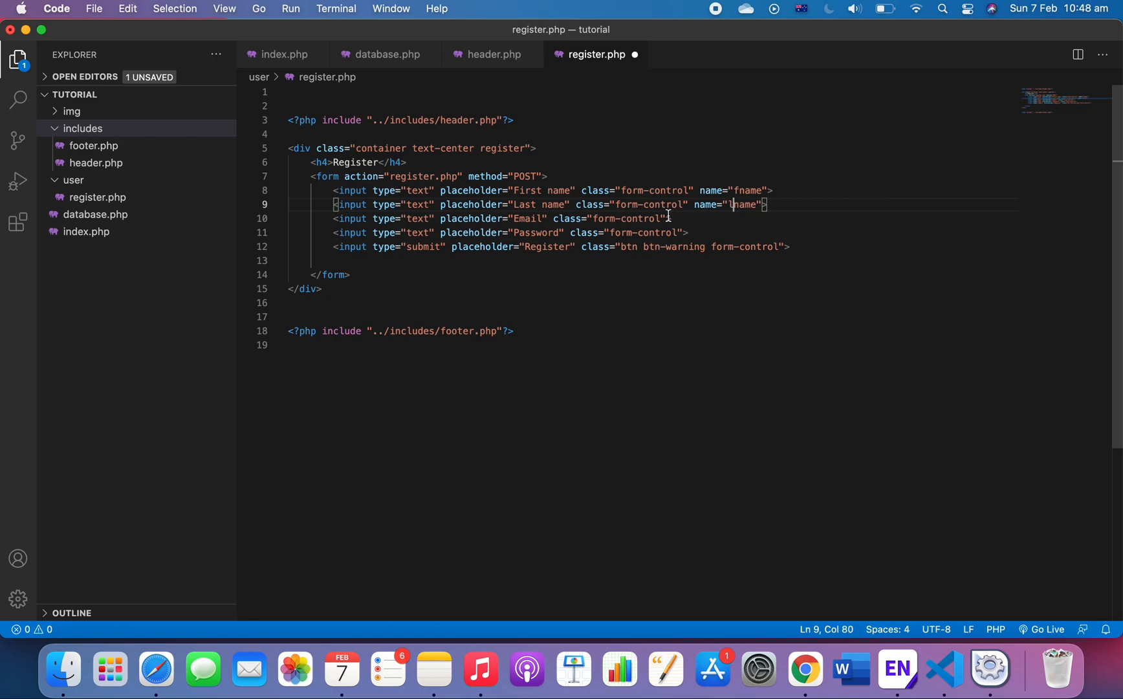
Add name attributes email, password and register to the remaining inputs and save.
text(name="fname")
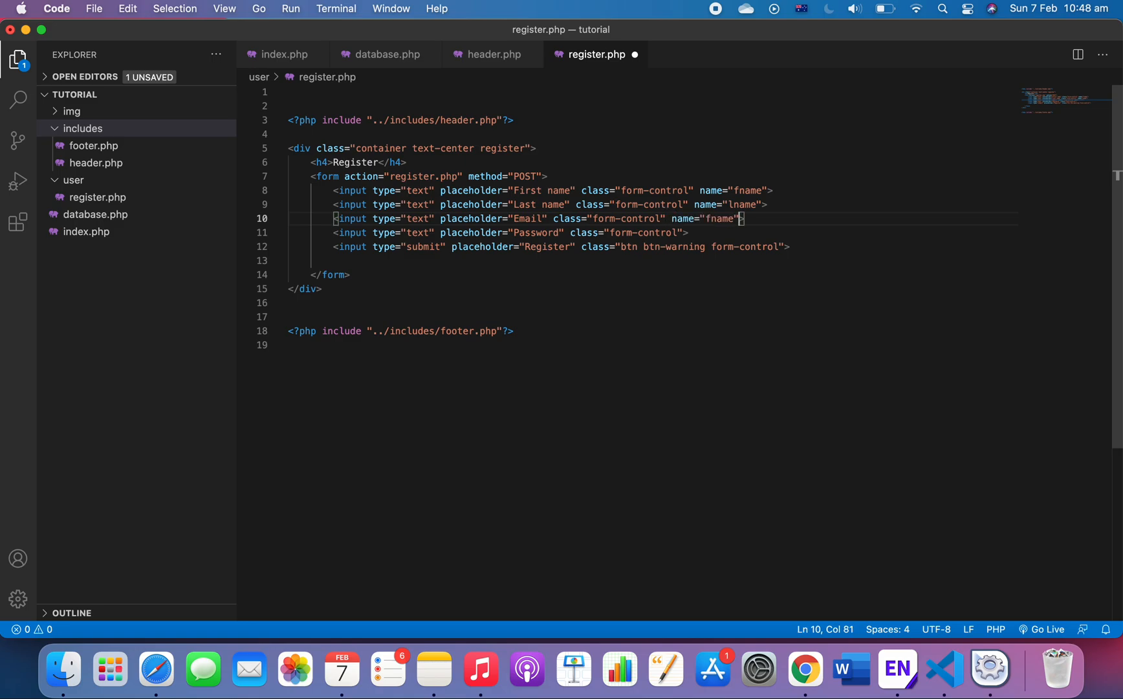
key(Backspace)
text(email)
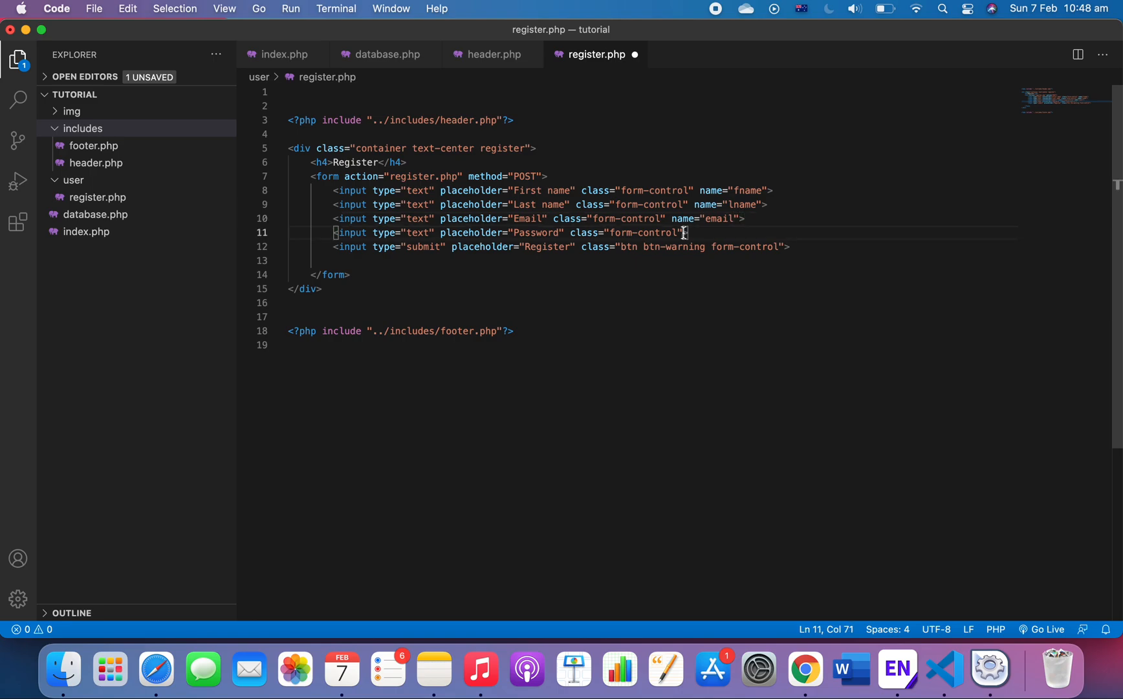
text(name="fname")
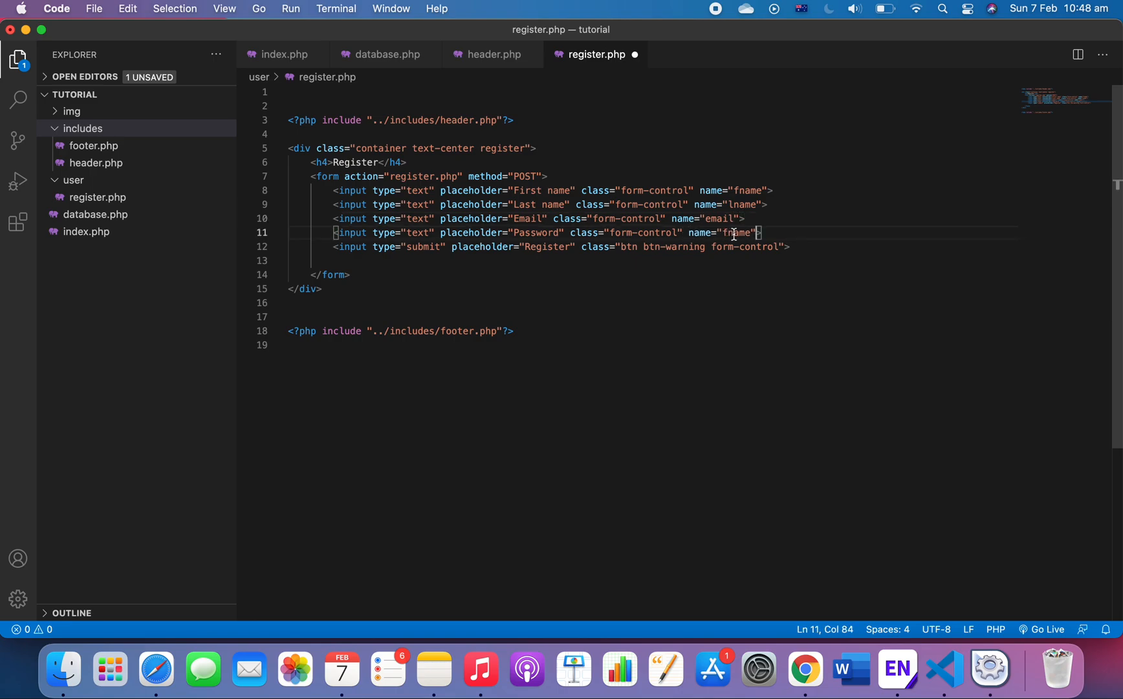
text(password)
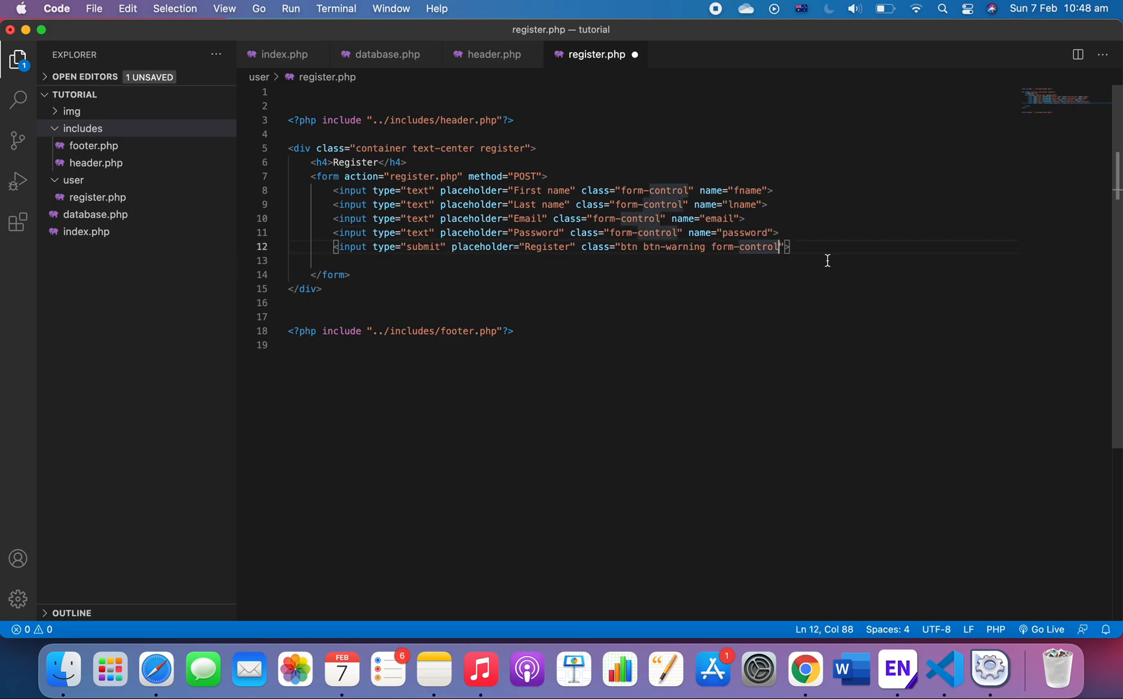
text(name="fname")
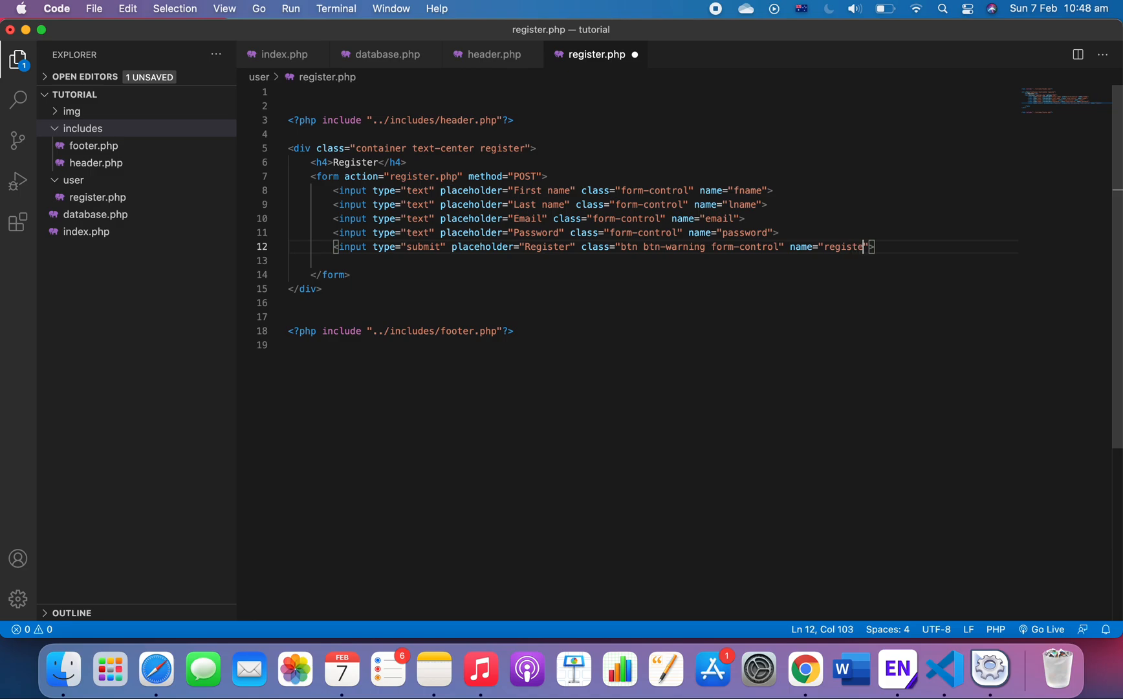
text(r)
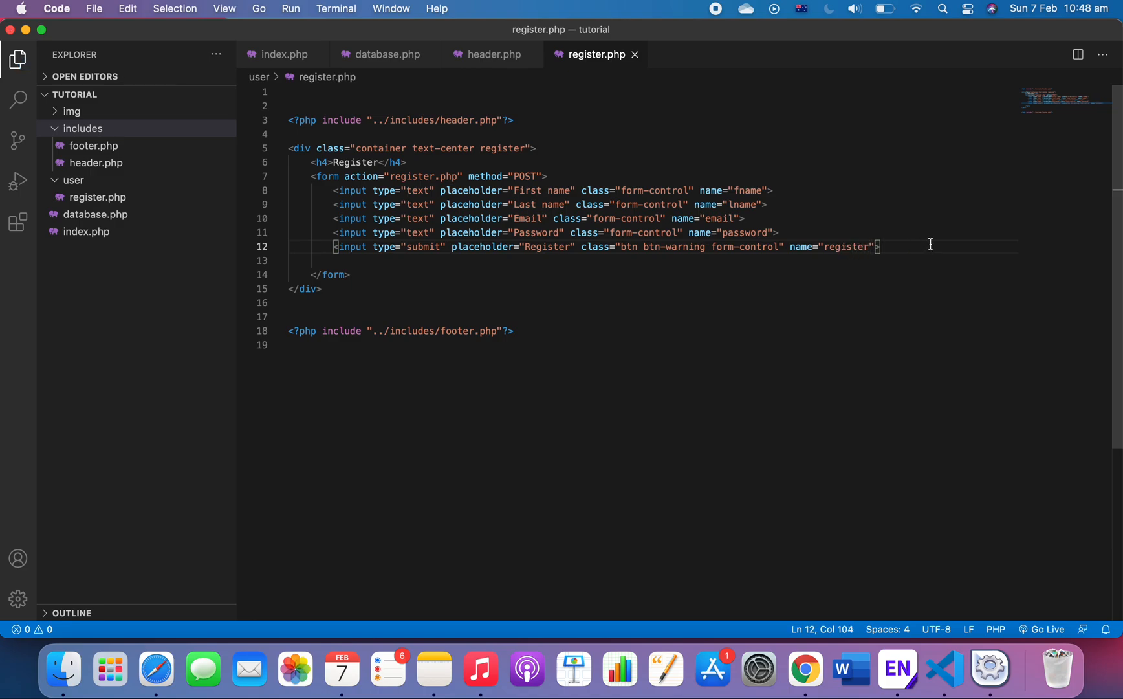
mouse_move(449, 252)
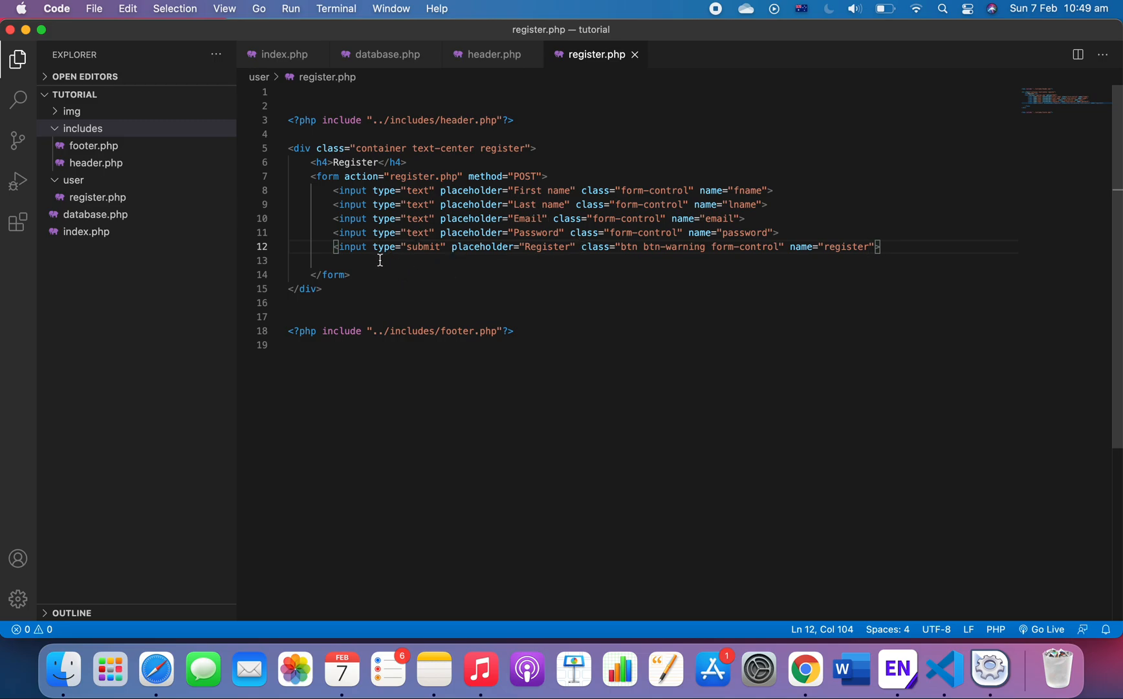
mouse_move(462, 228)
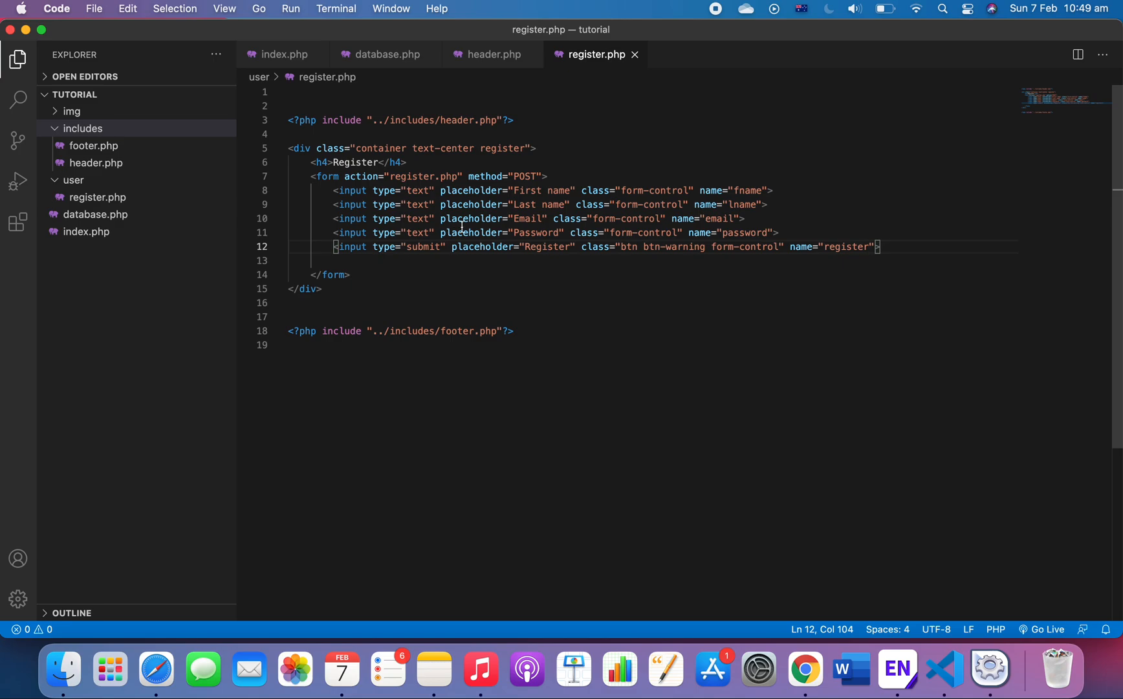
mouse_move(805, 669)
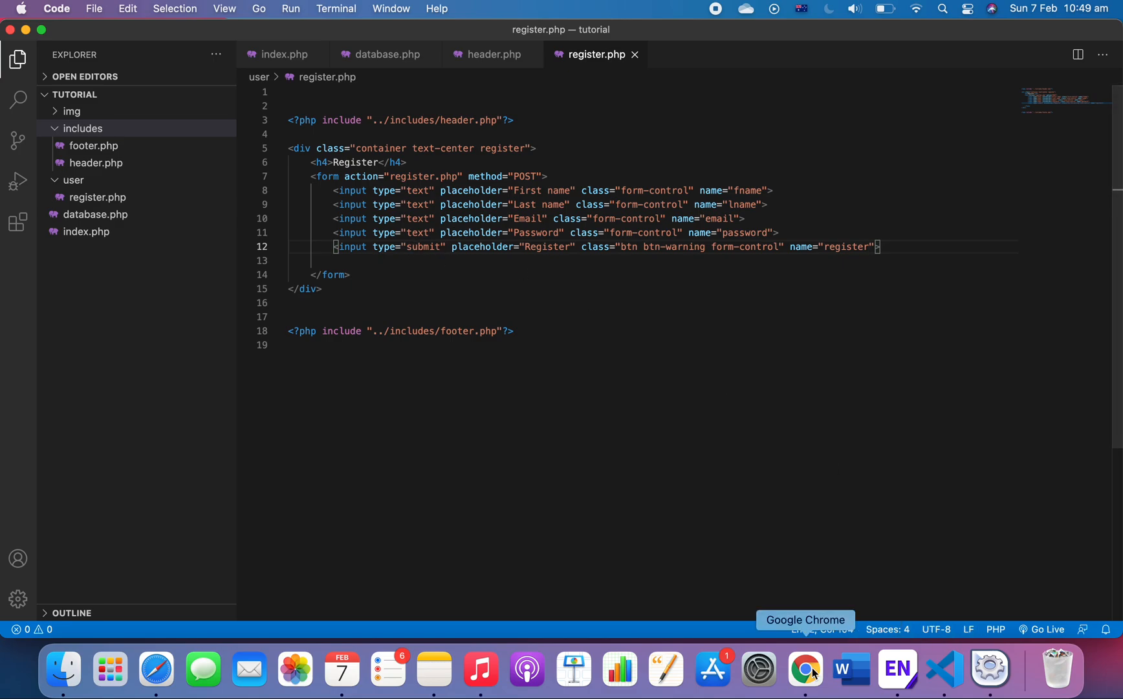
Check the form in Chrome, then return and switch to header.php for the shared styles.
click(805, 669)
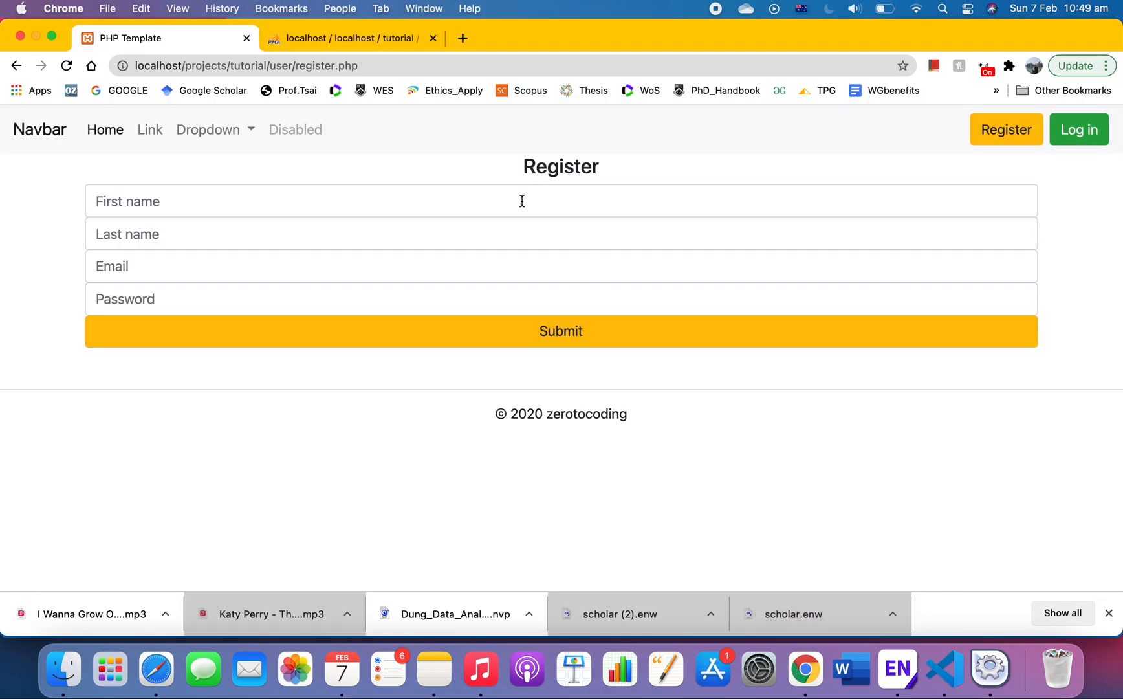
mouse_move(712, 667)
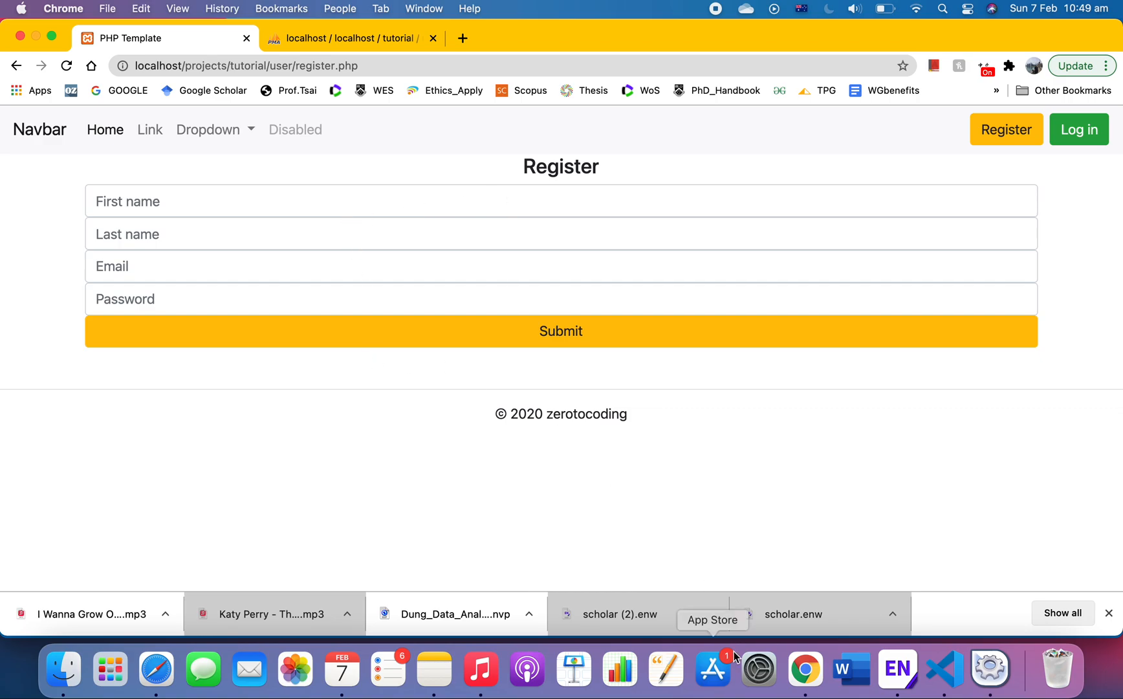
click(944, 670)
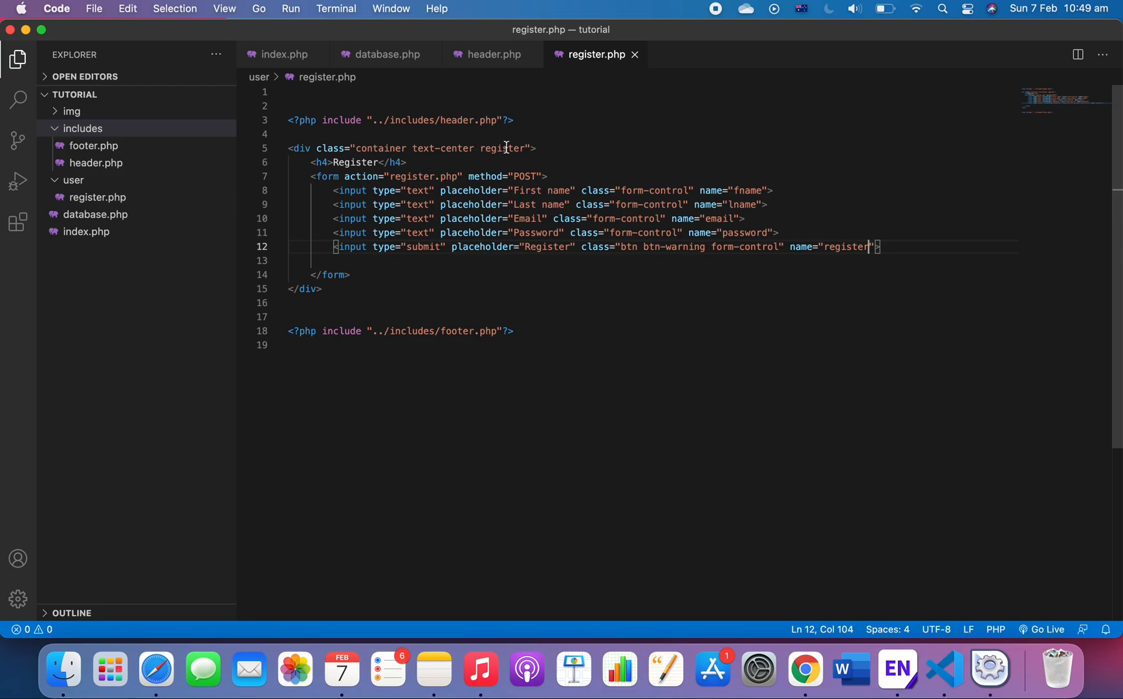
double_click(502, 149)
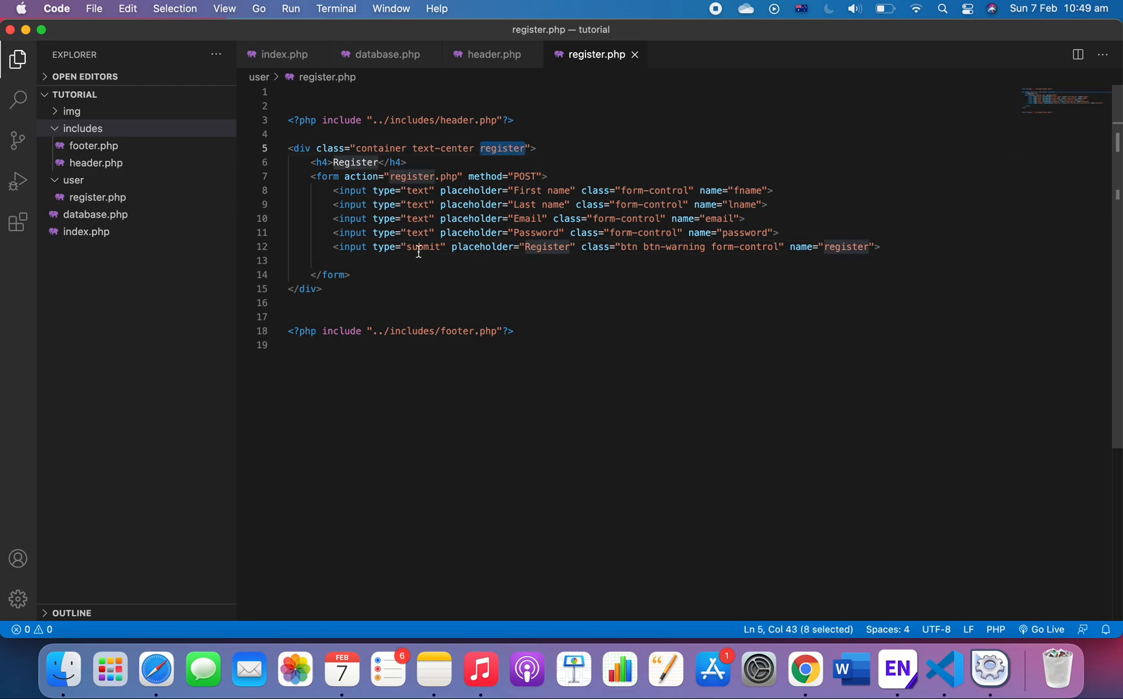
click(493, 55)
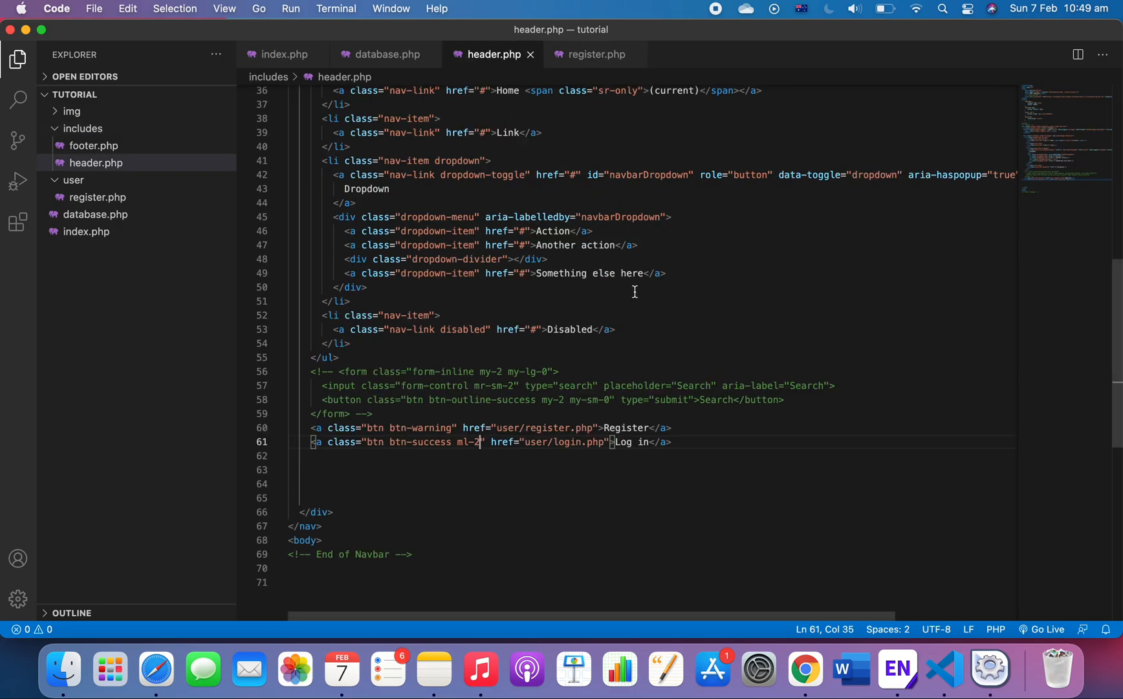
Add a .register input[type="text"]{ margin-bottom: 5px; } rule in header.php's style block and save.
scroll(up, 3)
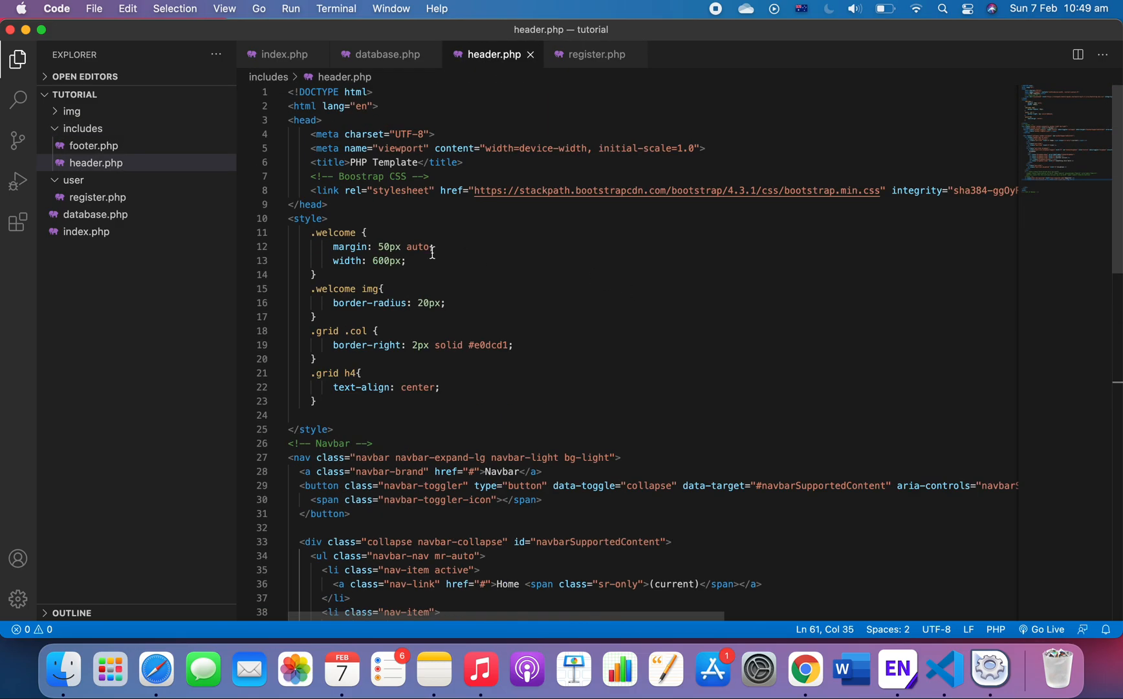
click(417, 416)
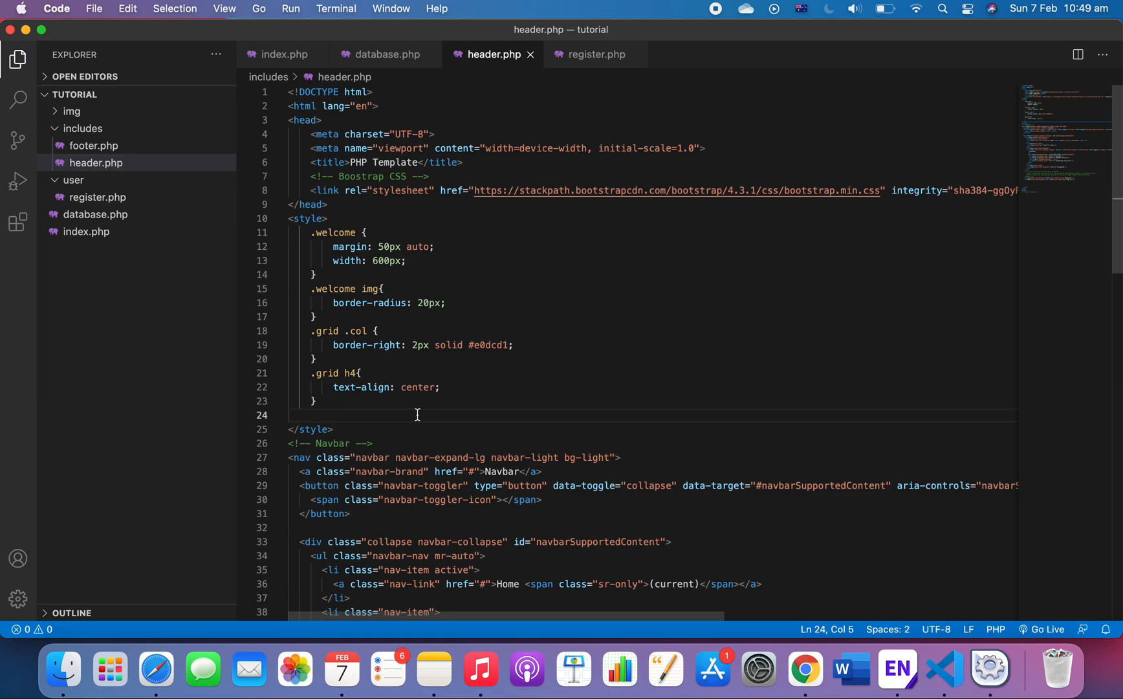
text(.register)
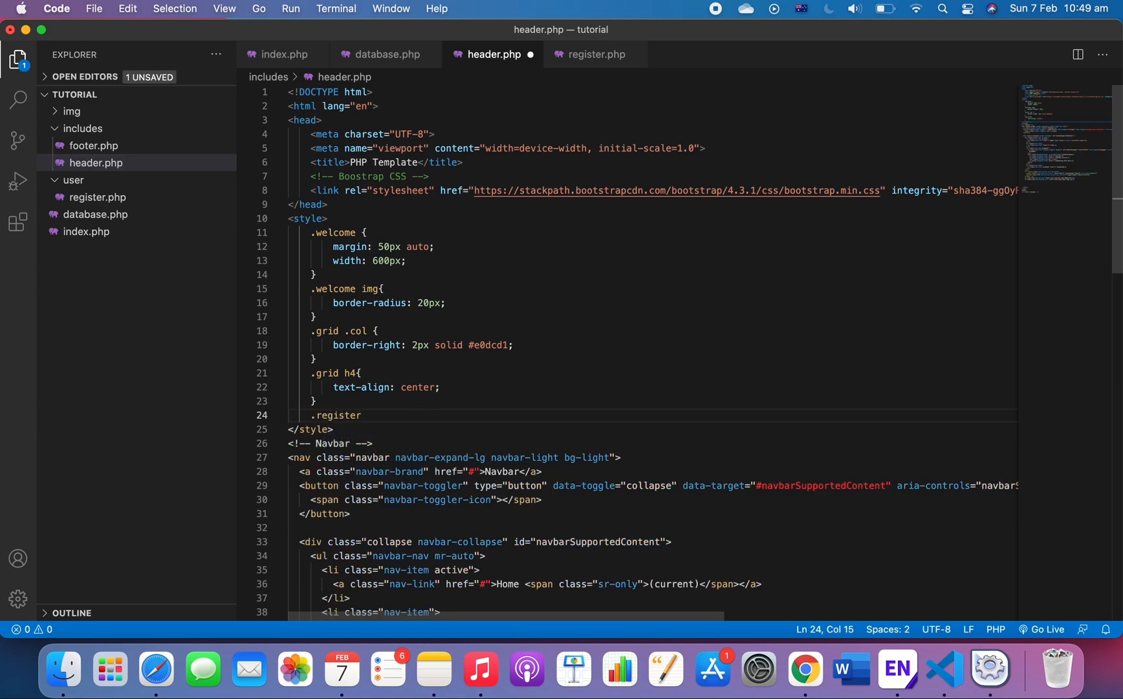
text(input)
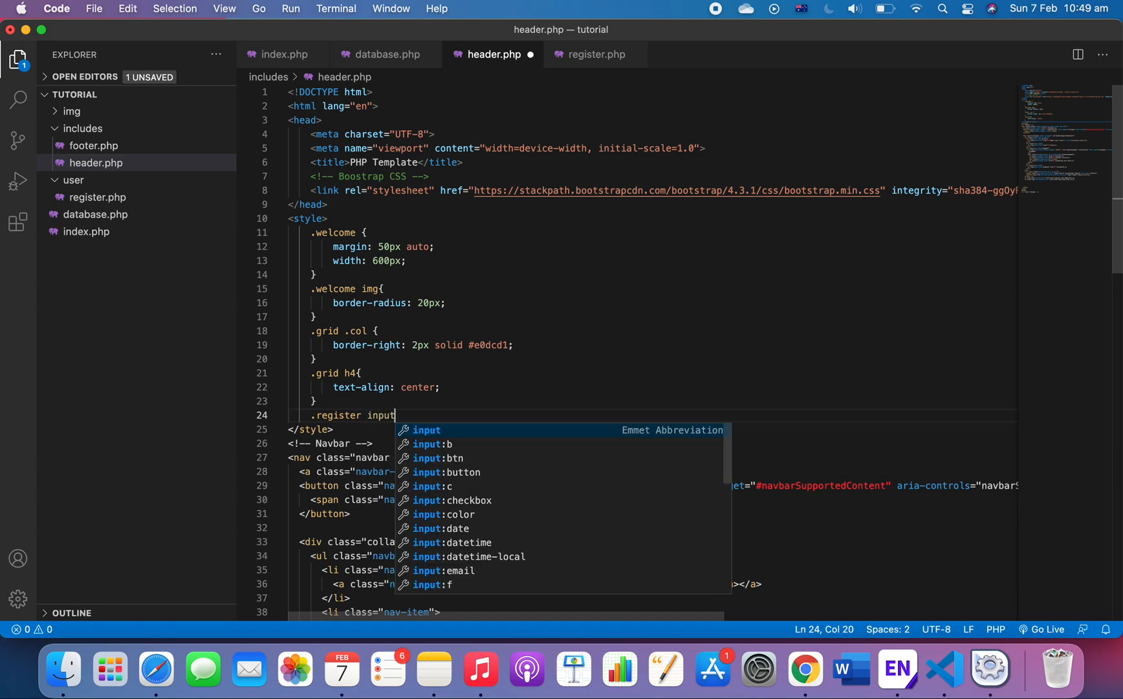
text([type=)
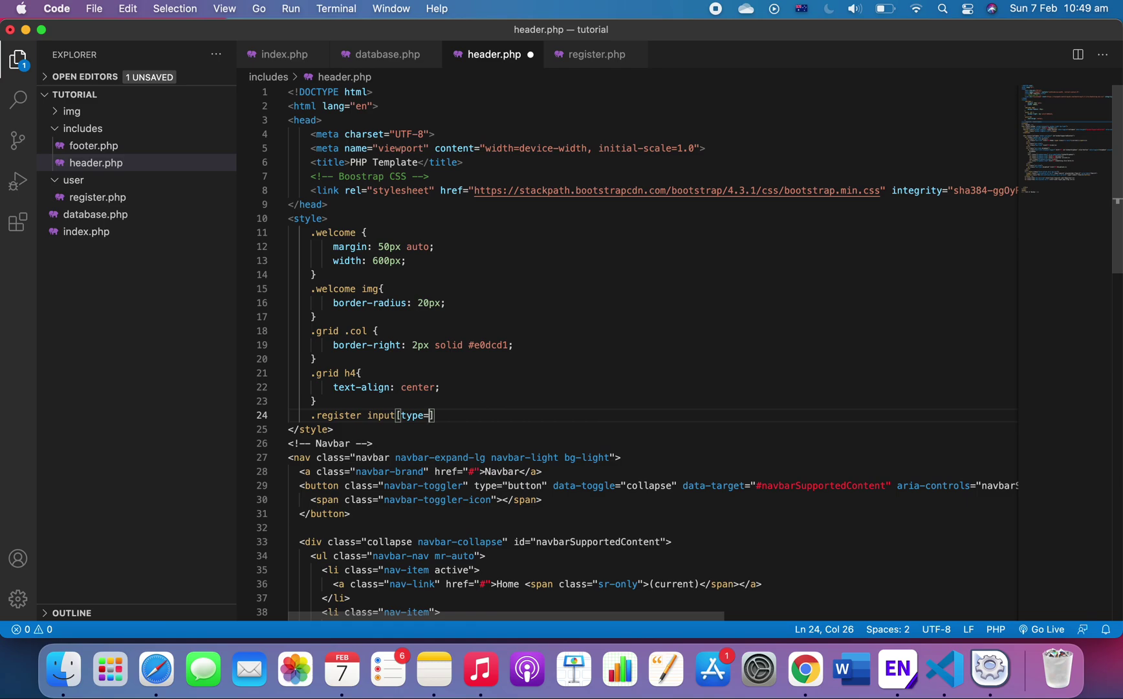
text("text")
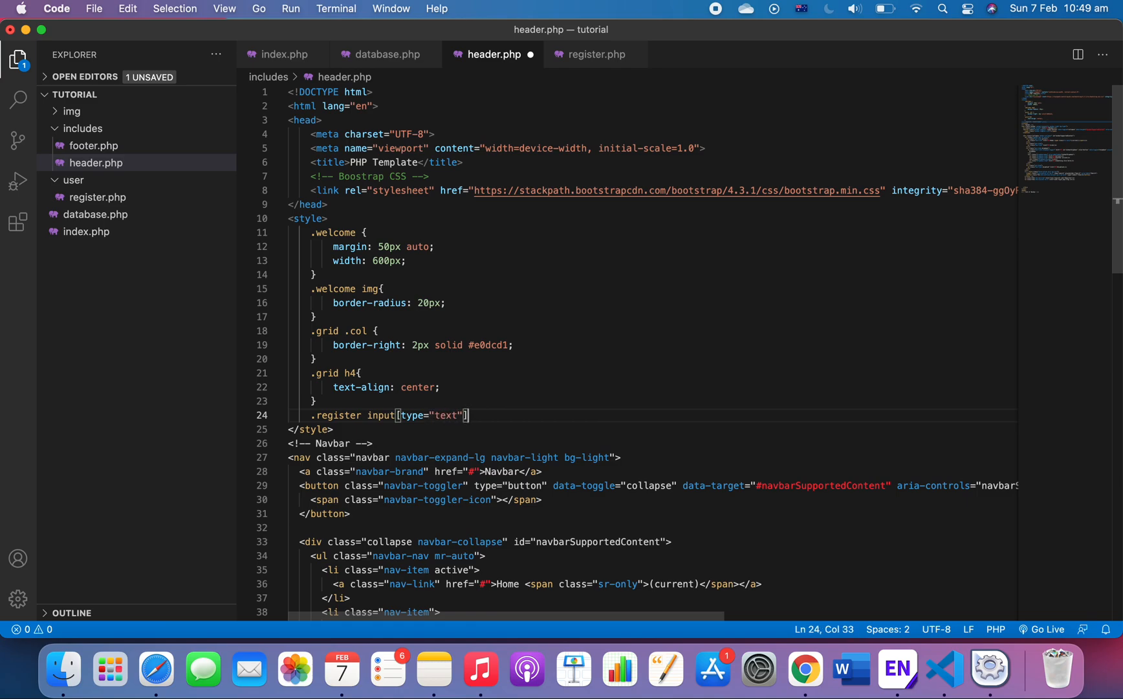
text({)
key(Enter)
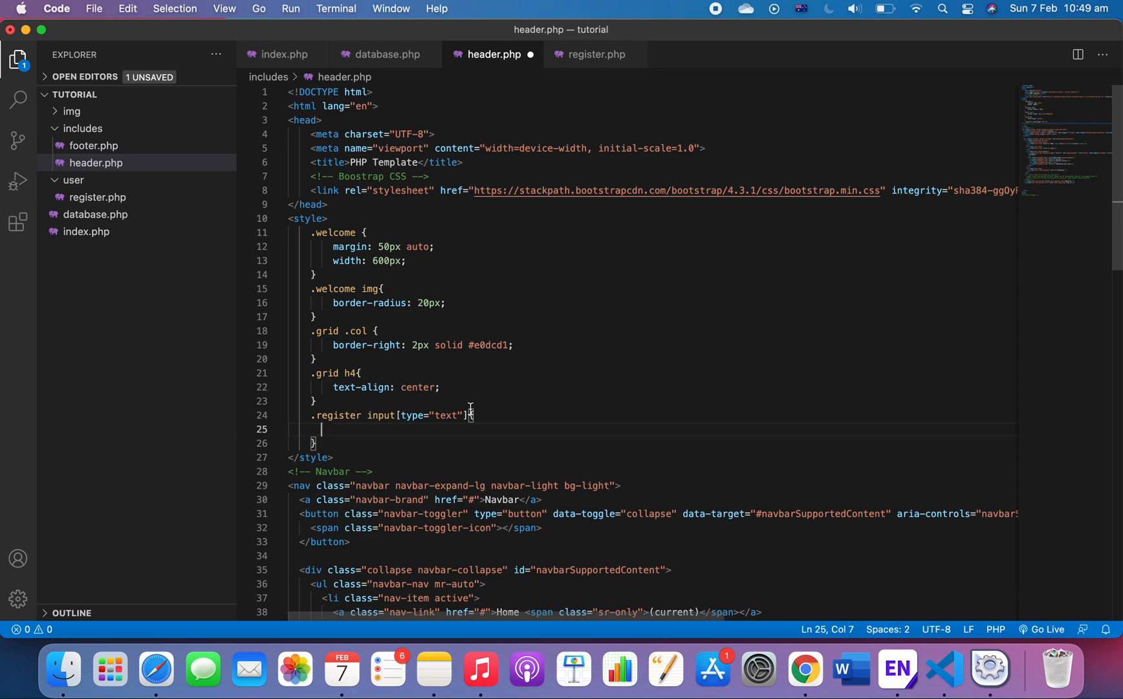
text(margin)
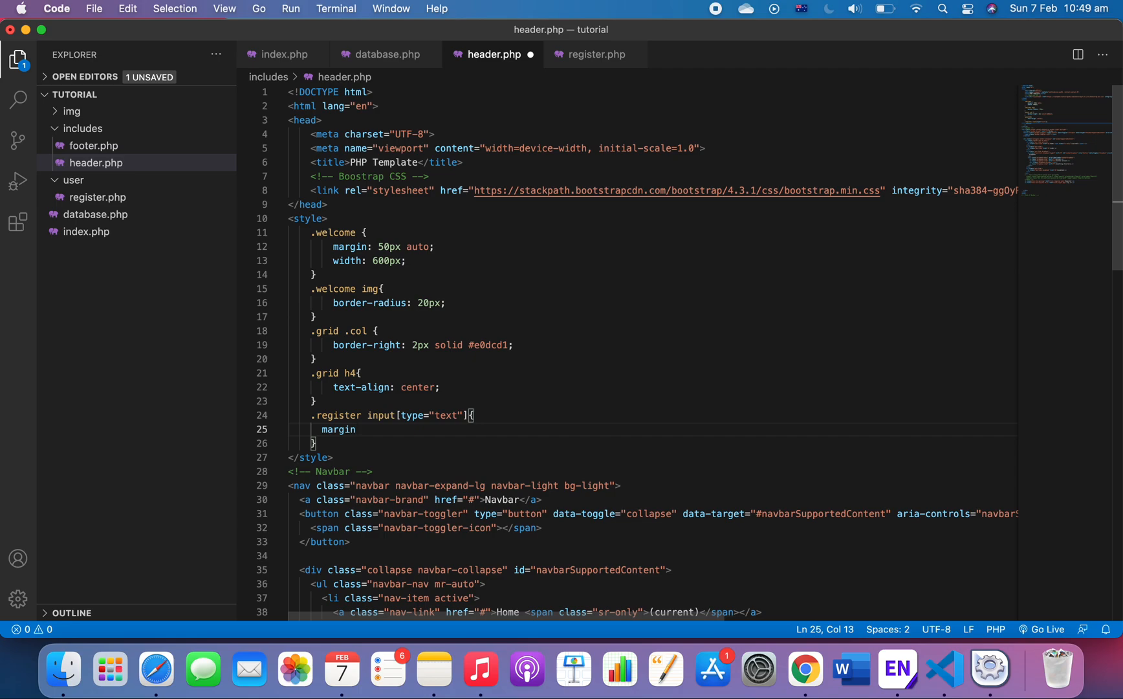
text(-bottom: 5)
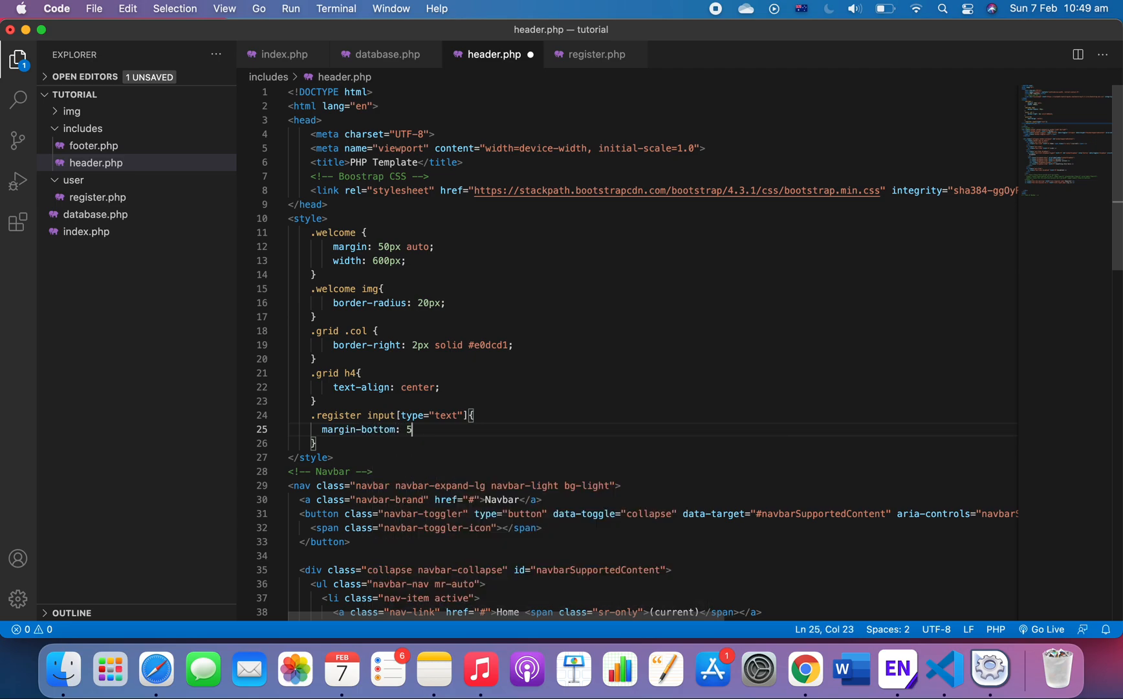
text(px;)
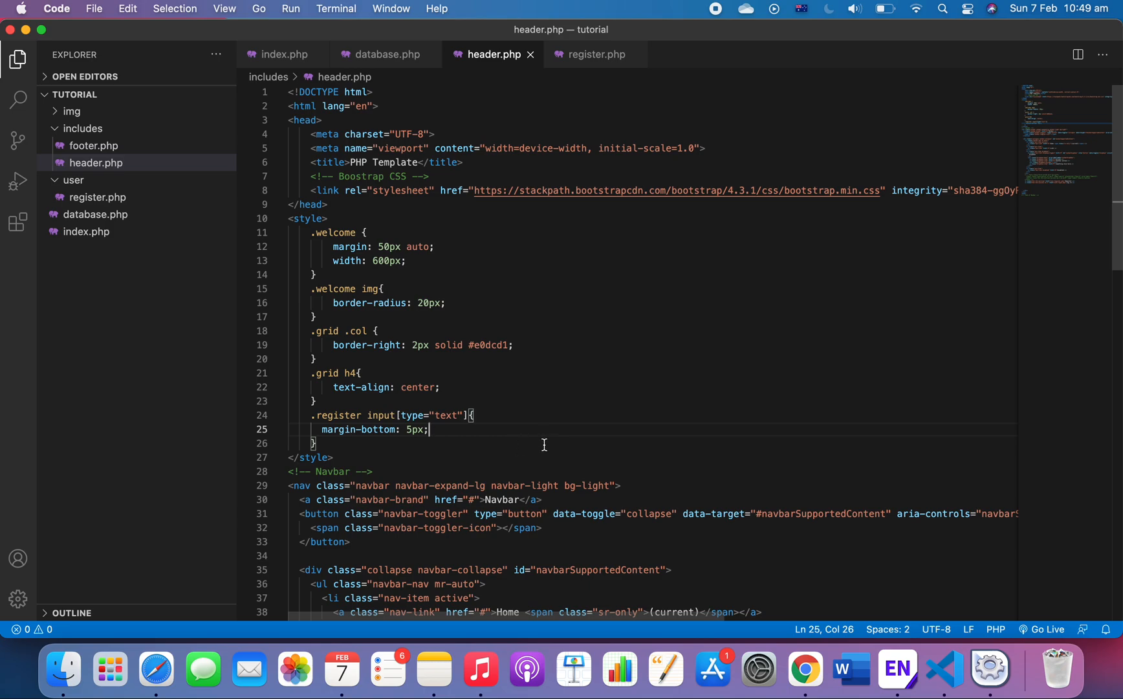
mouse_move(805, 669)
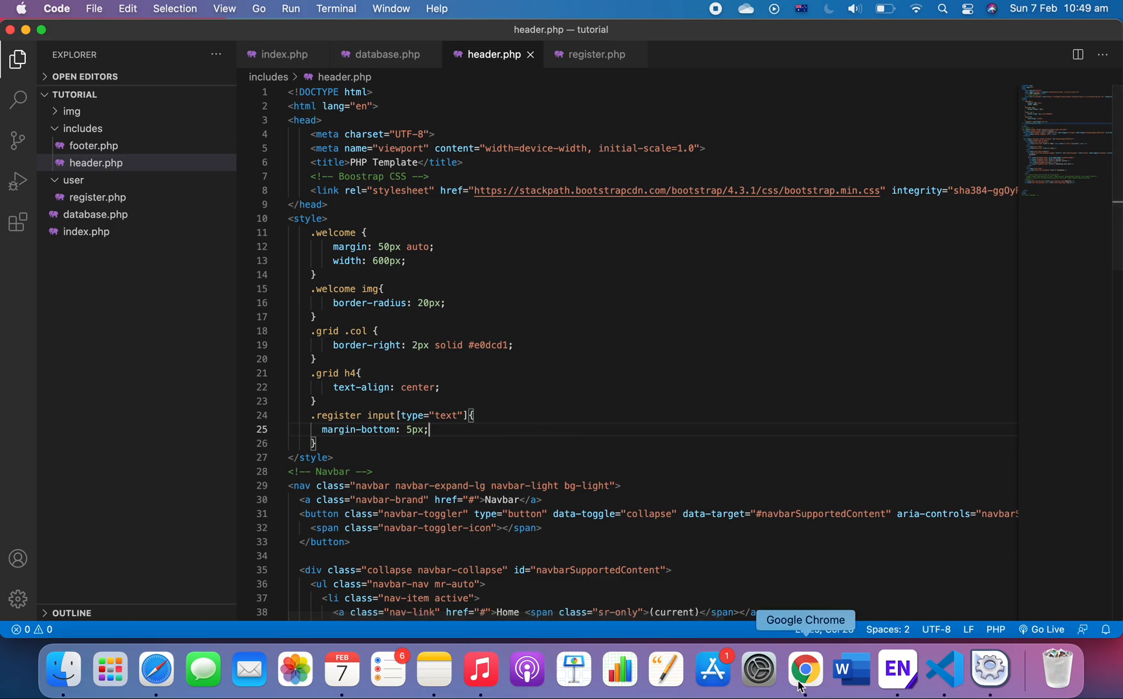
Switch to Chrome to see the four text fields spaced above the yellow Submit button.
click(805, 669)
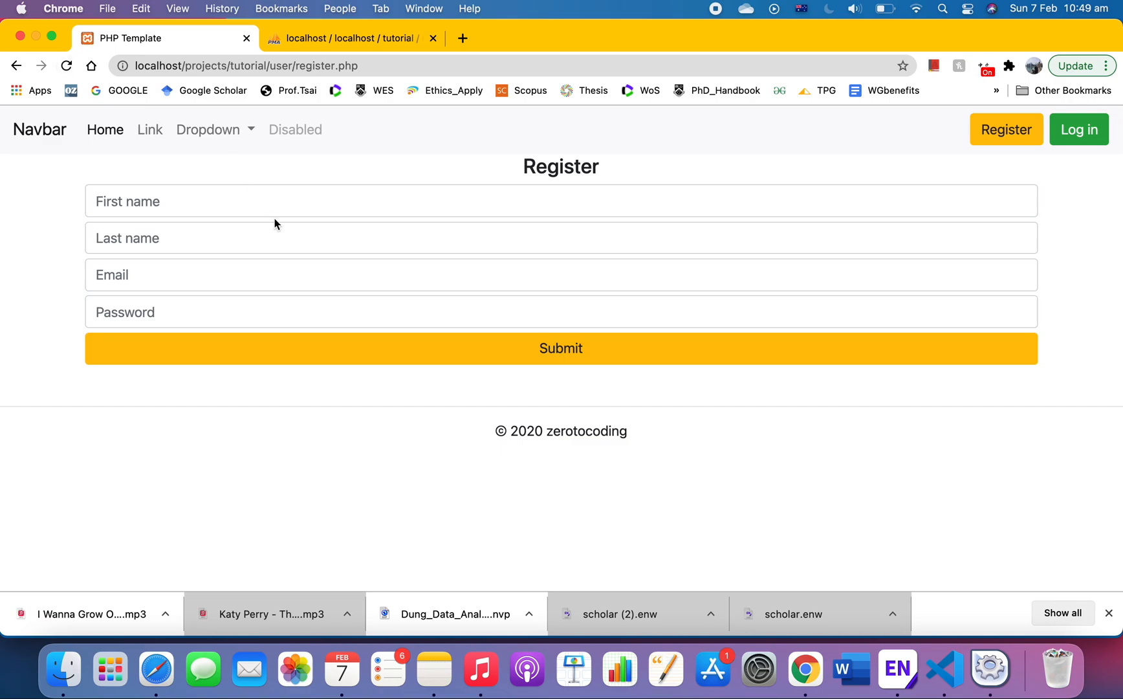
mouse_move(292, 194)
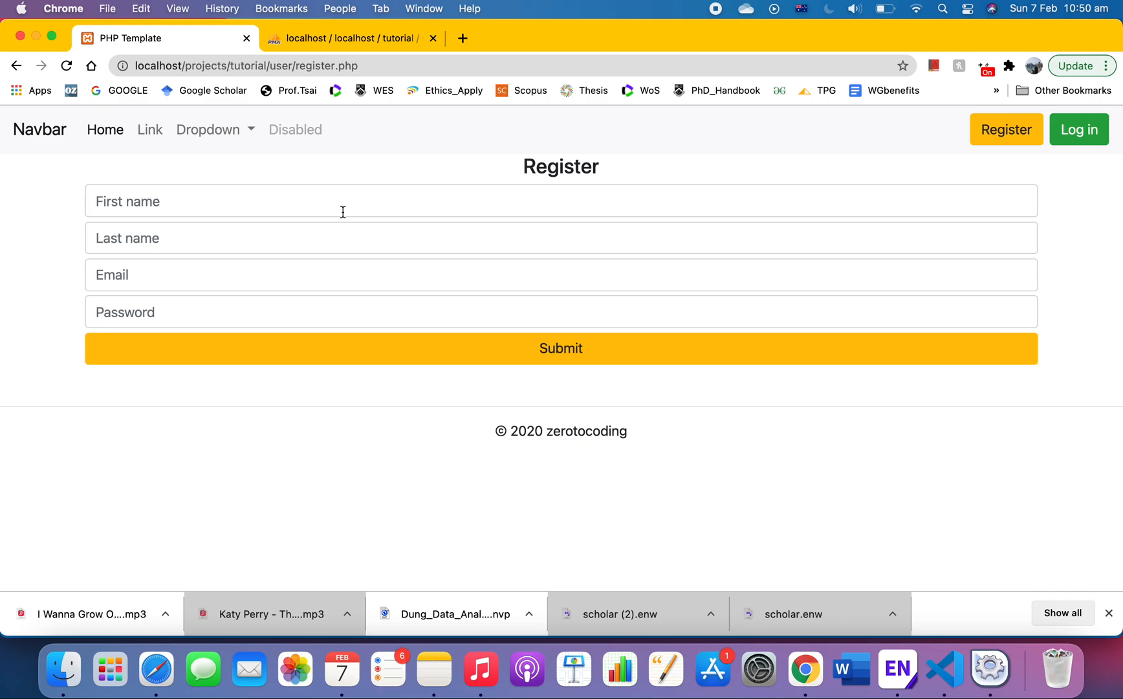
mouse_move(379, 296)
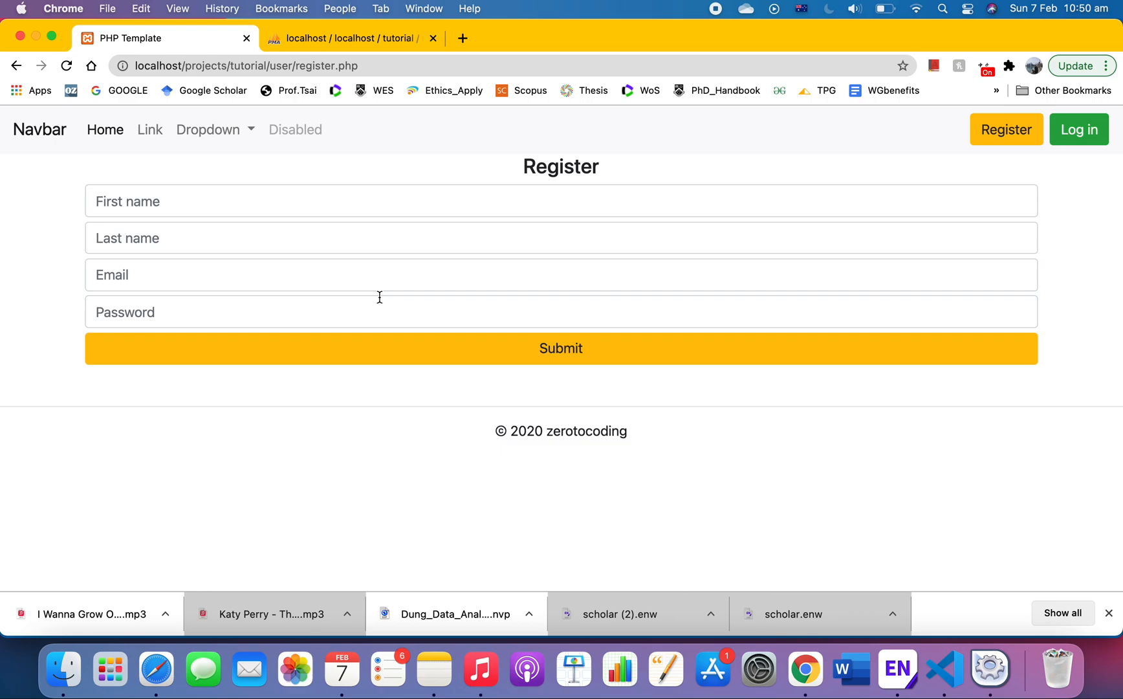
mouse_move(560, 361)
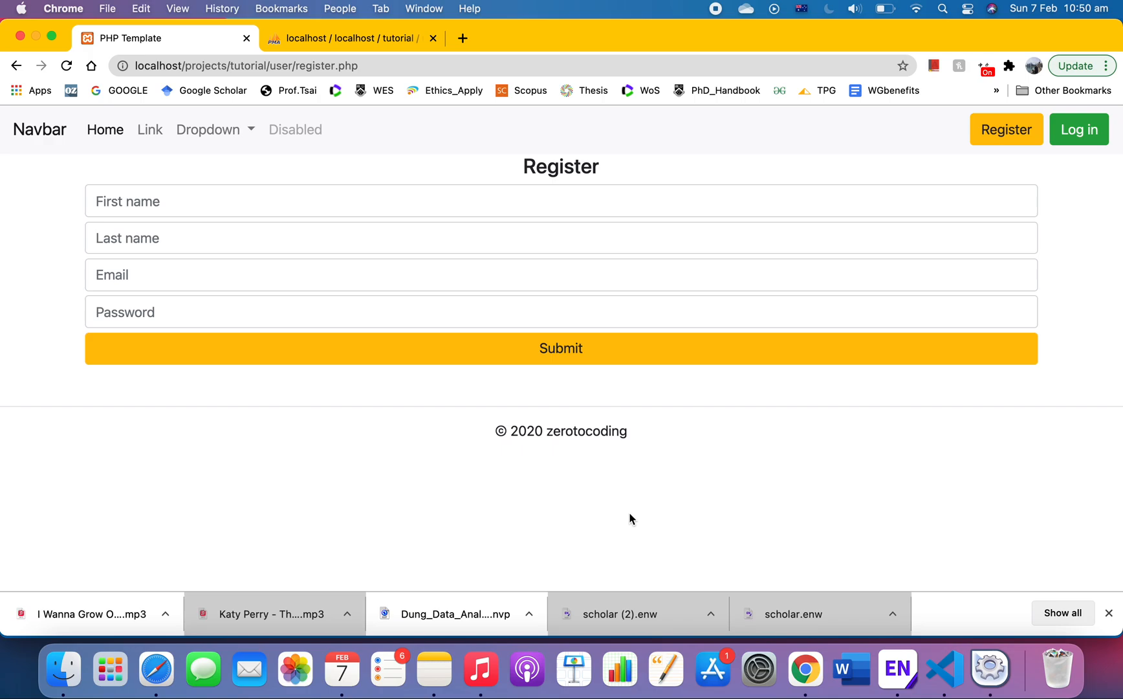
mouse_move(740, 551)
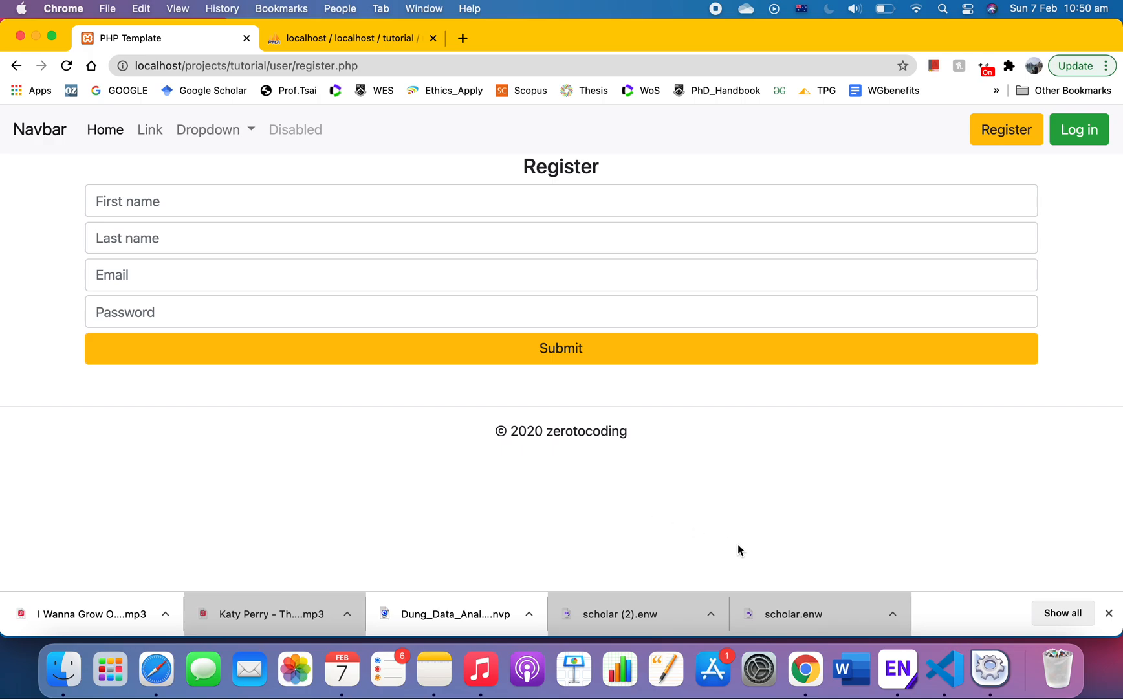